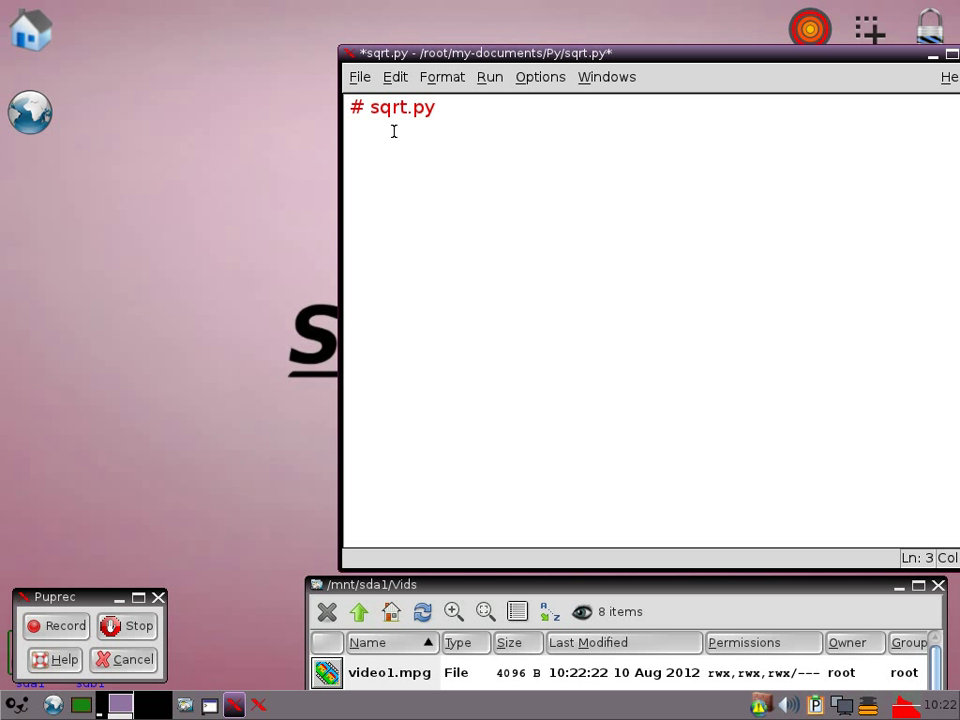
# Step: Write header comments: calculate the square root of a number using Heron of Alexandria's algorithm
pyautogui.click(436, 107)
pyautogui.write('#')
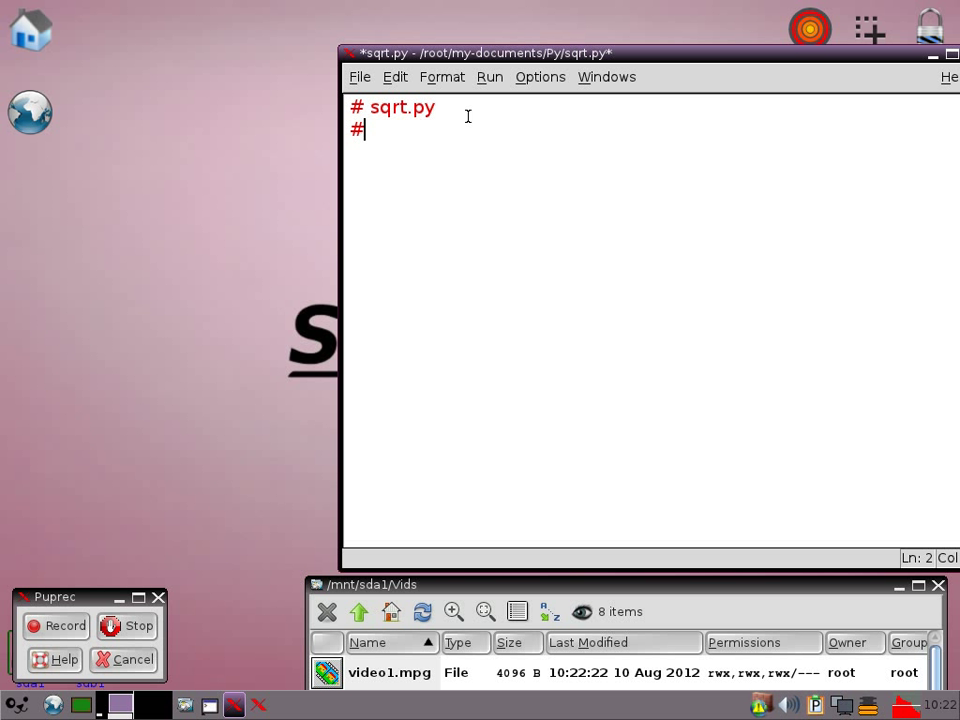
pyautogui.write('calcul')
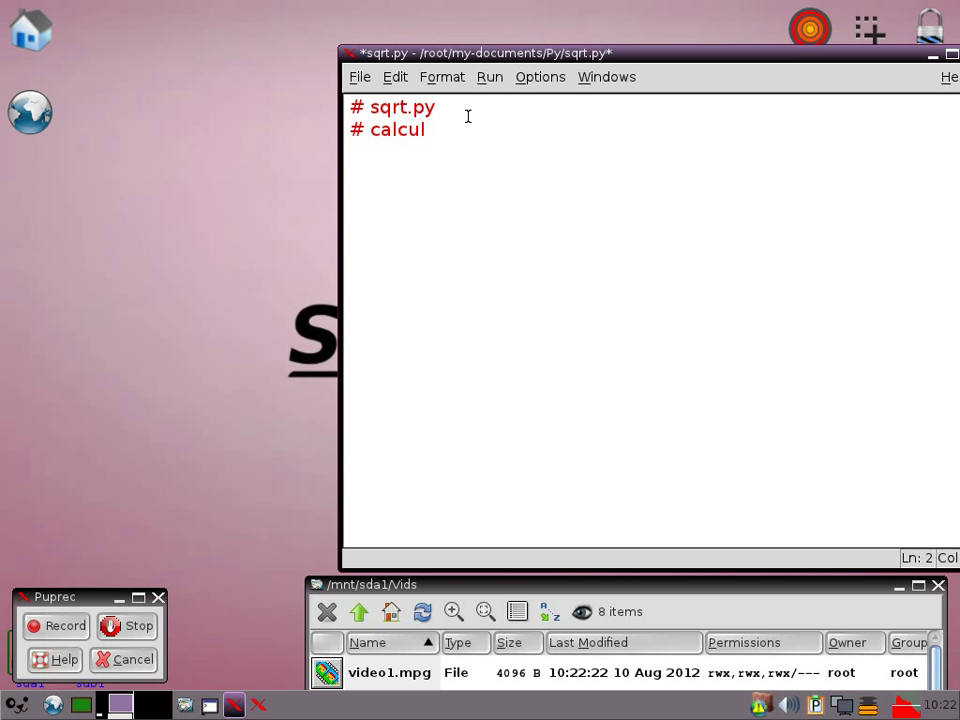
pyautogui.write('ate the sq')
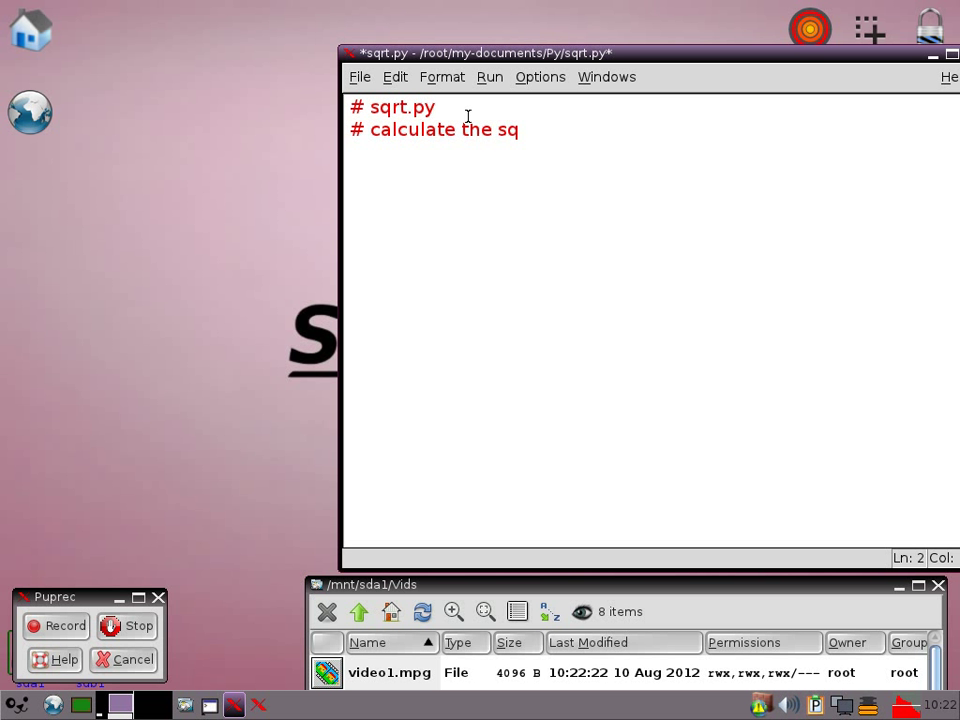
pyautogui.write('uare r')
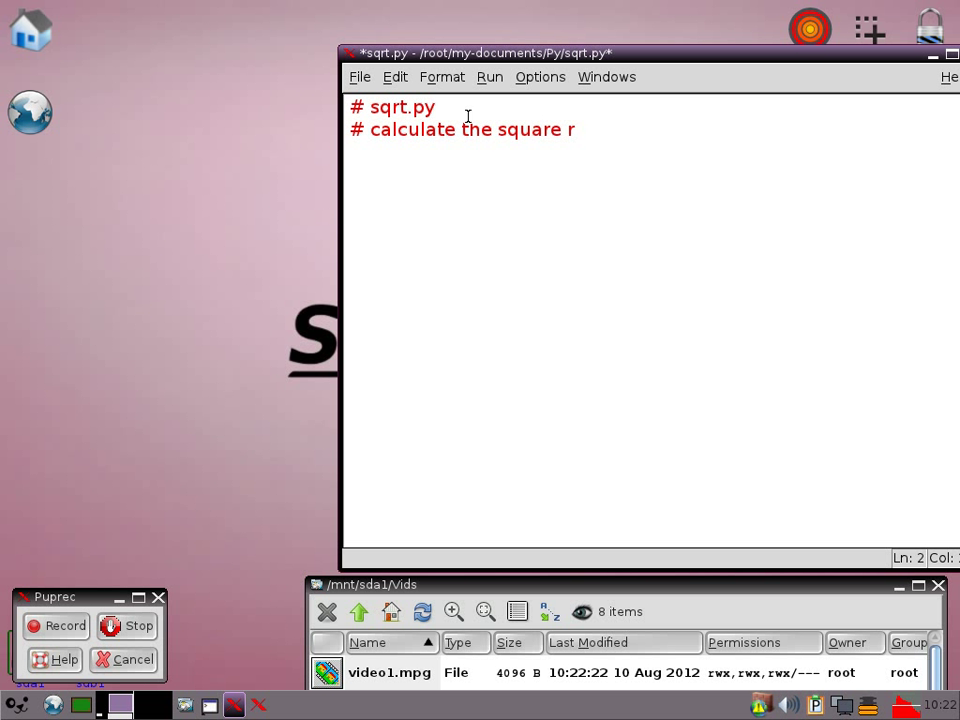
pyautogui.write('oot of a n')
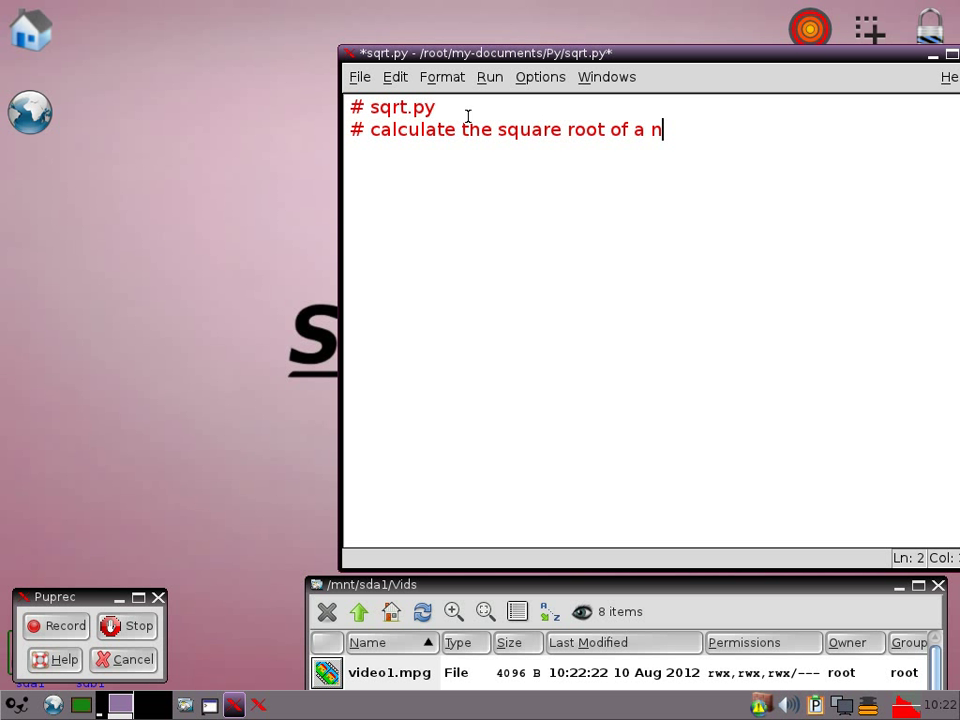
pyautogui.write('umber')
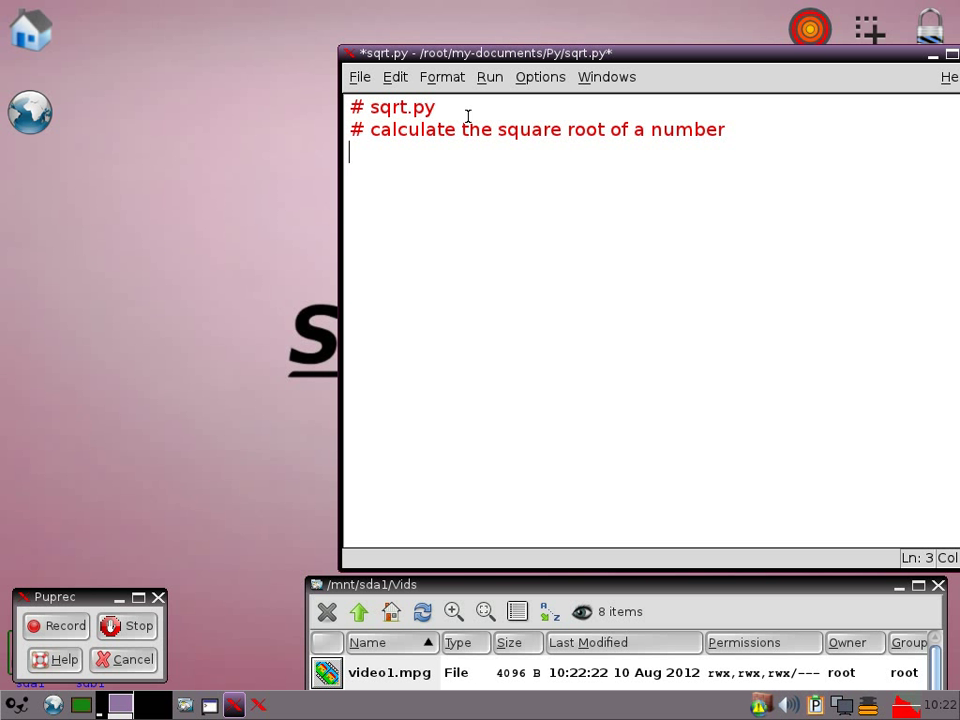
pyautogui.write('# use')
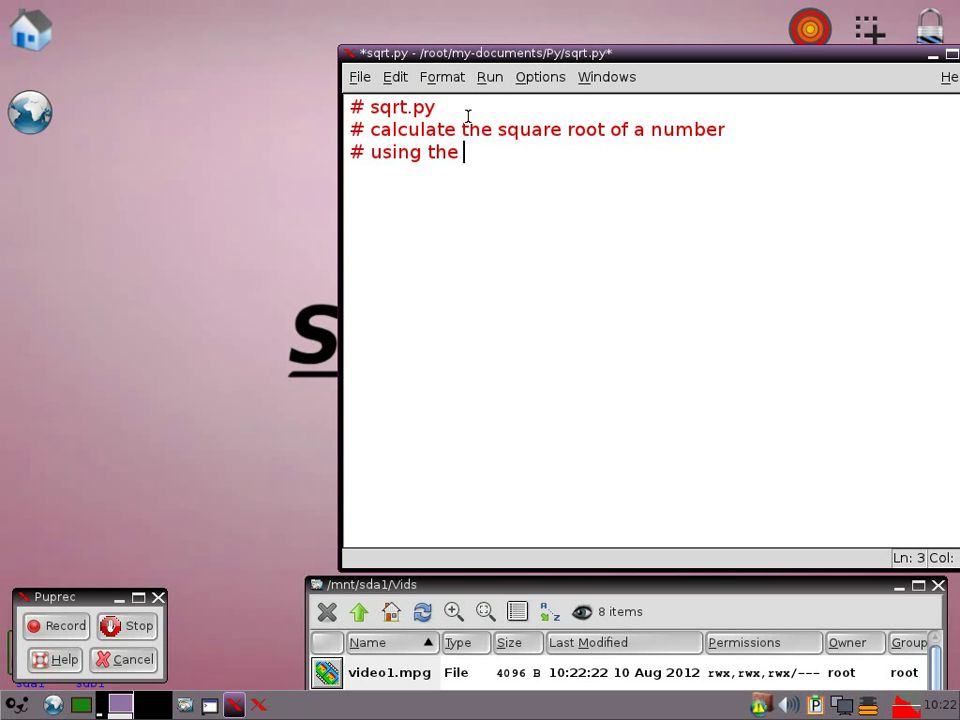
pyautogui.write('algorithm of Heron of')
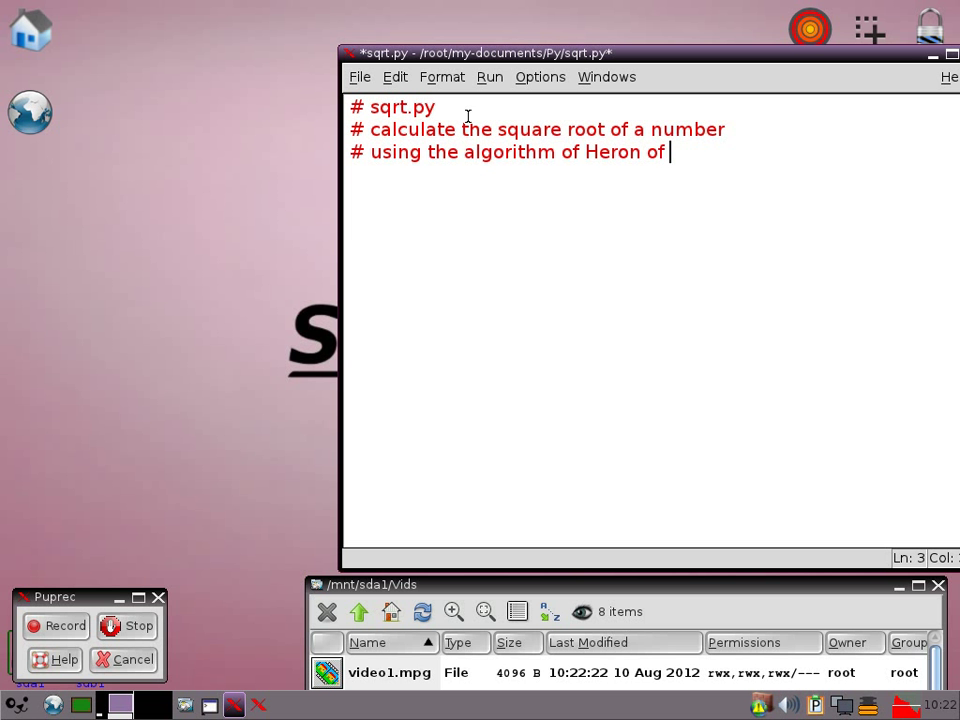
pyautogui.write('Alexandria')
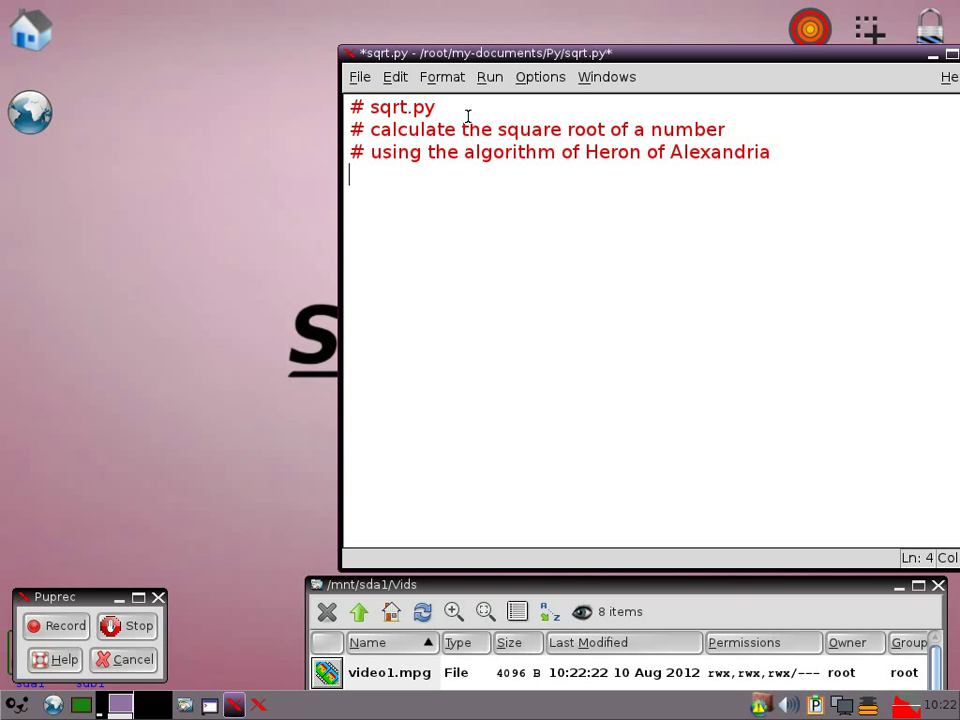
pyautogui.write('def')
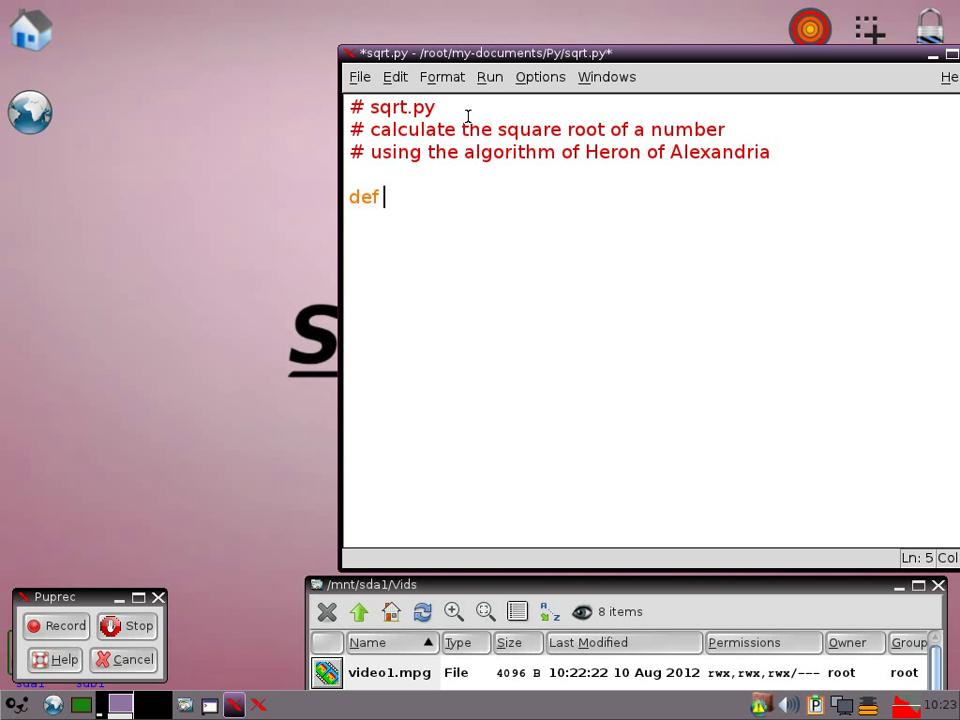
# Step: Define average(some_list) with docstring 'Takes a list of numbers and returns average'
pyautogui.write('avera')
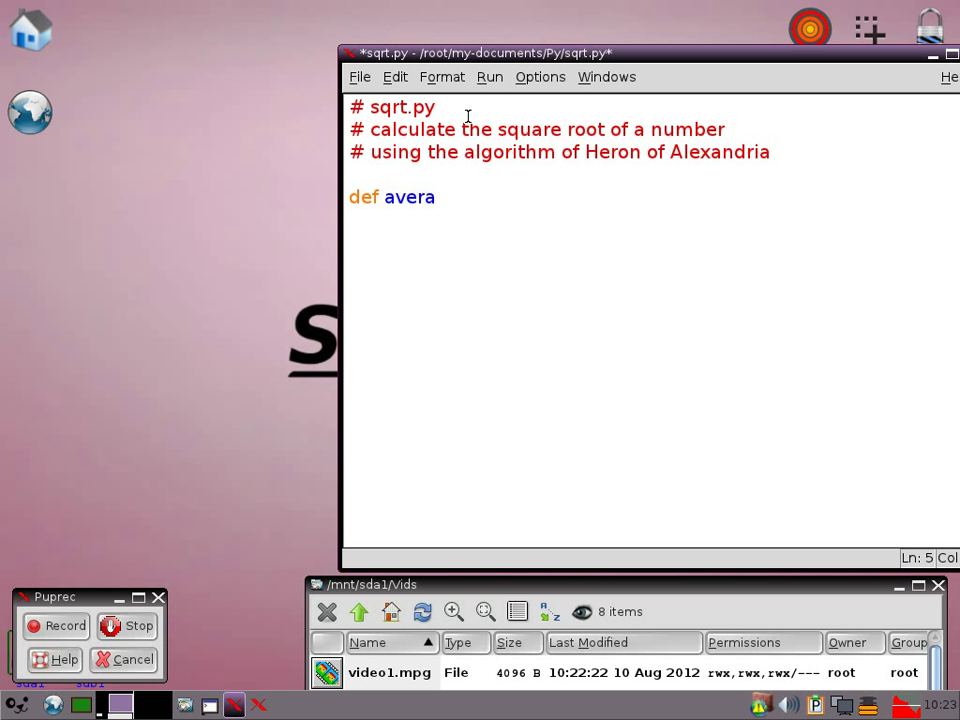
pyautogui.write('ge(')
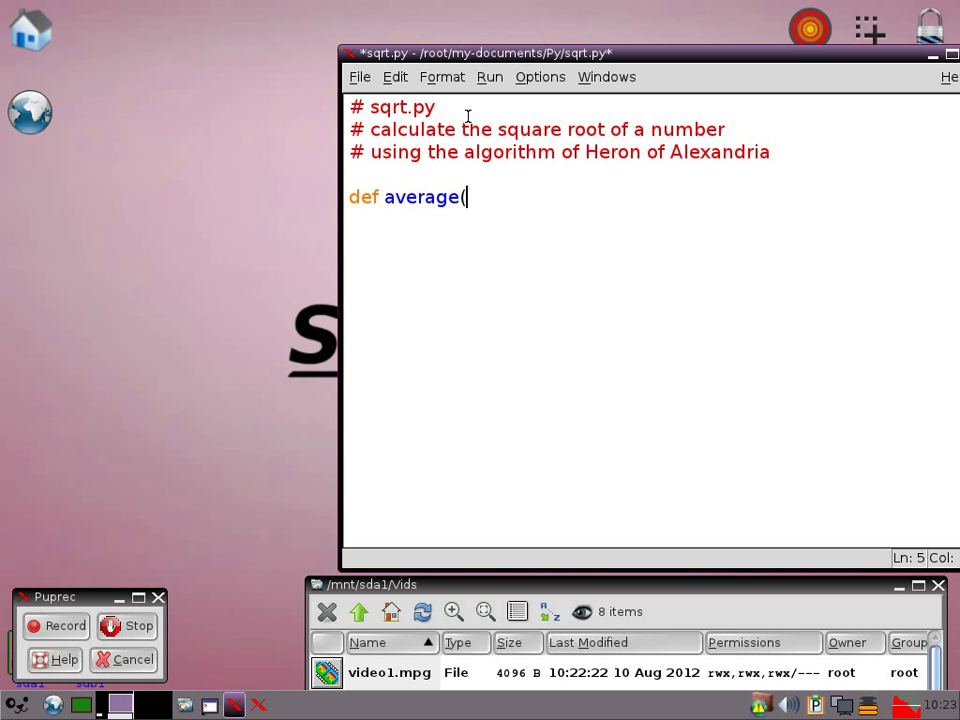
pyautogui.write('lis')
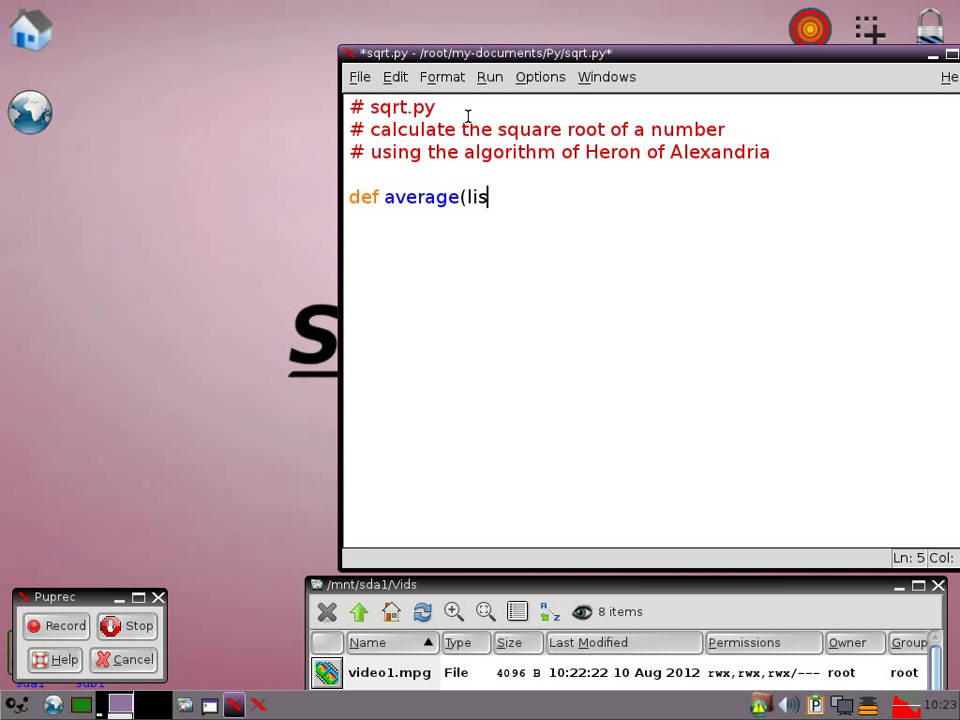
pyautogui.write('som')
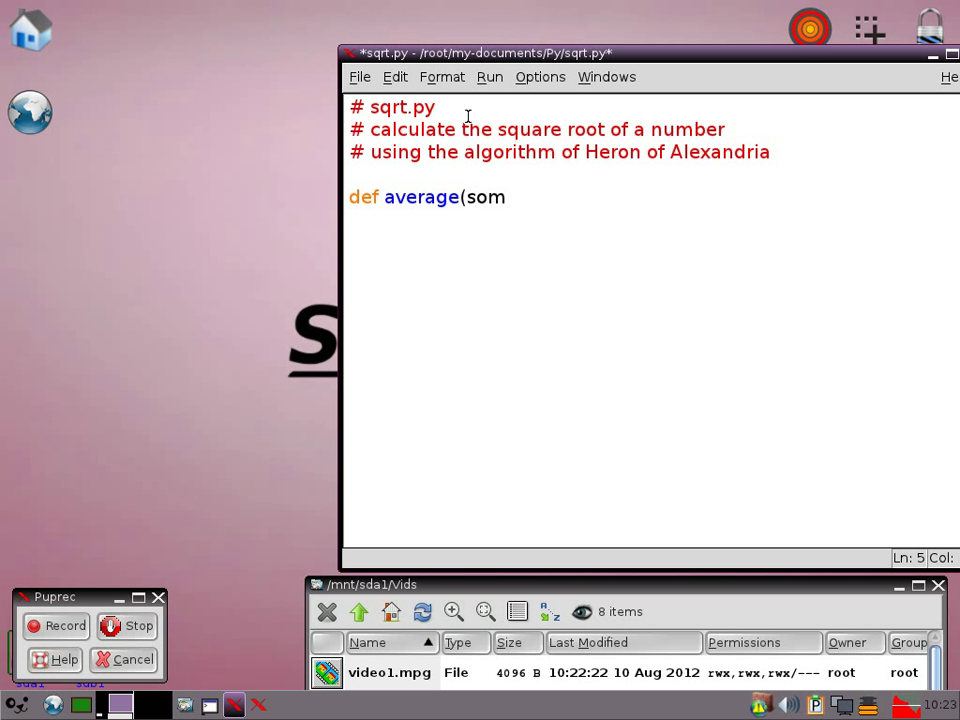
pyautogui.write('e_list):')
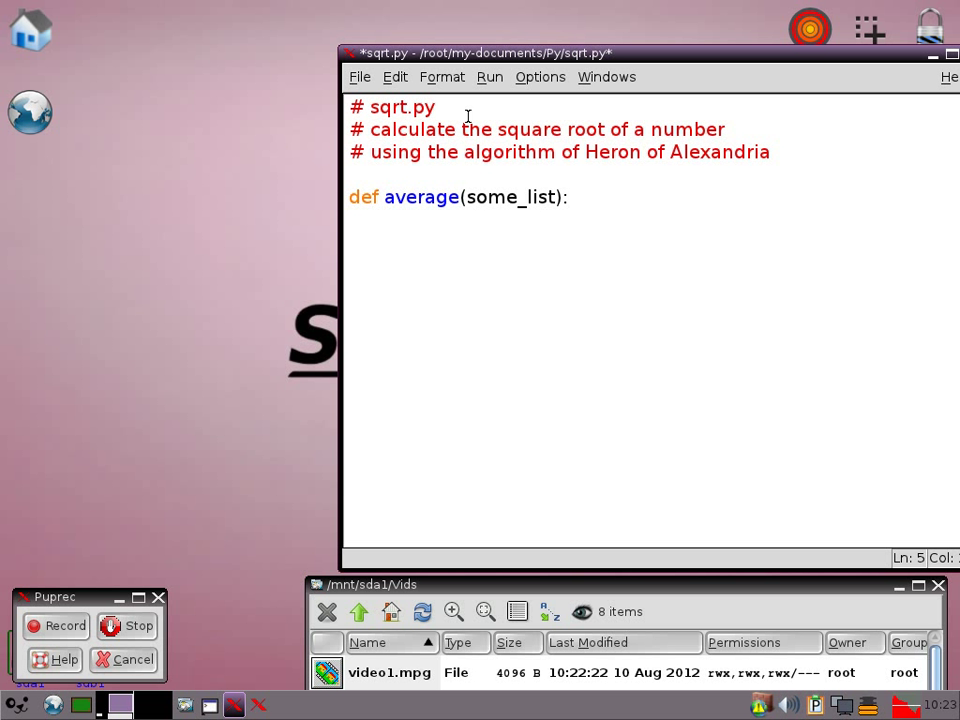
pyautogui.write('"')
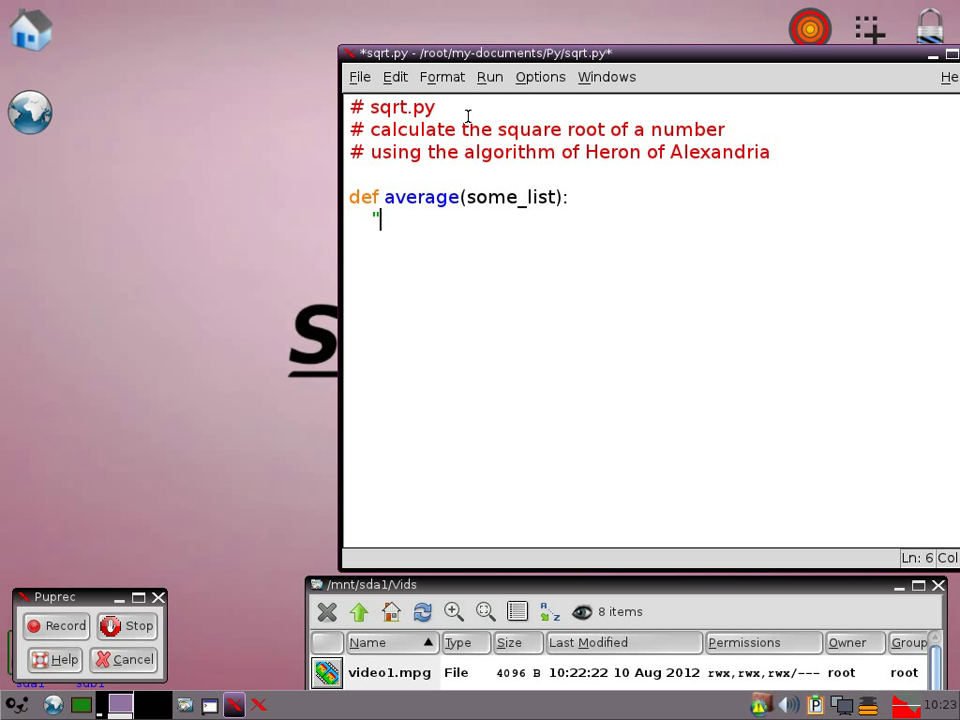
pyautogui.write('""Tak')
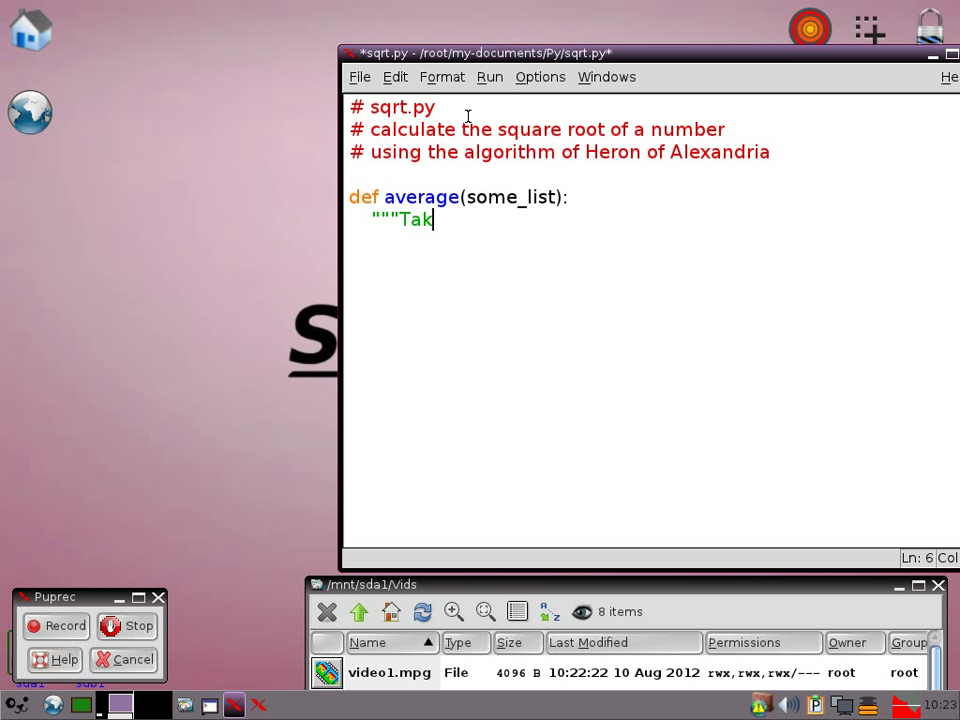
pyautogui.write('es a list o')
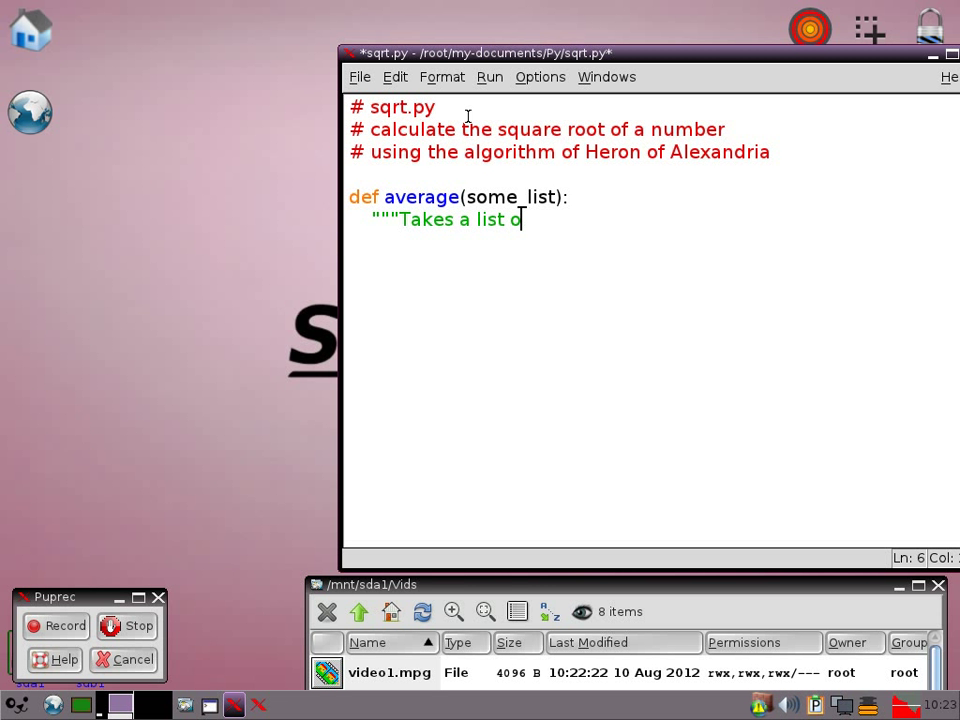
pyautogui.write('f numbers')
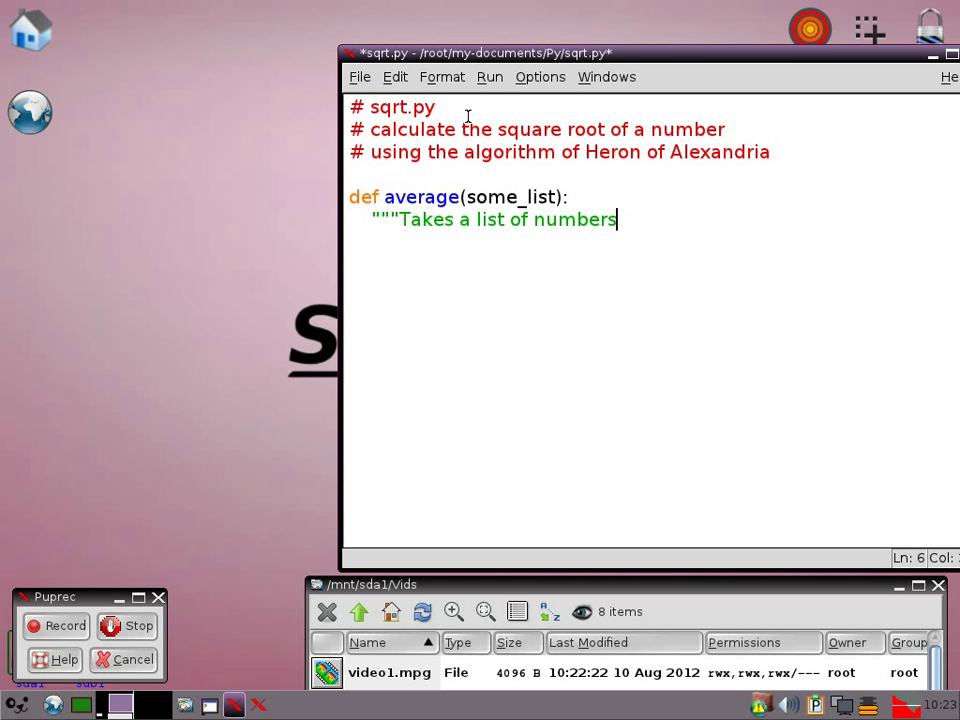
pyautogui.write('and retur')
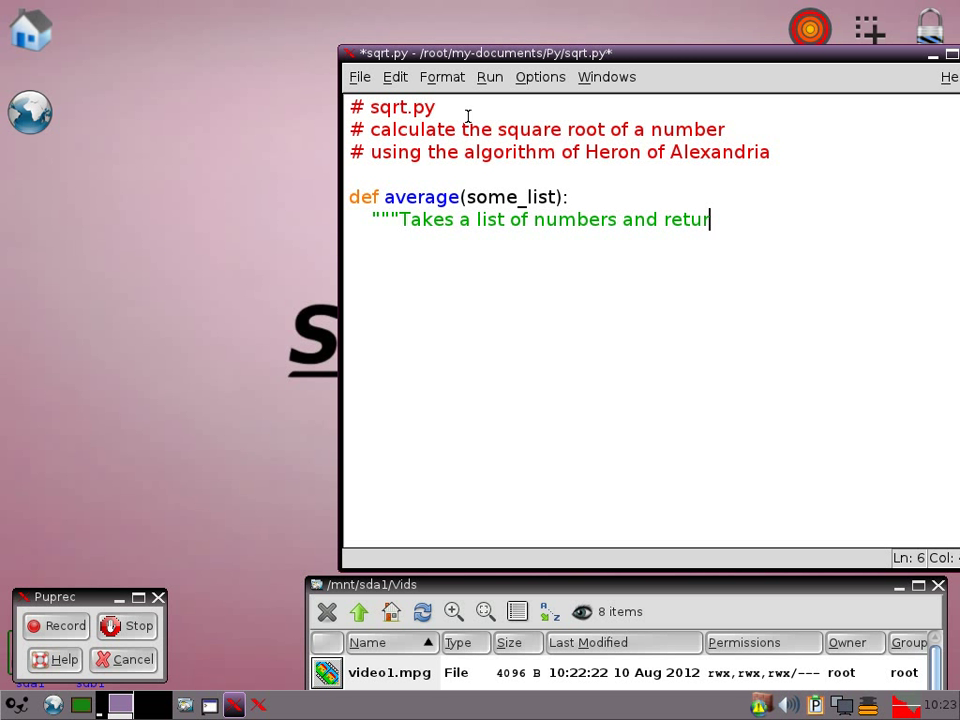
pyautogui.write('ns average.')
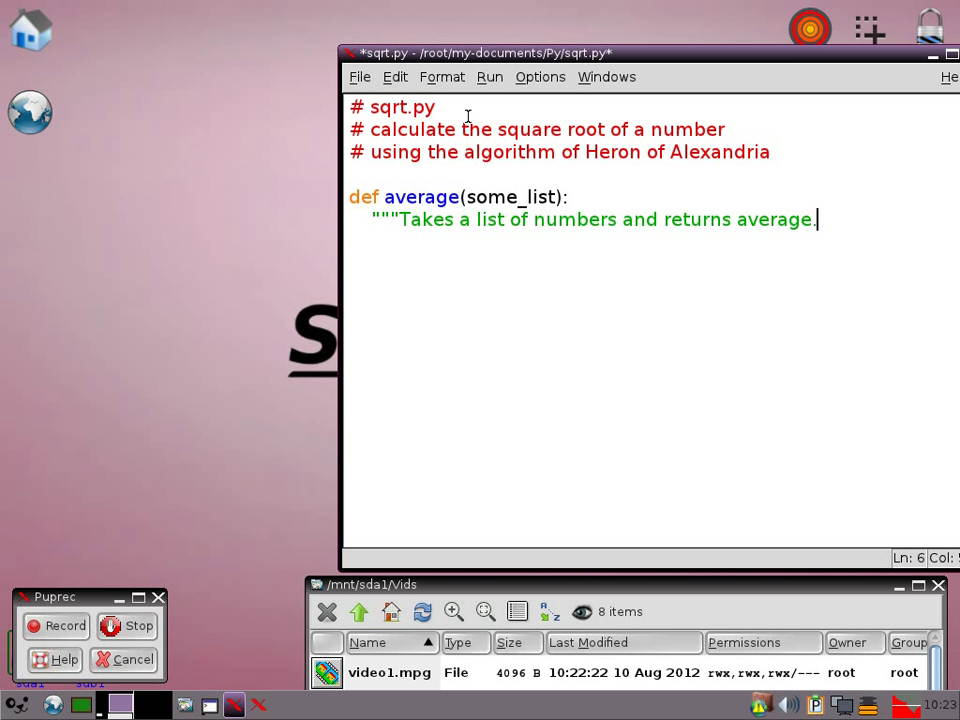
pyautogui.write('"""')
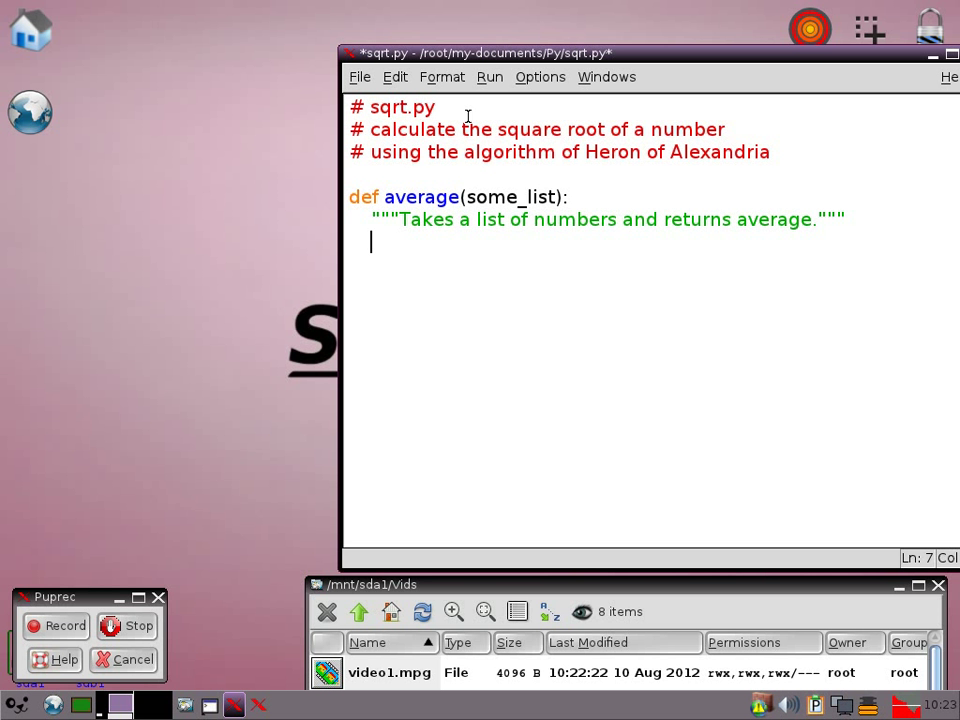
# Step: Initialise temp = 0 and add each item in some_list to temp in a loop
pyautogui.write('temp =')
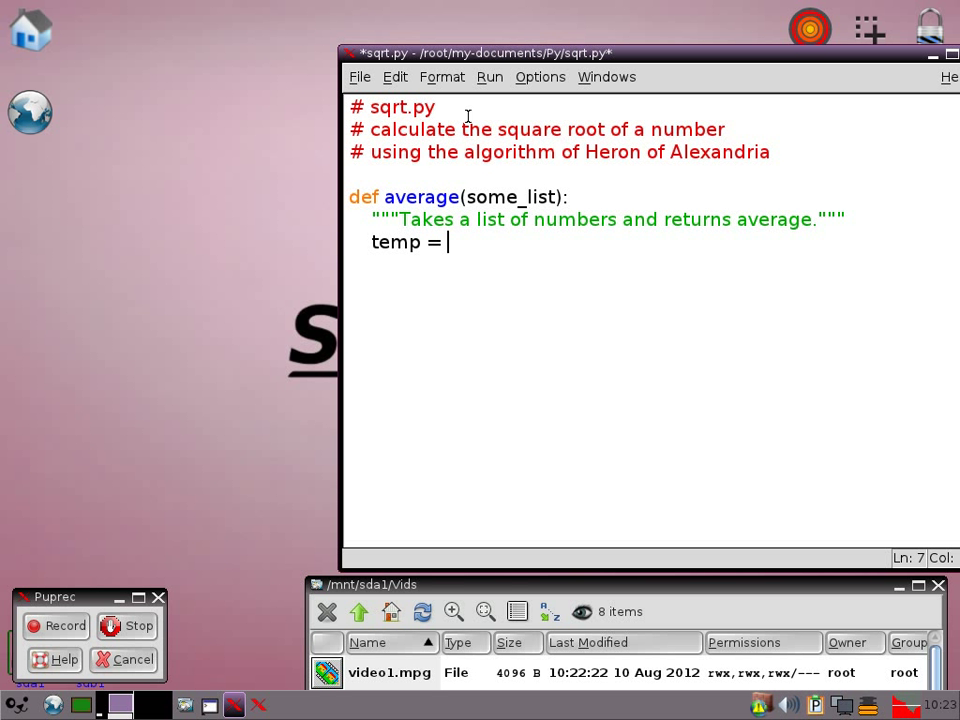
pyautogui.write('0')
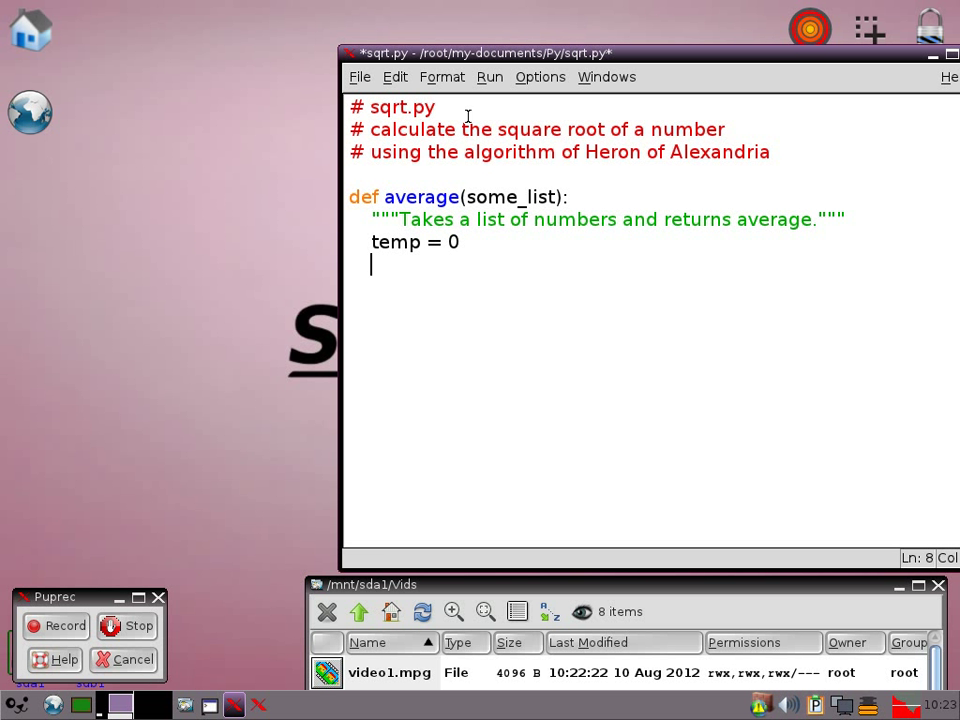
pyautogui.write('for')
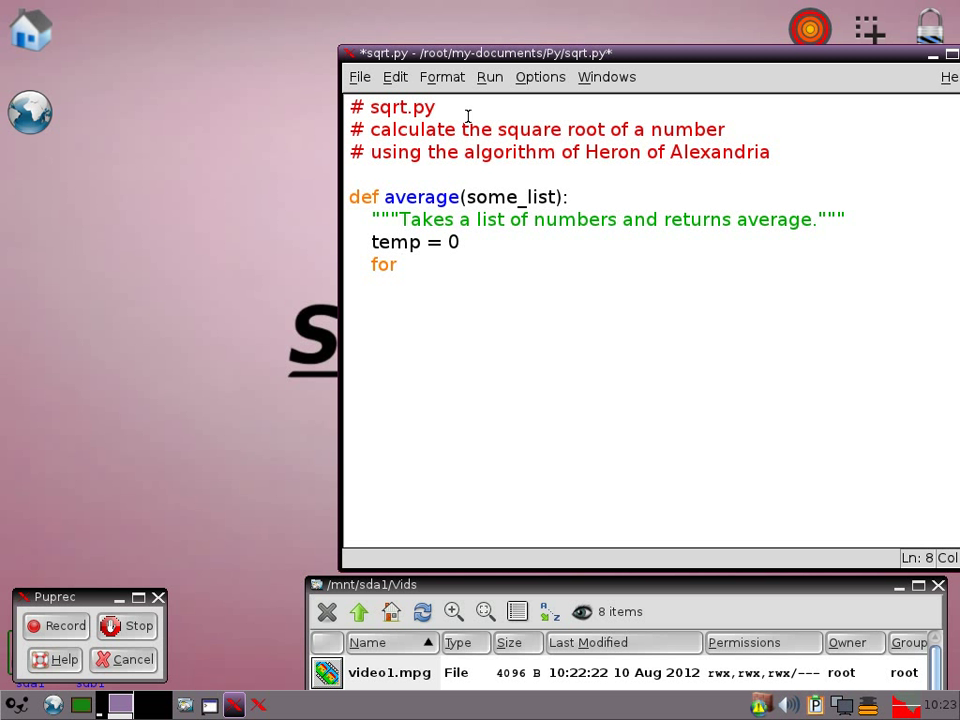
pyautogui.write('item in')
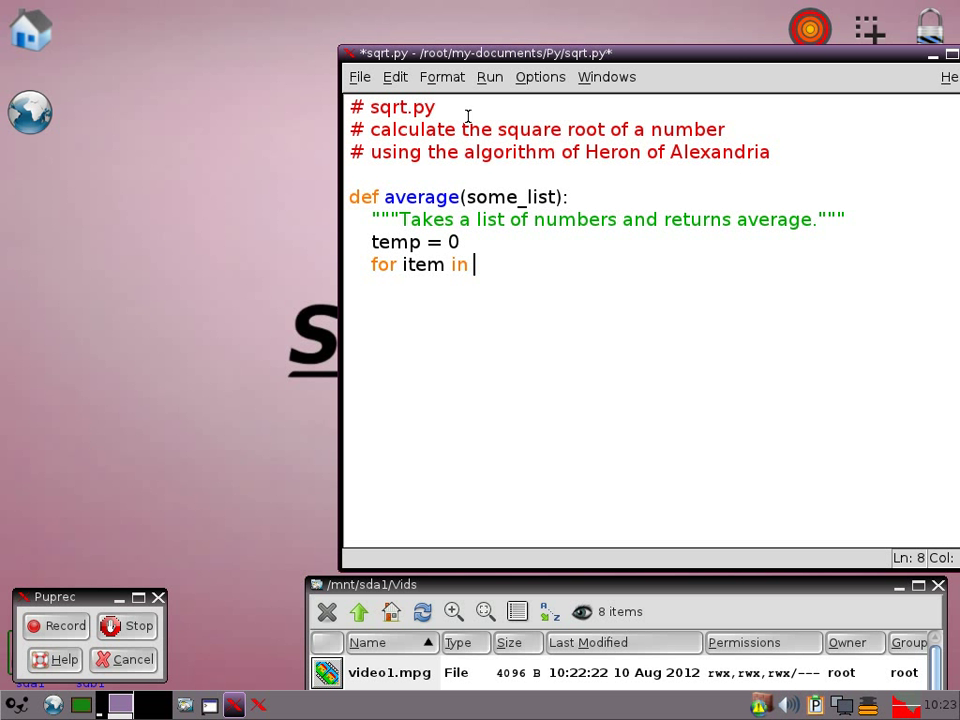
pyautogui.write('some_list:')
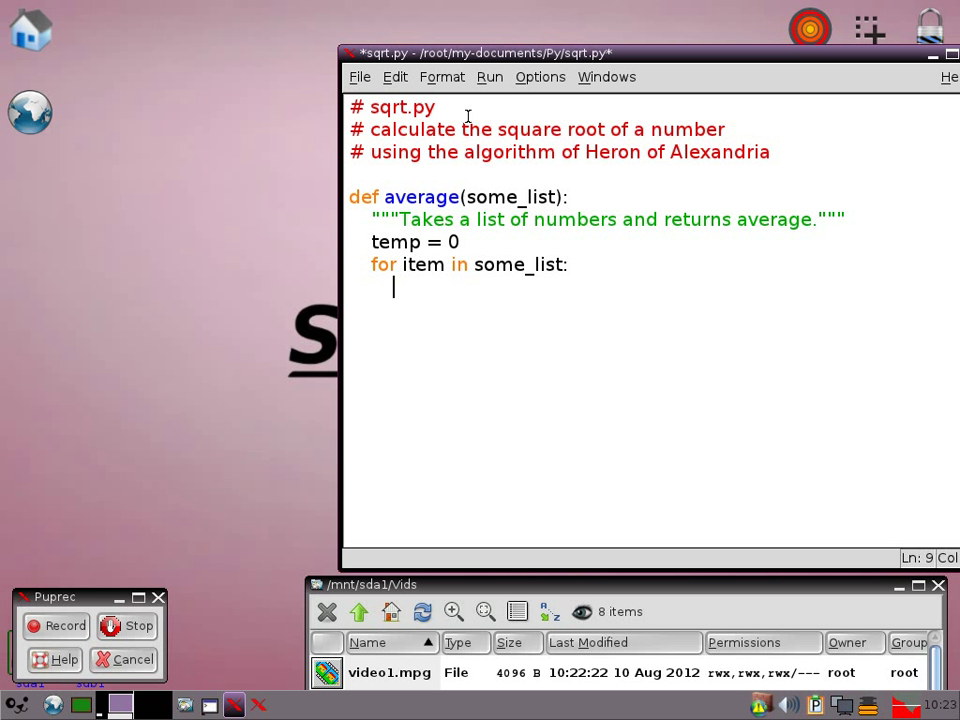
pyautogui.write('temp+')
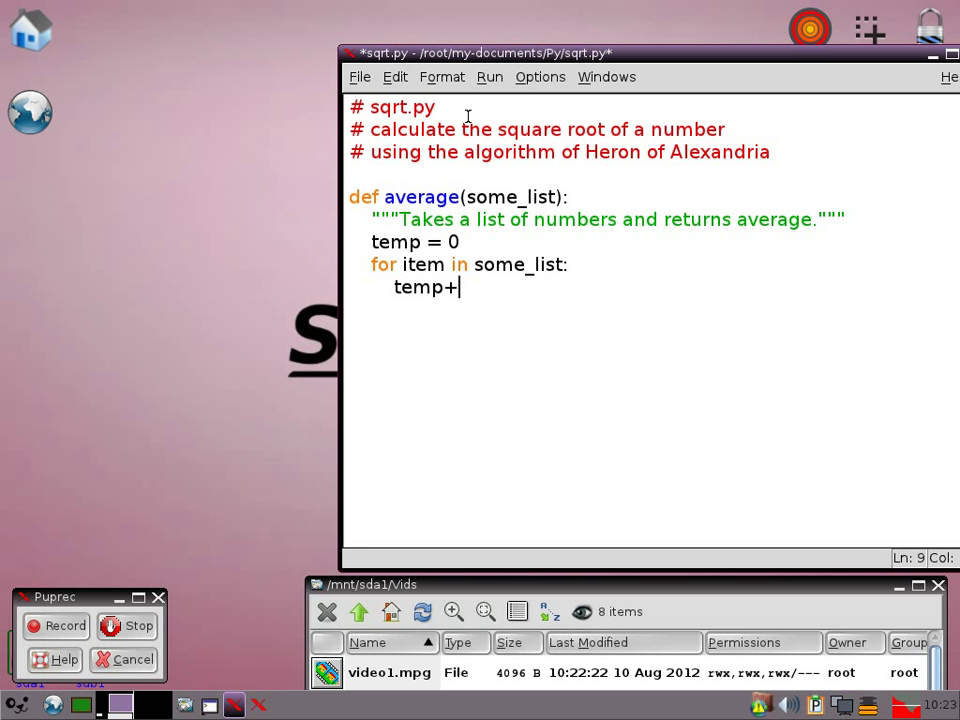
pyautogui.write('= item')
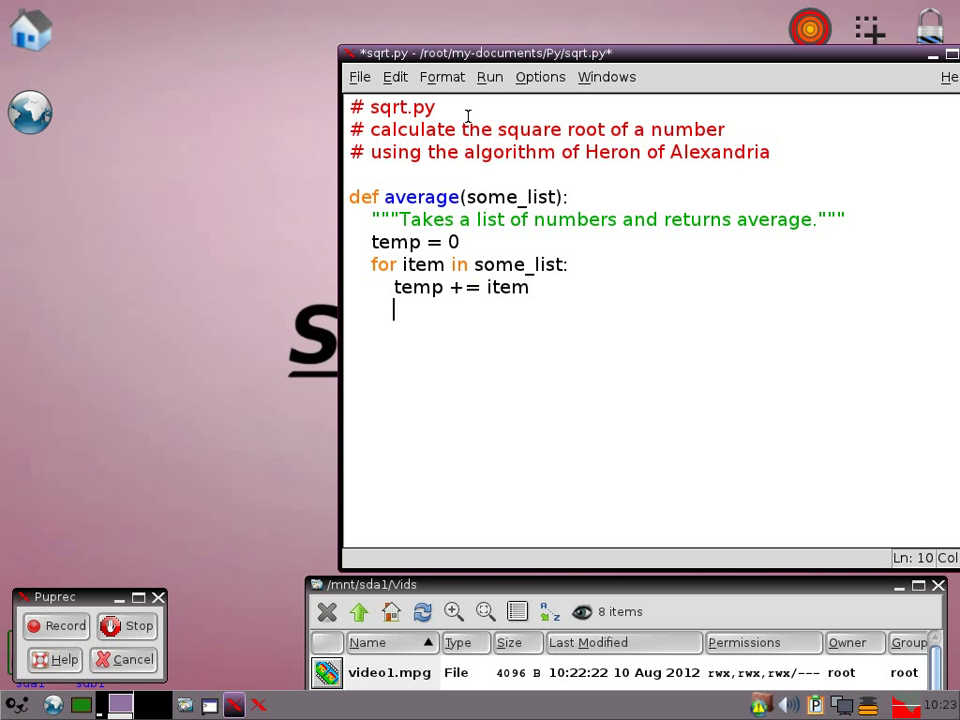
# Step: Dedent out of the loop and return temp / len(some_list)
pyautogui.press('BackSpace')
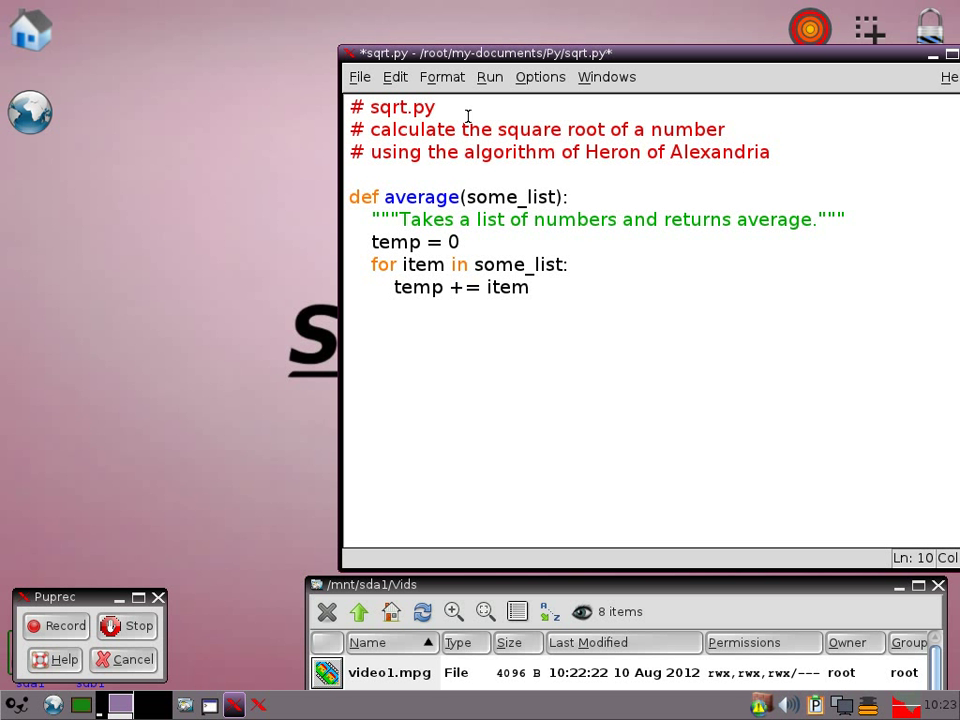
pyautogui.press('Return')
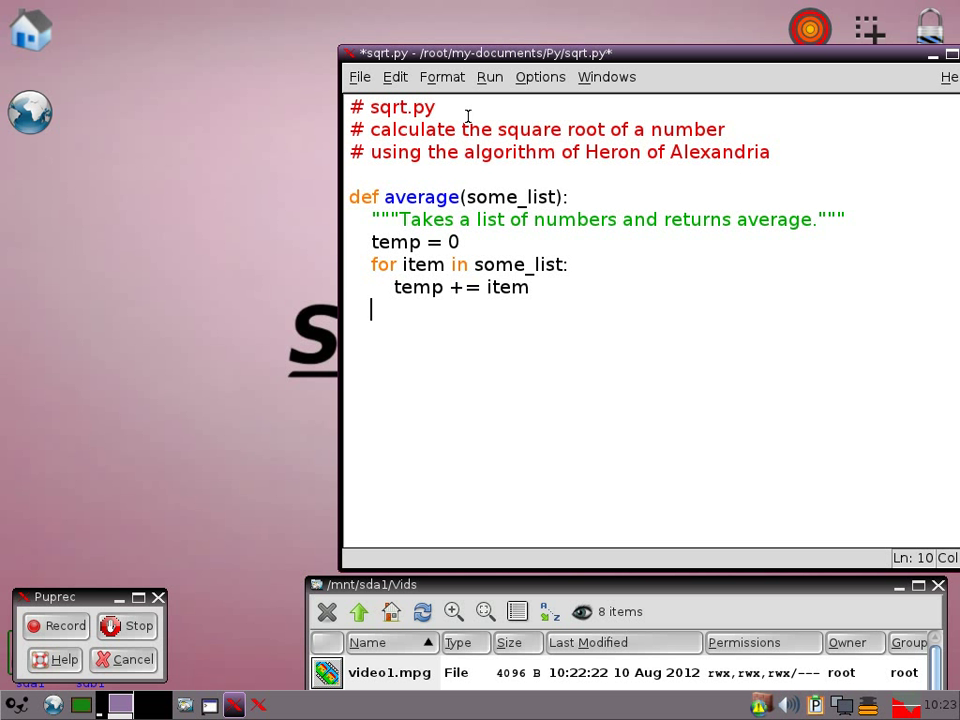
pyautogui.write('return')
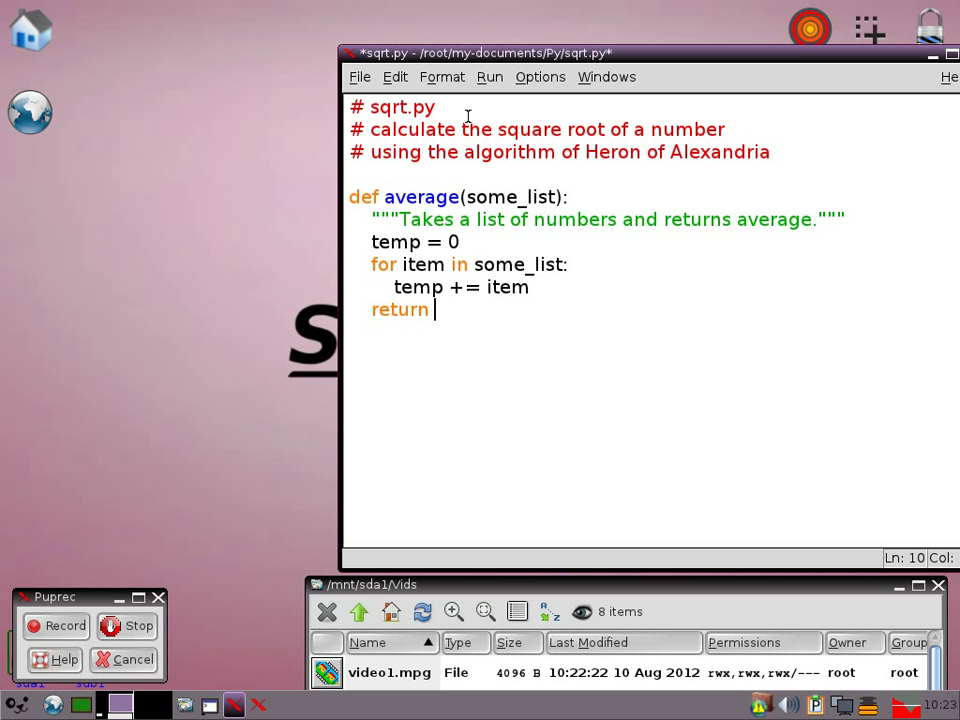
pyautogui.write('temp /')
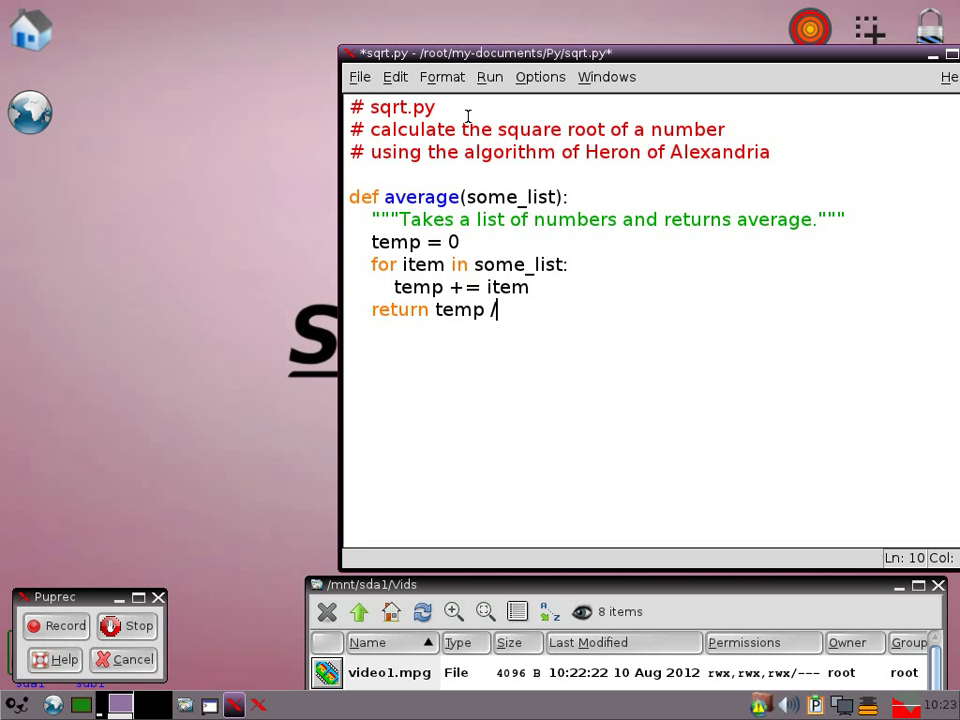
pyautogui.write('len')
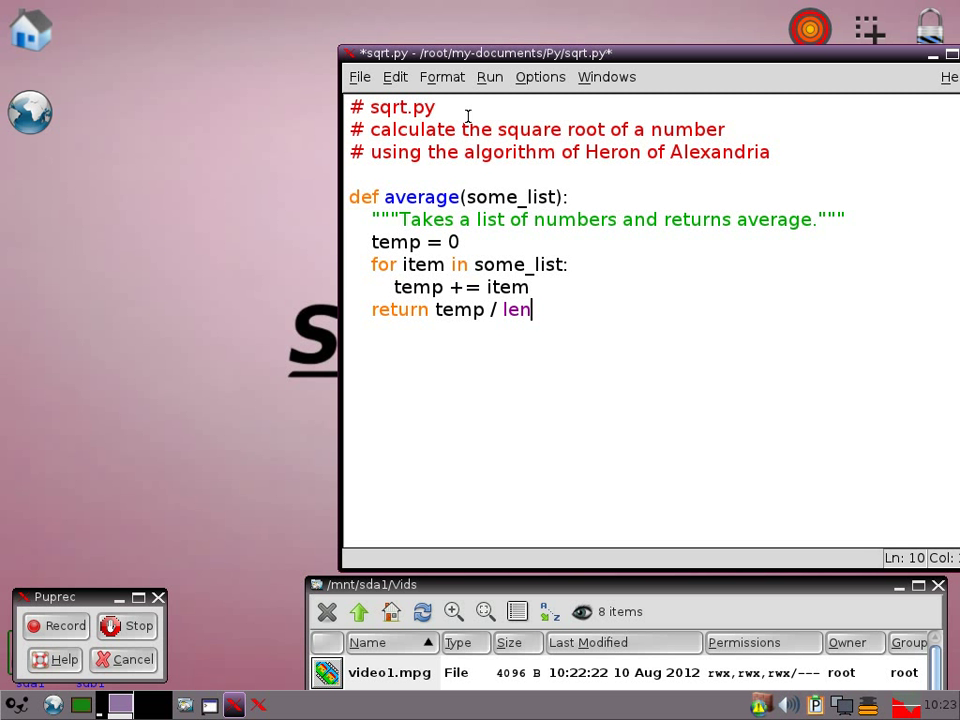
pyautogui.write('(some')
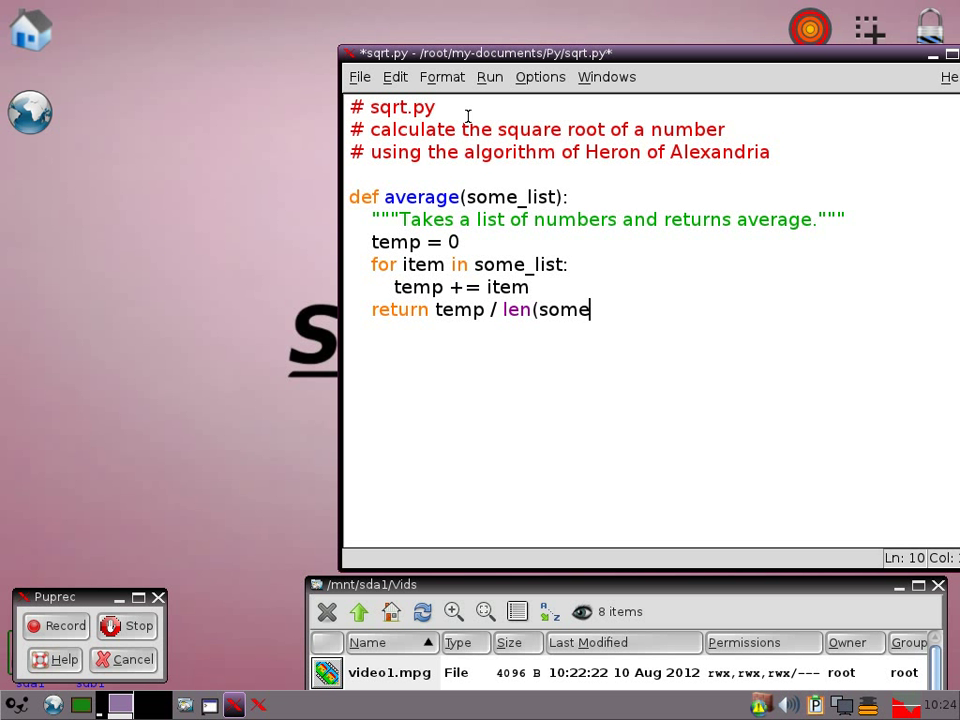
pyautogui.write('_list')
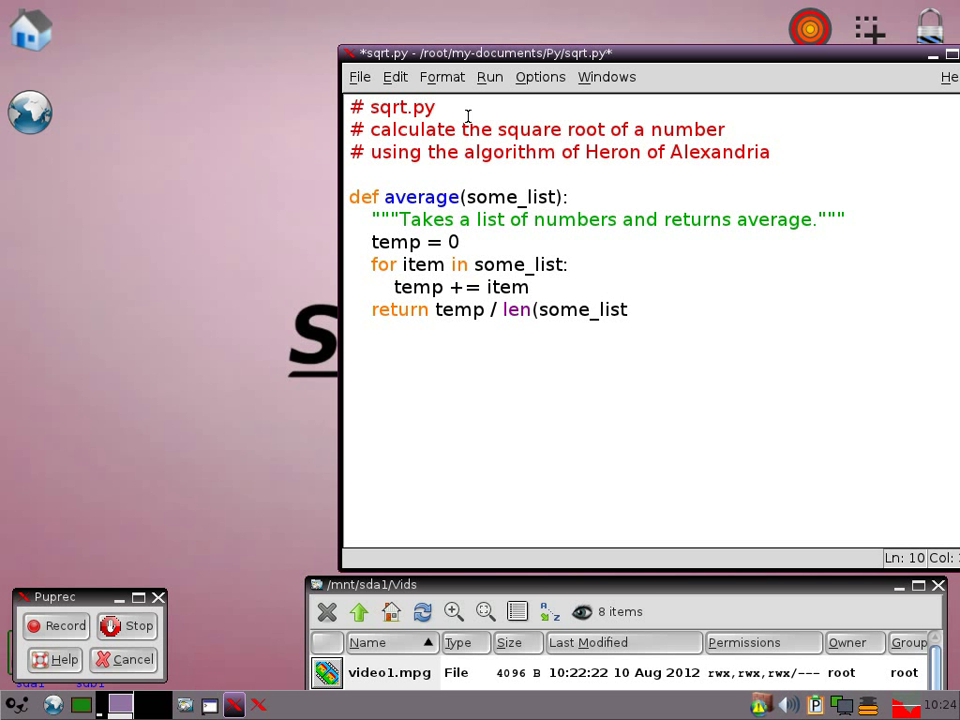
pyautogui.write(')')
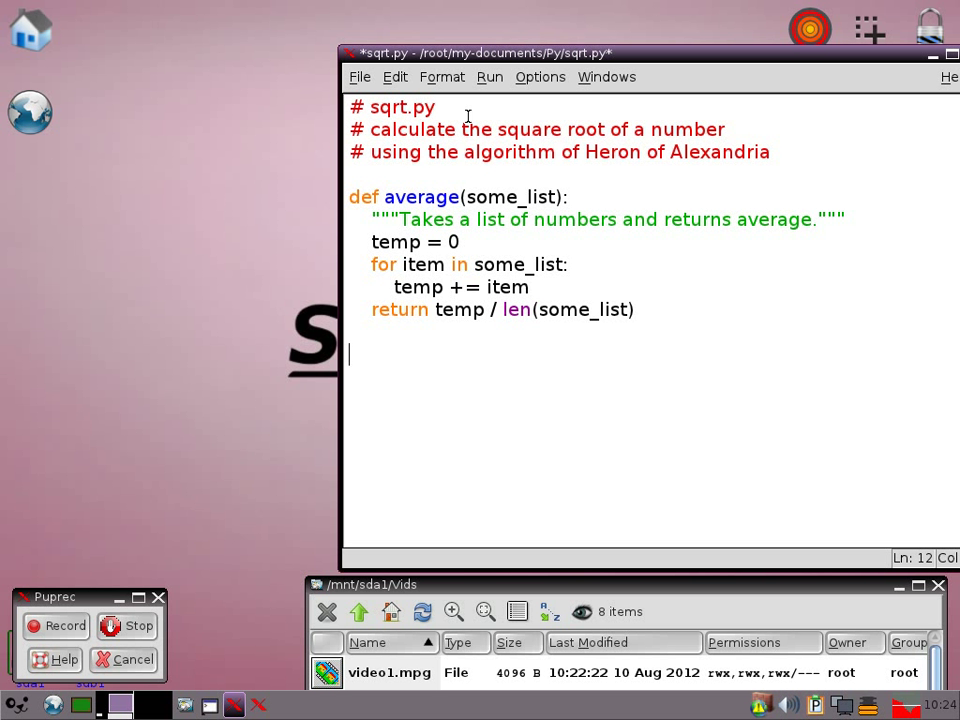
# Step: Define absolute(num) with a docstring about returning the absolute value of a number
pyautogui.write('def')
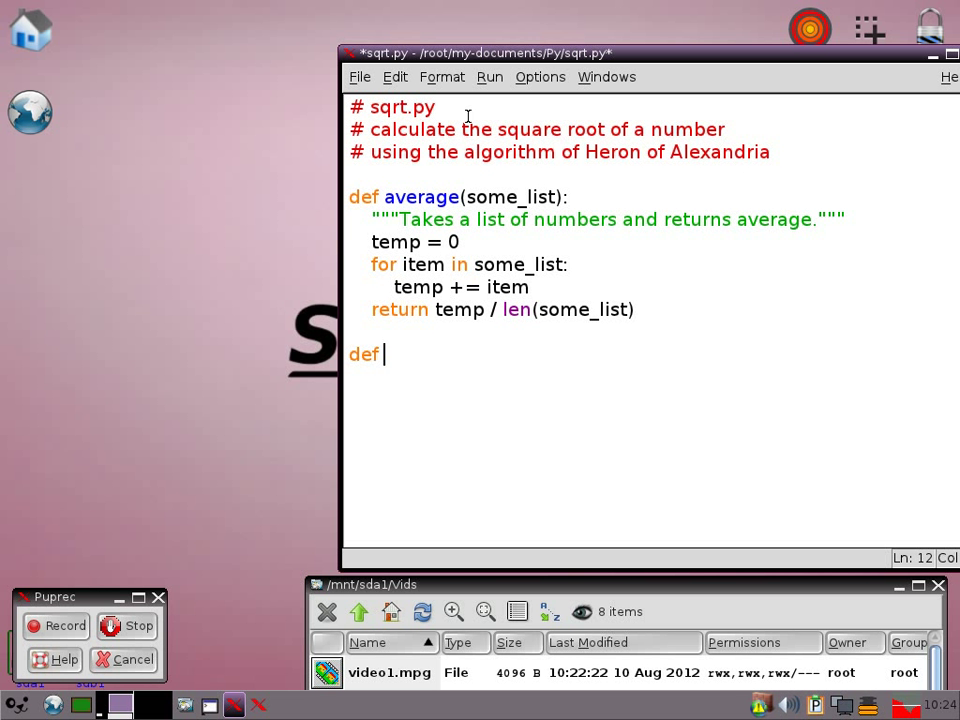
pyautogui.write('absolut')
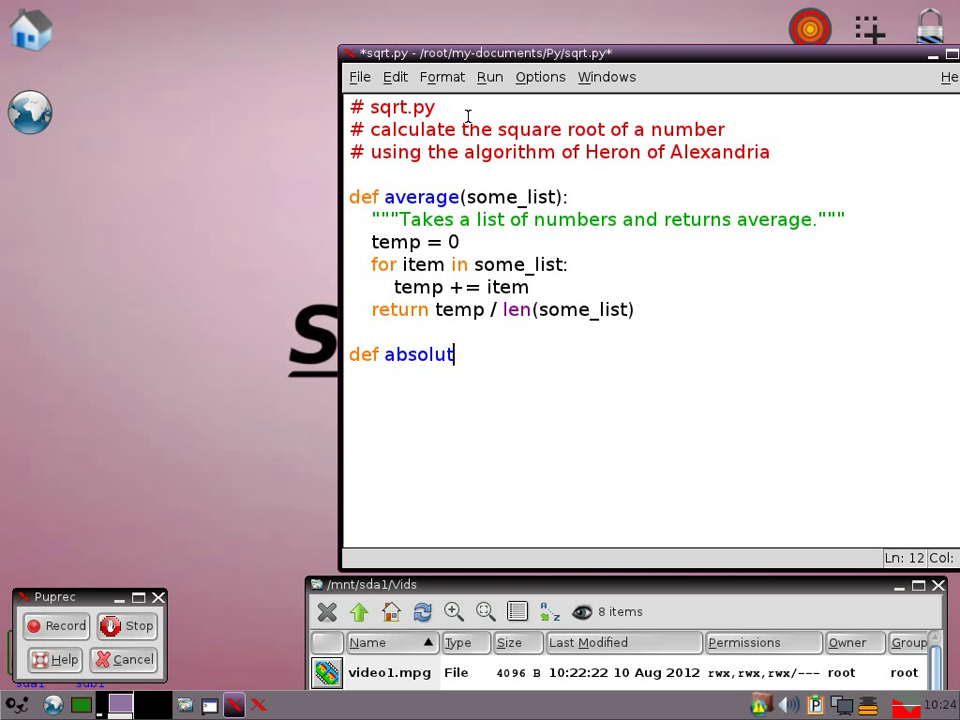
pyautogui.write('e(')
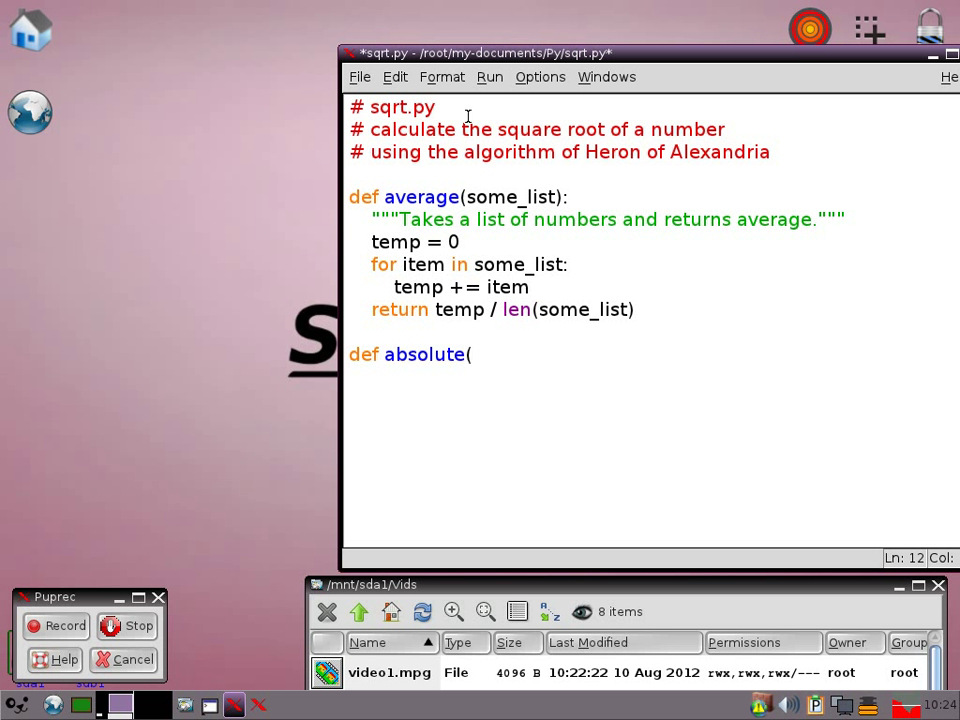
pyautogui.write('num):')
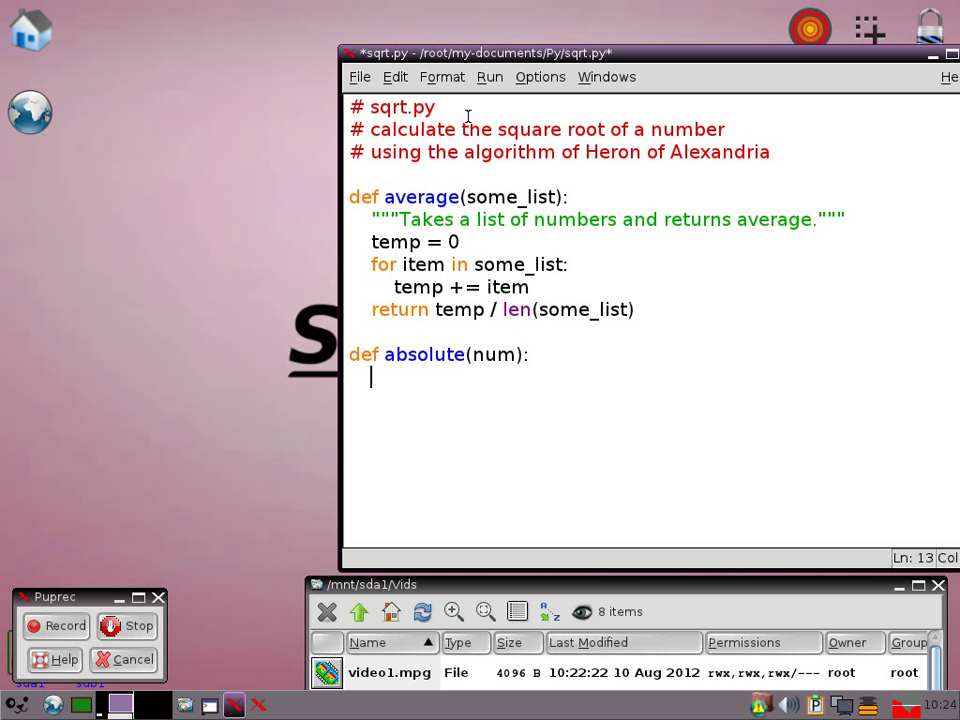
pyautogui.write('"""')
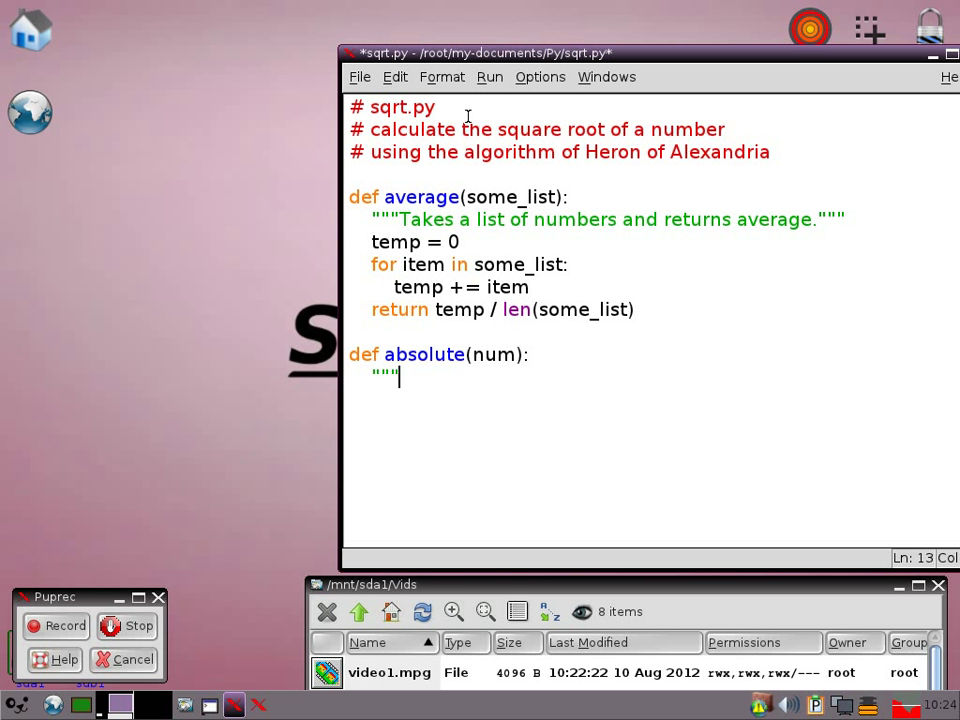
pyautogui.write('Return')
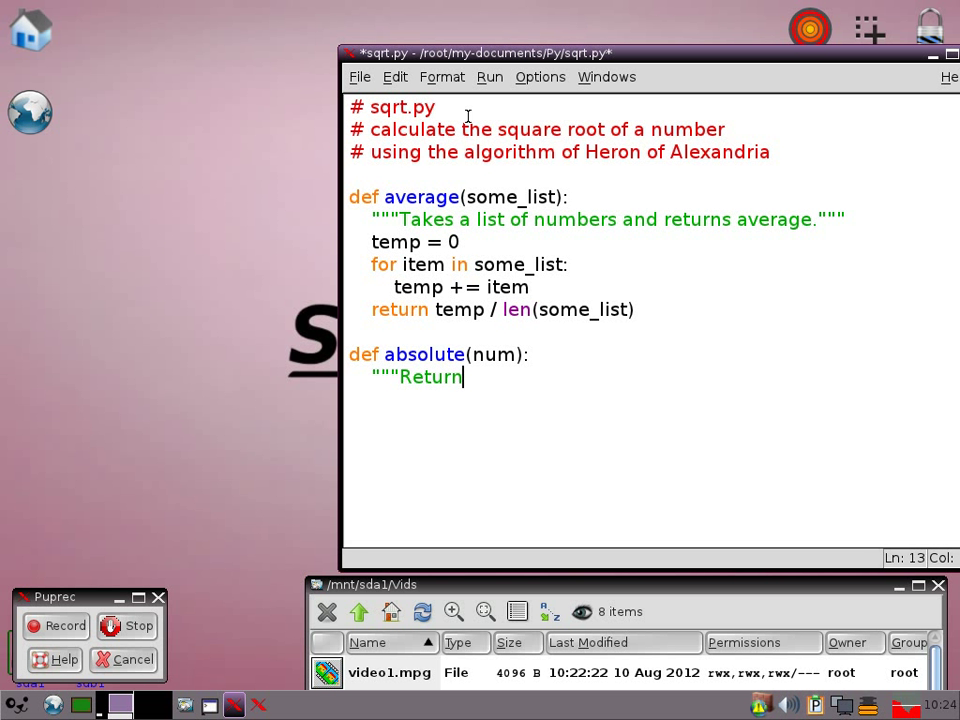
pyautogui.write('abs')
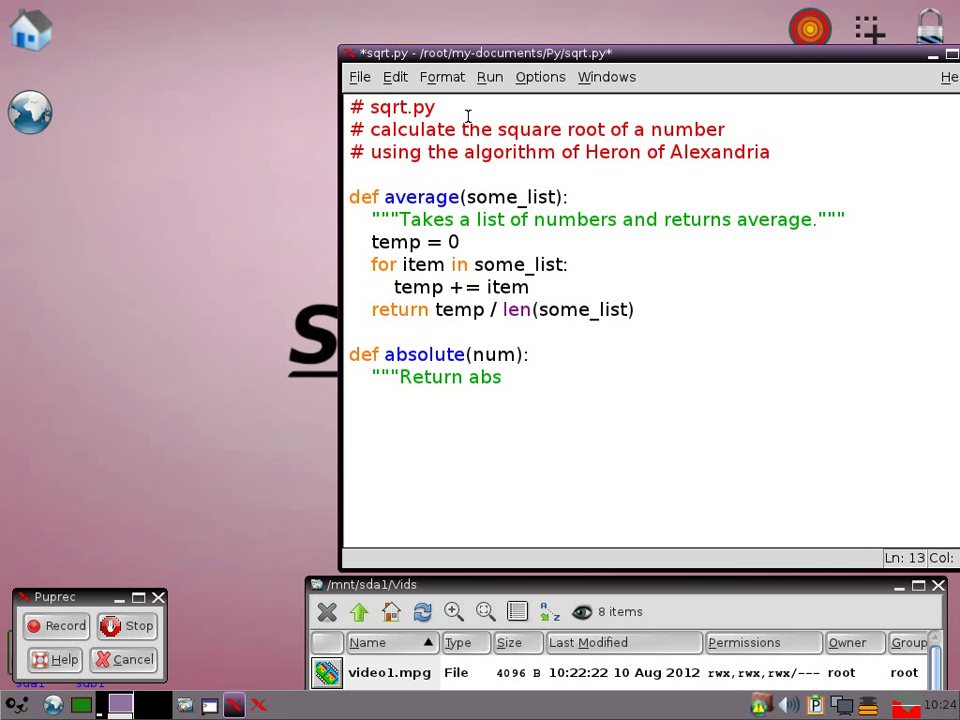
pyautogui.write('olute')
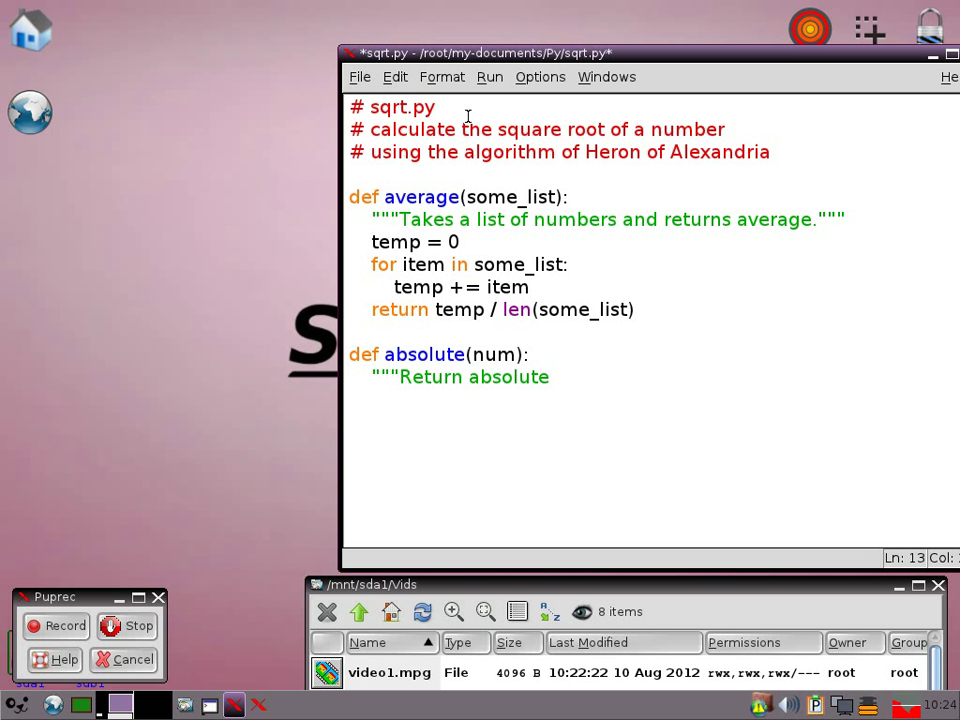
pyautogui.write('value of a nu')
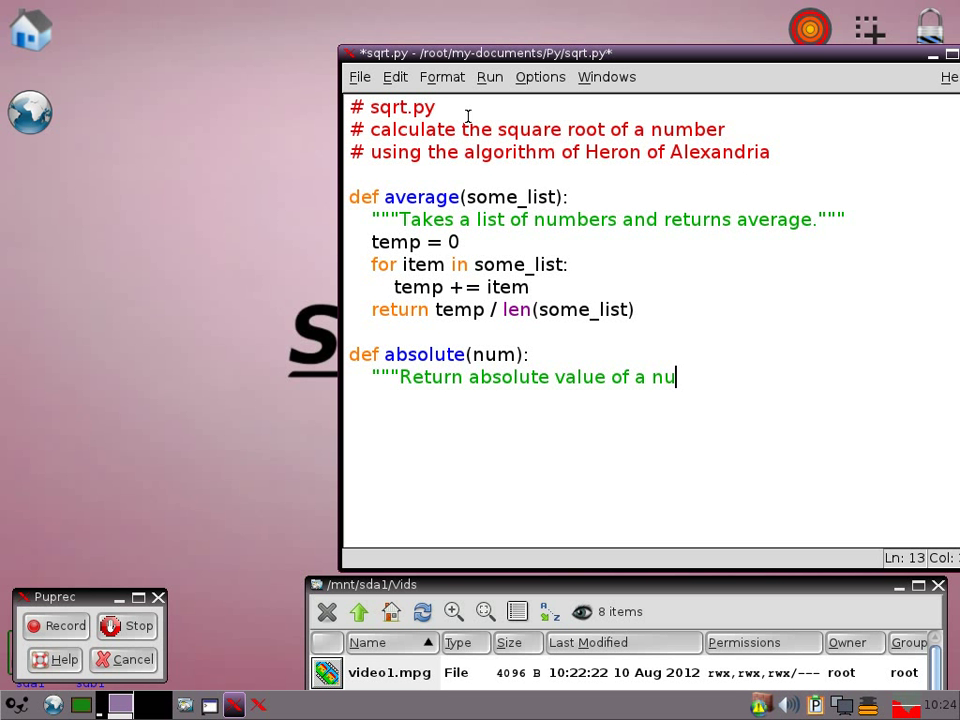
pyautogui.write('mber.""')
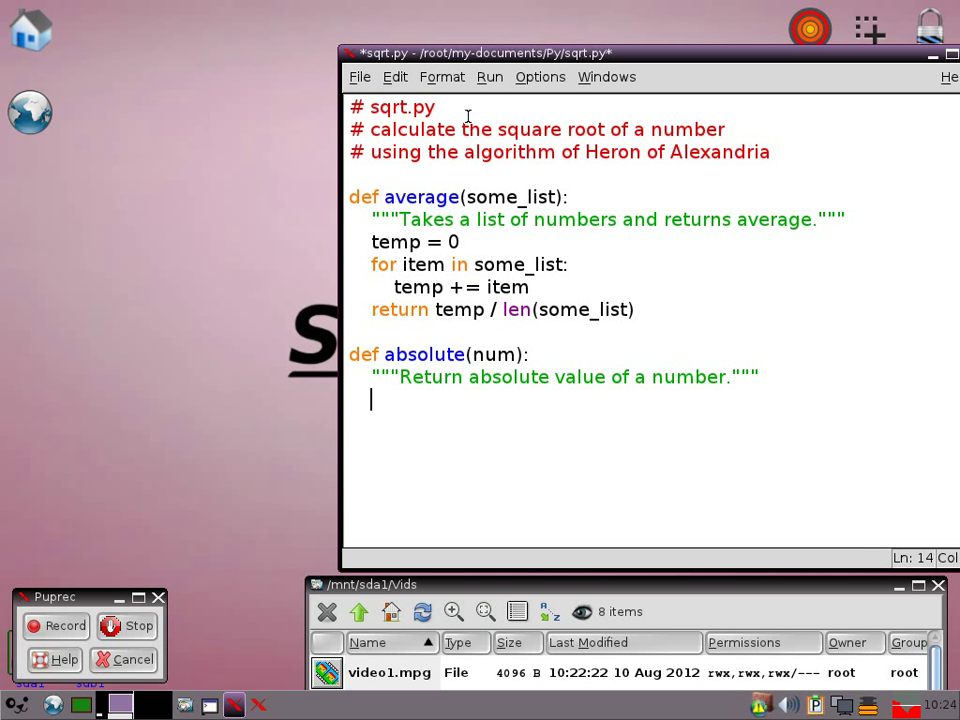
# Step: Return -num when num is negative, else return num, fixing the 'retru' typo
pyautogui.write('if')
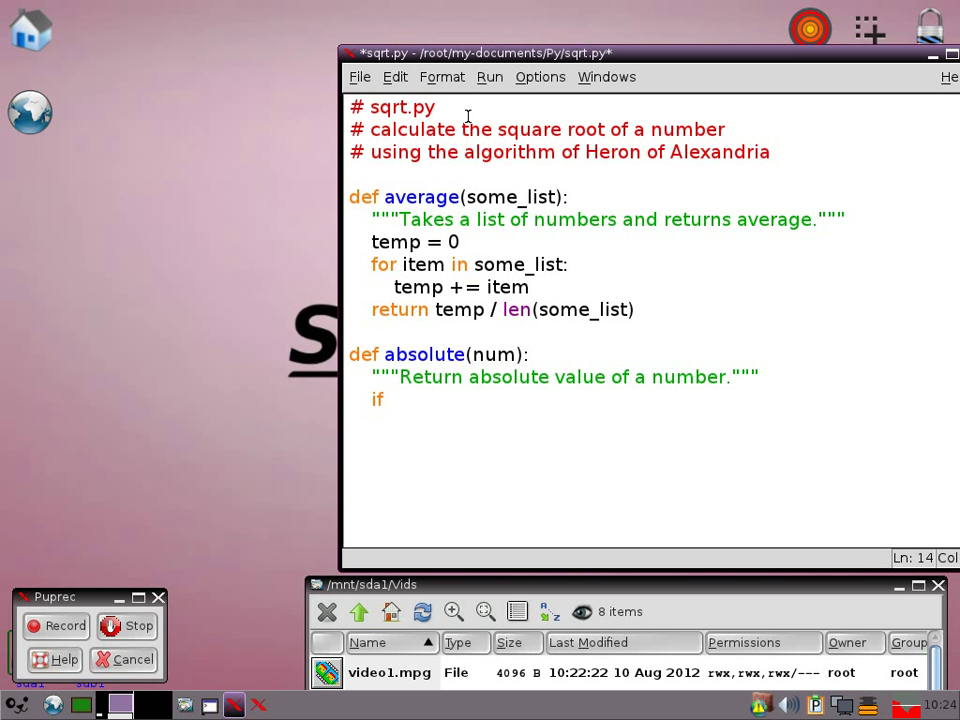
pyautogui.write('num < 0:')
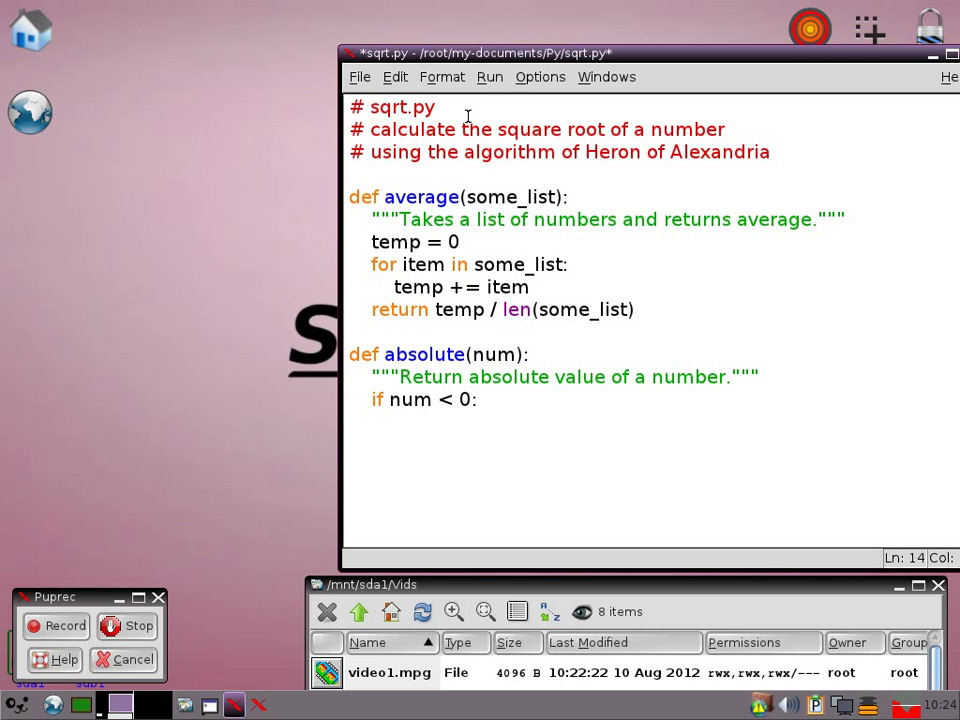
pyautogui.press('Return')
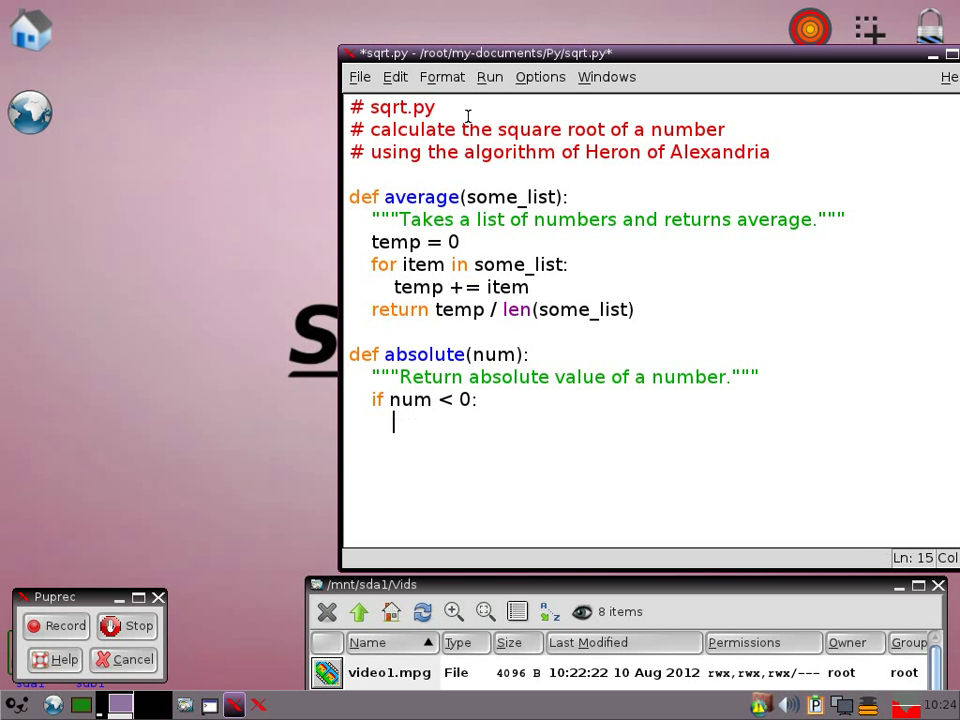
pyautogui.write('return')
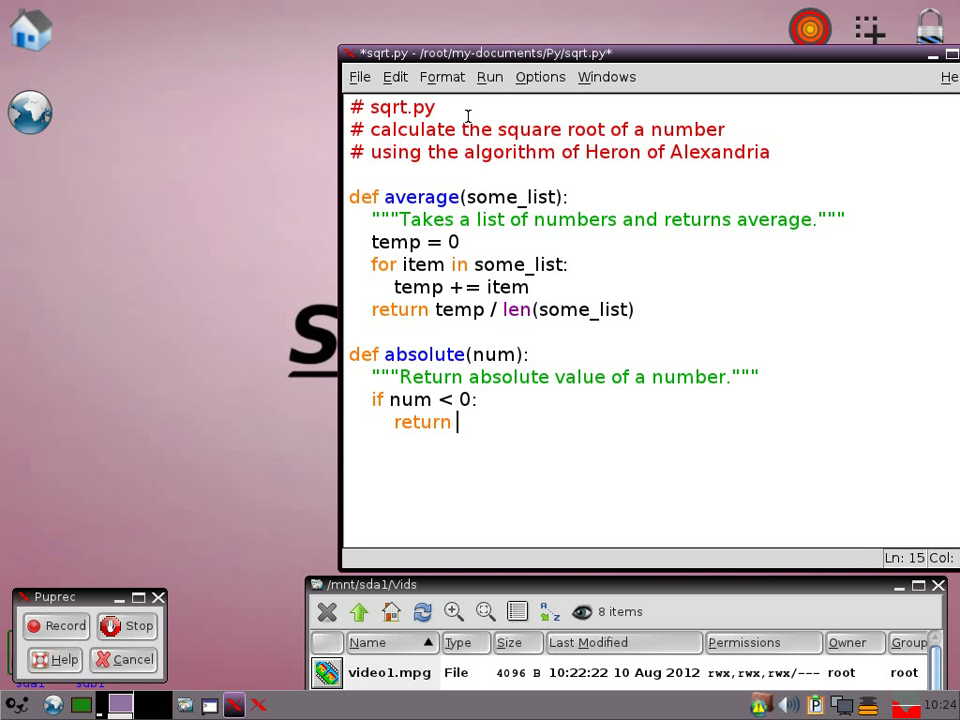
pyautogui.write('-')
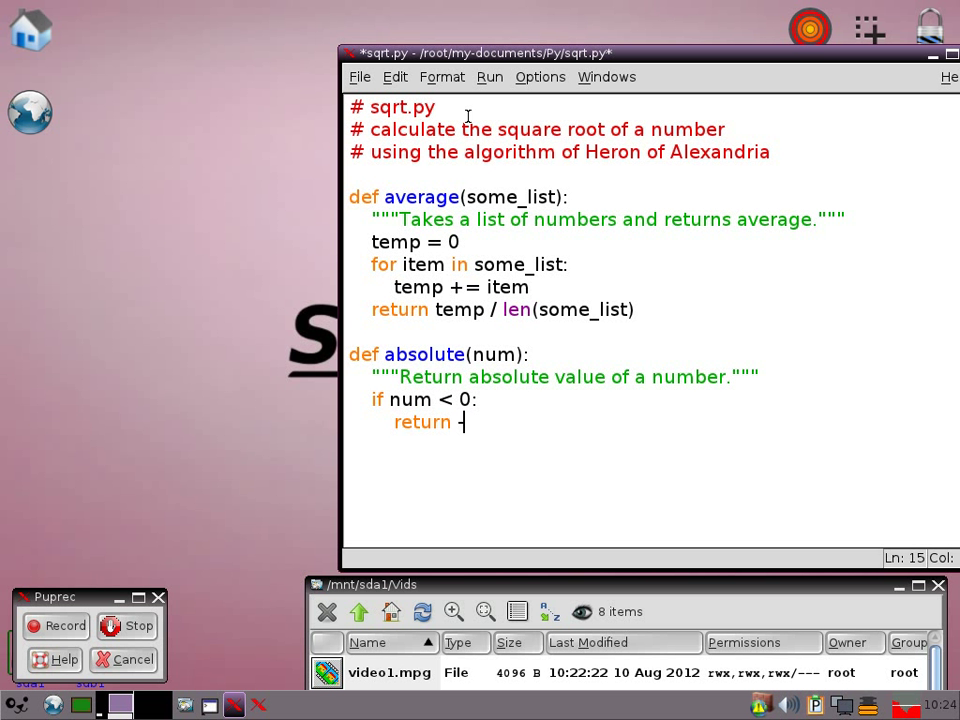
pyautogui.write('num')
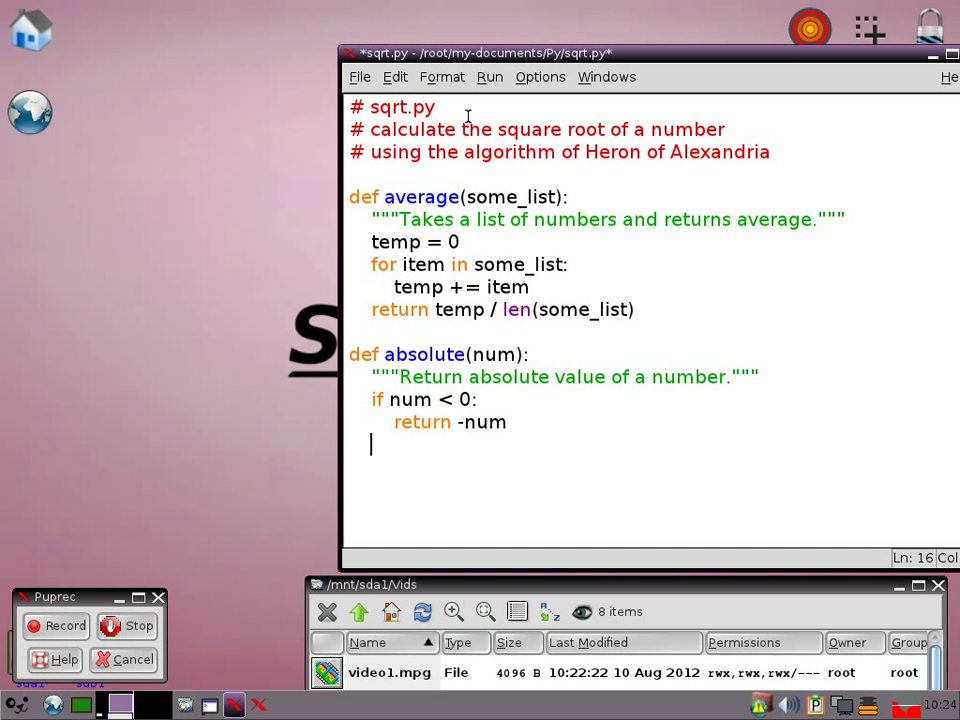
pyautogui.write('else:')
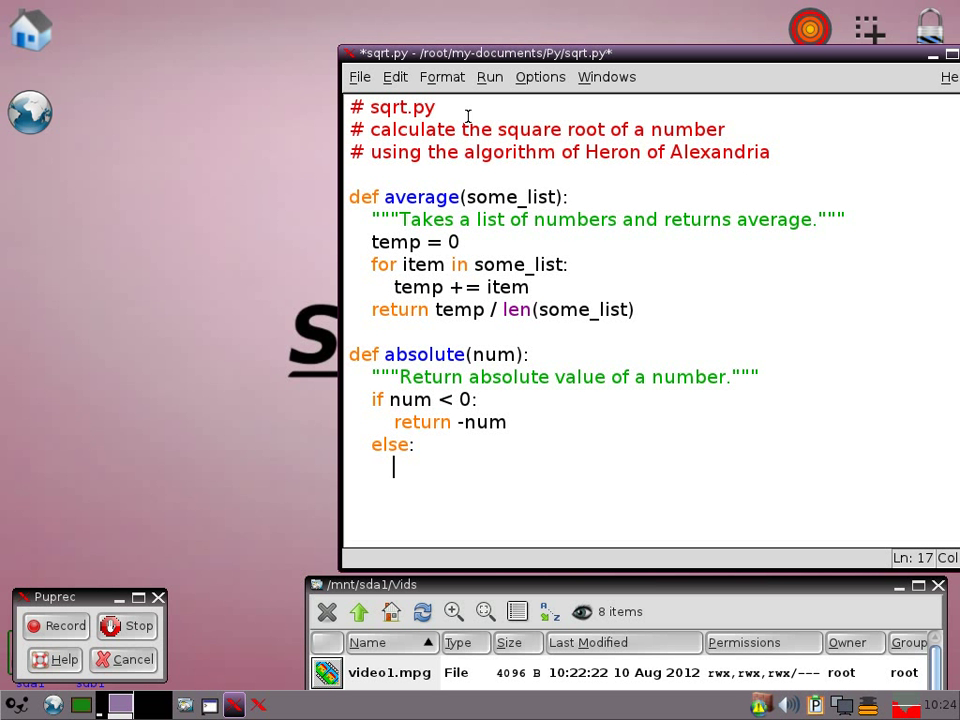
pyautogui.write('retru')
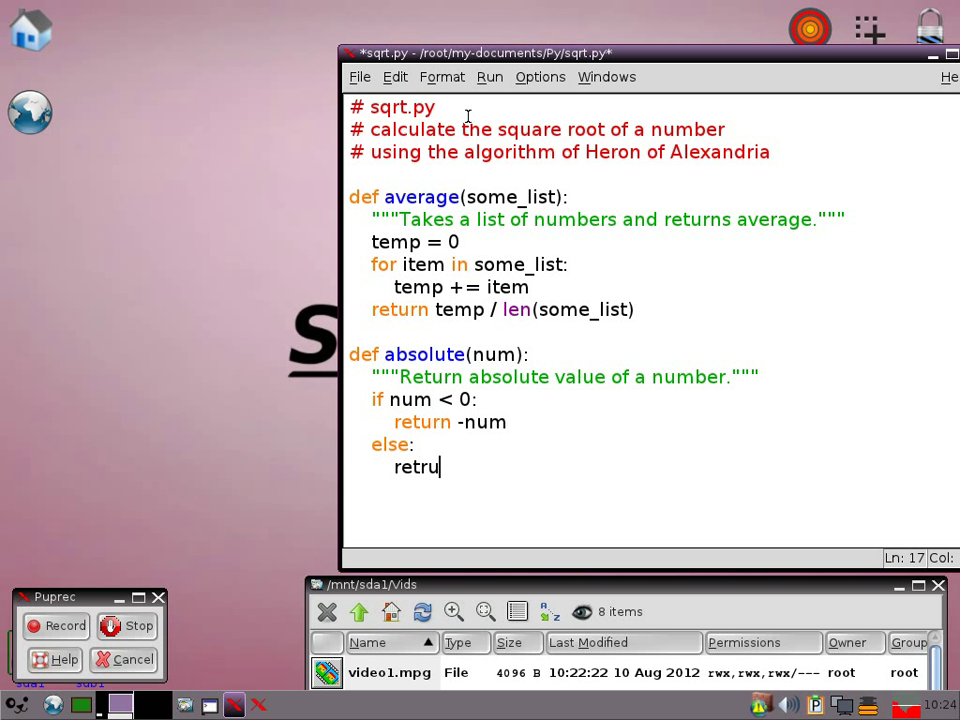
pyautogui.press('BackSpace')
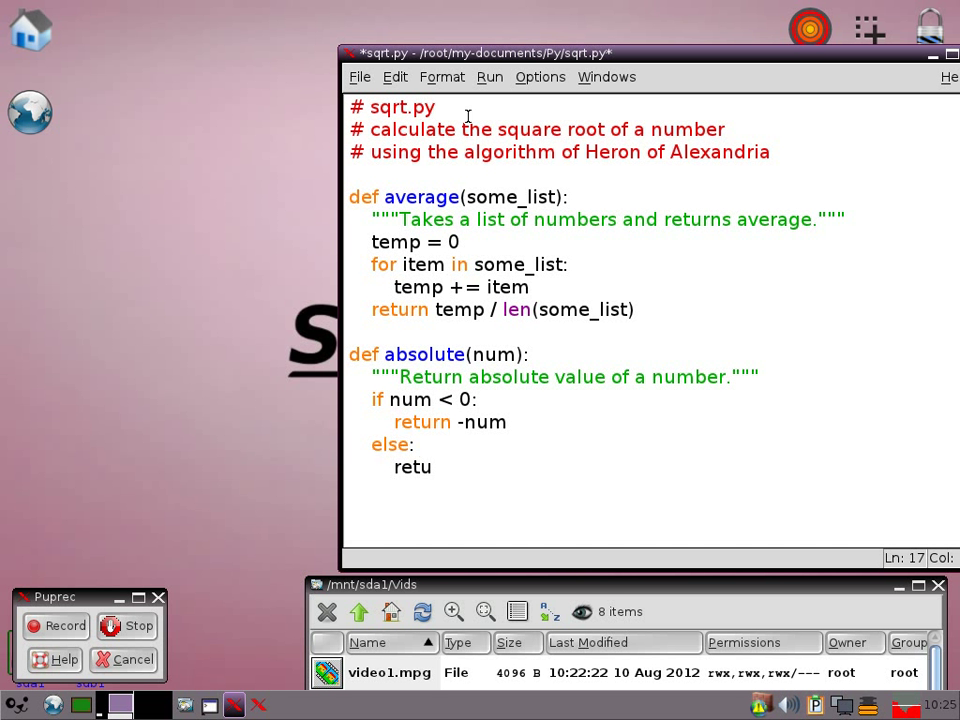
pyautogui.write('rn num')
pyautogui.write('fr')
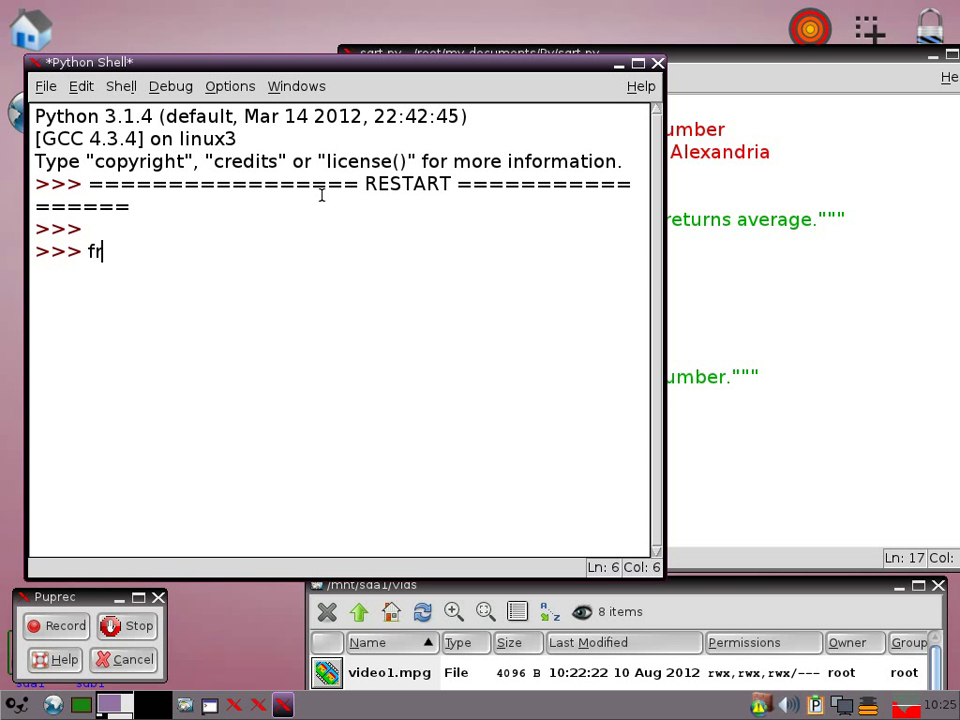
# Step: Import everything from sqrt in the shell and run average([5, 6]), getting 5.5
pyautogui.write('om sqr')
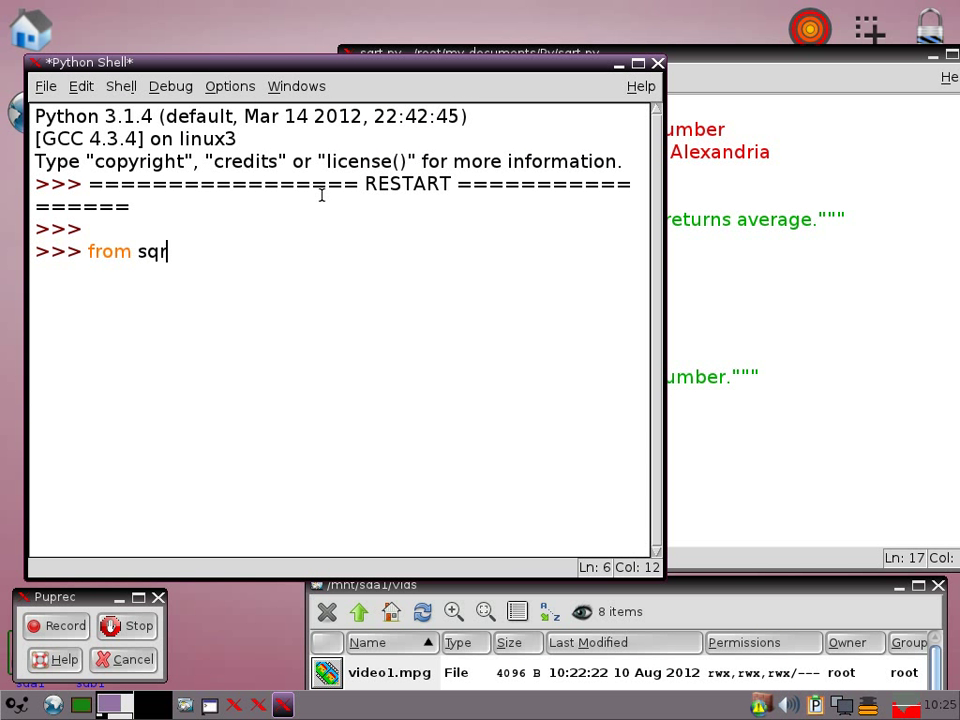
pyautogui.write('t import *')
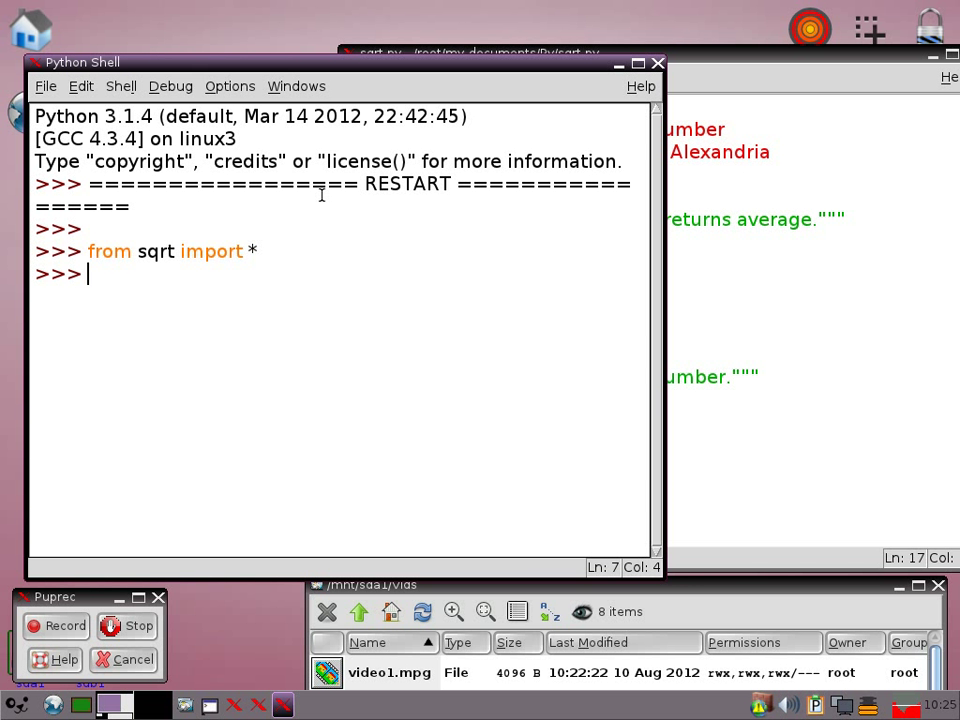
pyautogui.write('averag')
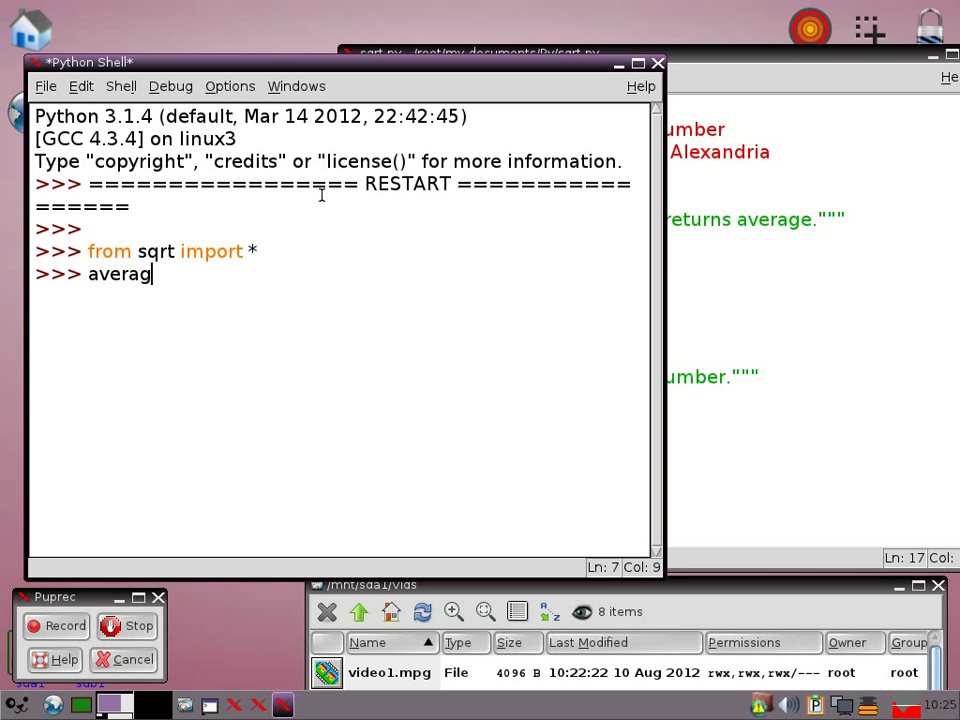
pyautogui.write('e(')
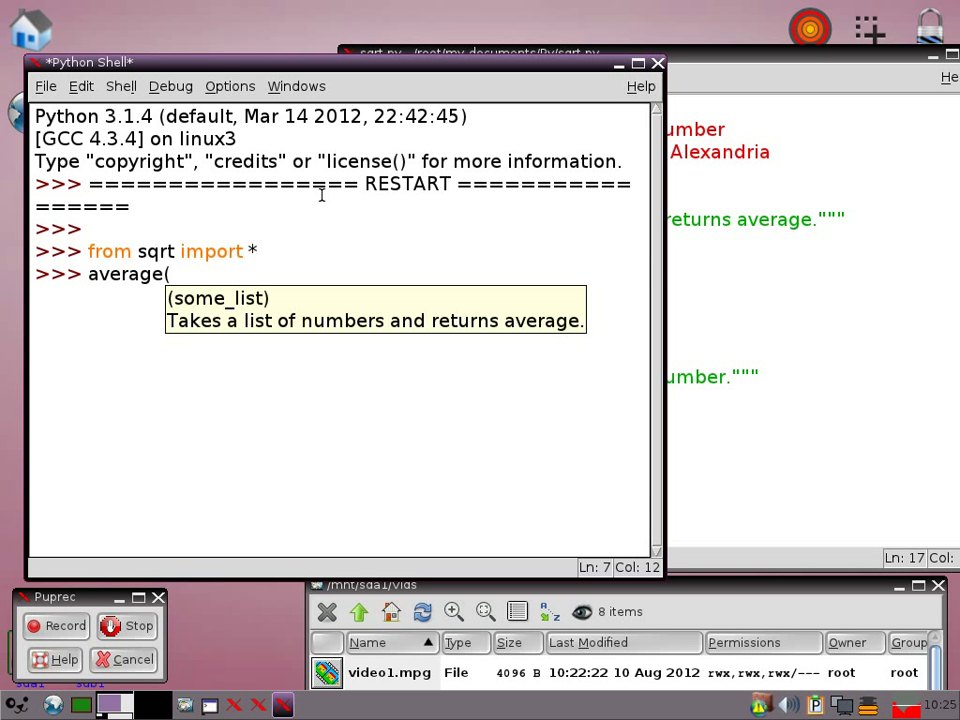
pyautogui.write('{')
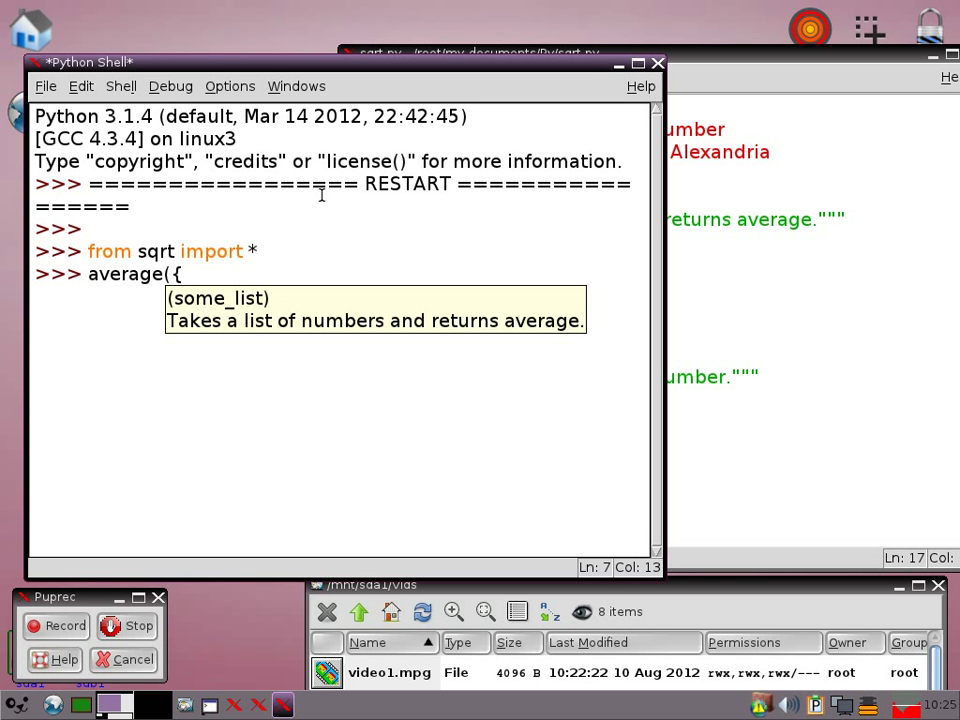
pyautogui.write('[')
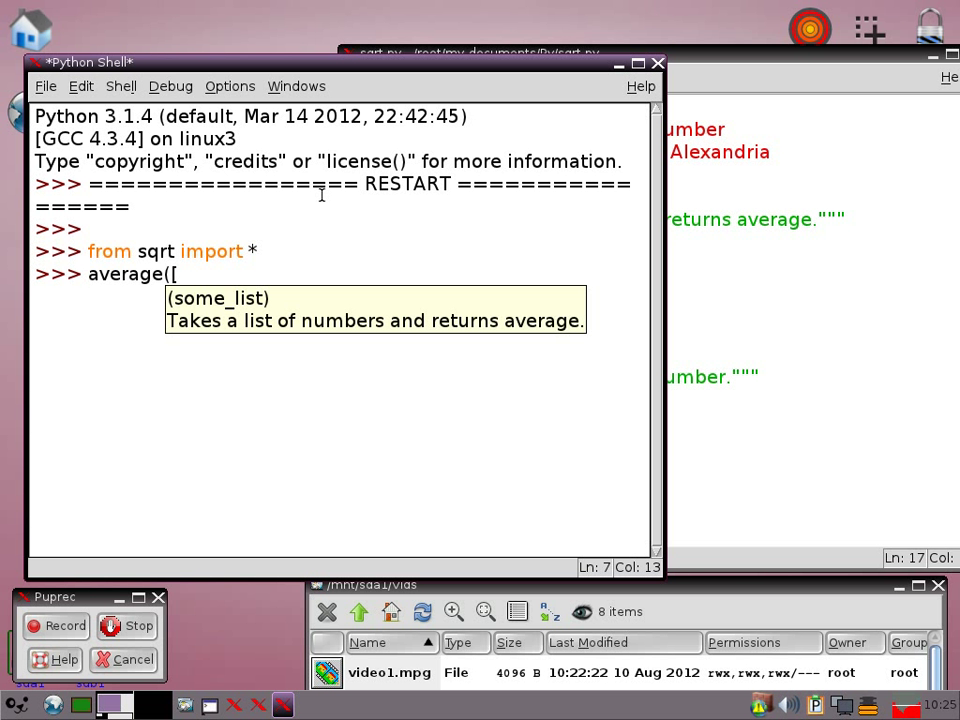
pyautogui.write('5, 6')
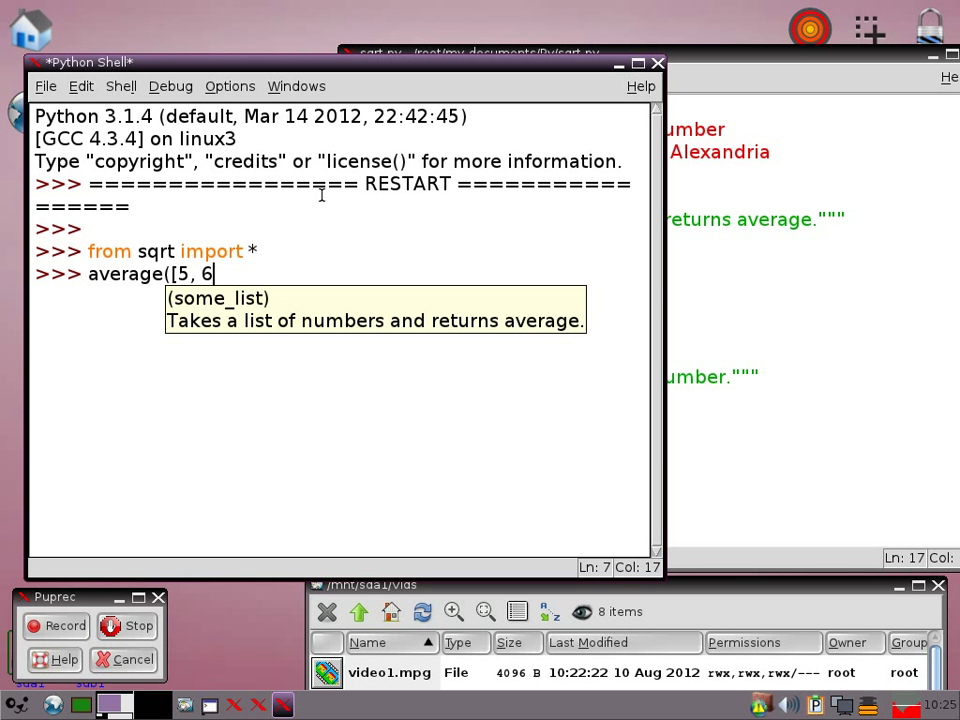
pyautogui.write(']')
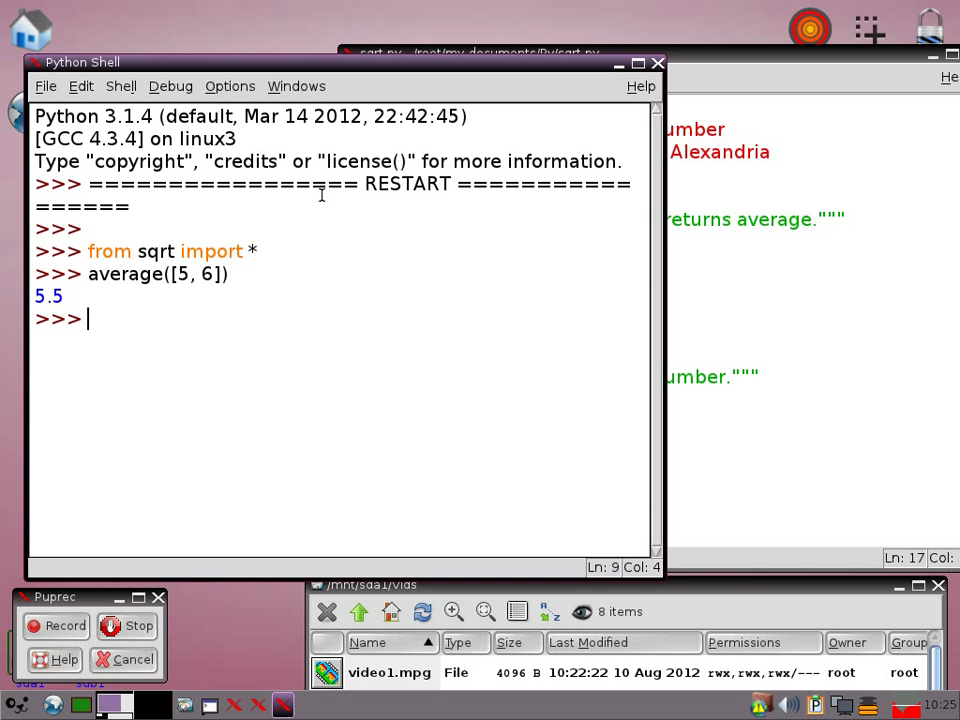
# Step: Run average([1, 3, 2, 4, 5]) in the shell, getting 3.0
pyautogui.write('av')
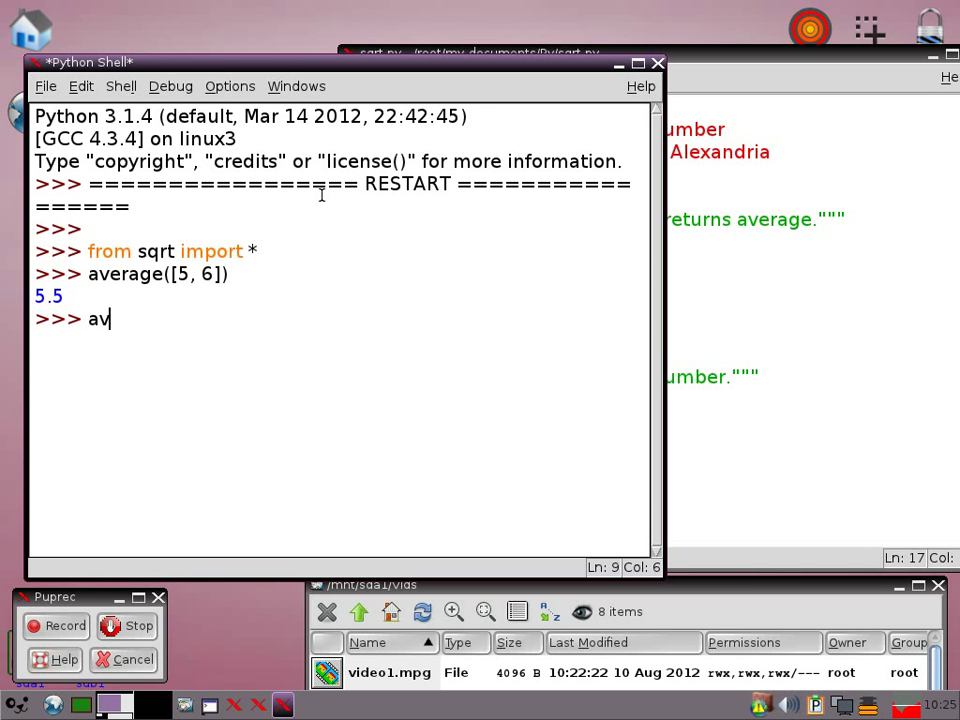
pyautogui.write('erage')
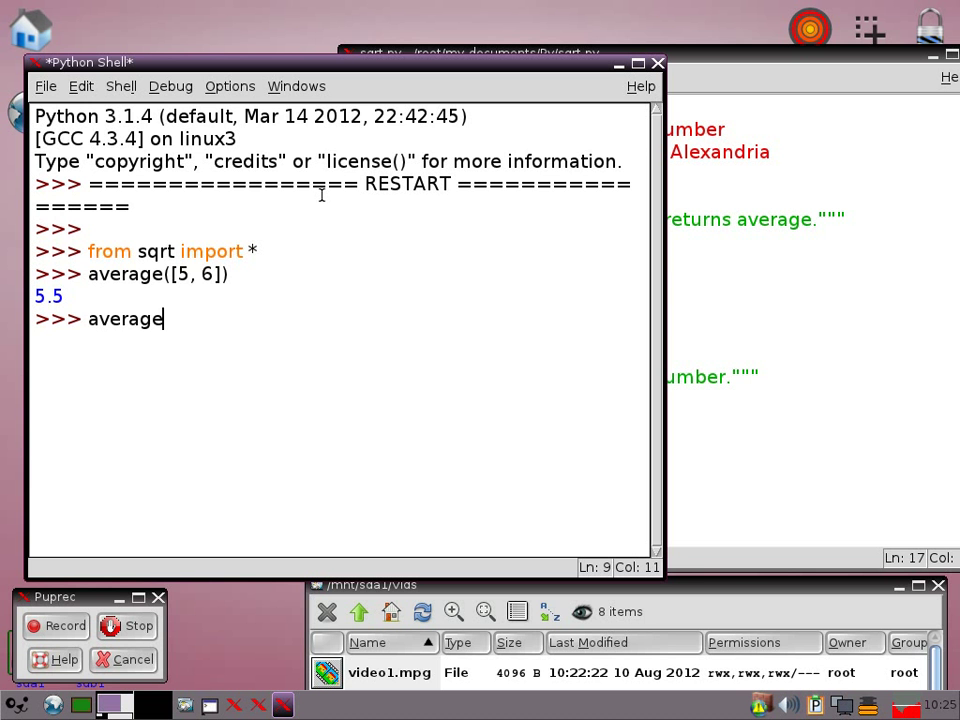
pyautogui.write('([')
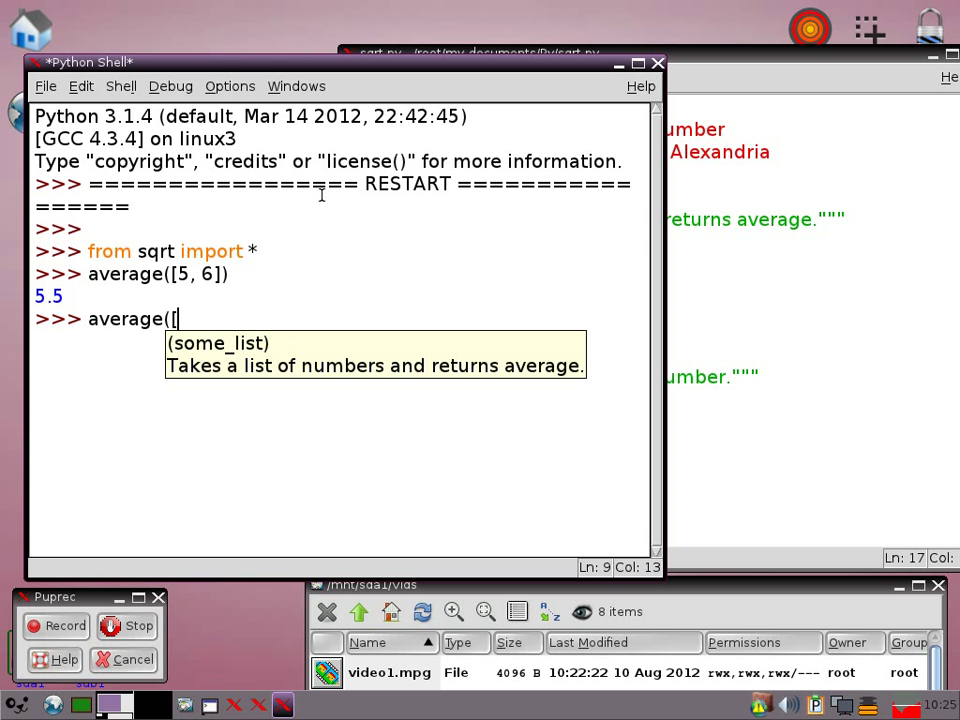
pyautogui.write('1,')
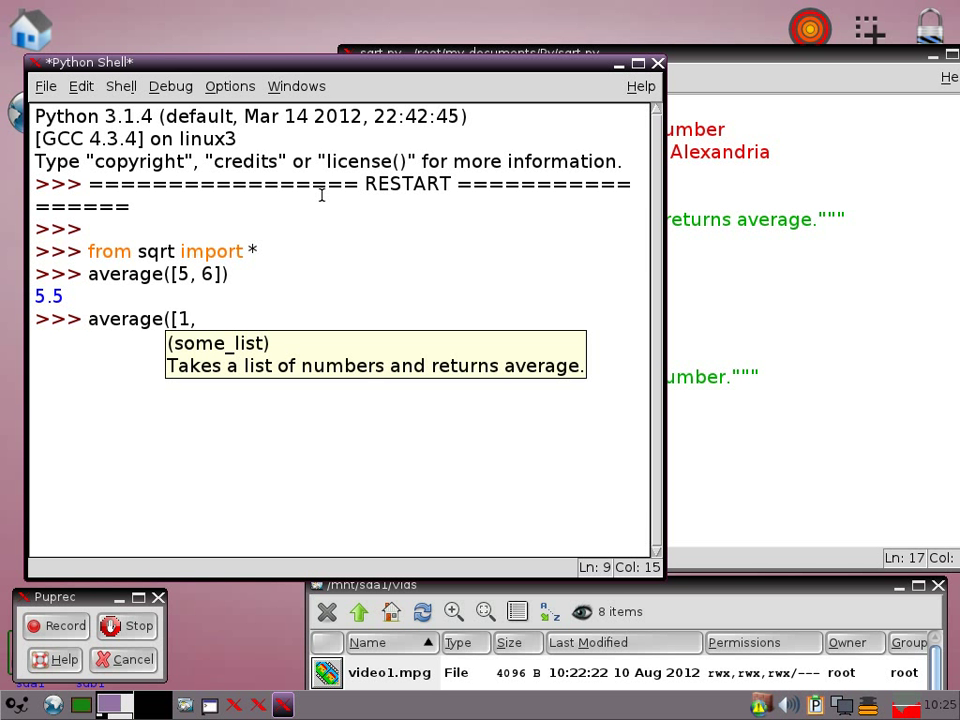
pyautogui.write(', 3, 2, 4,')
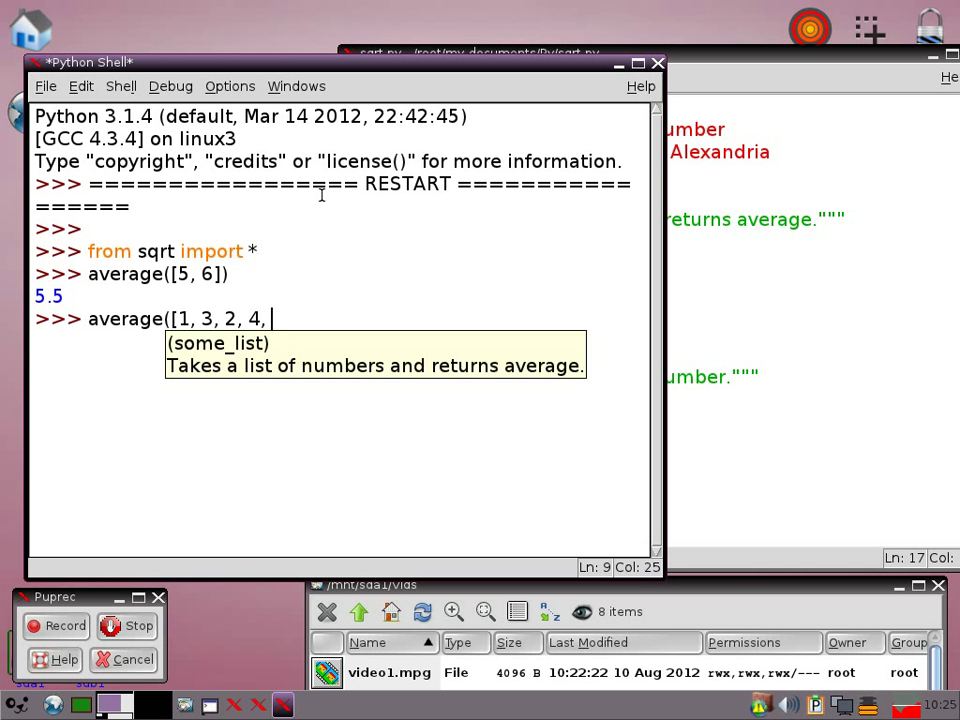
pyautogui.write('5]')
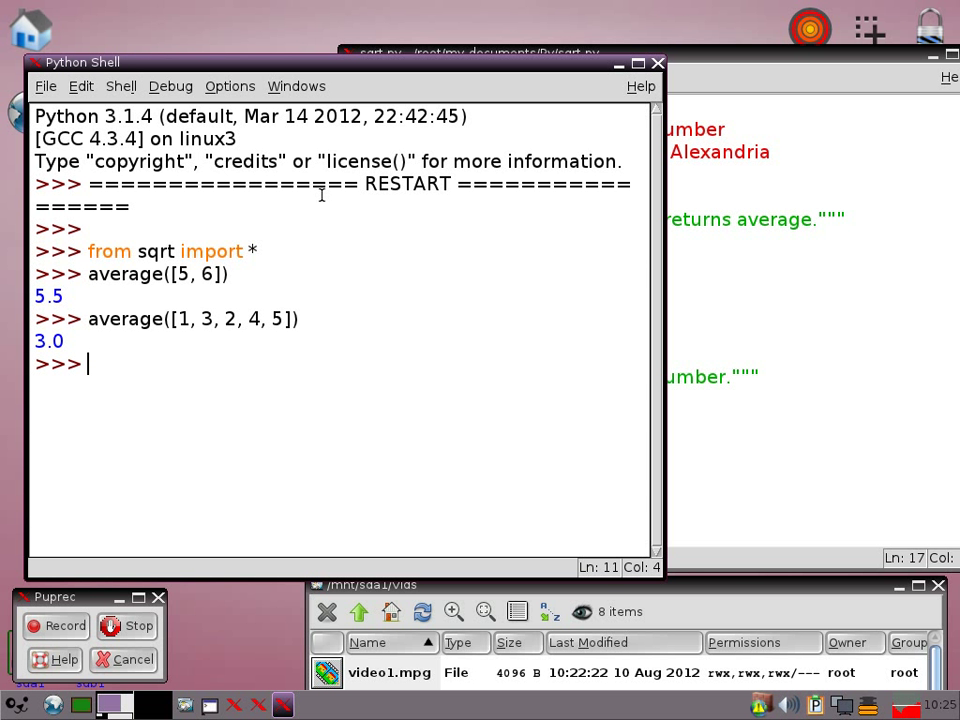
# Step: Call absolute(6) in the shell, which returns 6, then call absolute(-6)
pyautogui.write('ab')
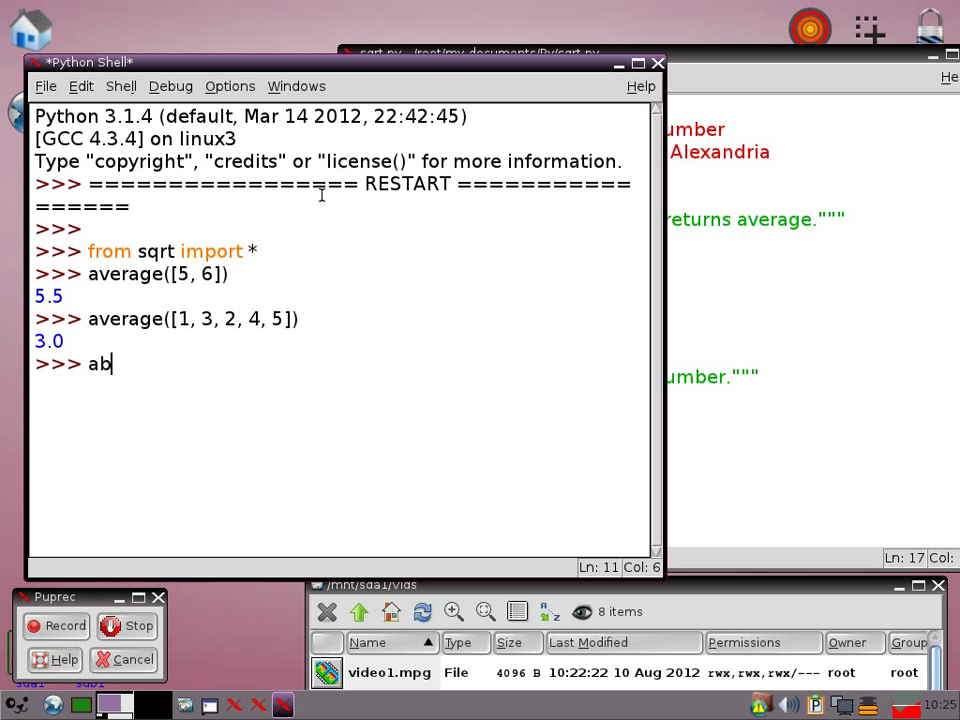
pyautogui.write('solute')
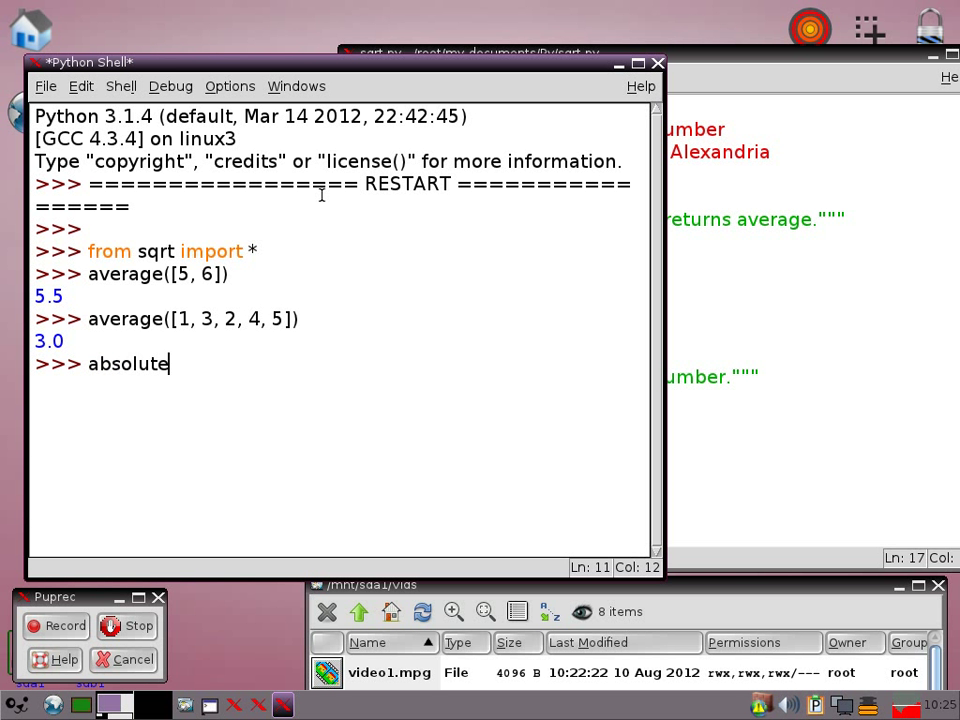
pyautogui.write('(')
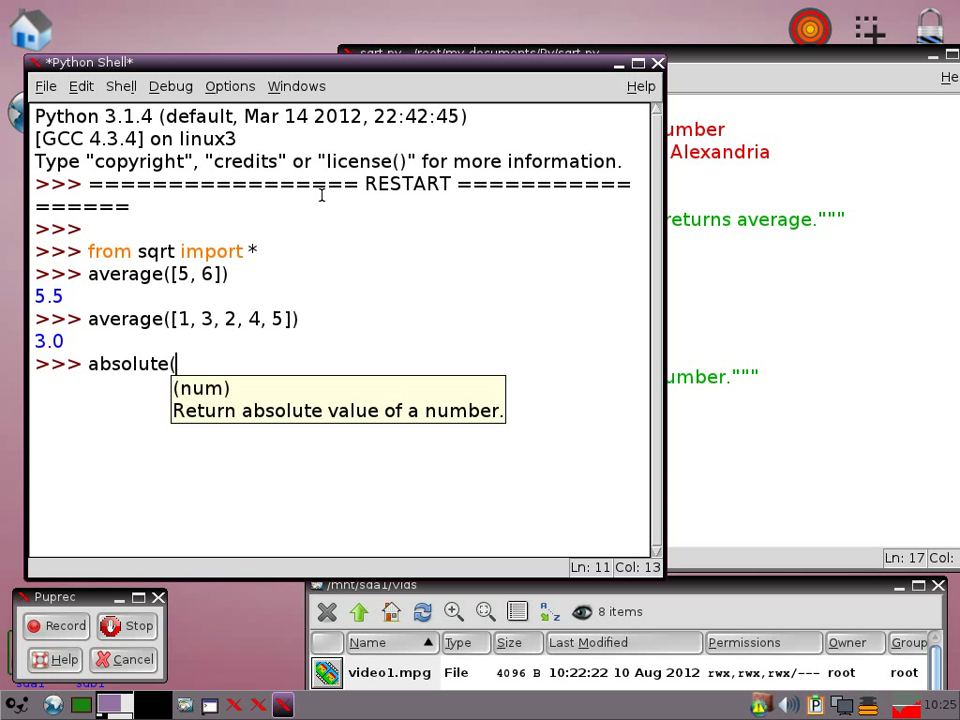
pyautogui.write('6')
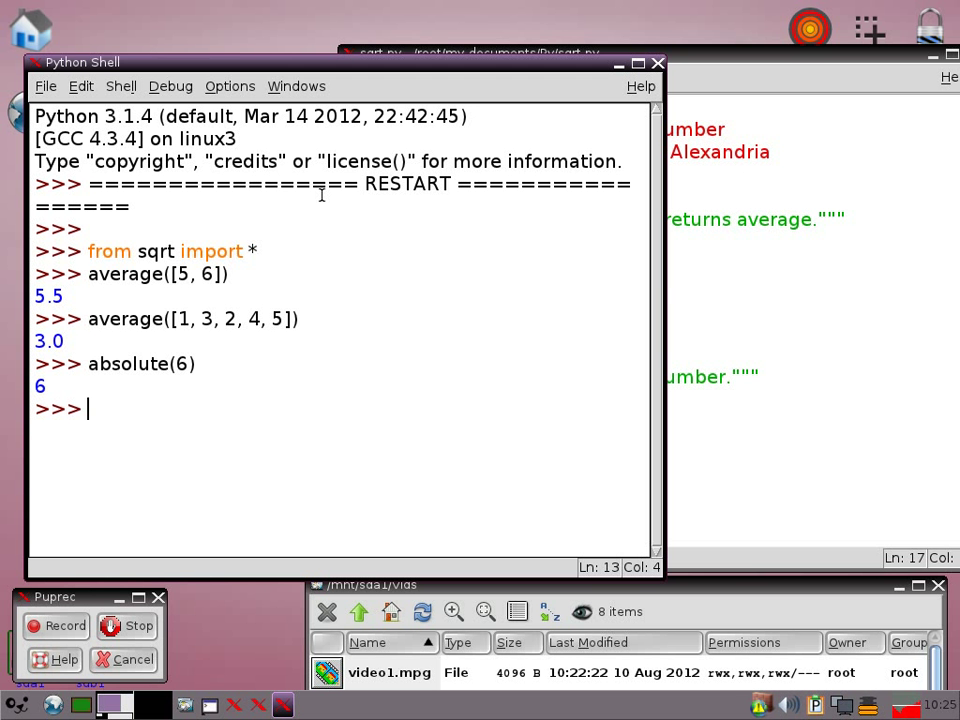
pyautogui.write('absolut')
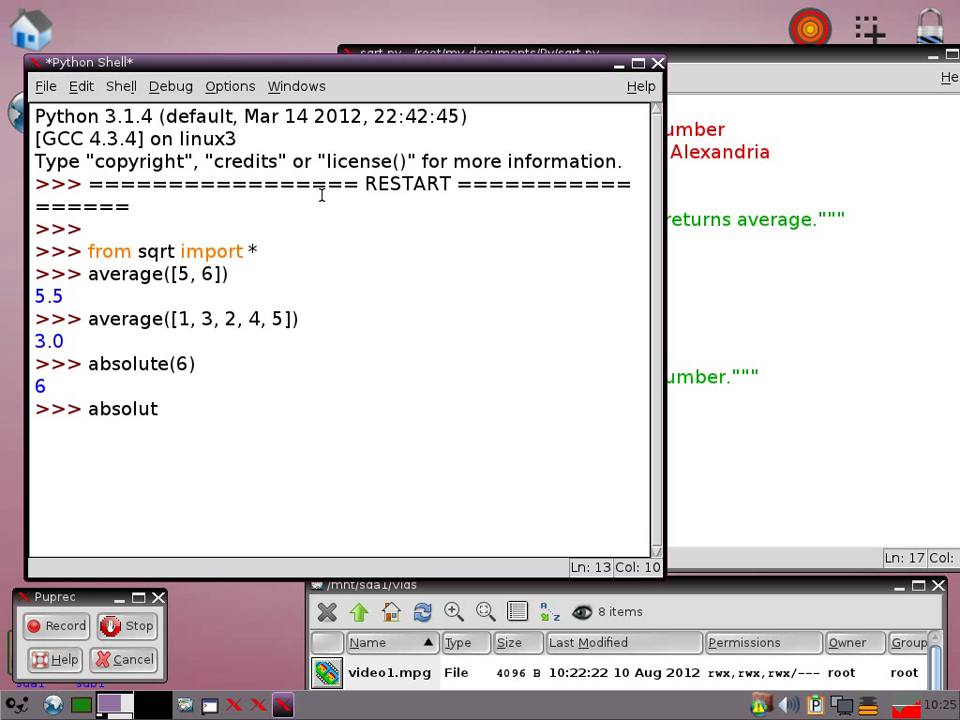
pyautogui.write('e(-6')
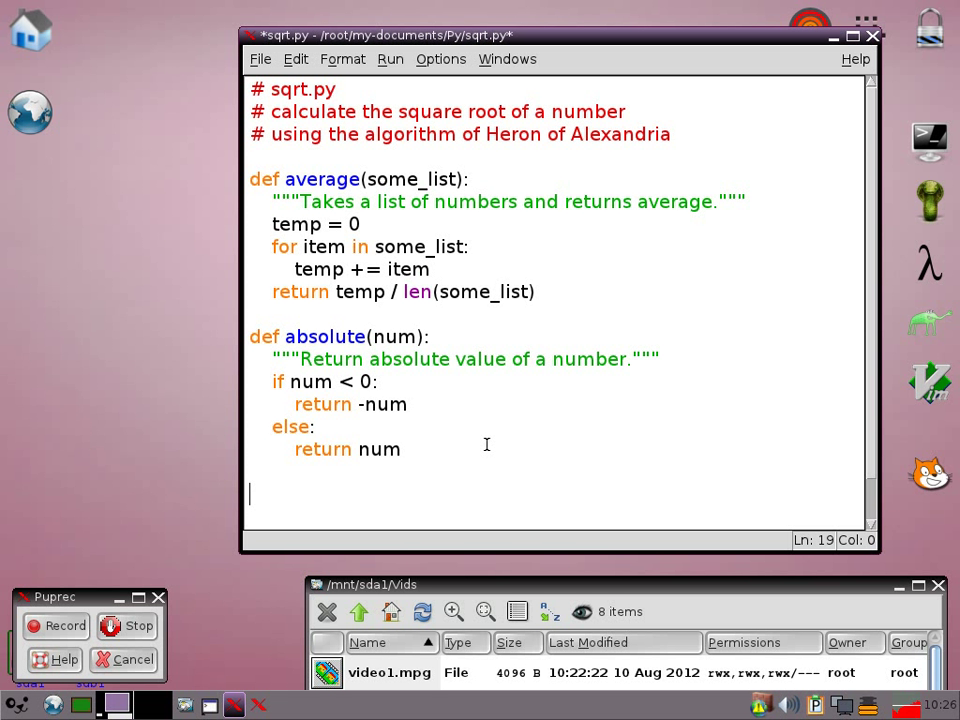
# Step: Add the function header def sqrt(est, x, err):
pyautogui.write('def')
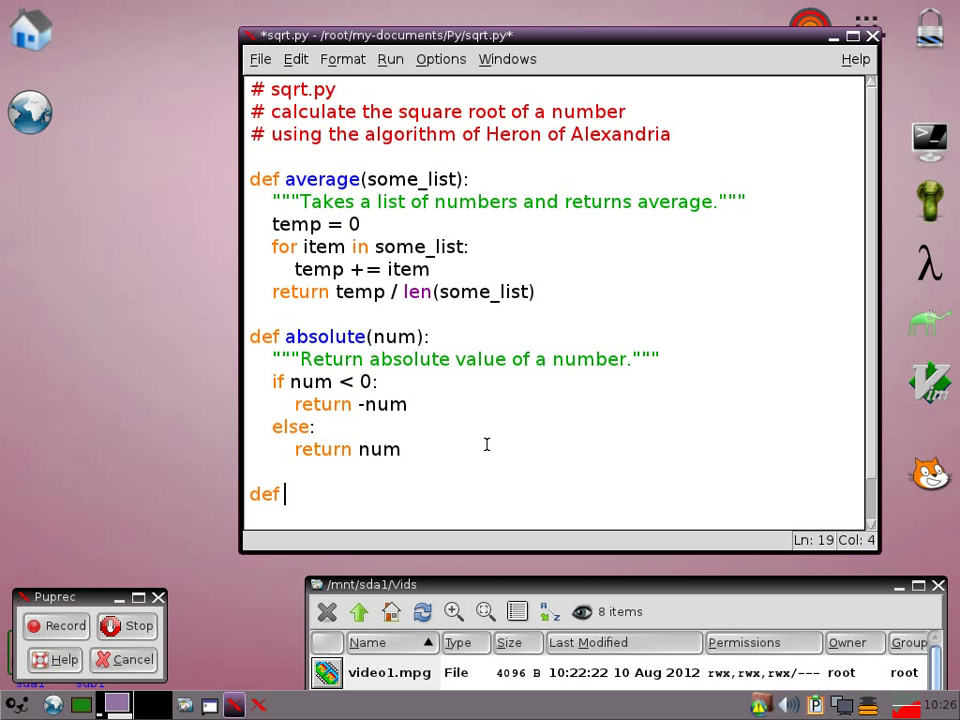
pyautogui.write('sqr')
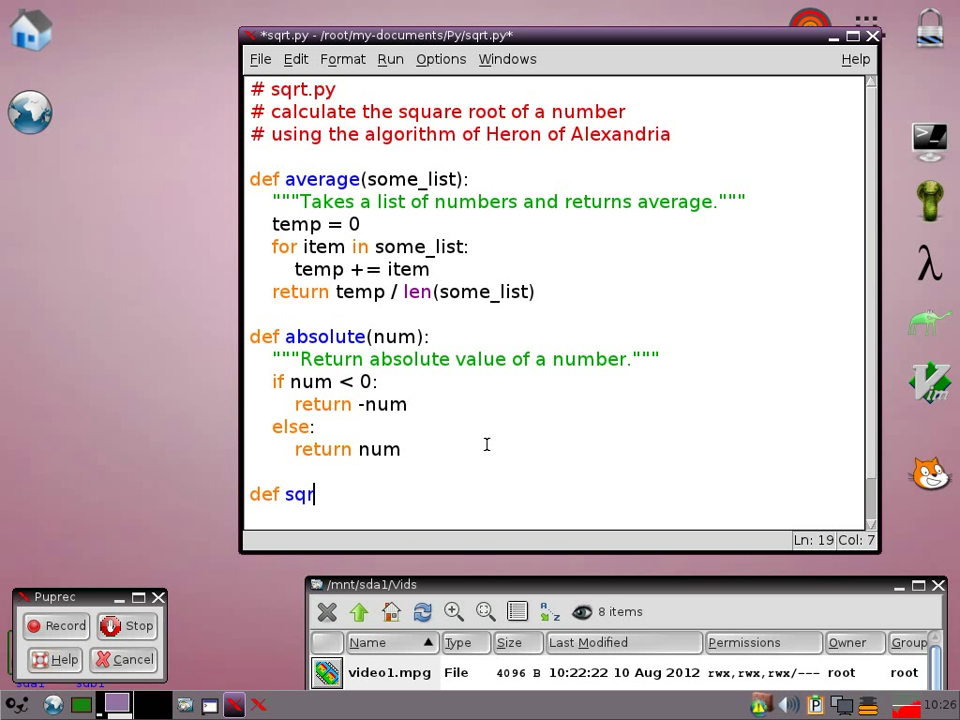
pyautogui.write('t')
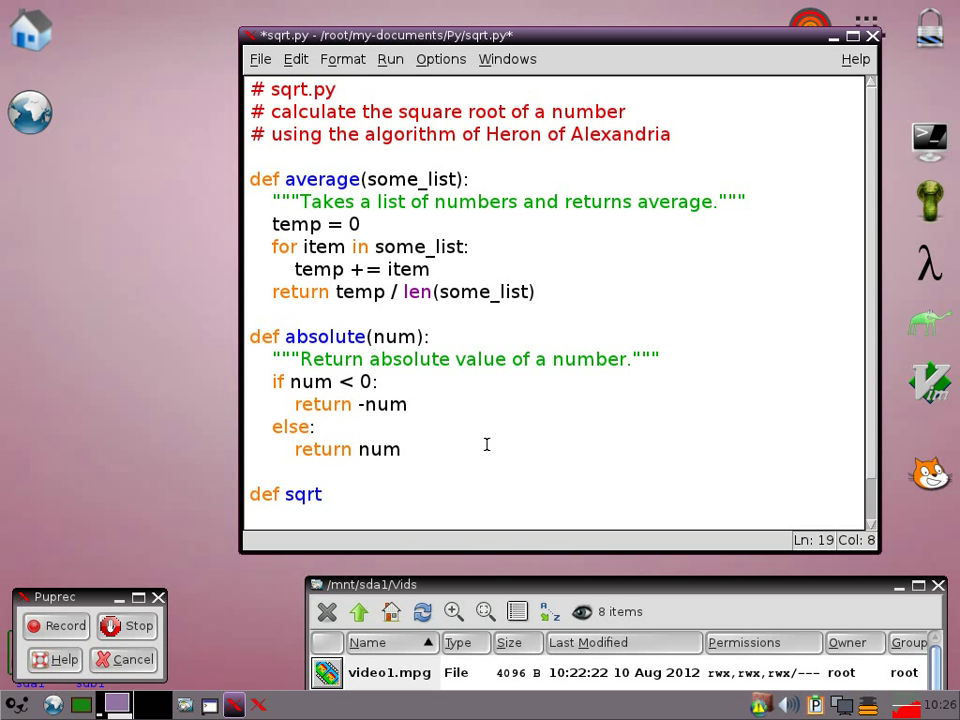
pyautogui.write('(est')
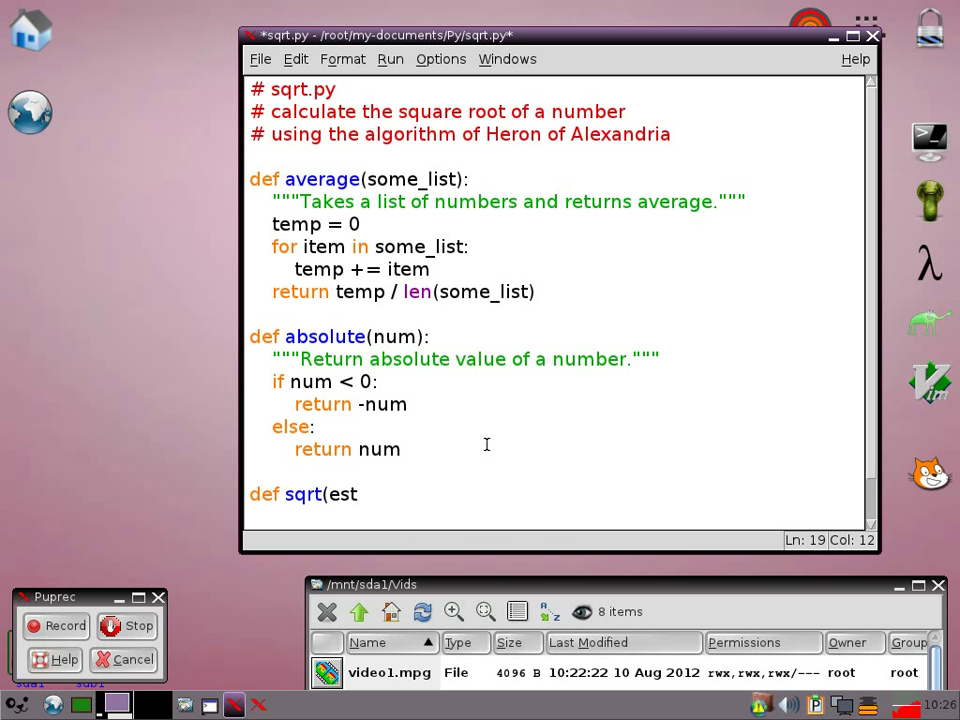
pyautogui.write(',')
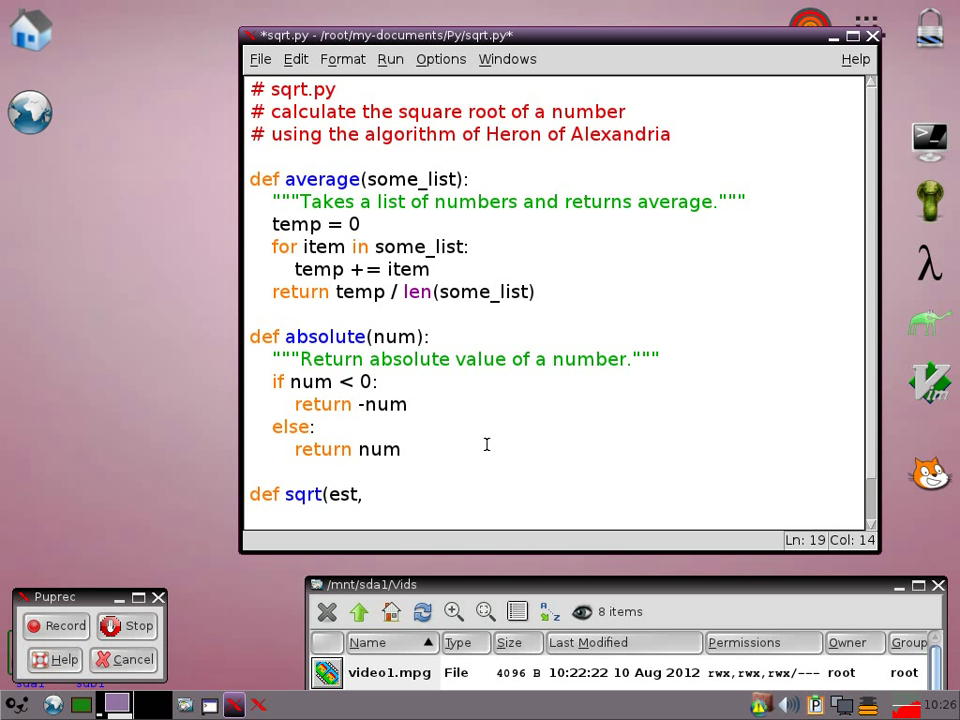
pyautogui.write('x,')
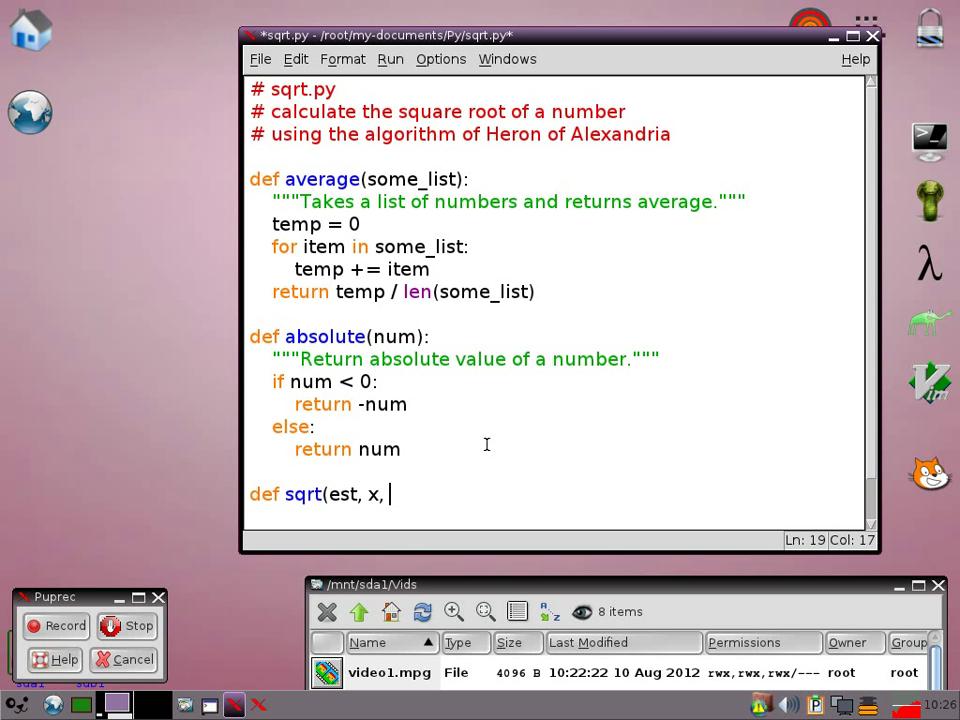
pyautogui.write('err')
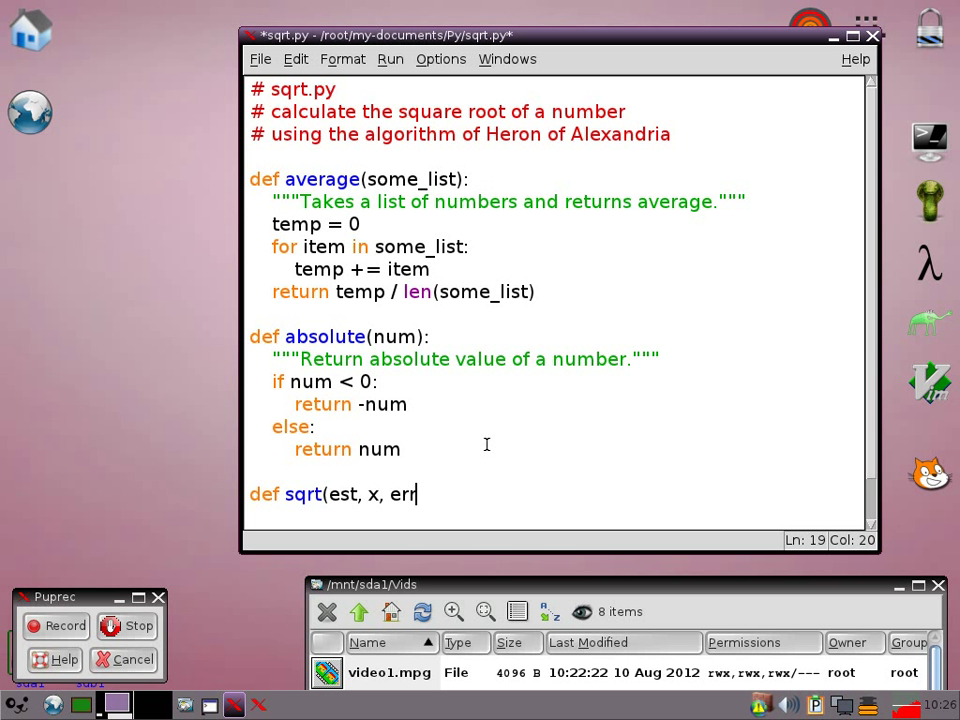
pyautogui.write(')')
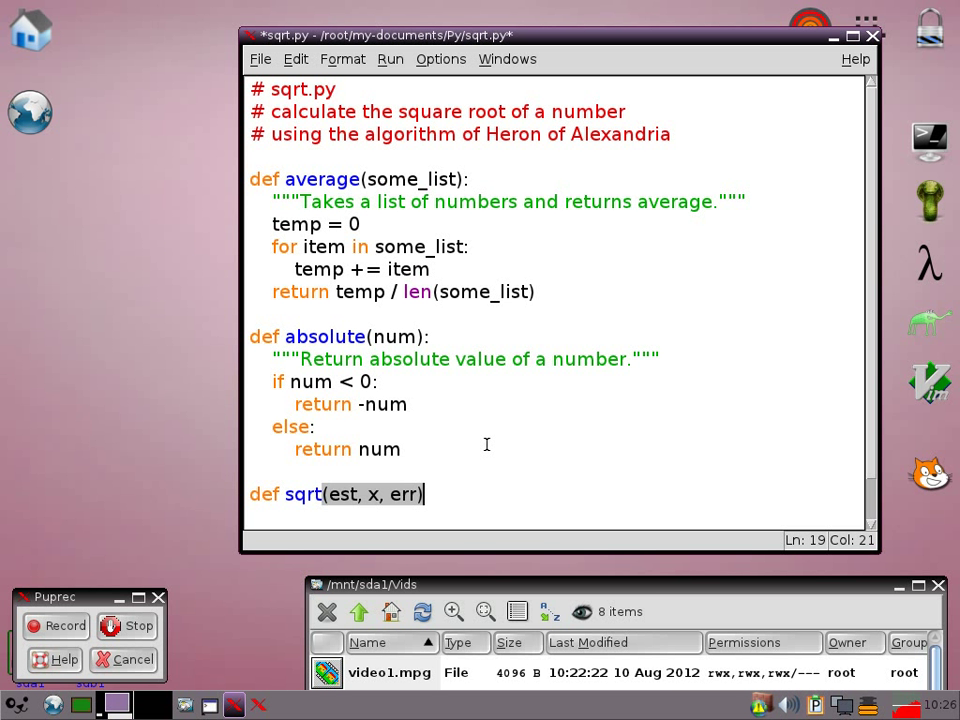
pyautogui.write(':')
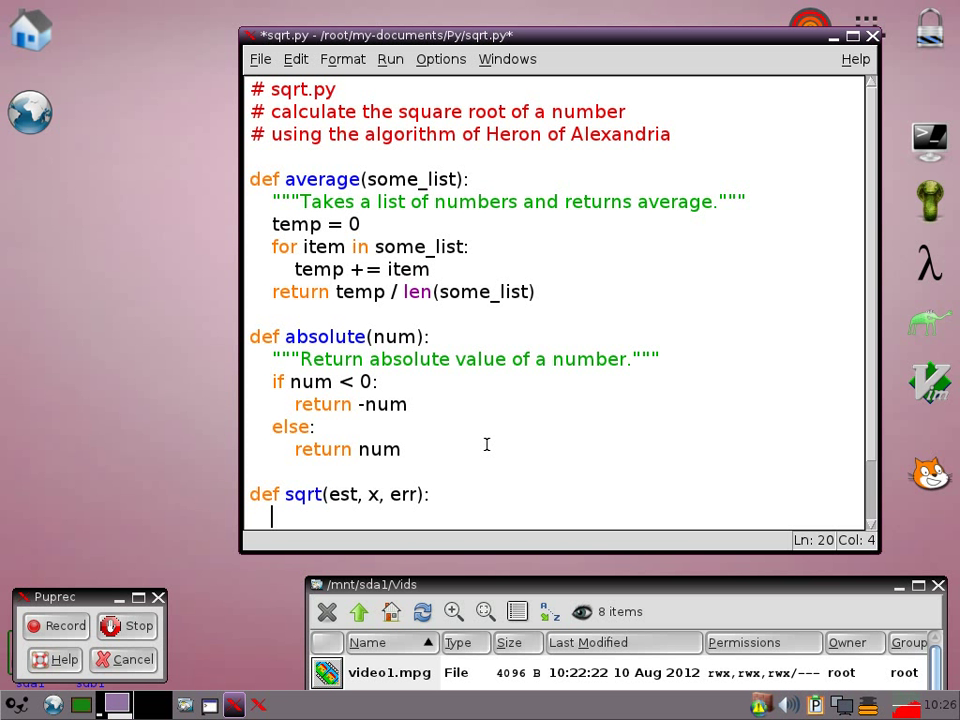
# Step: Type docstring: recursively approximate the square root of x from estimate, number and margin of error
pyautogui.write('""')
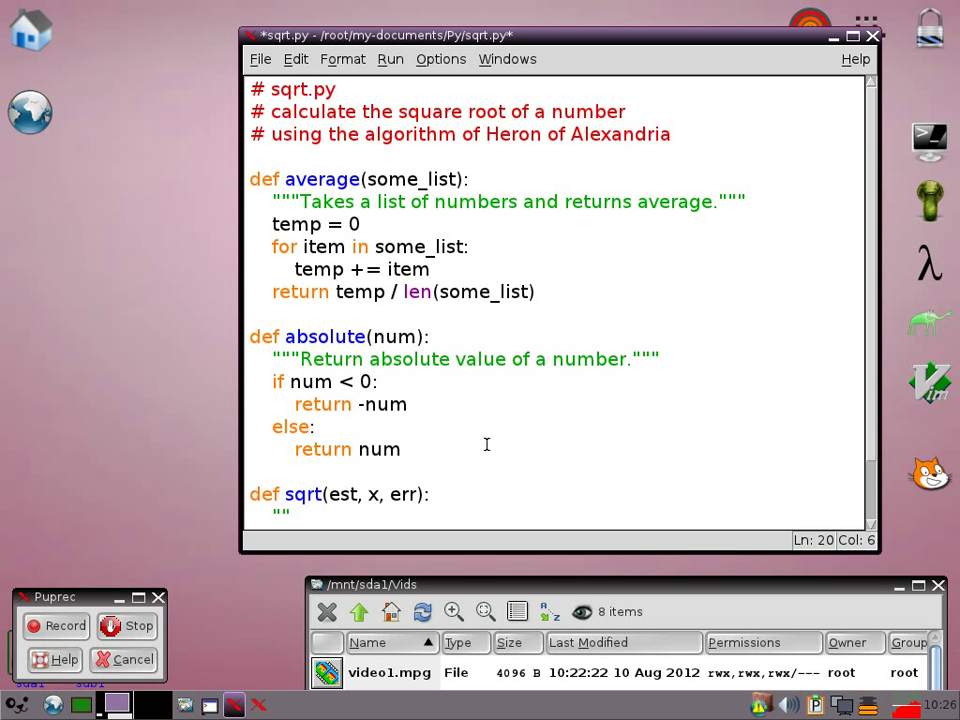
pyautogui.write('Recur')
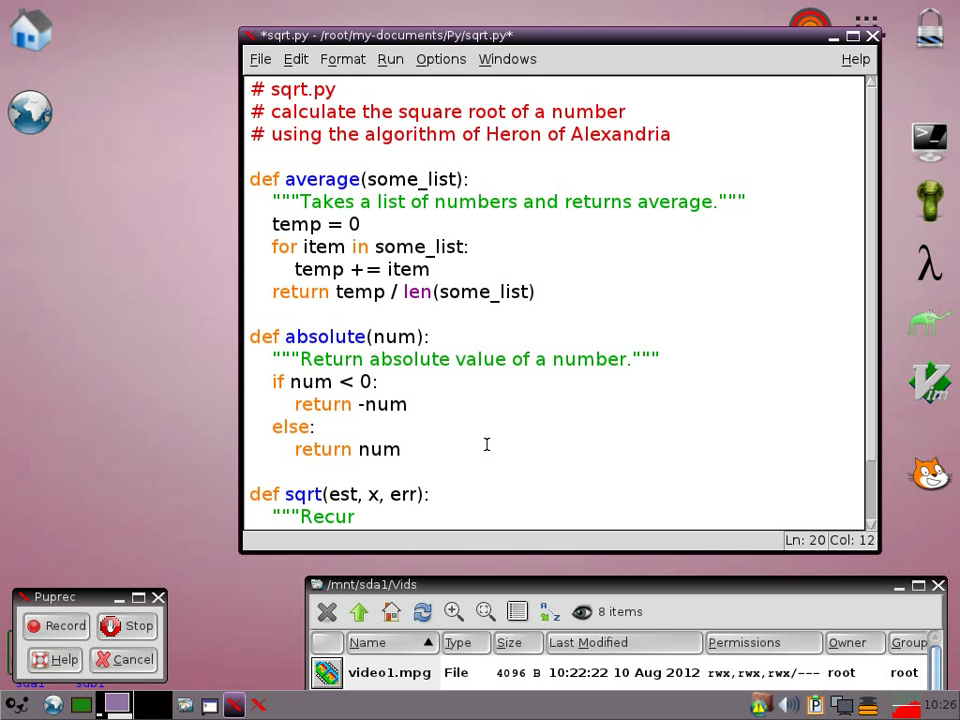
pyautogui.write('sively')
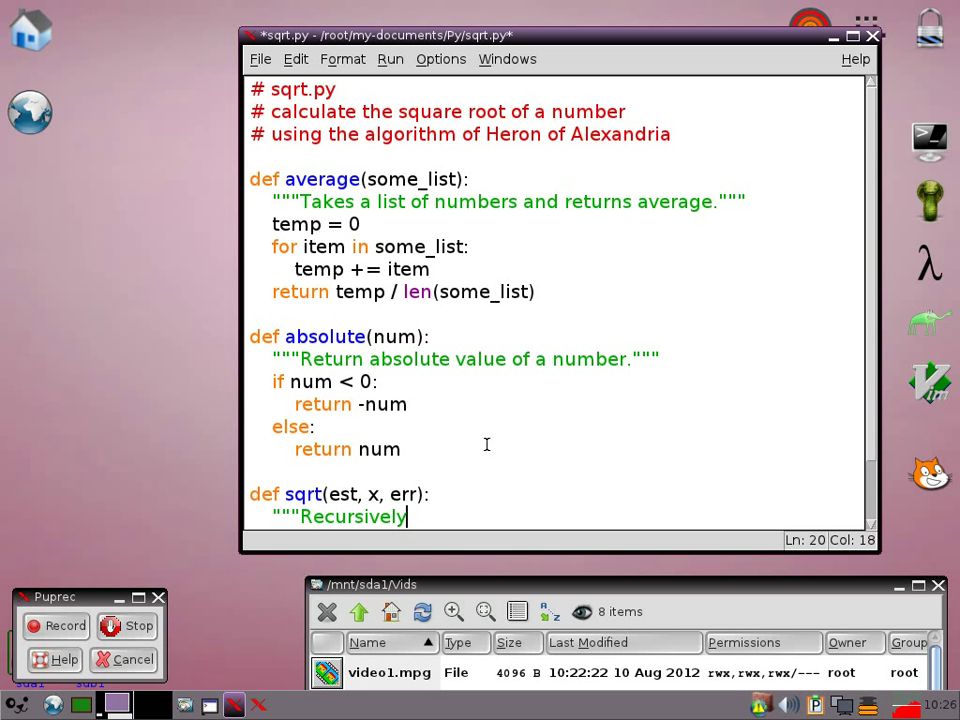
pyautogui.write('look')
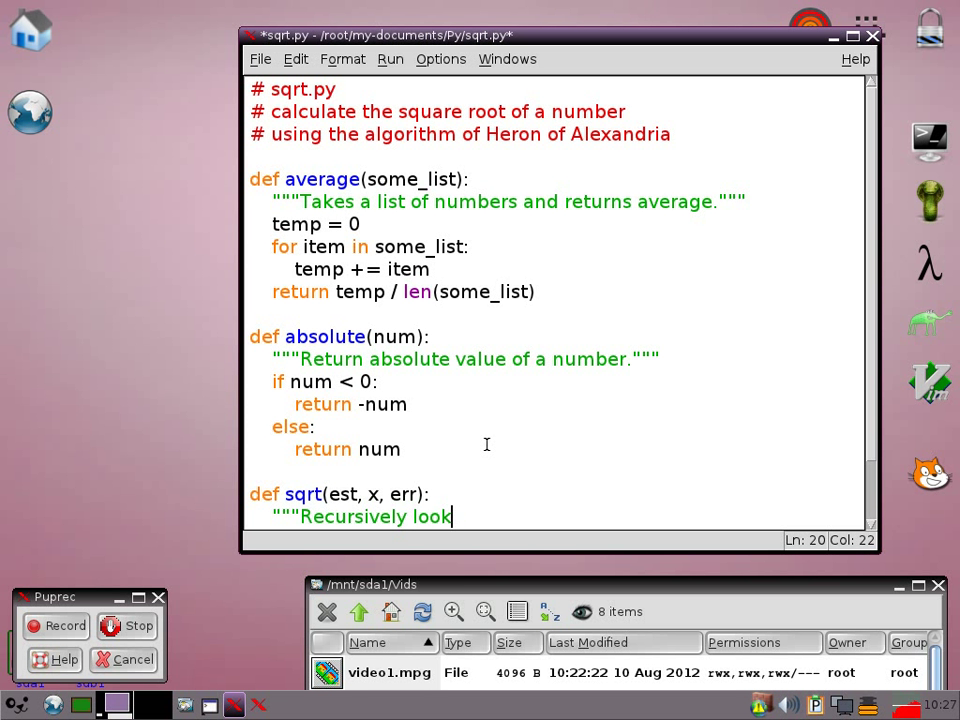
pyautogui.write('for')
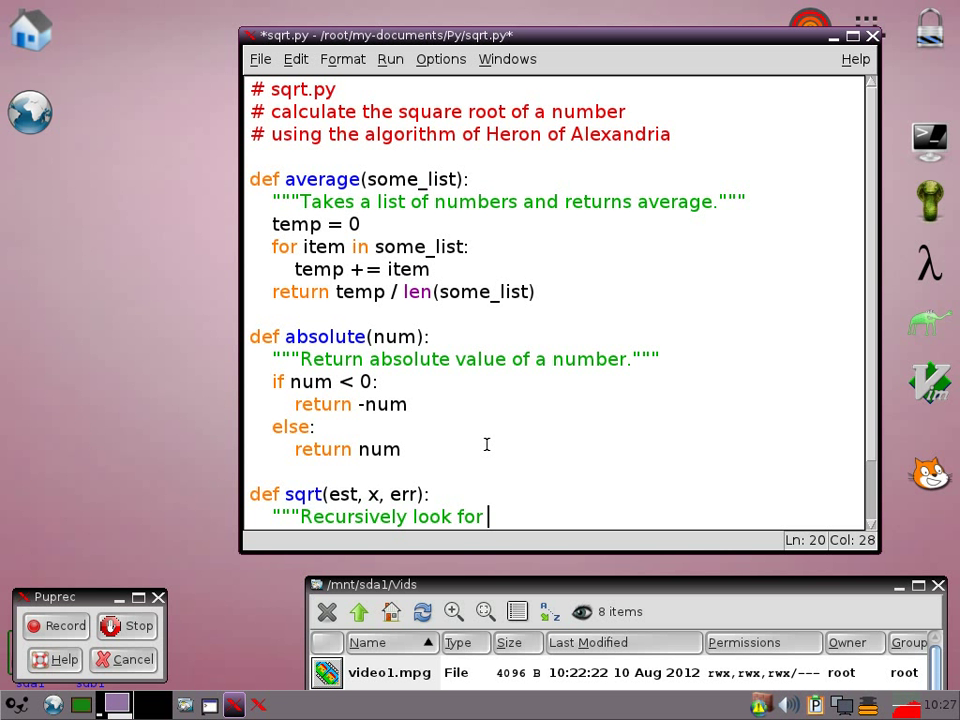
pyautogui.write('approximation of a')
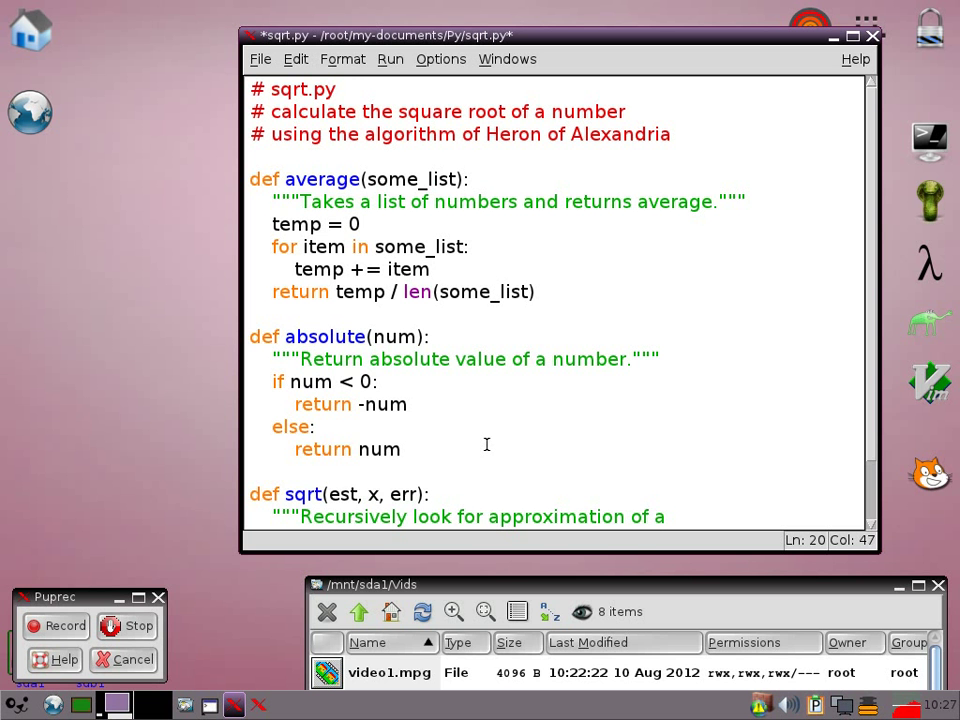
pyautogui.write('square r')
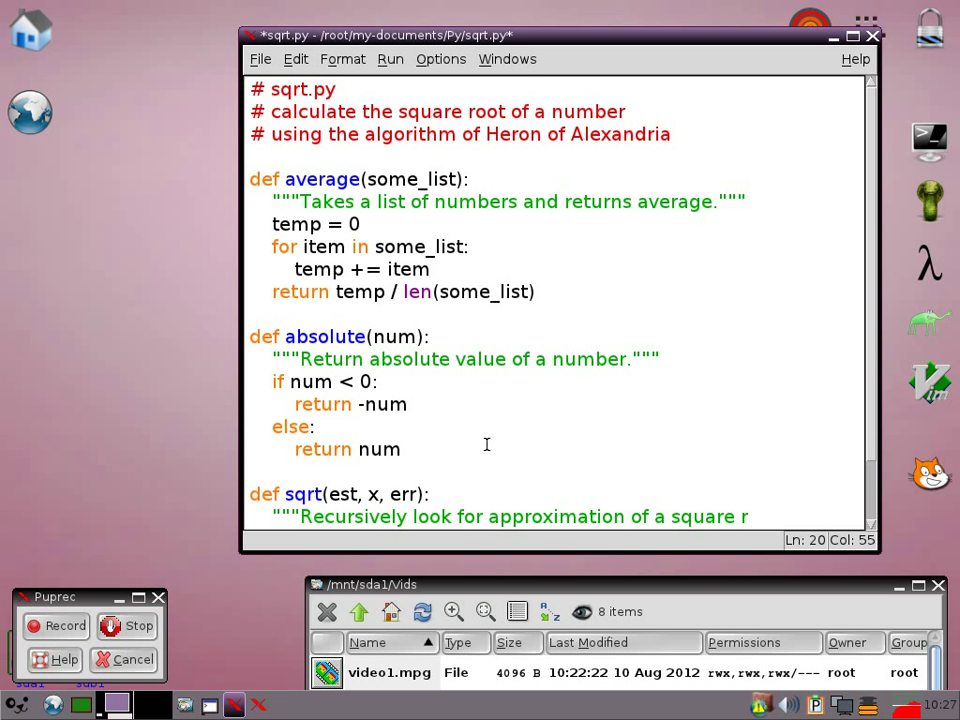
pyautogui.write('oot of x.')
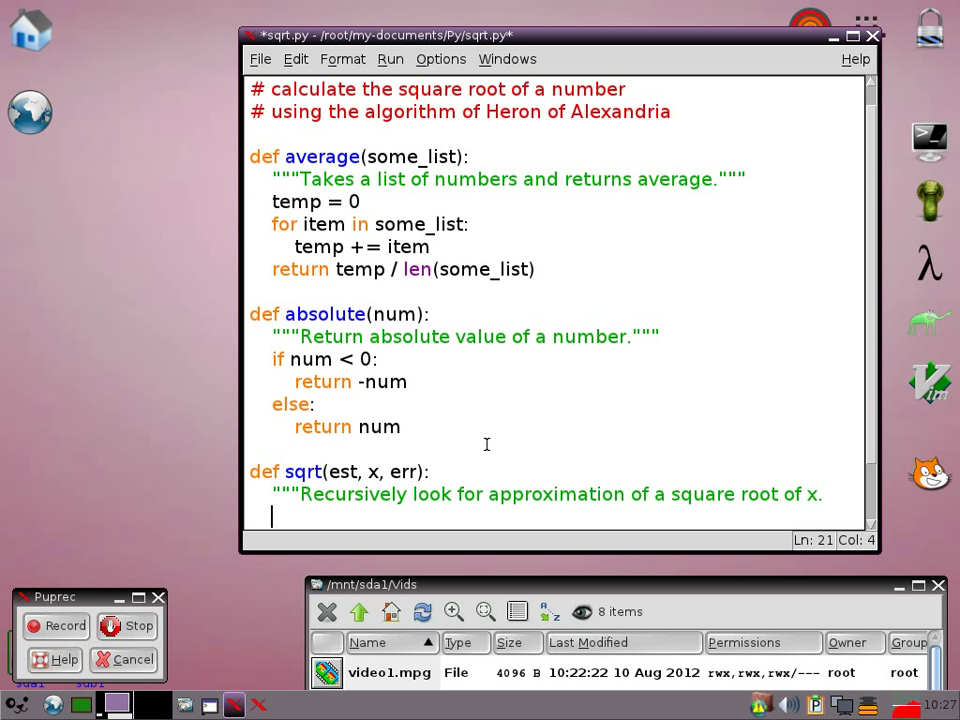
pyautogui.write('Rake')
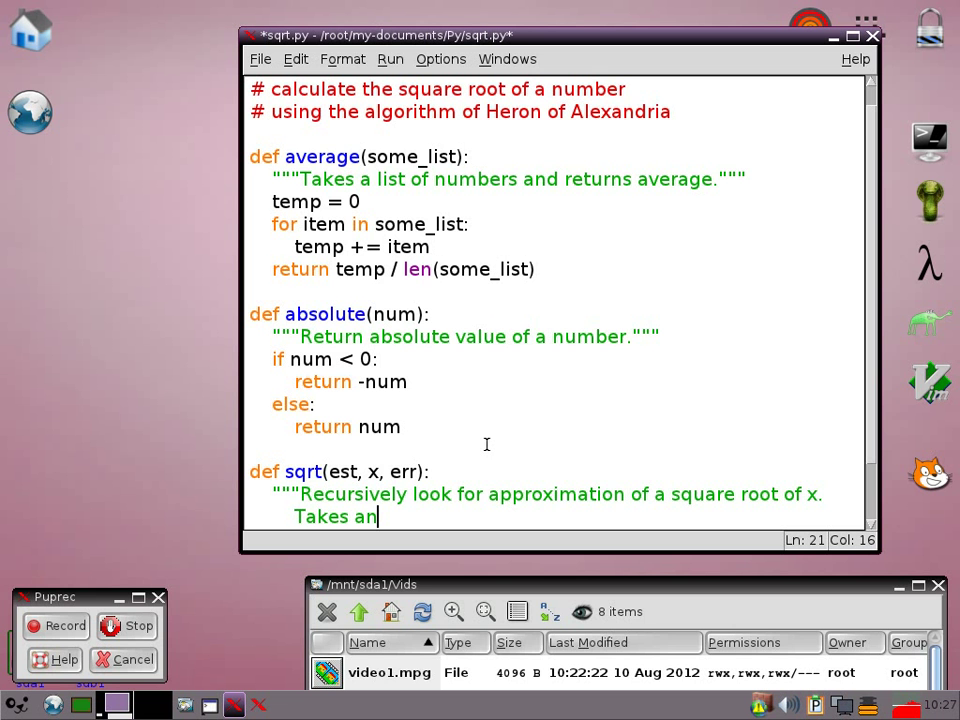
pyautogui.write('estim')
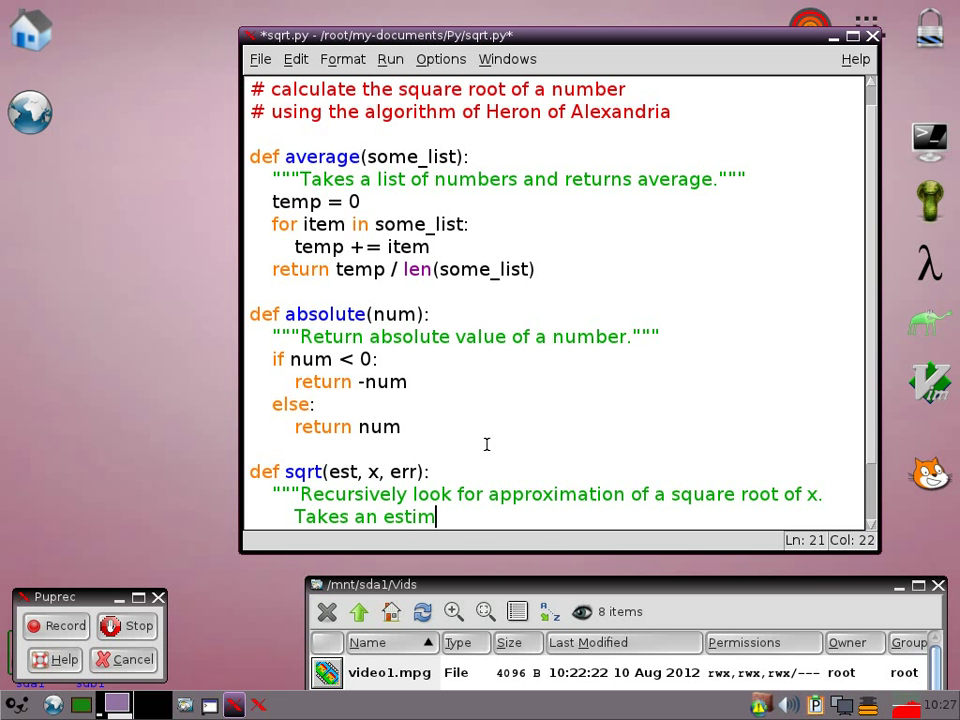
pyautogui.write('ate, te')
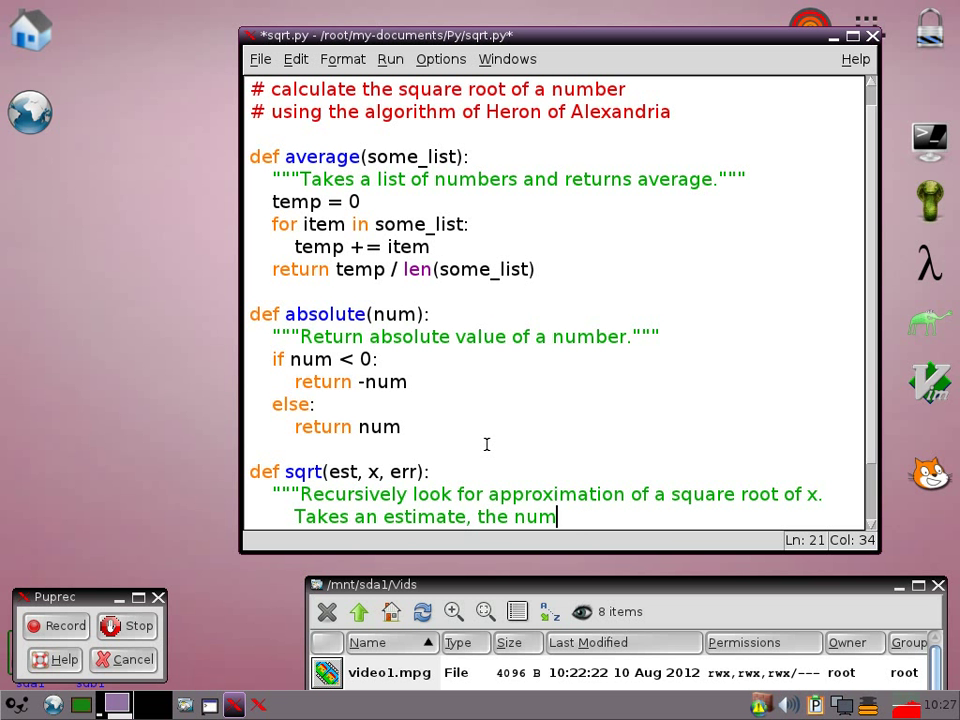
pyautogui.write('ber and the margin of erro')
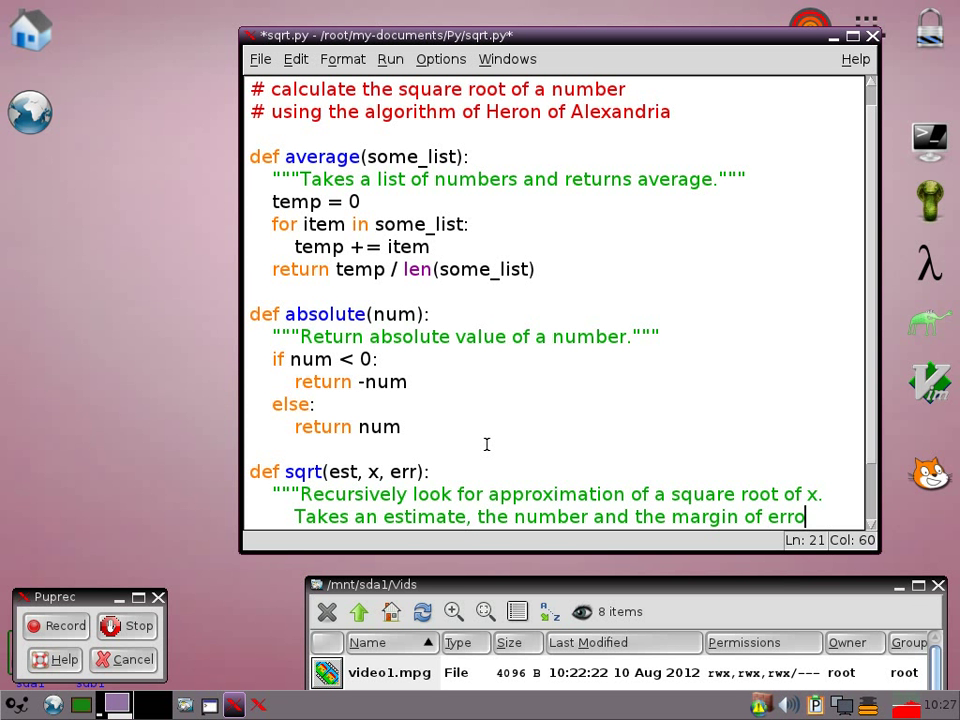
pyautogui.write('r."""')
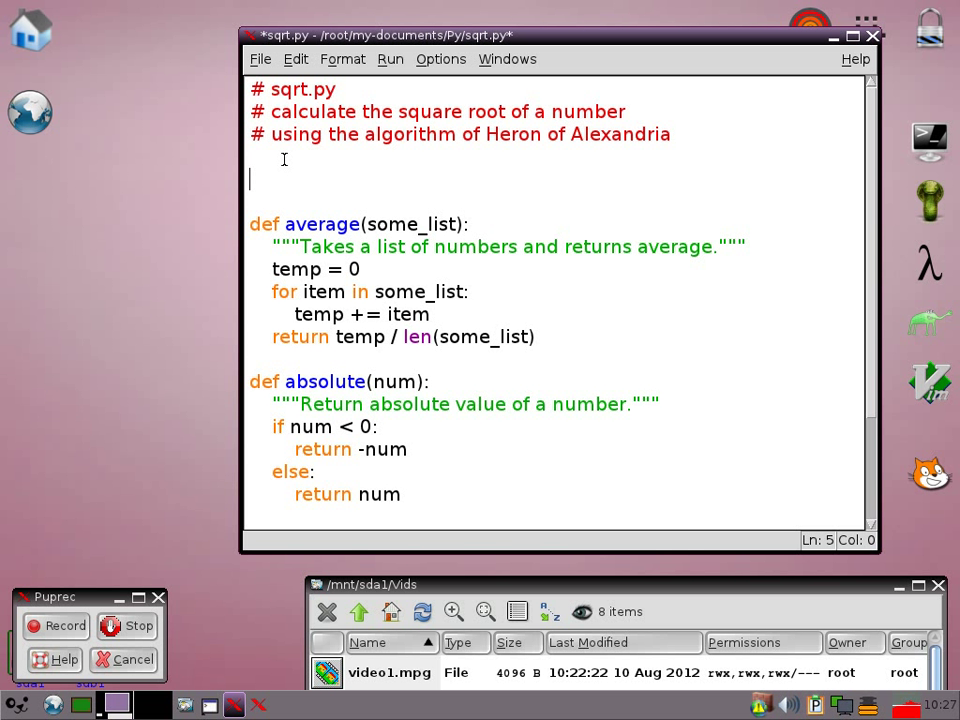
# Step: Type ERR = 0.0000000001 below the header comments, then scroll to the file's end
pyautogui.write('ERR =')
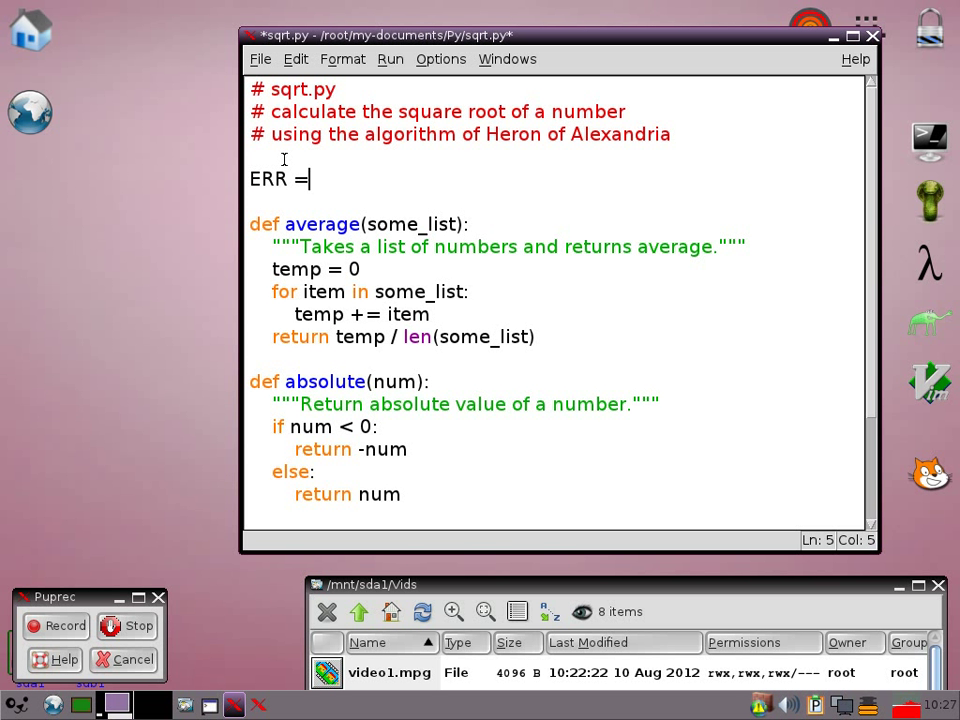
pyautogui.write('0.')
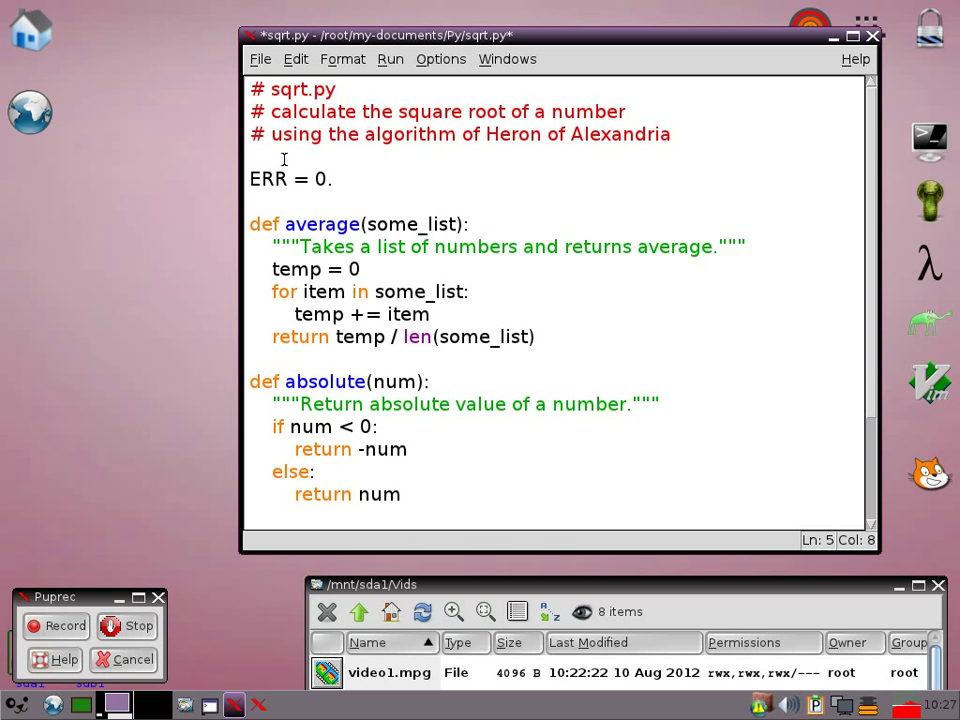
pyautogui.write('0000')
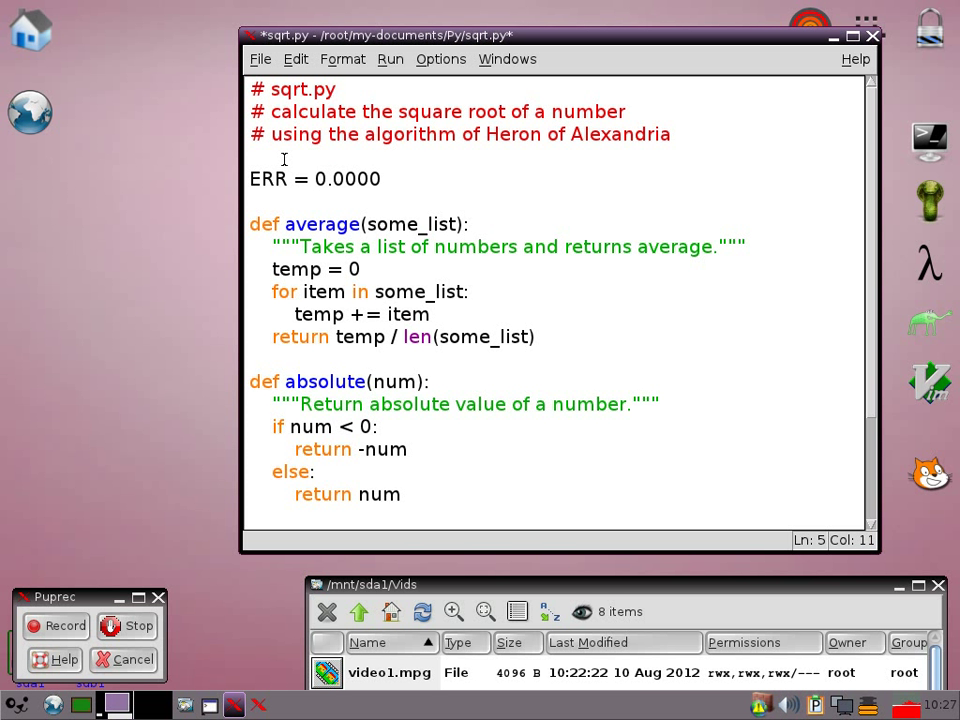
pyautogui.write('00000')
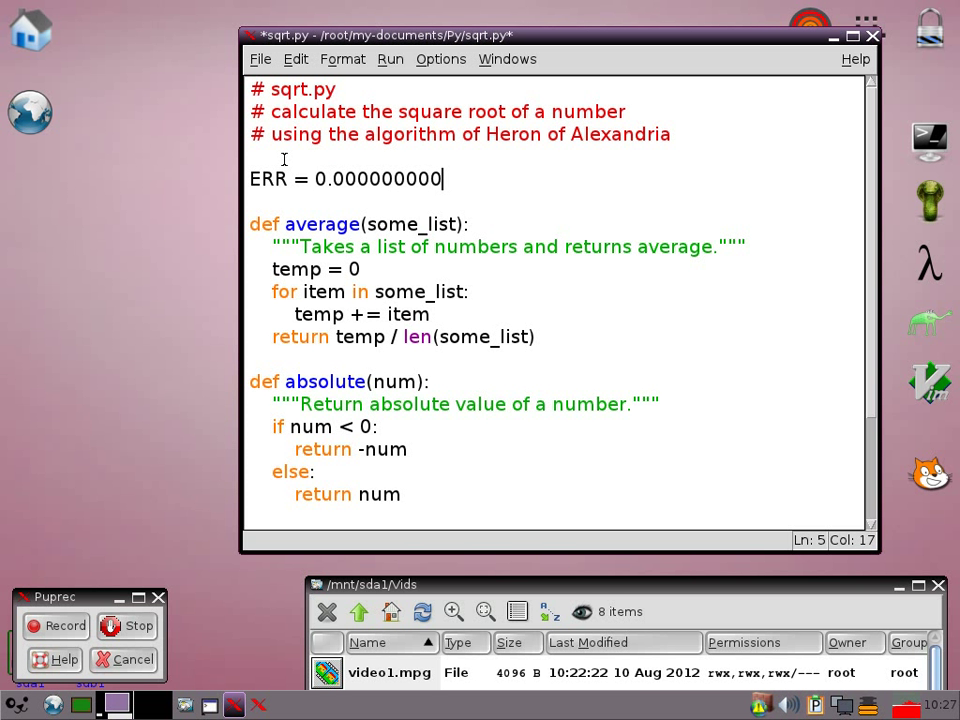
pyautogui.write('1')
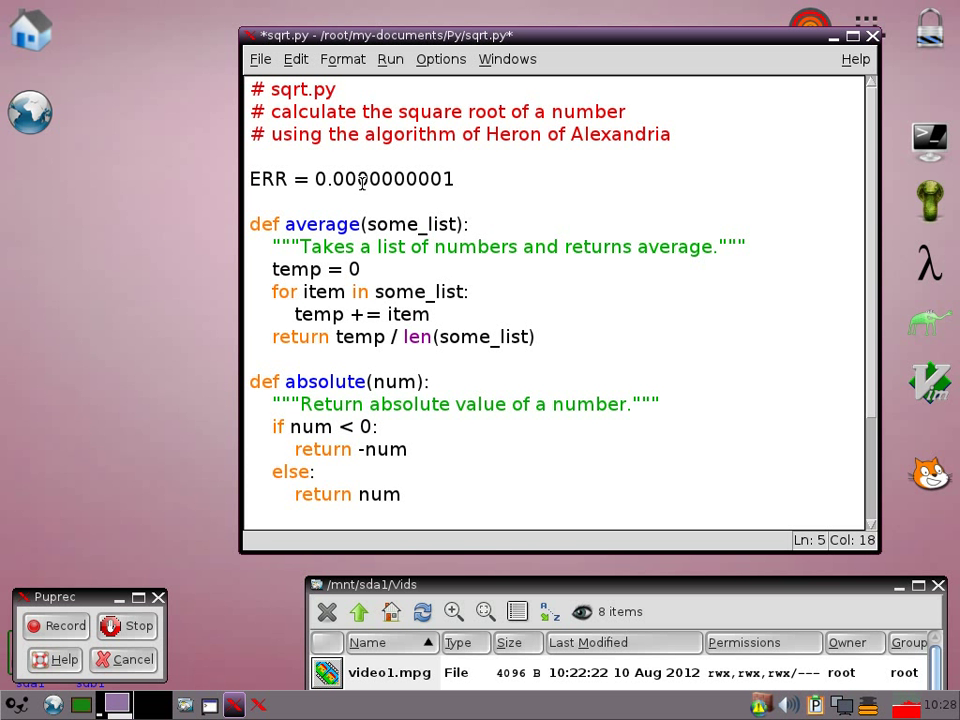
pyautogui.click(453, 179)
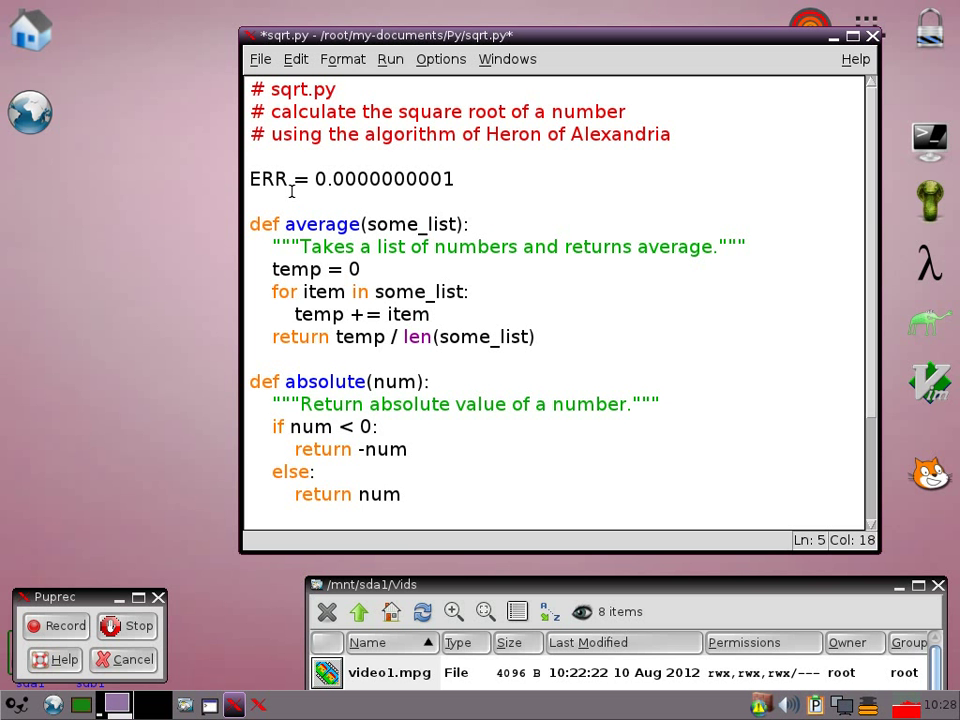
pyautogui.scroll(-3)
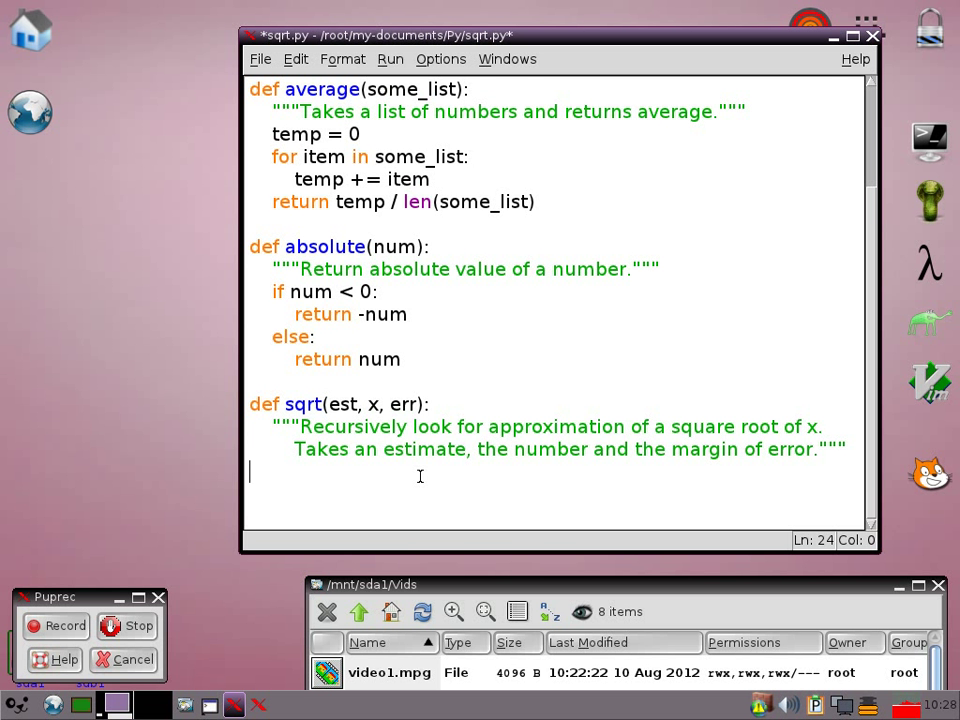
# Step: Add a '# main' comment and the if __main__ == "__main__": guard
pyautogui.write('#')
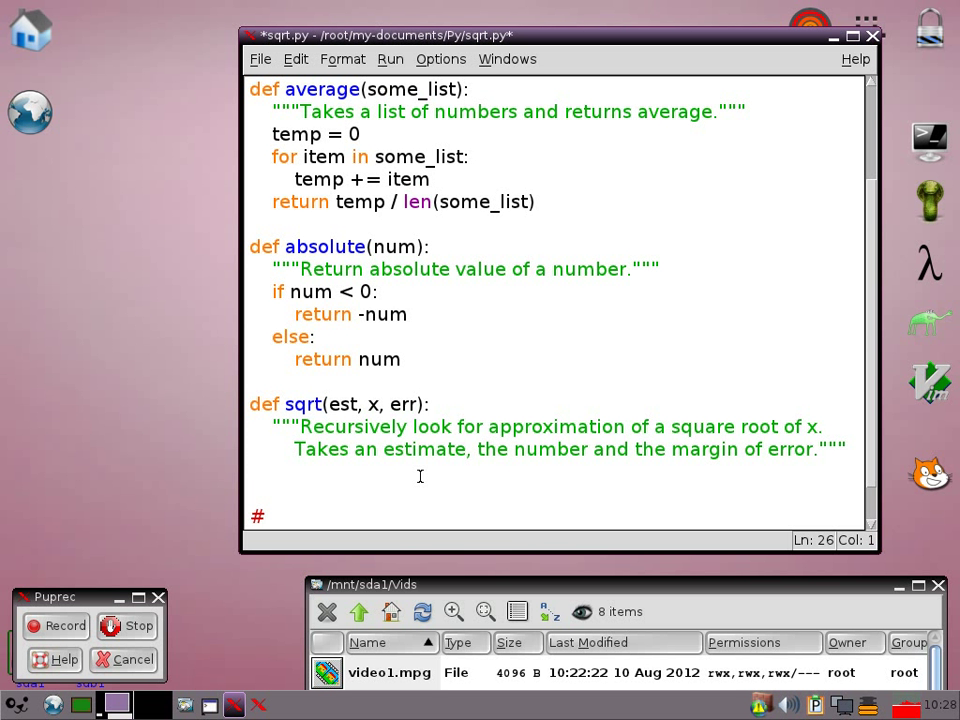
pyautogui.write('main')
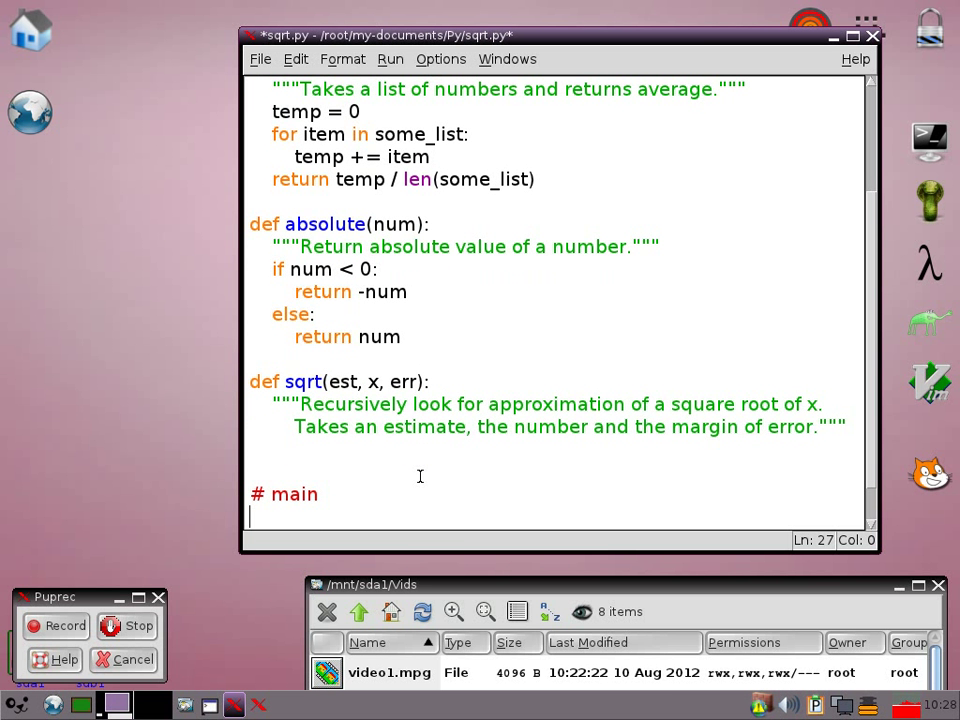
pyautogui.write('if')
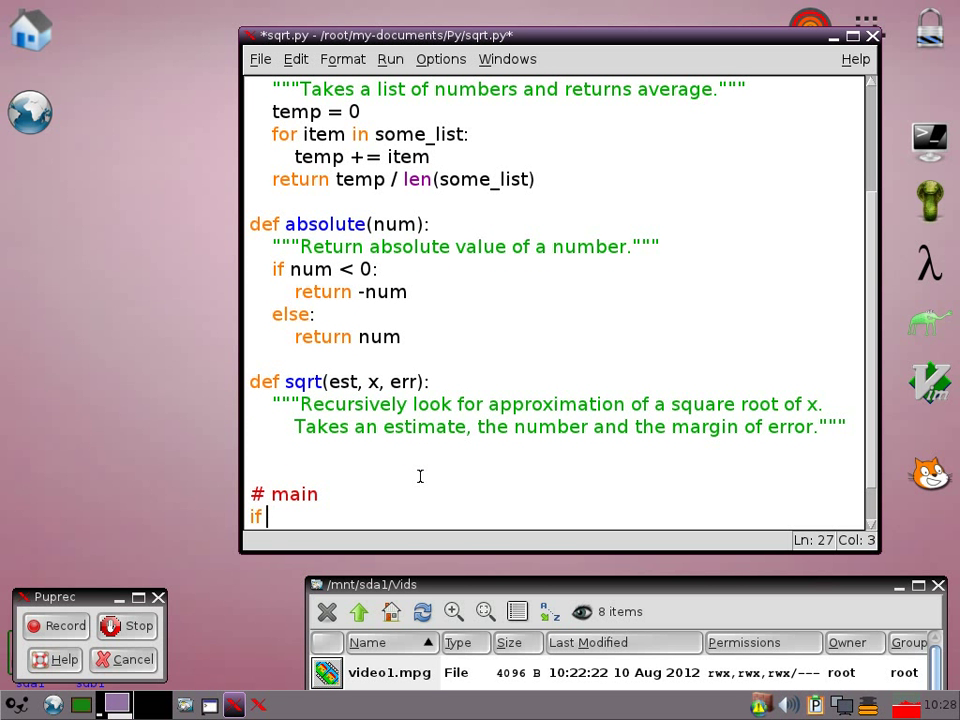
pyautogui.write('__main')
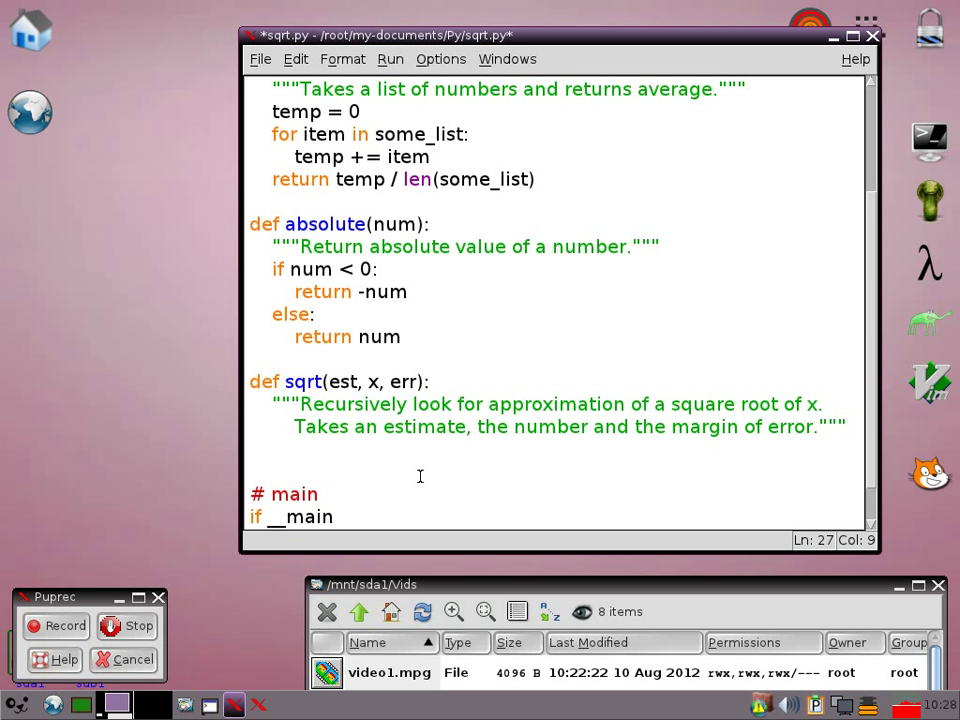
pyautogui.write('__')
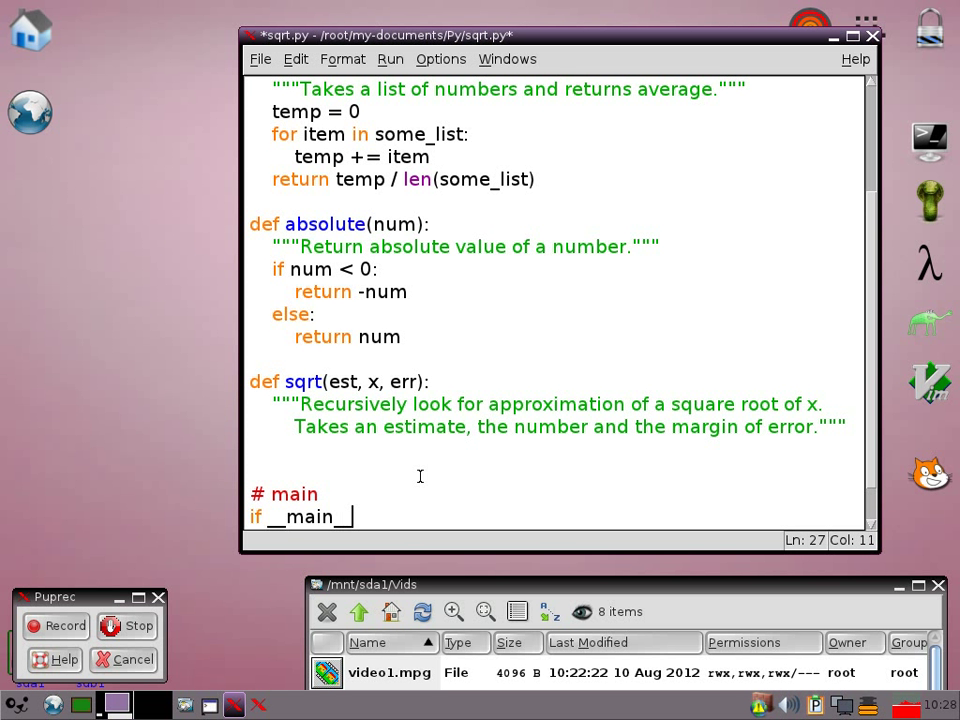
pyautogui.write('==')
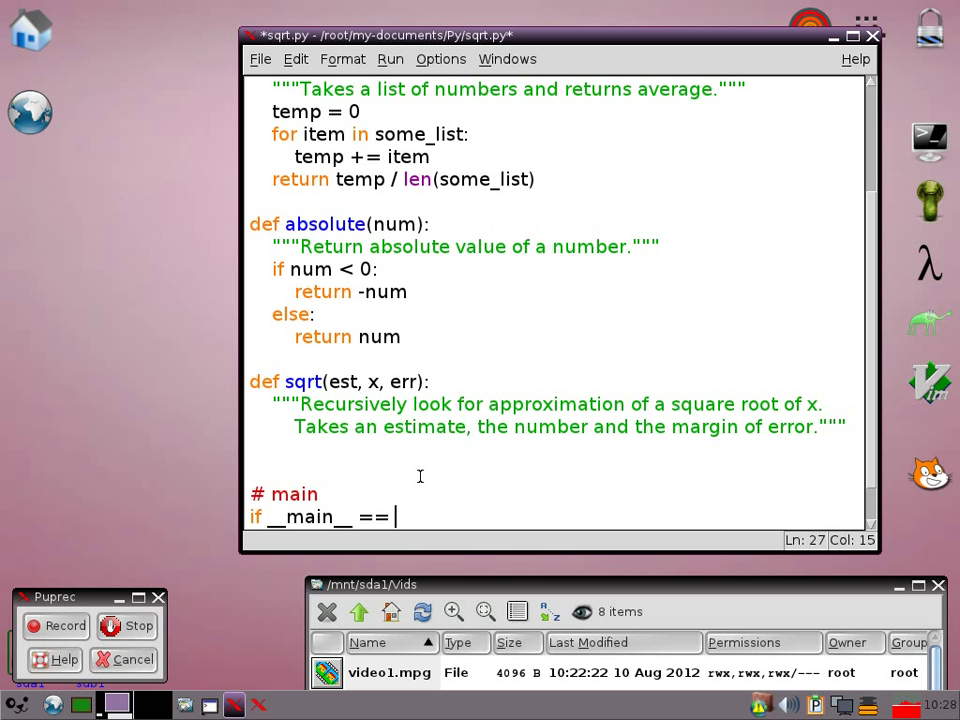
pyautogui.write('"')
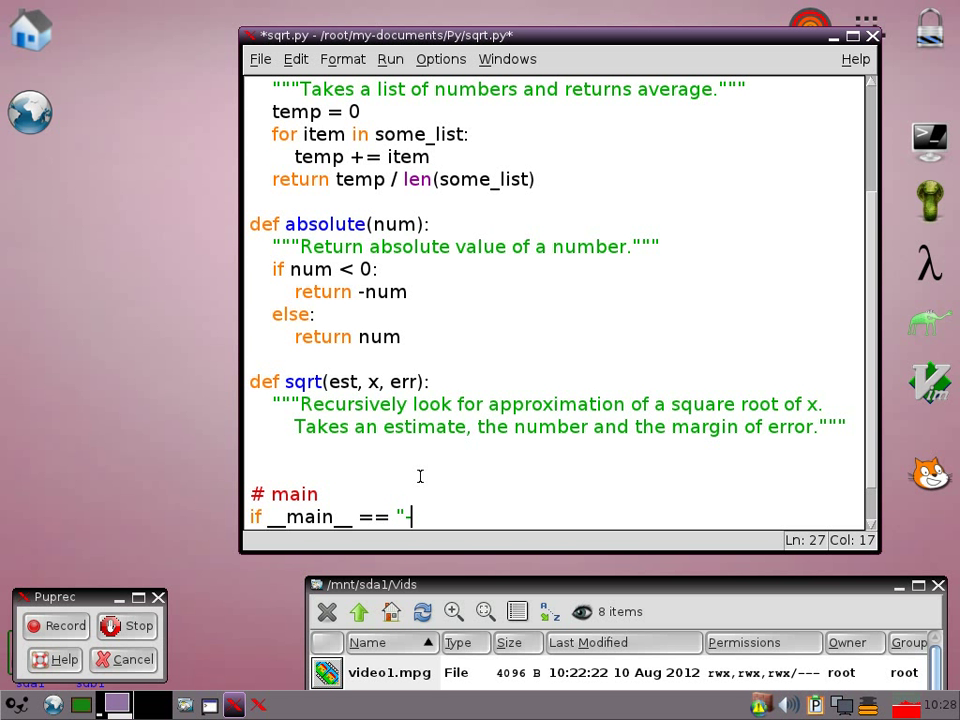
pyautogui.write('__main')
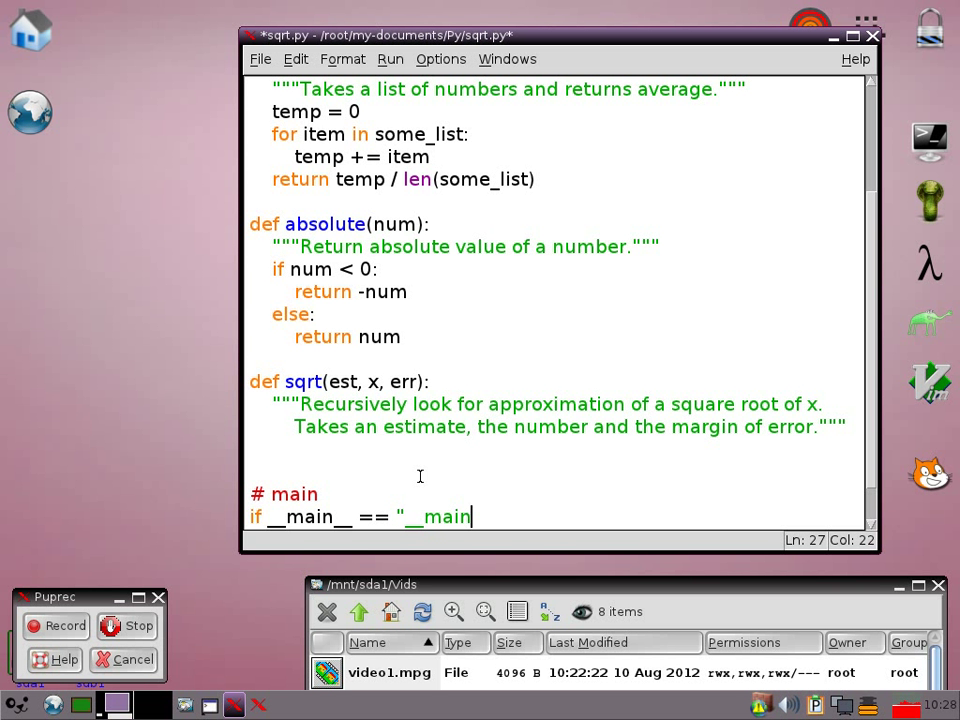
pyautogui.write('__"')
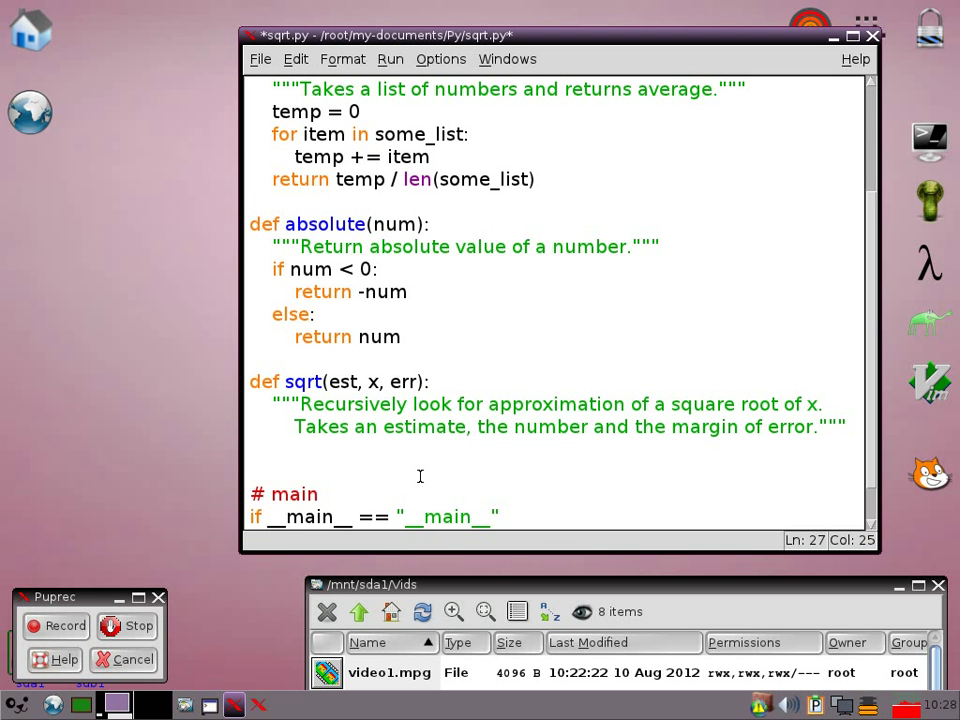
pyautogui.write(':')
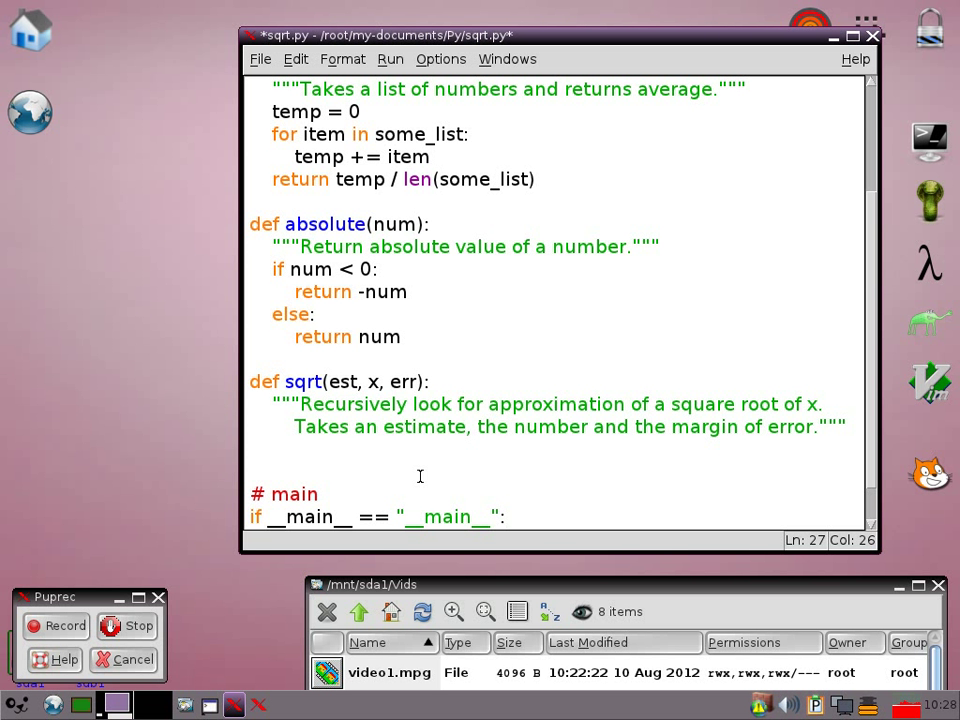
# Step: Inside the guard, loop with while True reading choice = input("Square root of: ")
pyautogui.write('w')
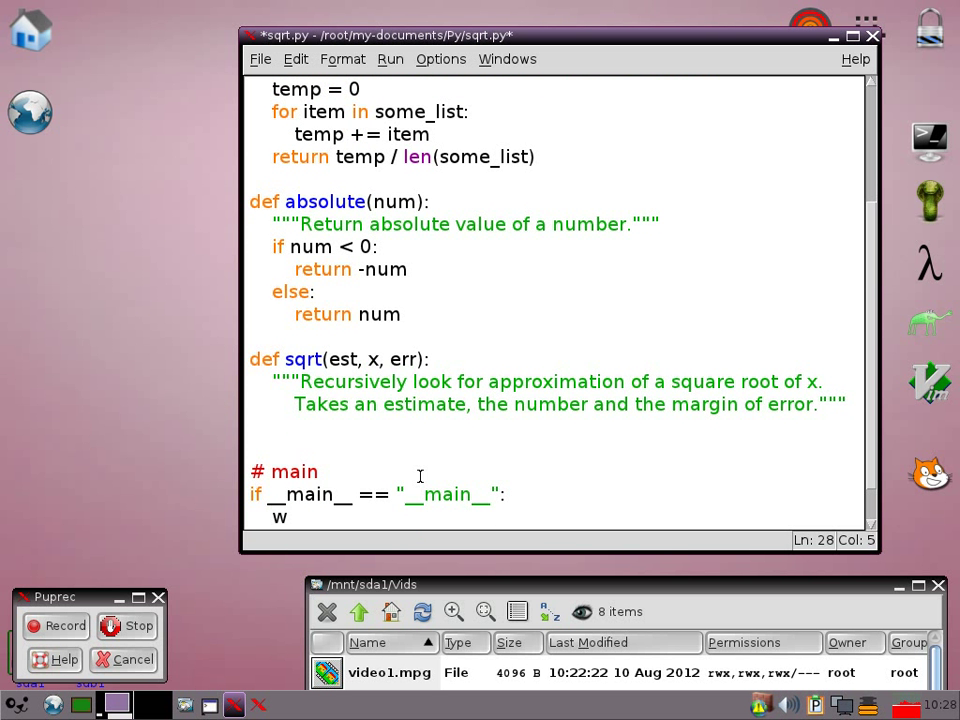
pyautogui.write('hile T')
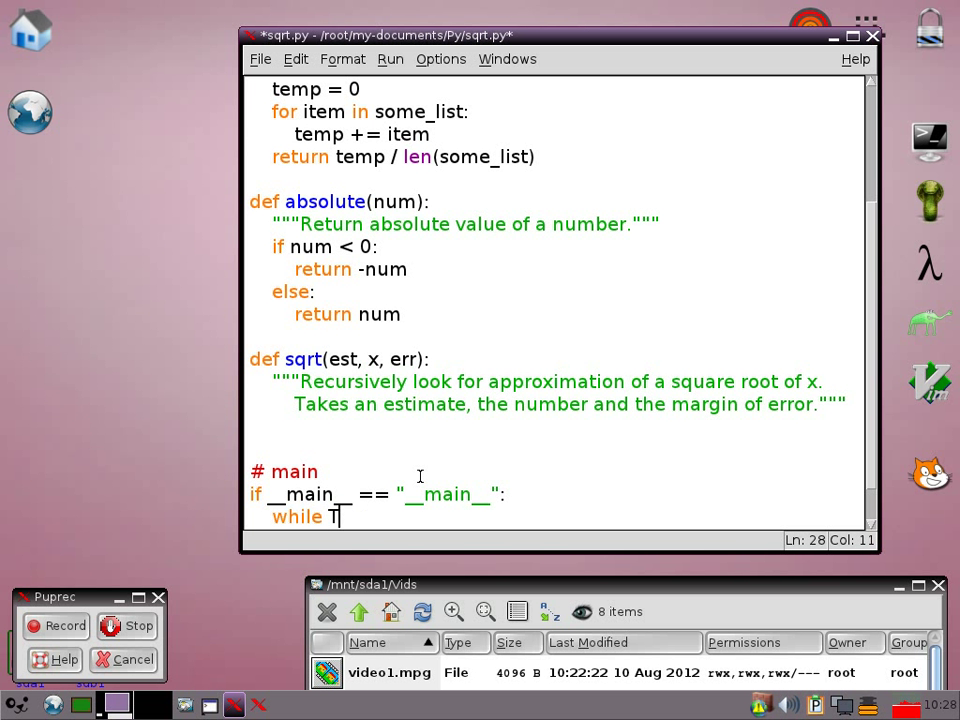
pyautogui.write('rue:')
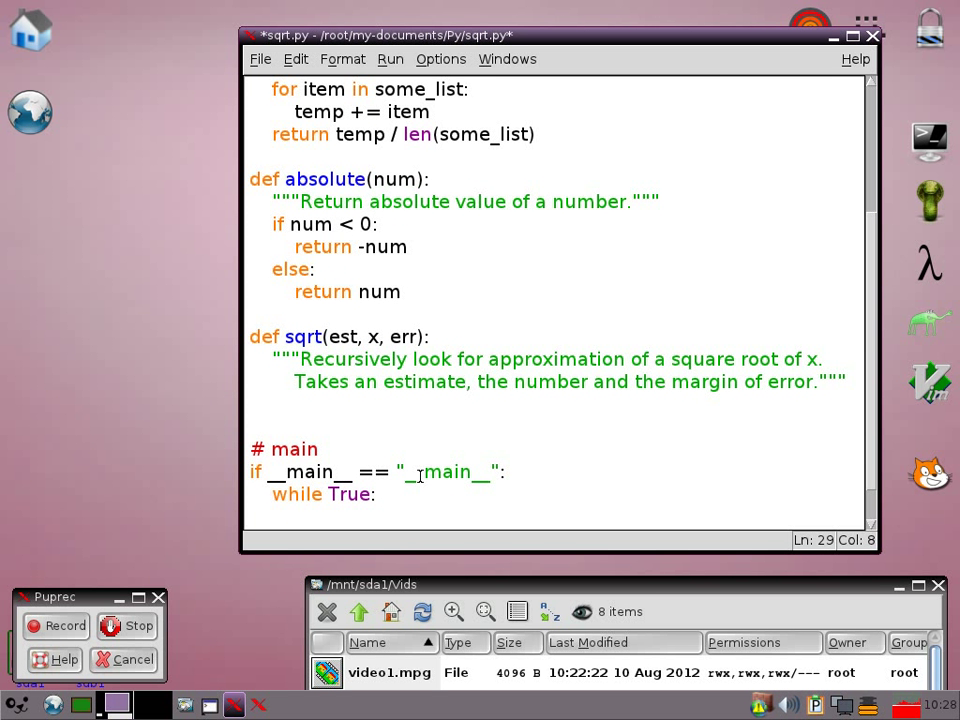
pyautogui.write('choi')
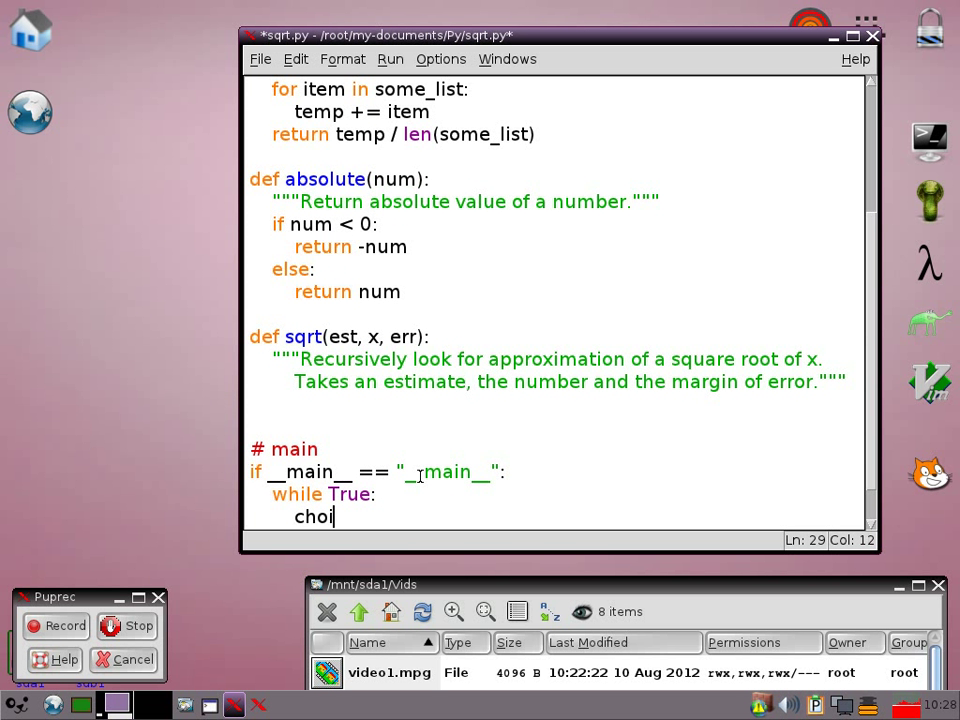
pyautogui.write('ce')
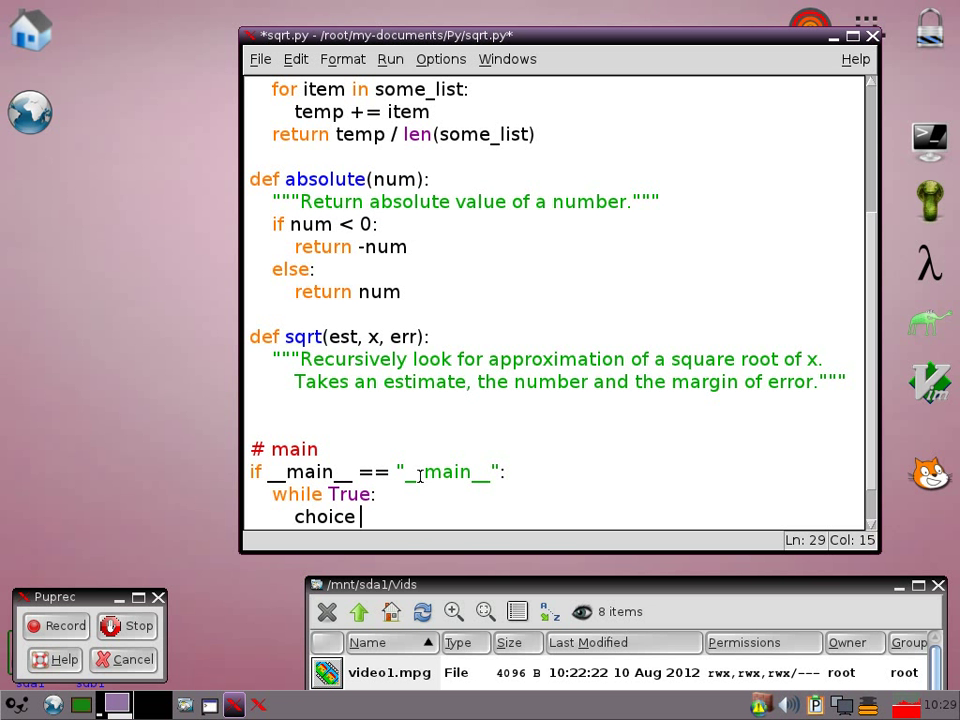
pyautogui.write('= input"')
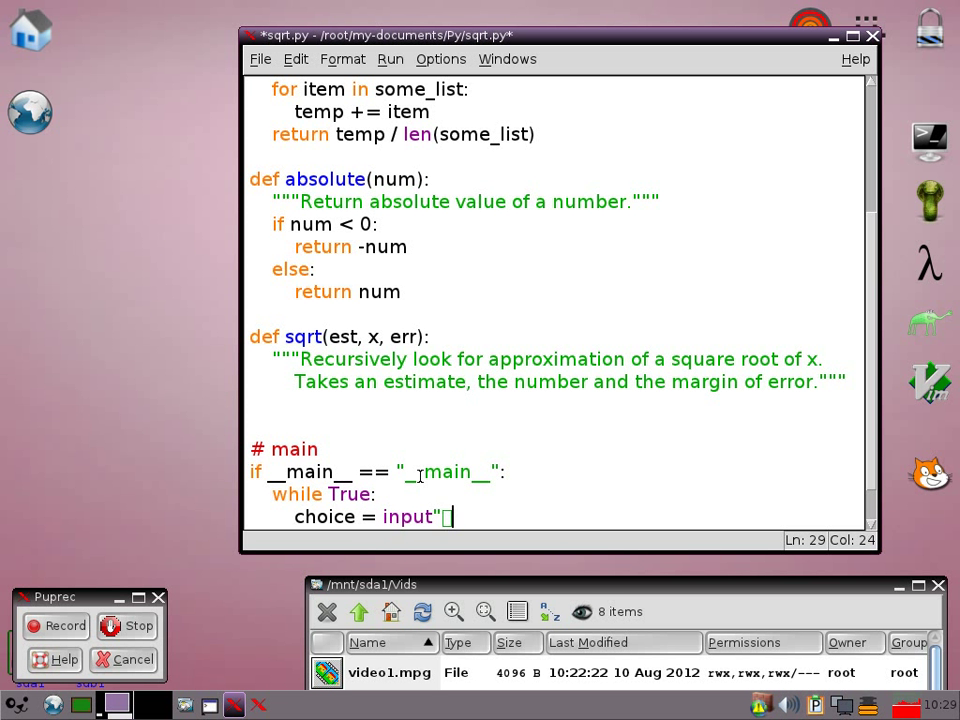
pyautogui.write('(')
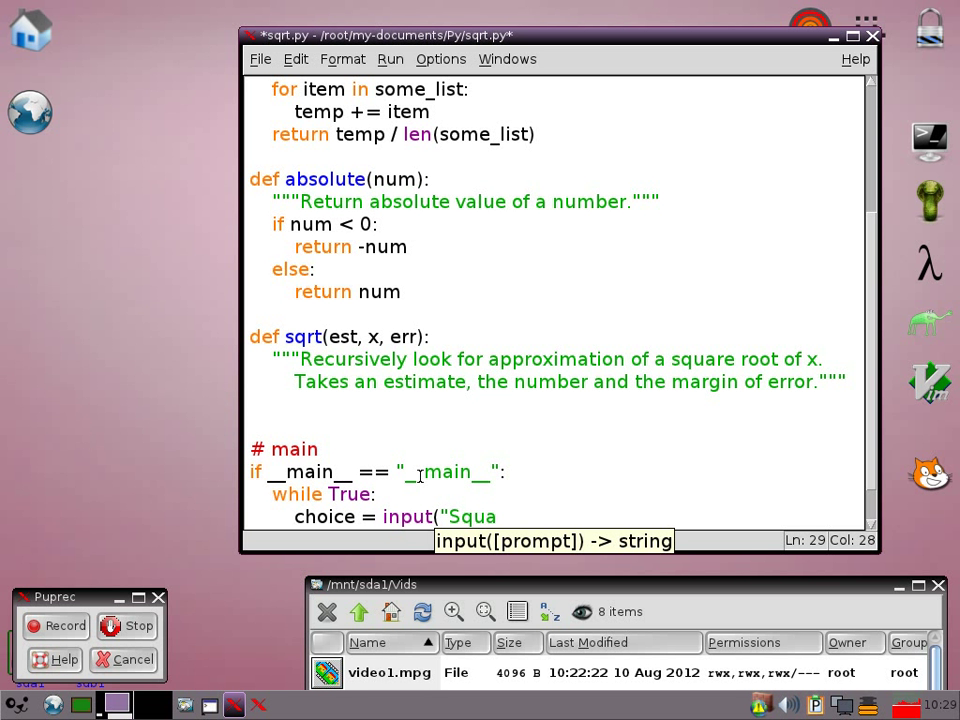
pyautogui.write('re root')
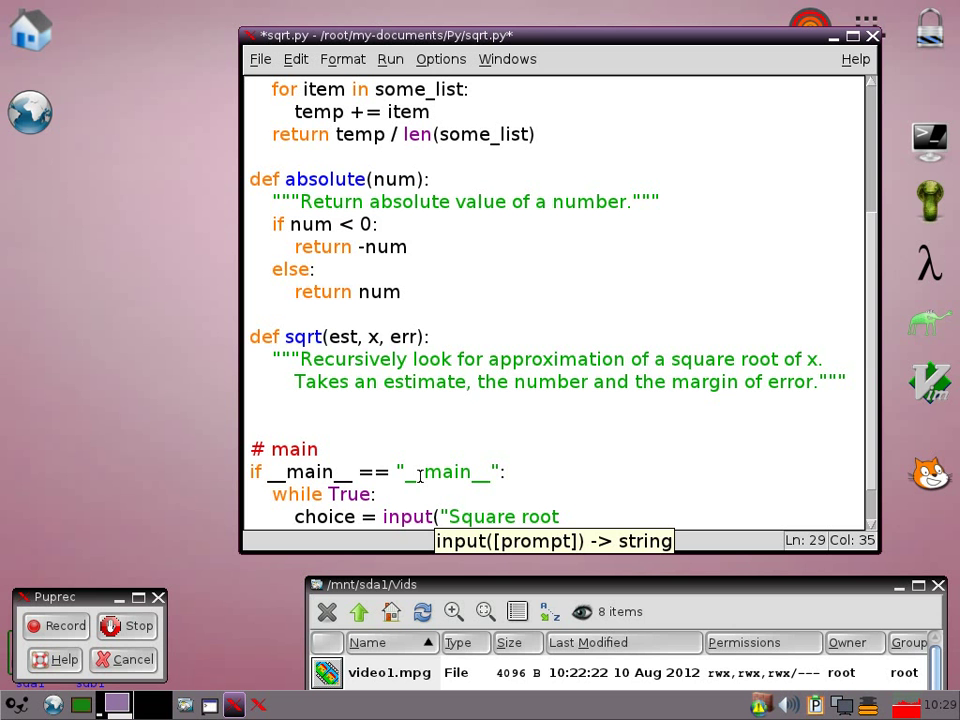
pyautogui.write('of: "')
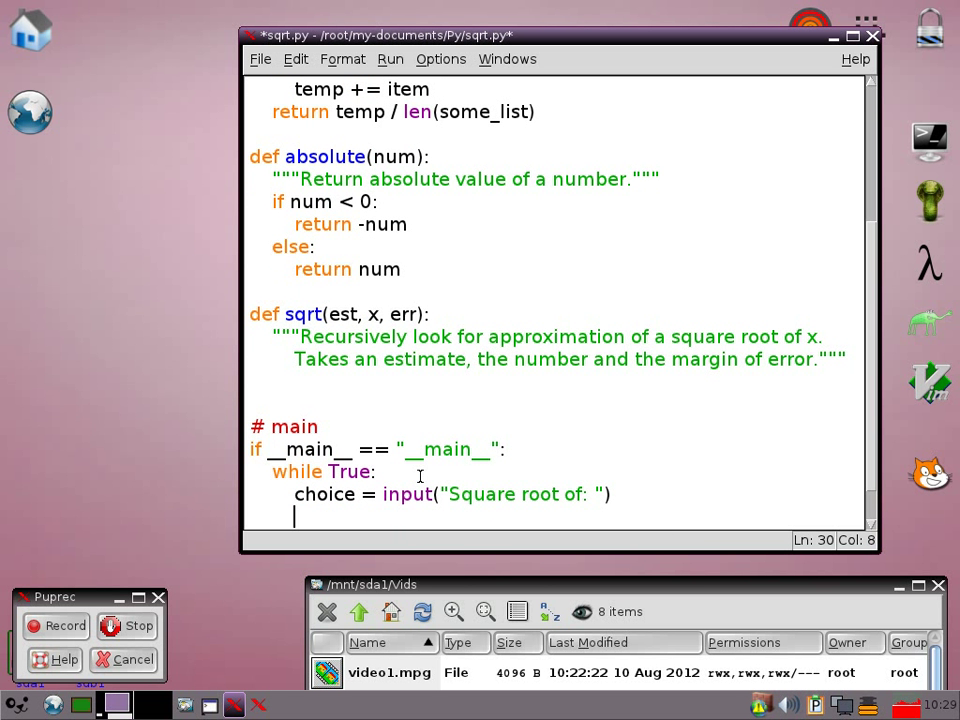
# Step: Add a try block converting choice to float, with except: break on invalid input
pyautogui.write('T')
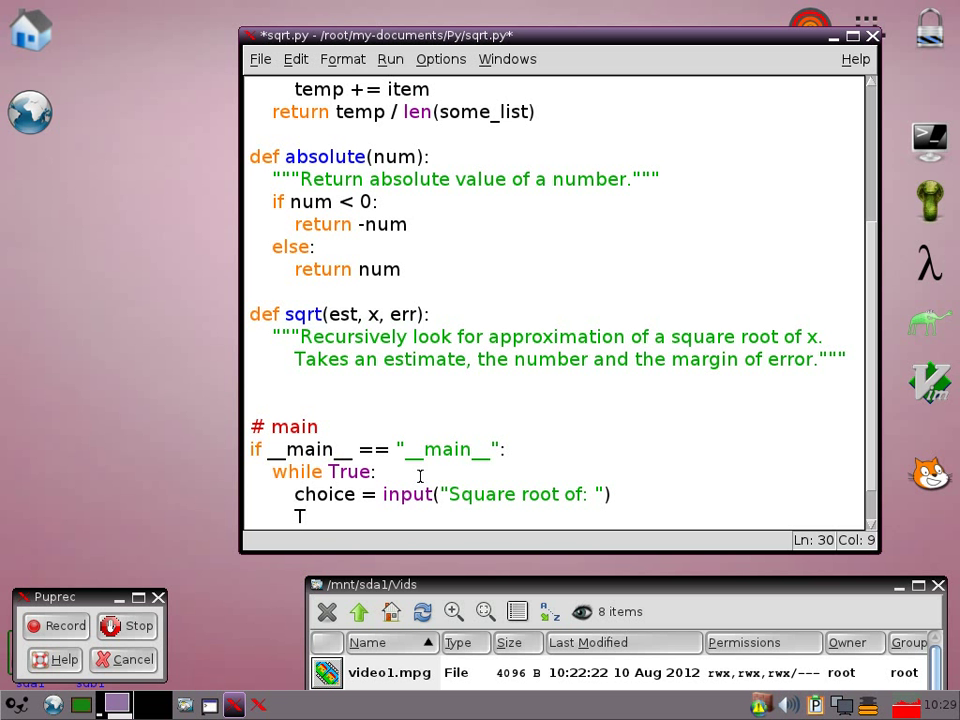
pyautogui.write('ry')
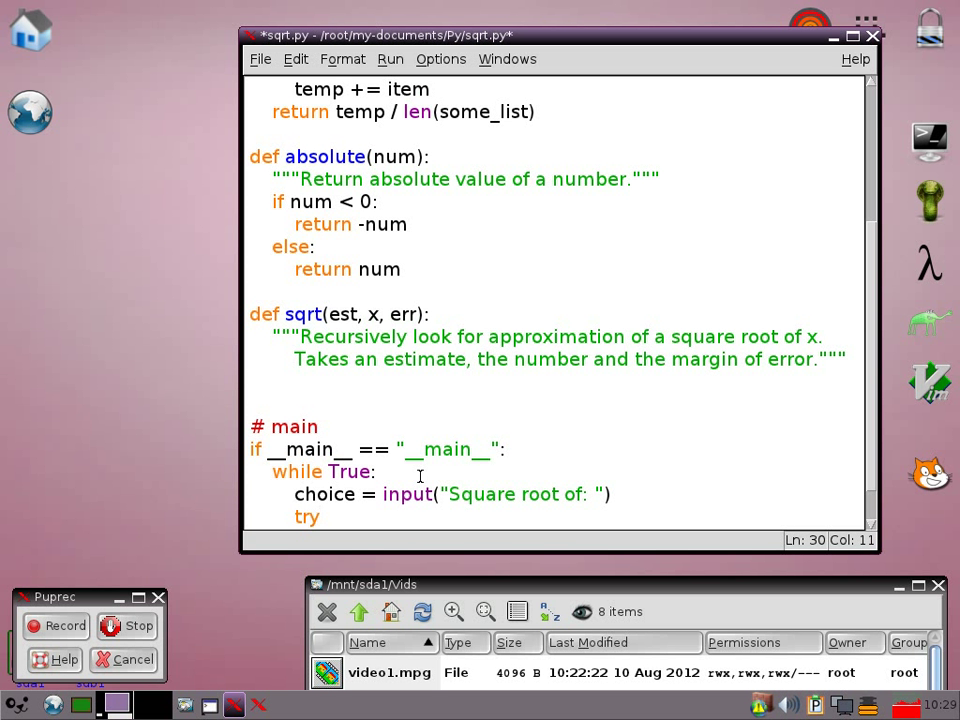
pyautogui.write('nu')
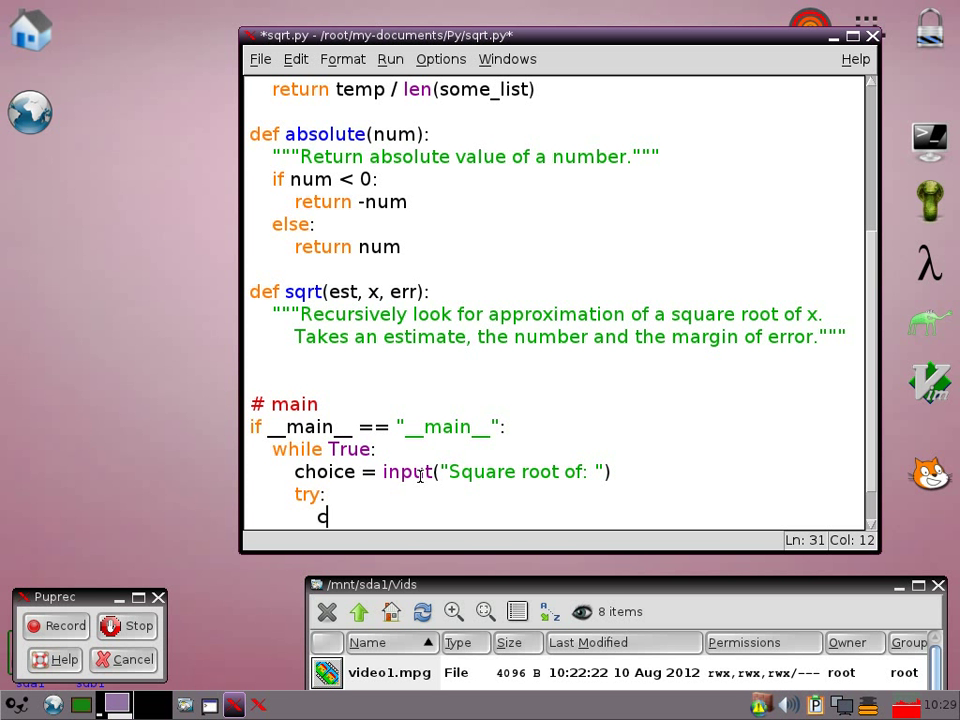
pyautogui.write('hoice = c')
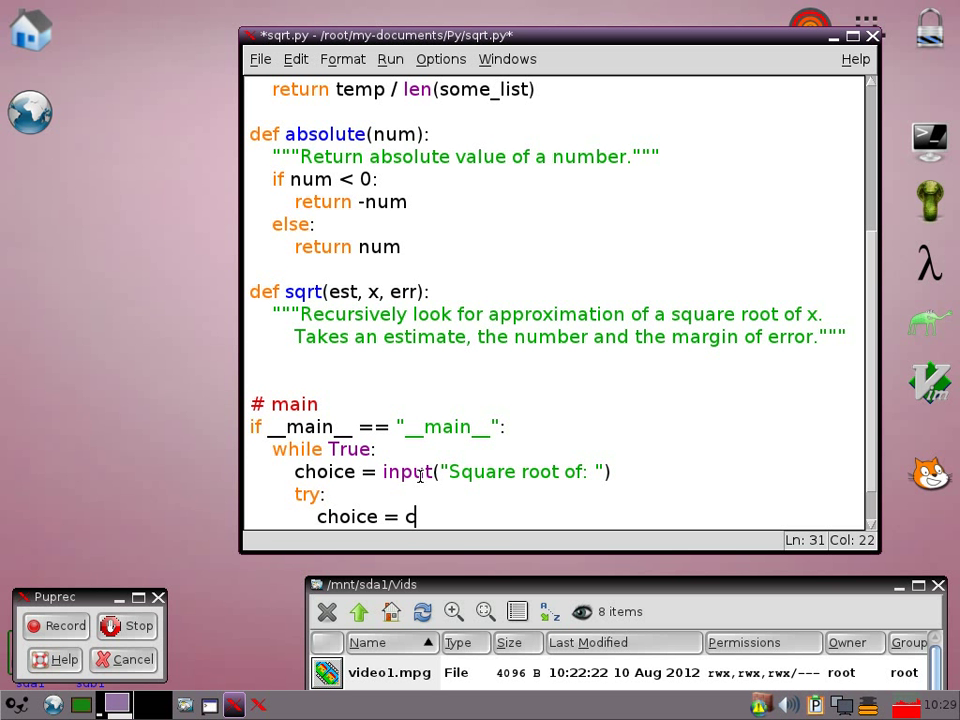
pyautogui.write('float(')
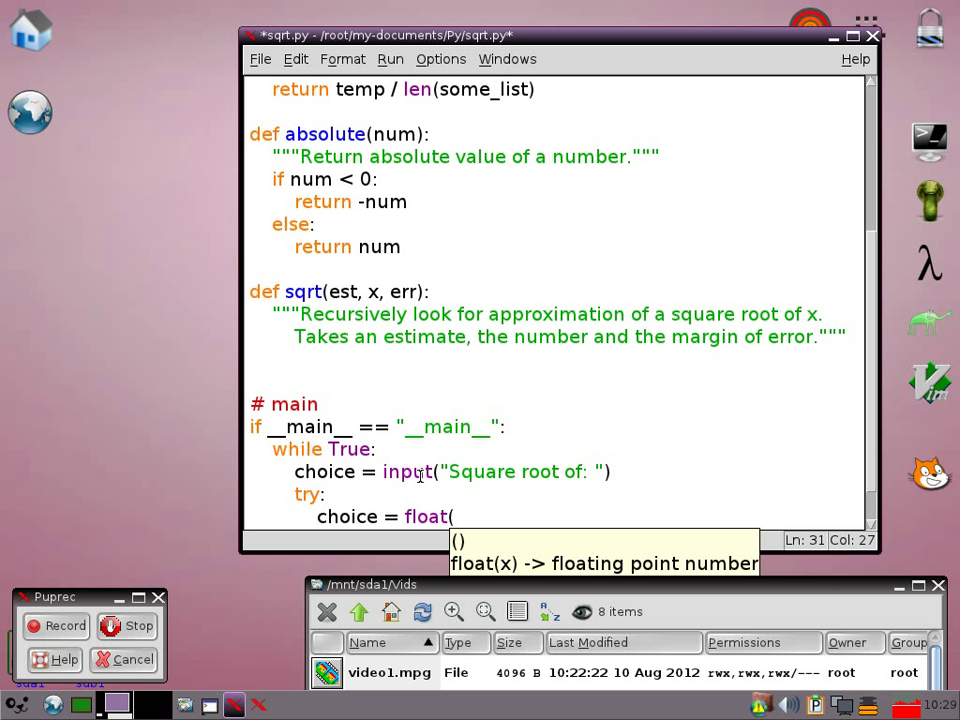
pyautogui.write('choice(')
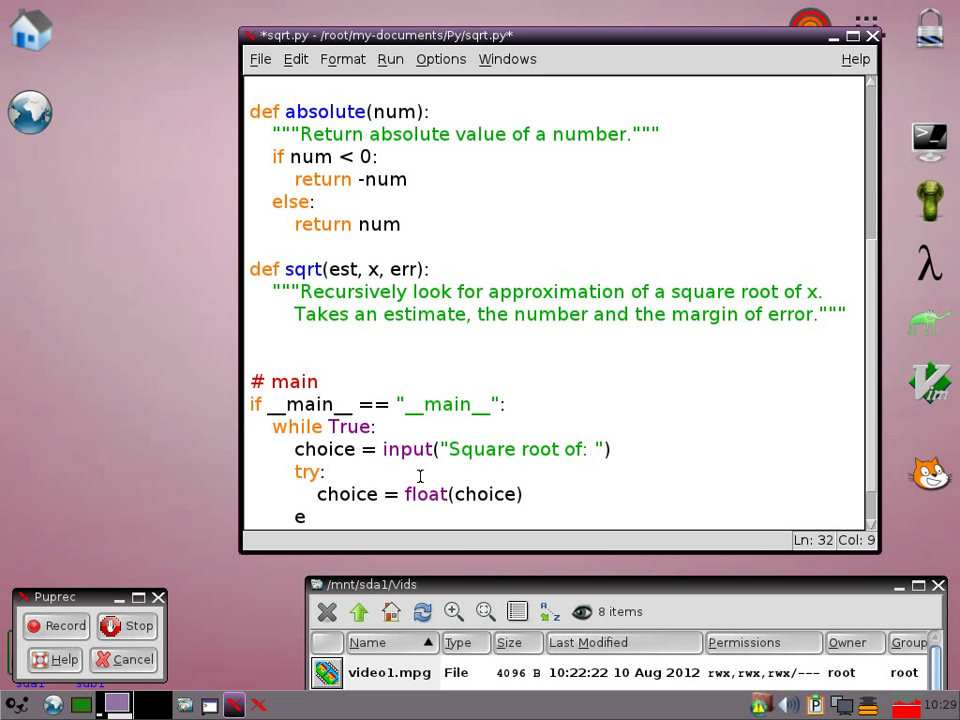
pyautogui.write('xcept:')
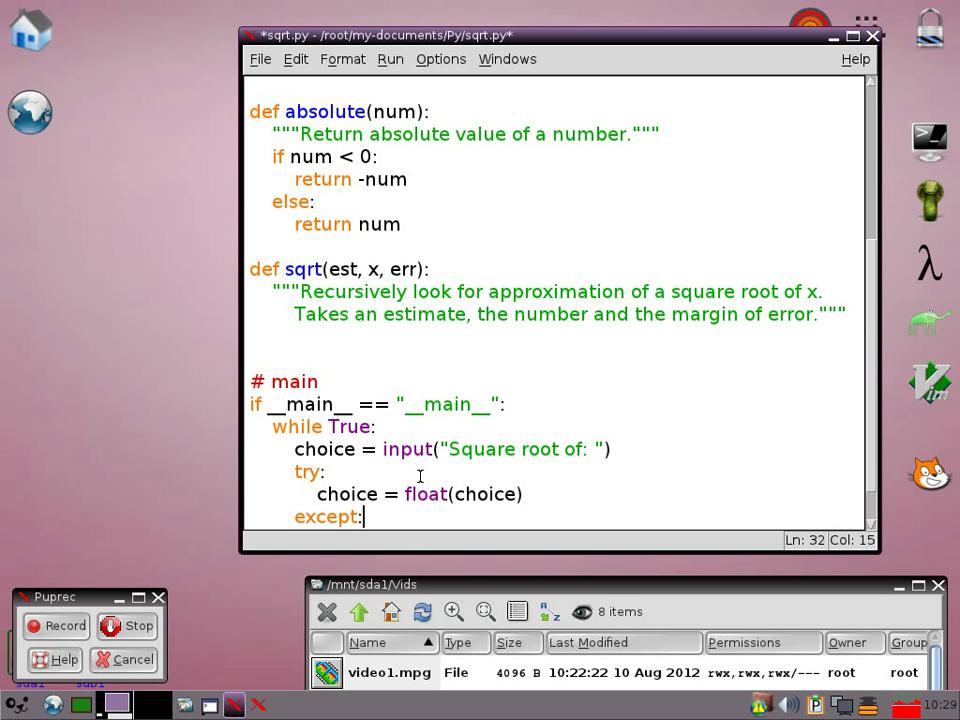
pyautogui.write('b')
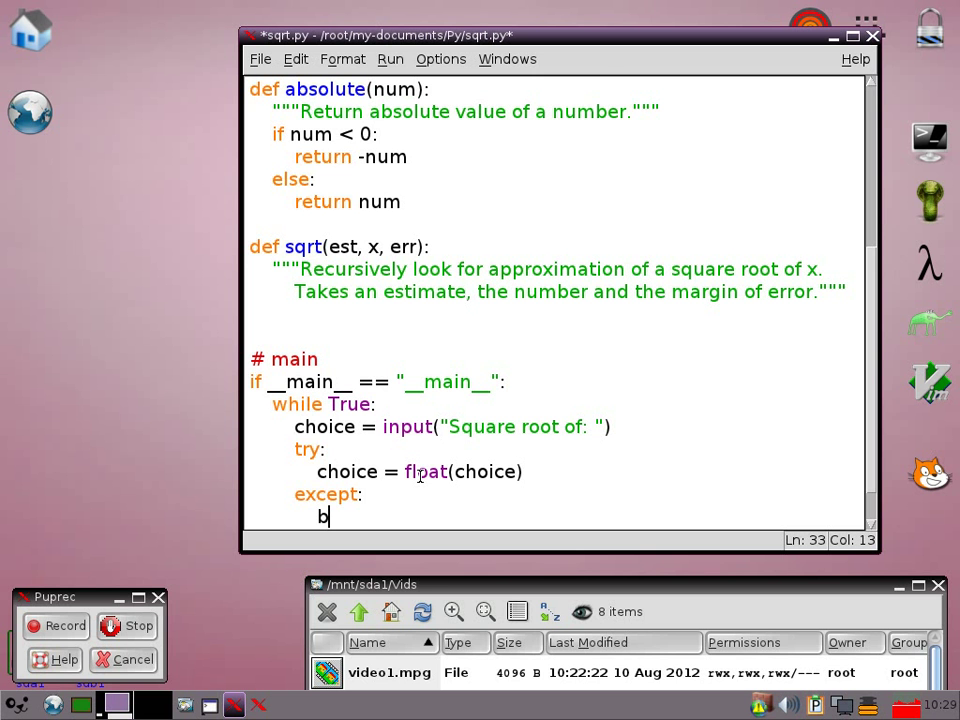
pyautogui.write('reak')
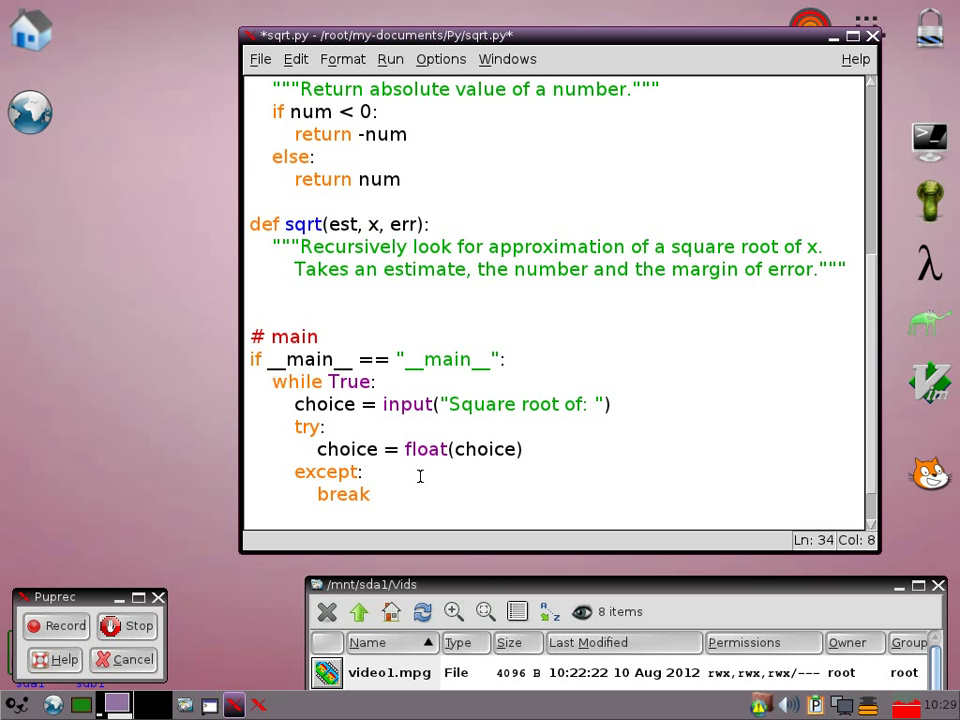
# Step: Add print(sqrt(1, choice, ERR)) inside the while loop
pyautogui.write('print')
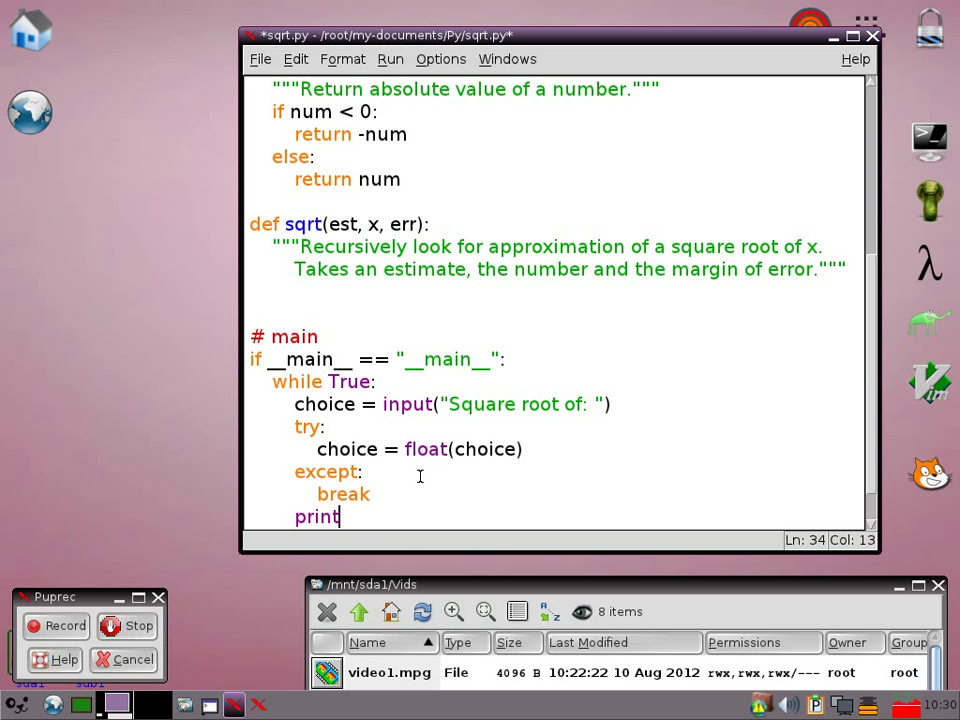
pyautogui.write('(')
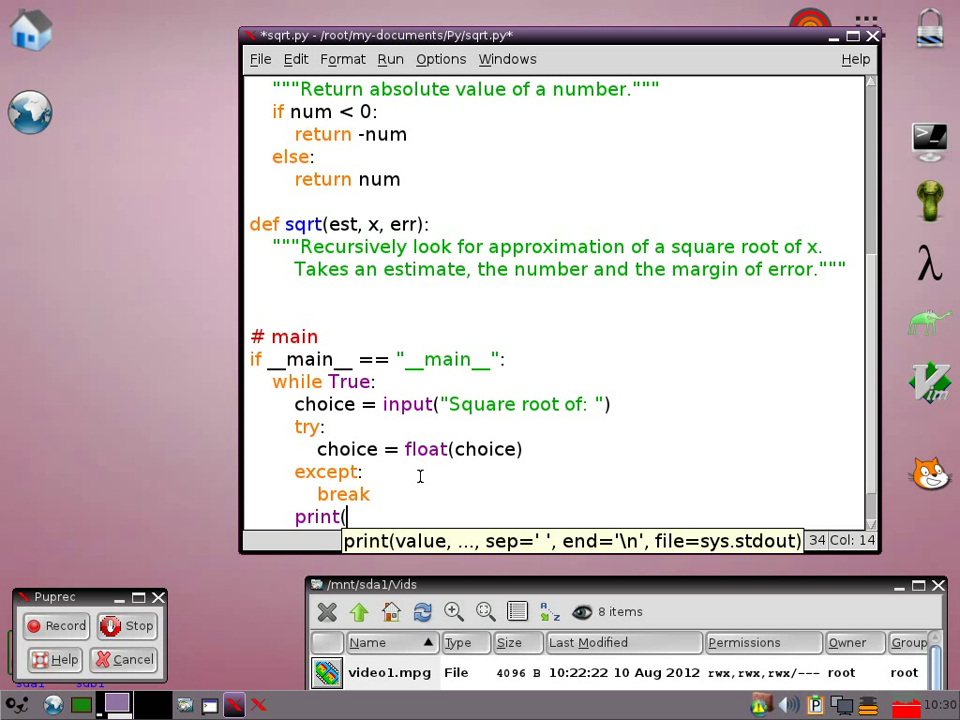
pyautogui.write('sqrt')
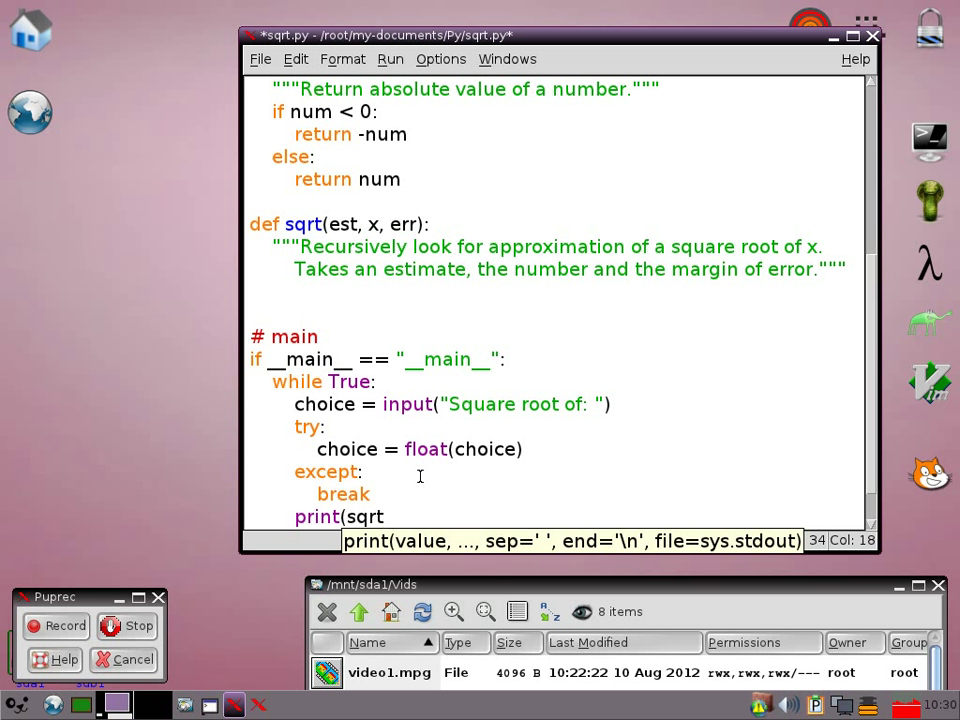
pyautogui.write('(')
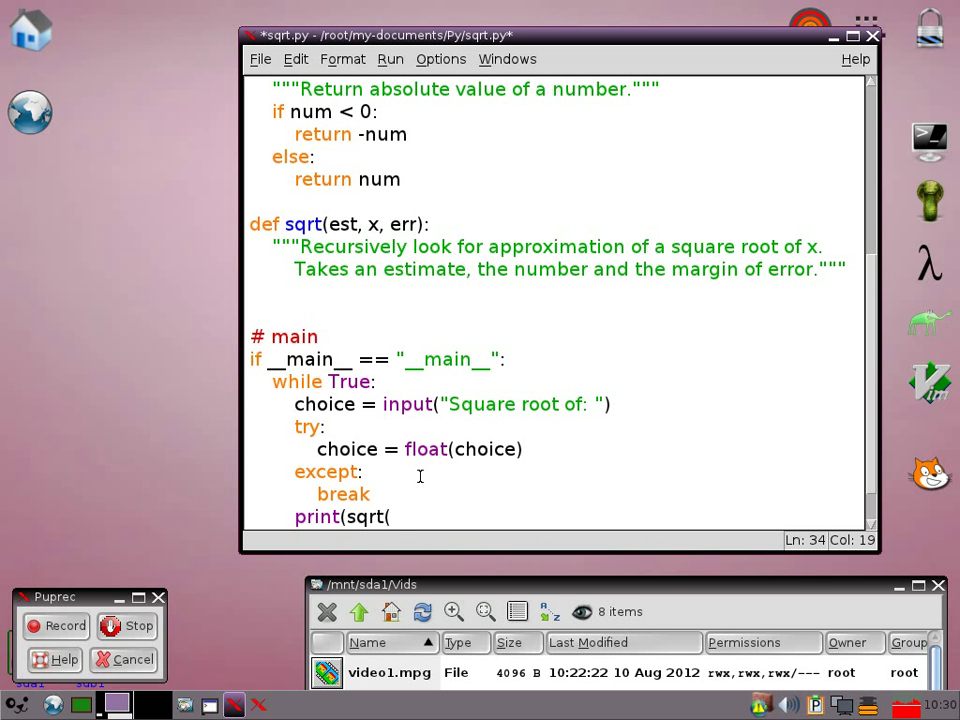
pyautogui.write('1,')
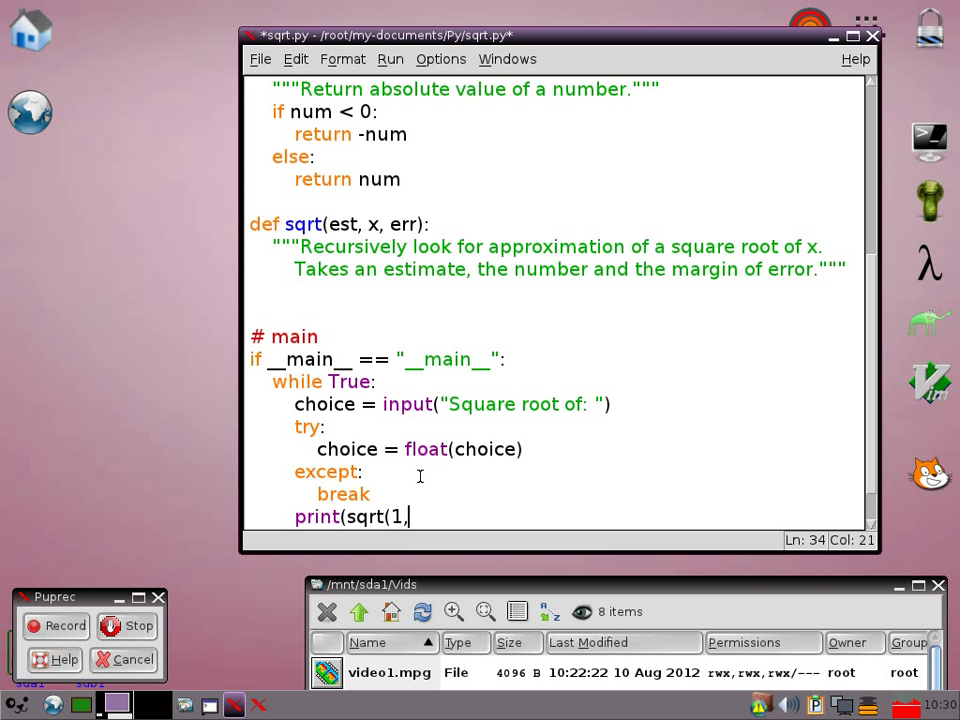
pyautogui.write('" "')
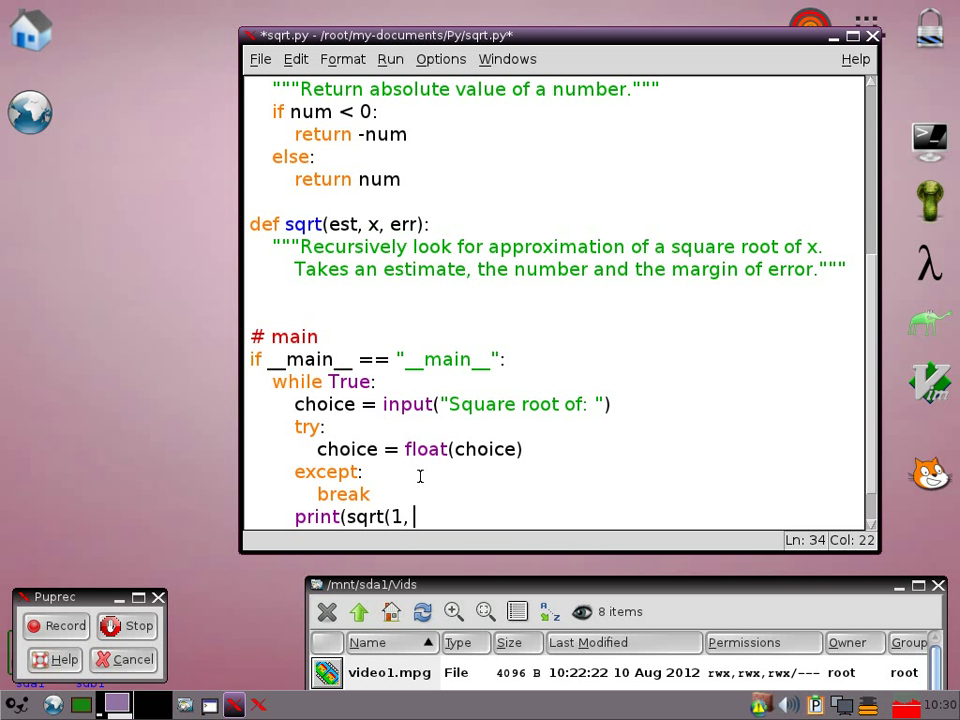
pyautogui.write('choice, ERR')
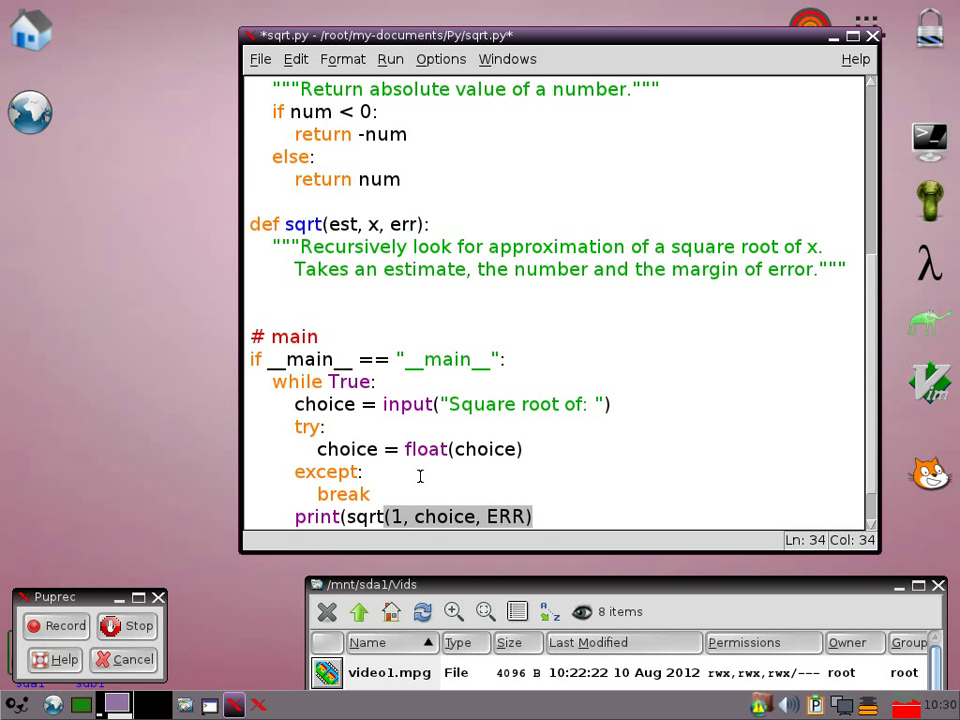
pyautogui.write(')')
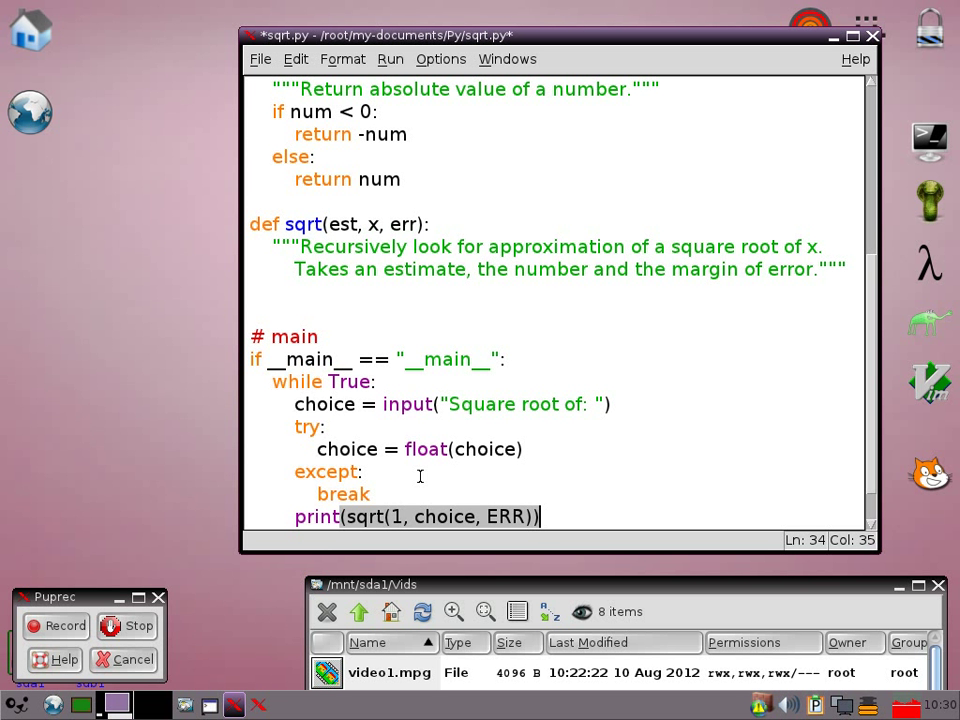
pyautogui.moveTo(554, 237)
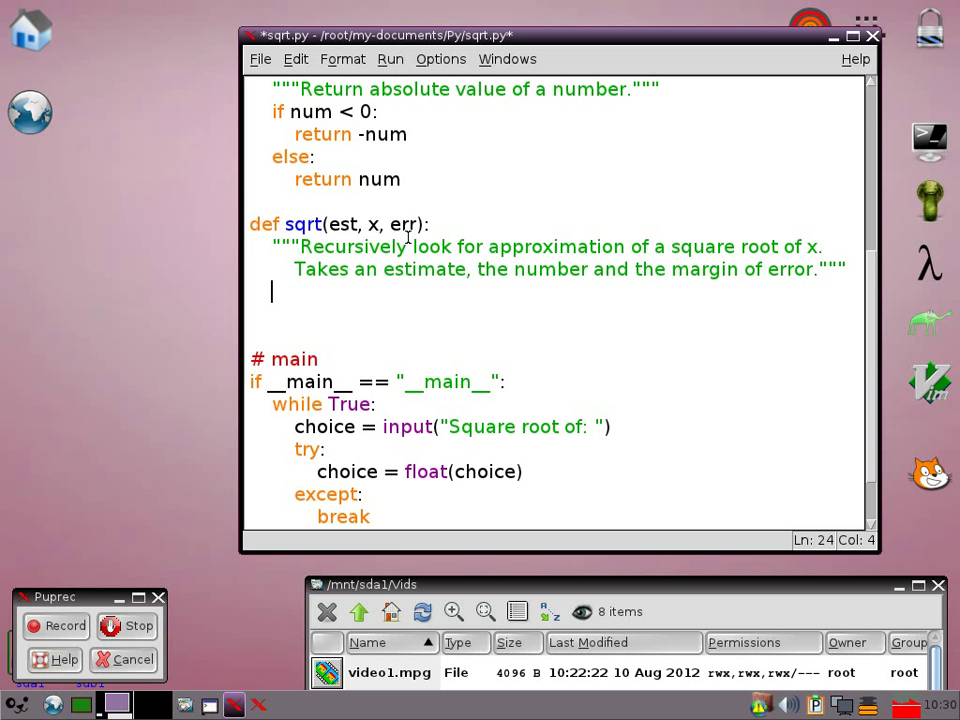
# Step: Add check_val = ((est * est) - x) to the sqrt function
pyautogui.write('ched')
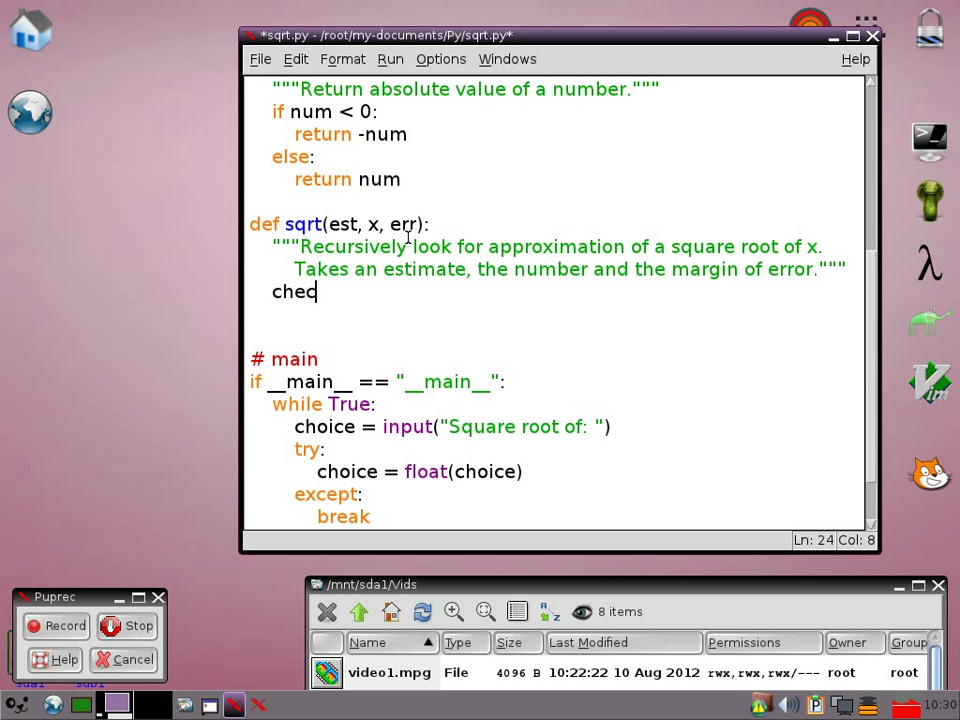
pyautogui.write('k')
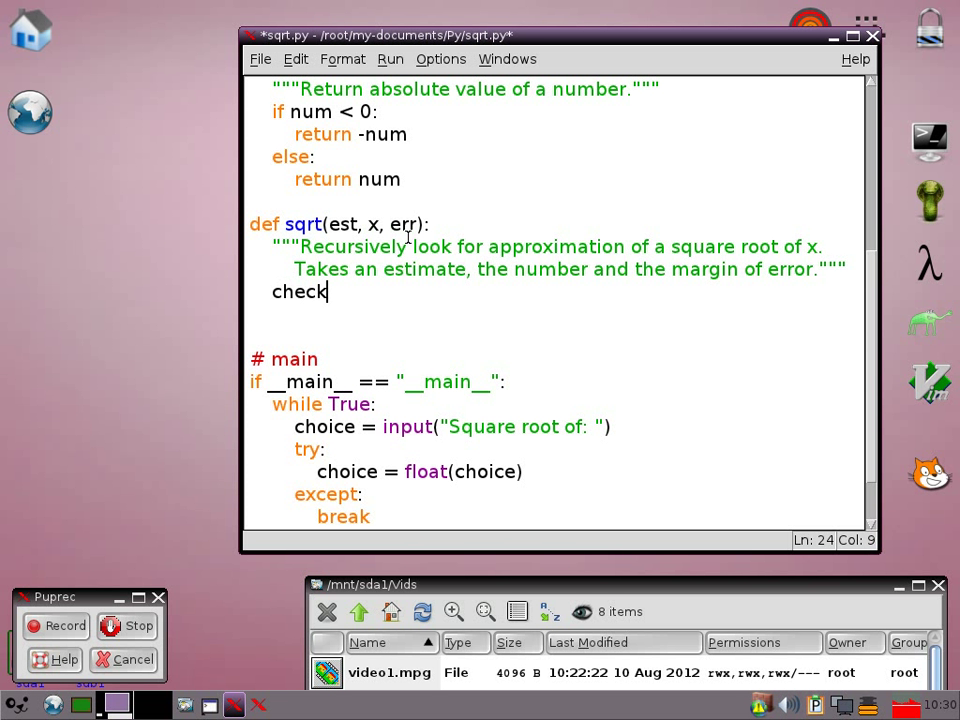
pyautogui.write('_val =')
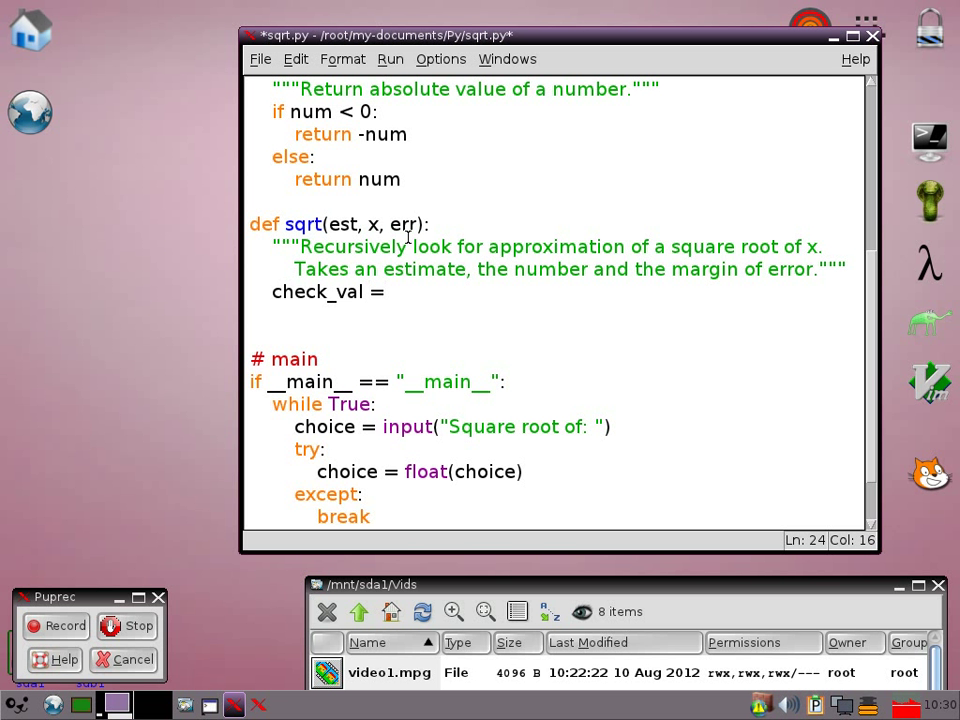
pyautogui.write('(')
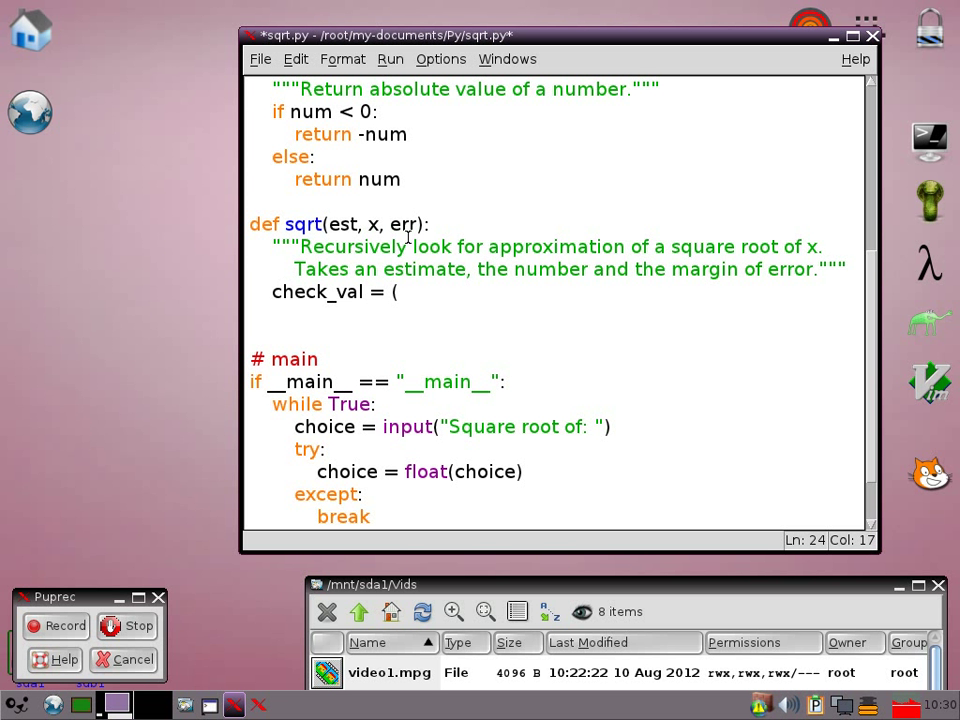
pyautogui.write('(est')
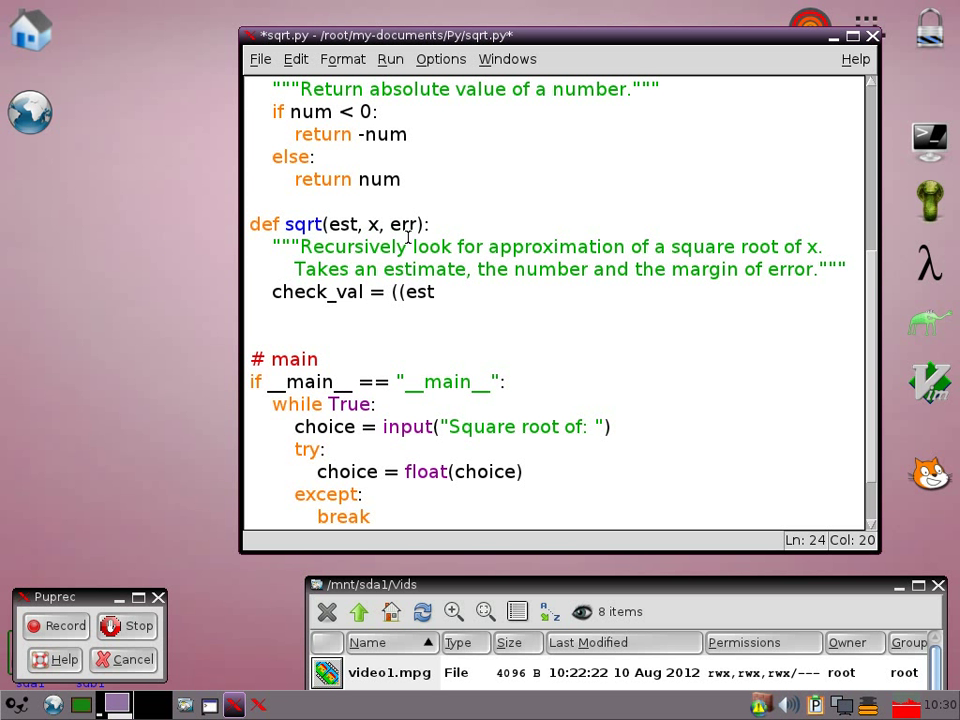
pyautogui.write('*')
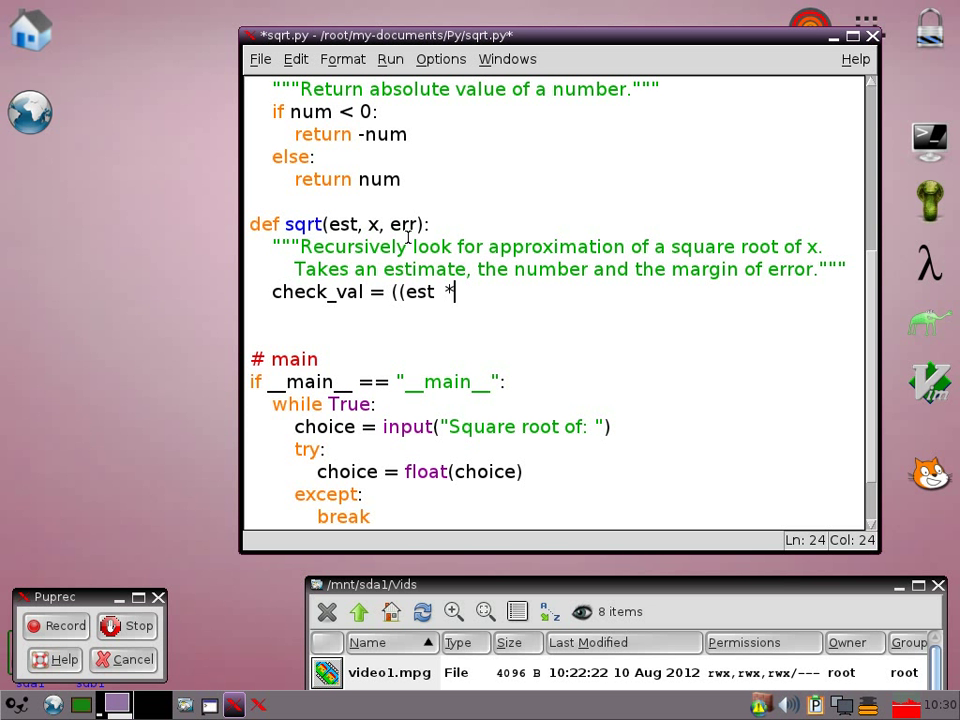
pyautogui.write('est) - x')
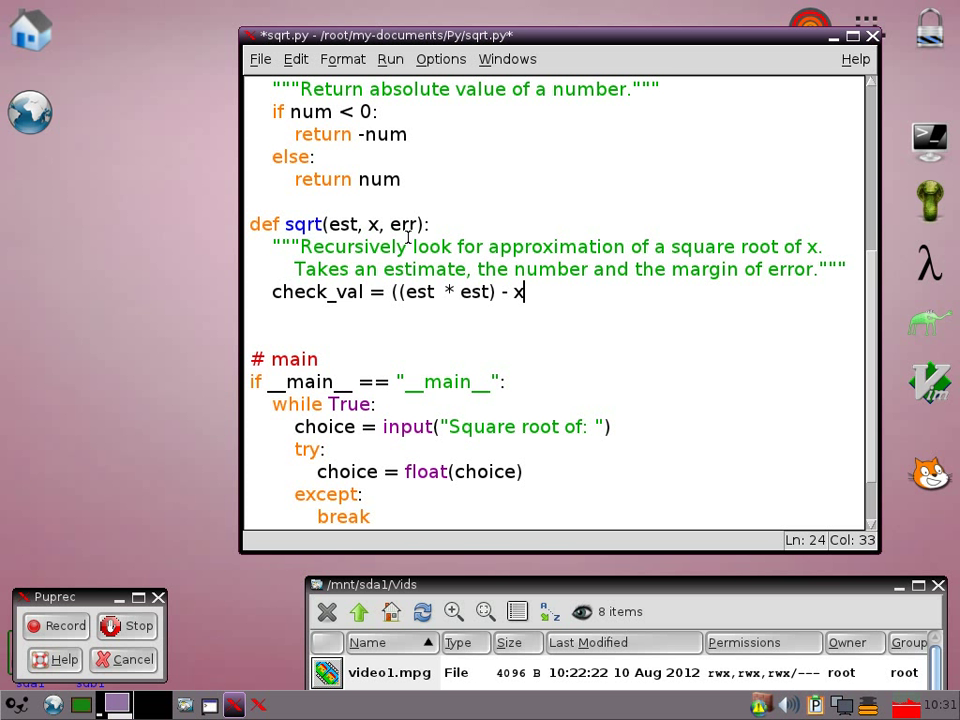
pyautogui.write(')')
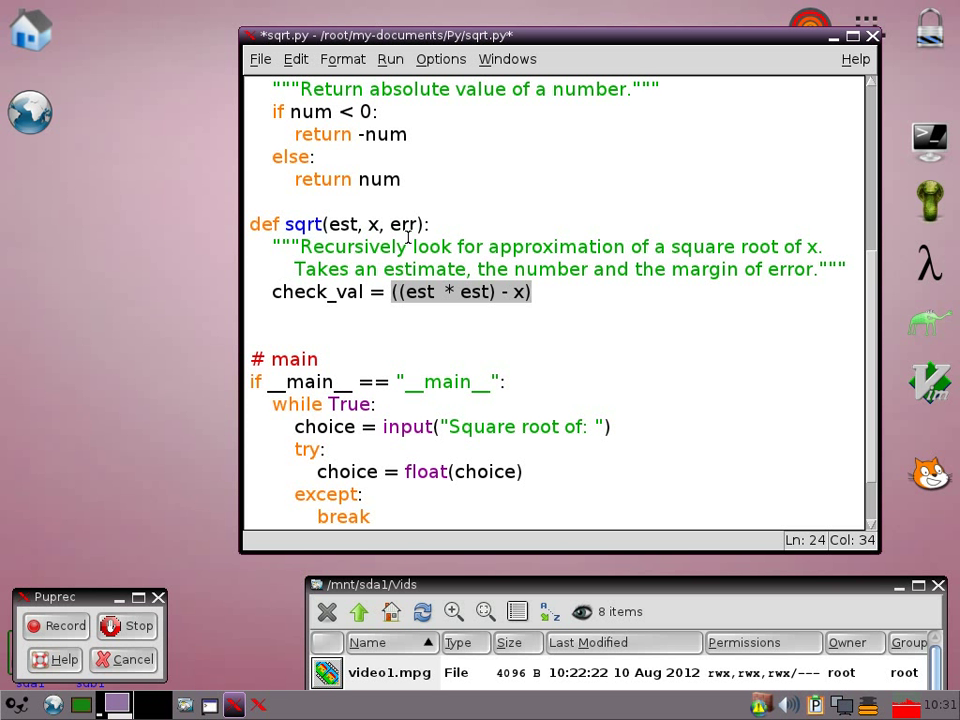
# Step: Add if absolute(check_val) < err: return est
pyautogui.write('if')
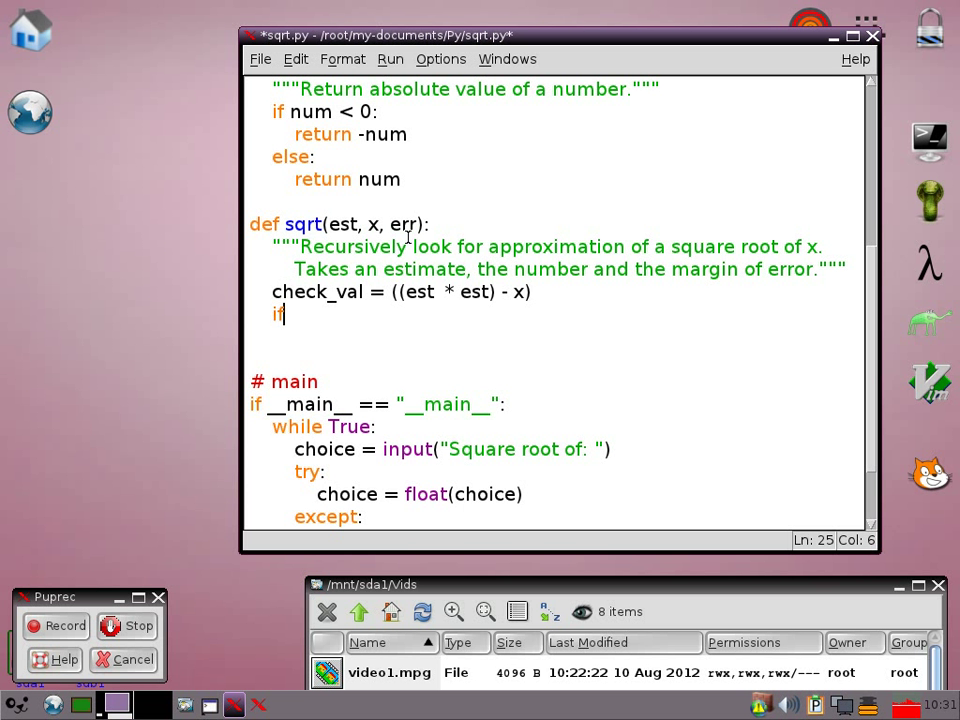
pyautogui.write('a')
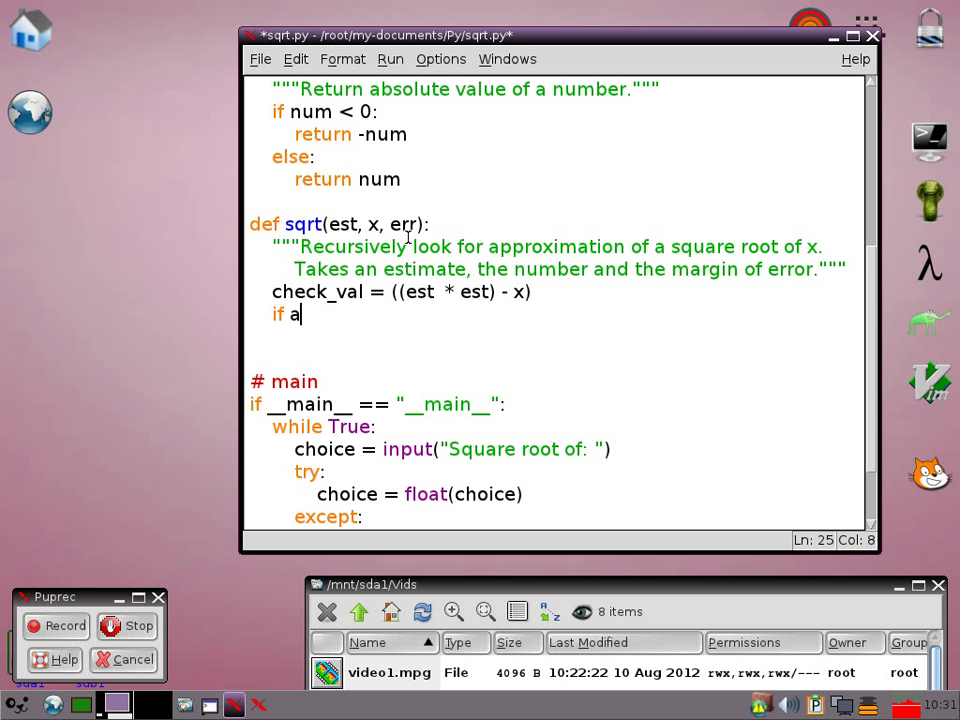
pyautogui.write('b')
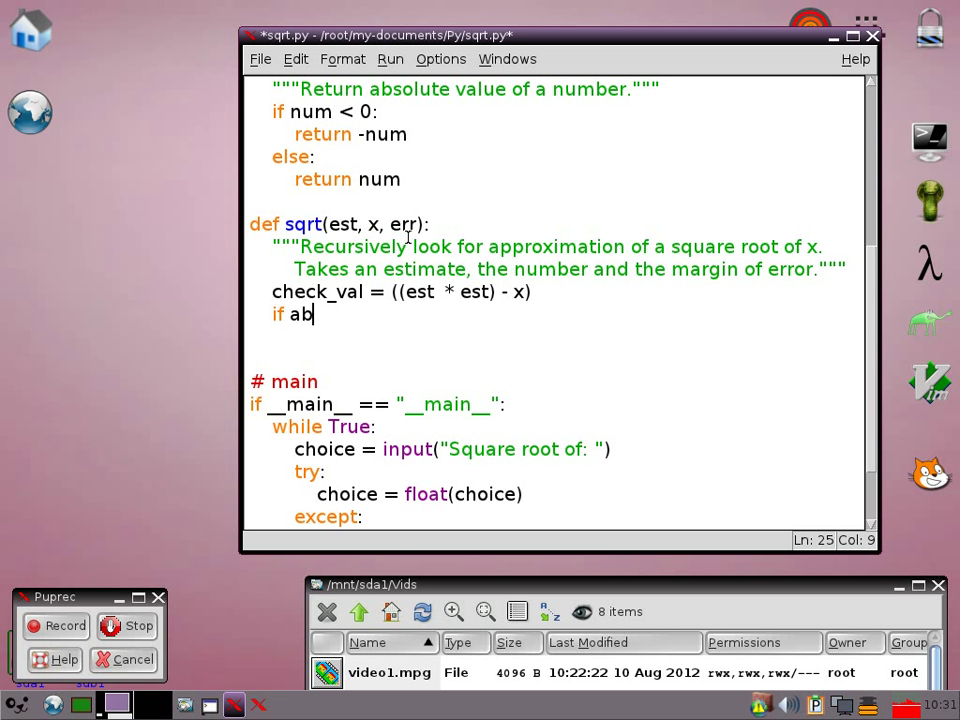
pyautogui.write('sol')
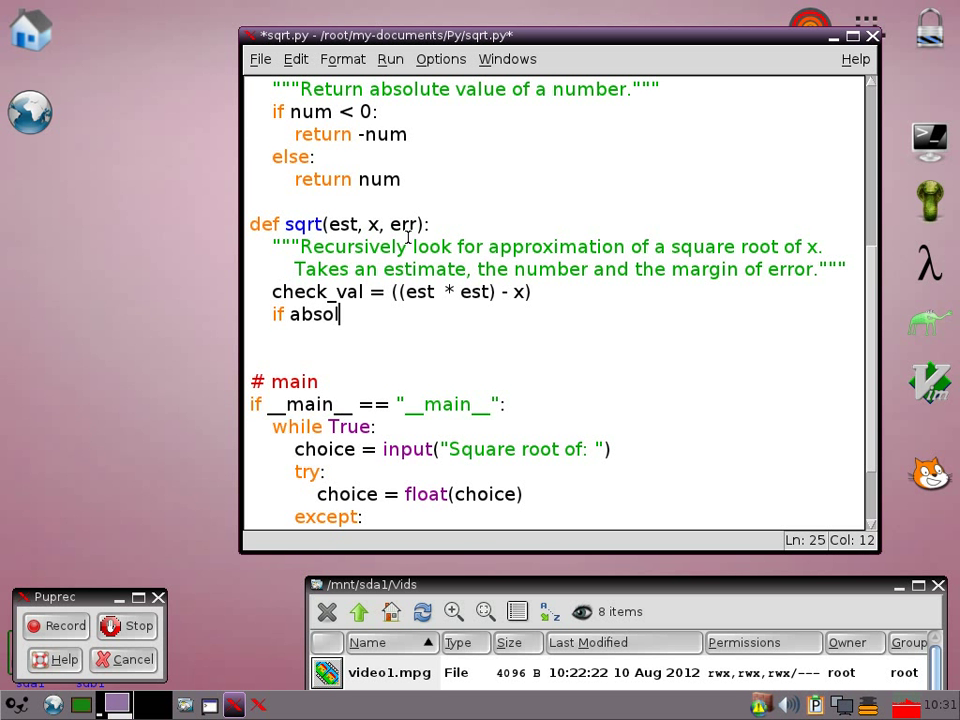
pyautogui.write('ute')
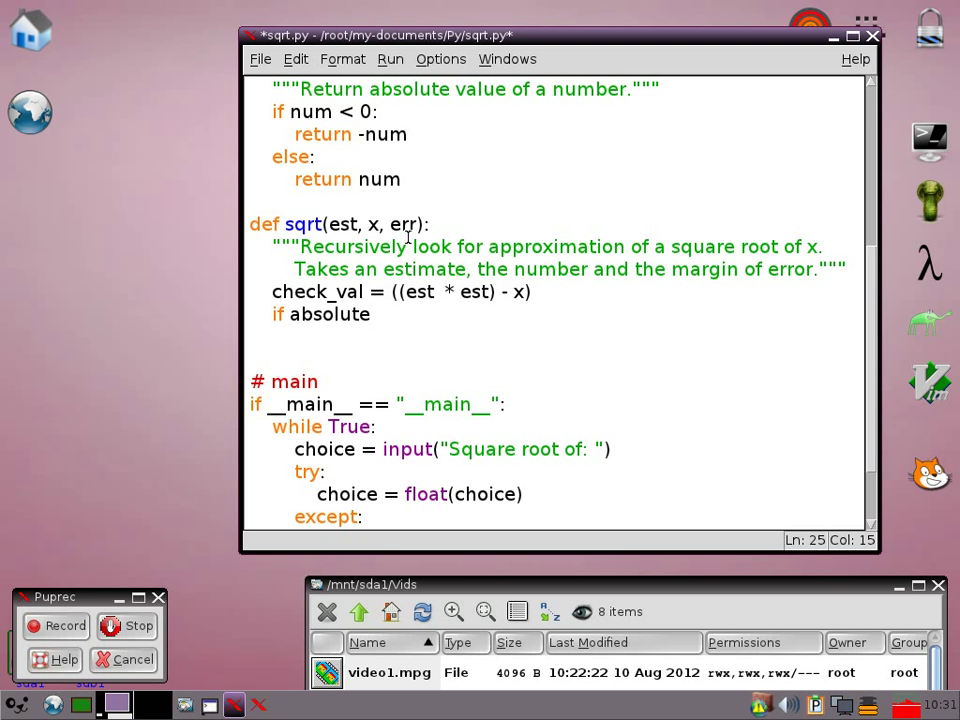
pyautogui.write('(c')
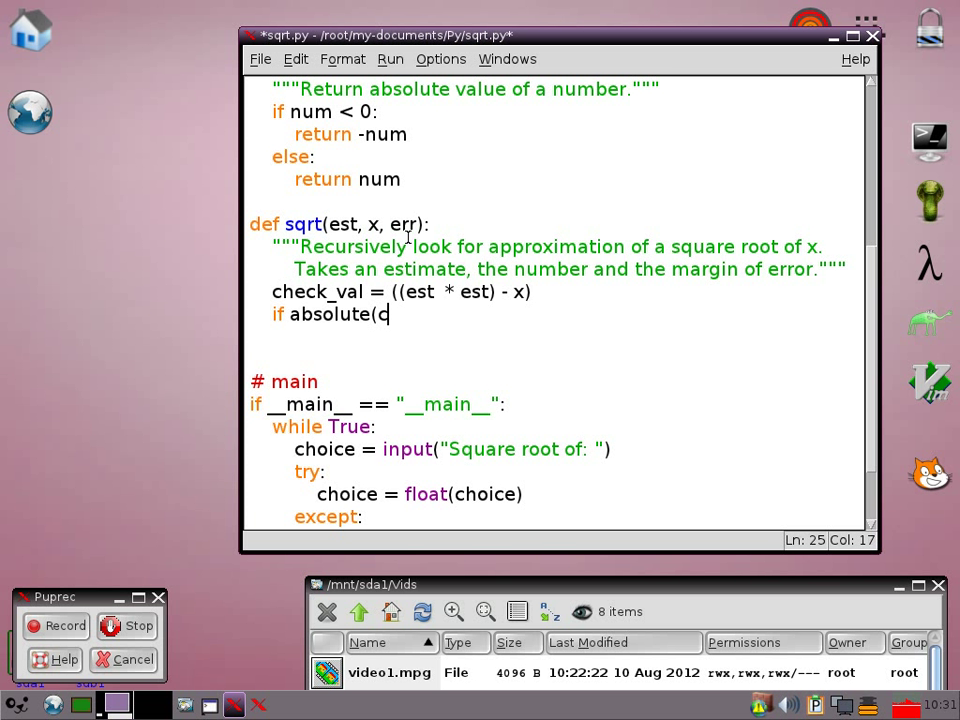
pyautogui.write('heck')
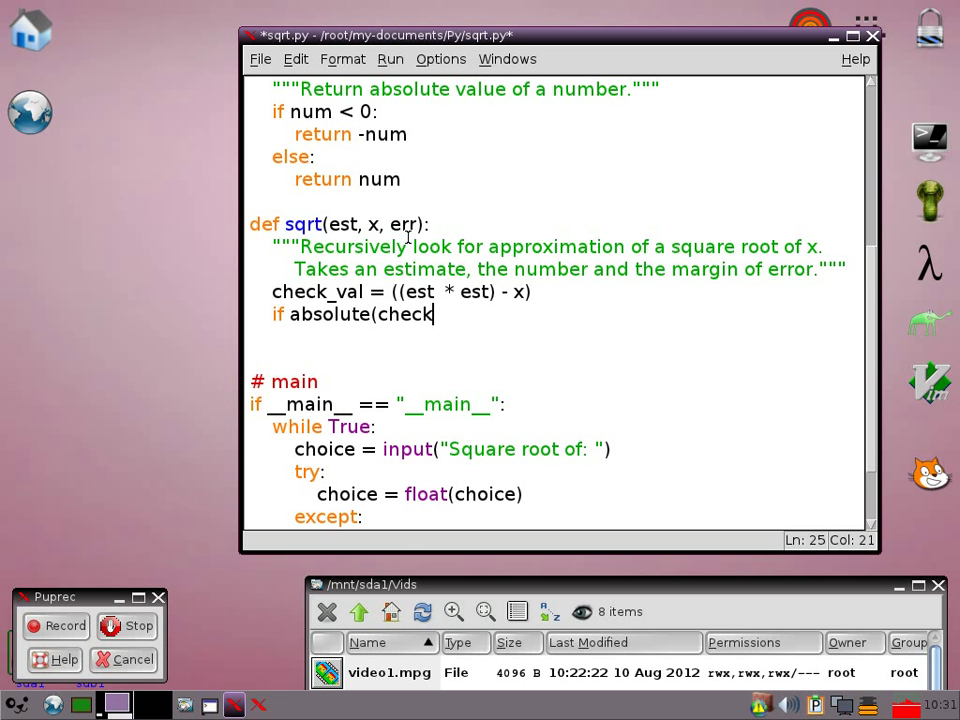
pyautogui.write('_val)')
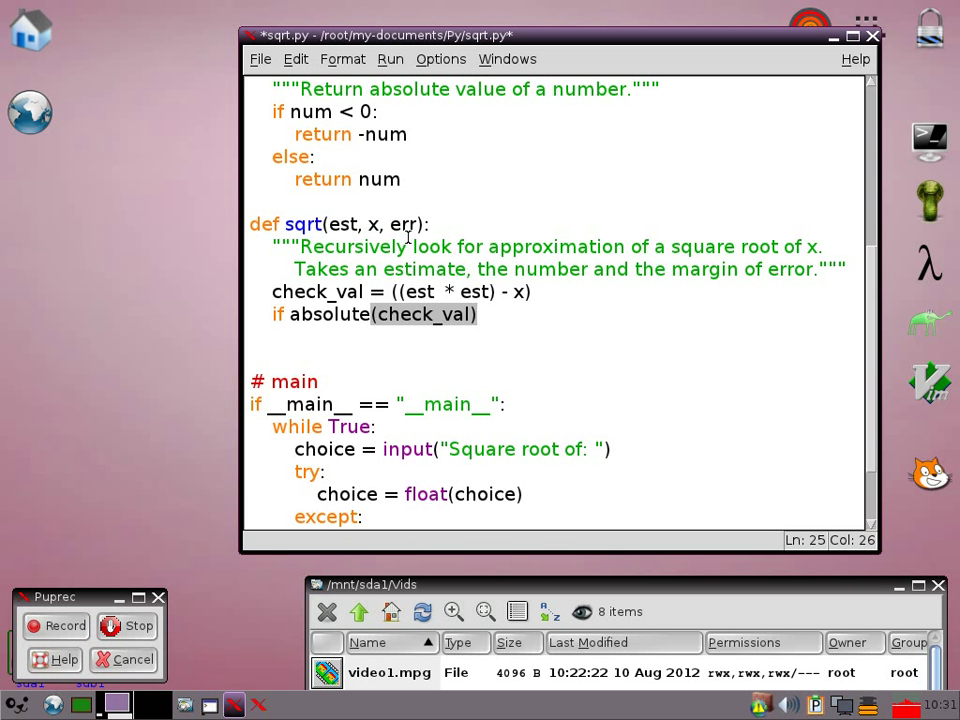
pyautogui.write('<')
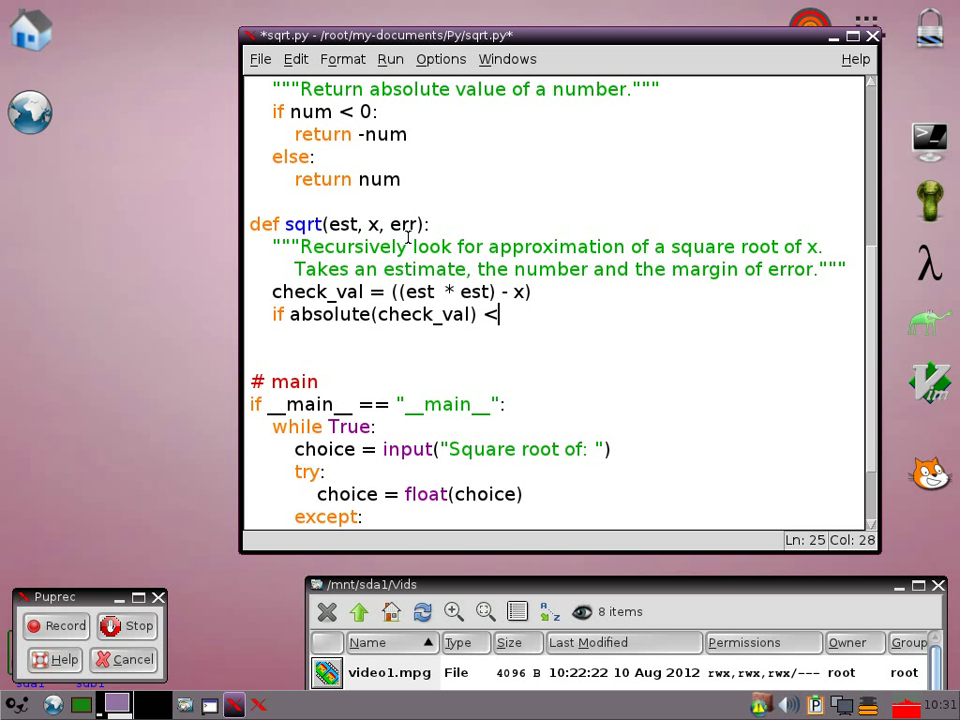
pyautogui.write('err:')
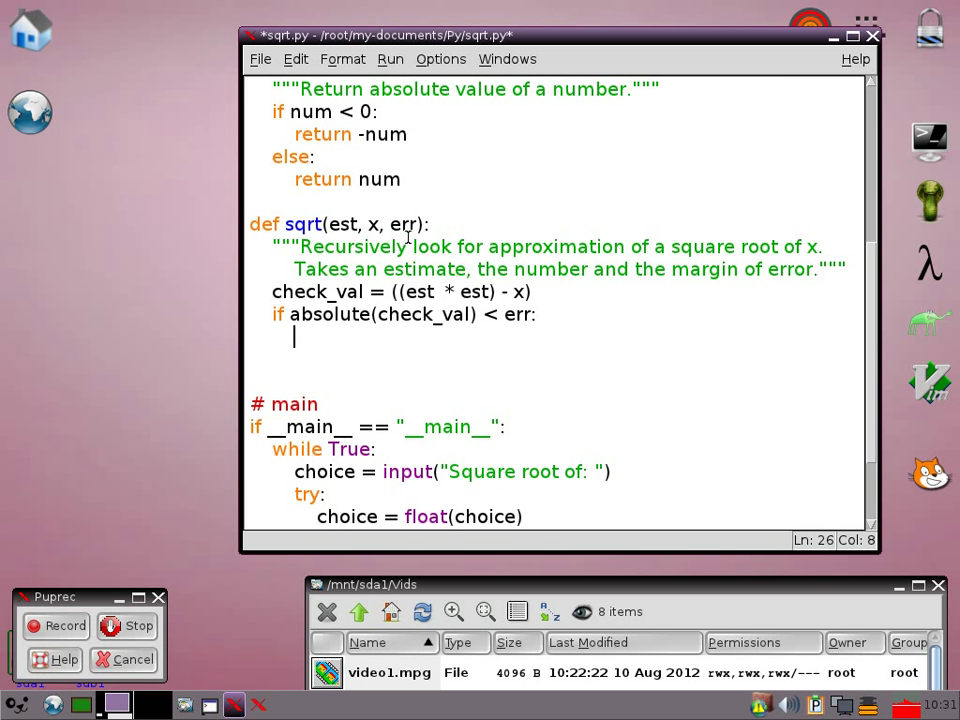
pyautogui.write('retu')
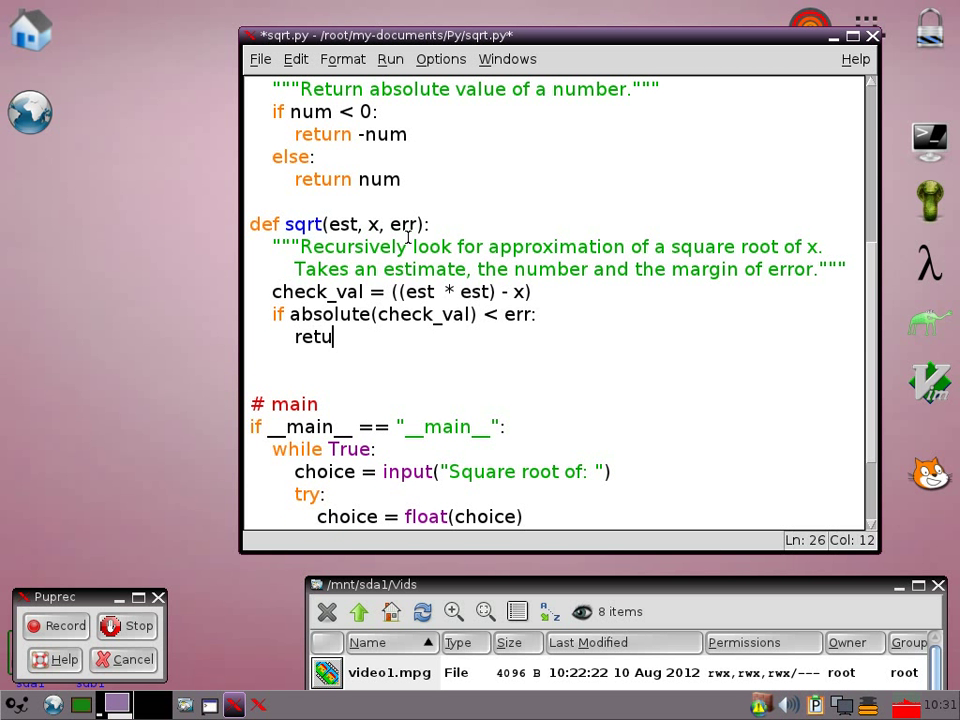
pyautogui.write('rn')
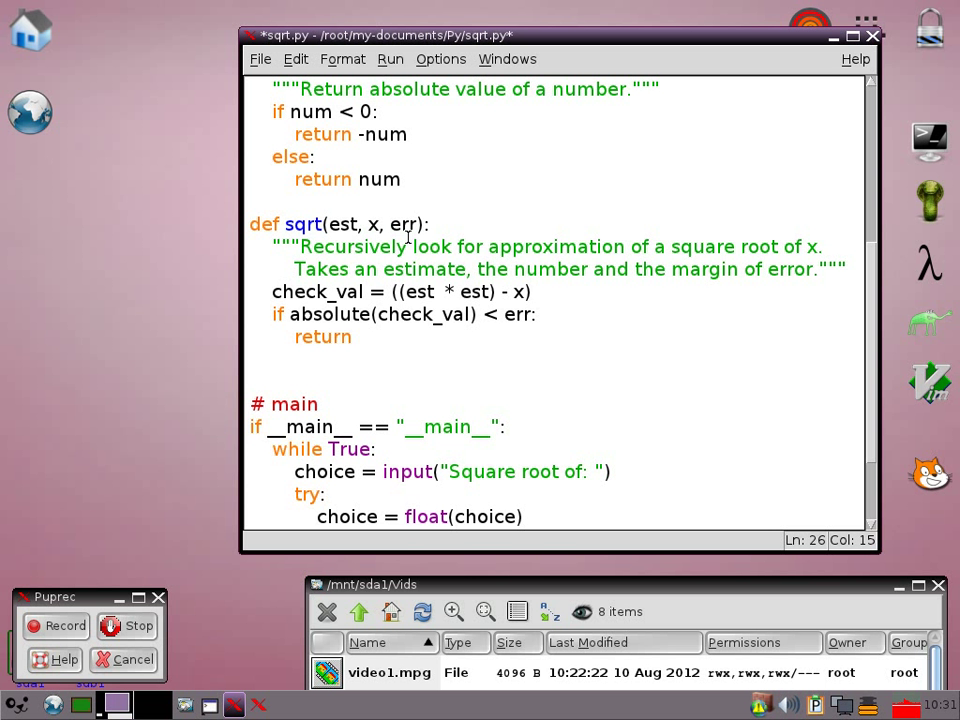
pyautogui.write('est')
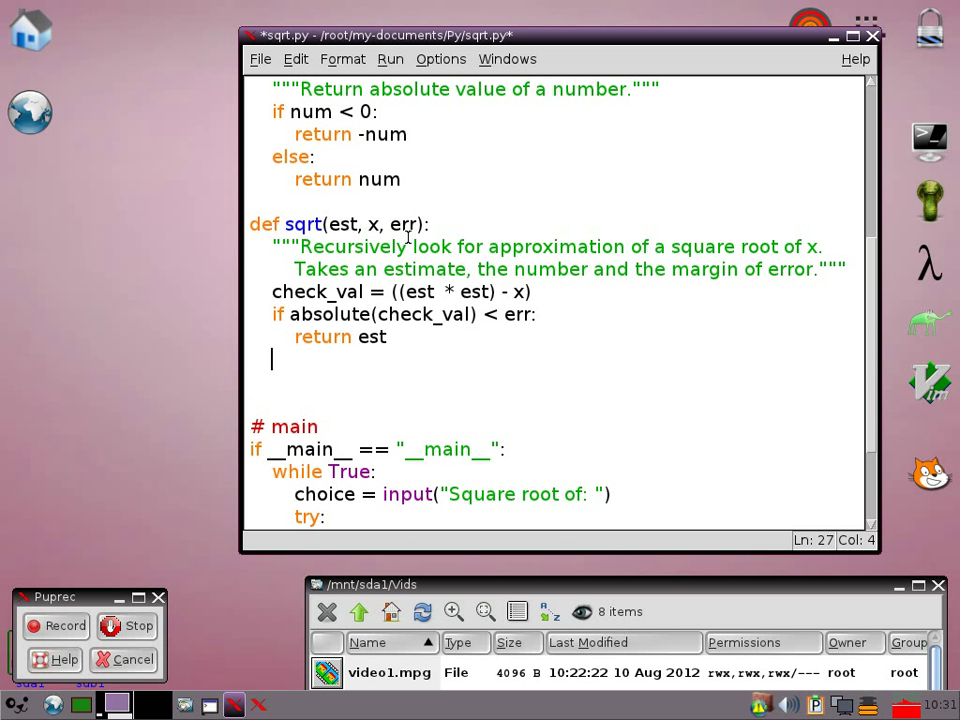
# Step: Under else:, type the new estimate line est average([est, (x / est)])
pyautogui.write('else:')
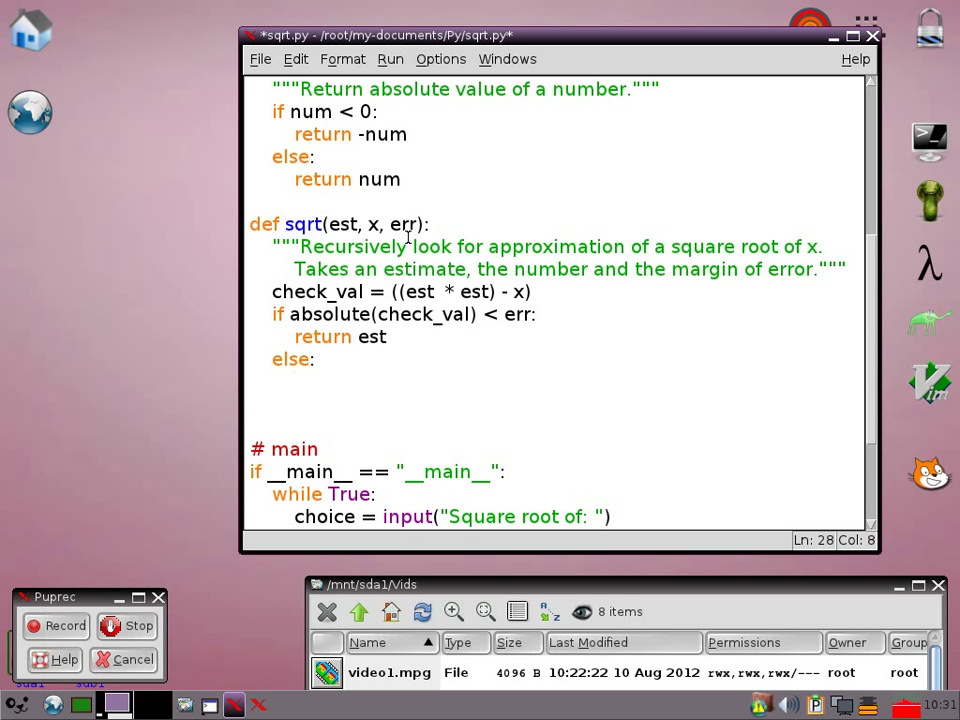
pyautogui.write('est average')
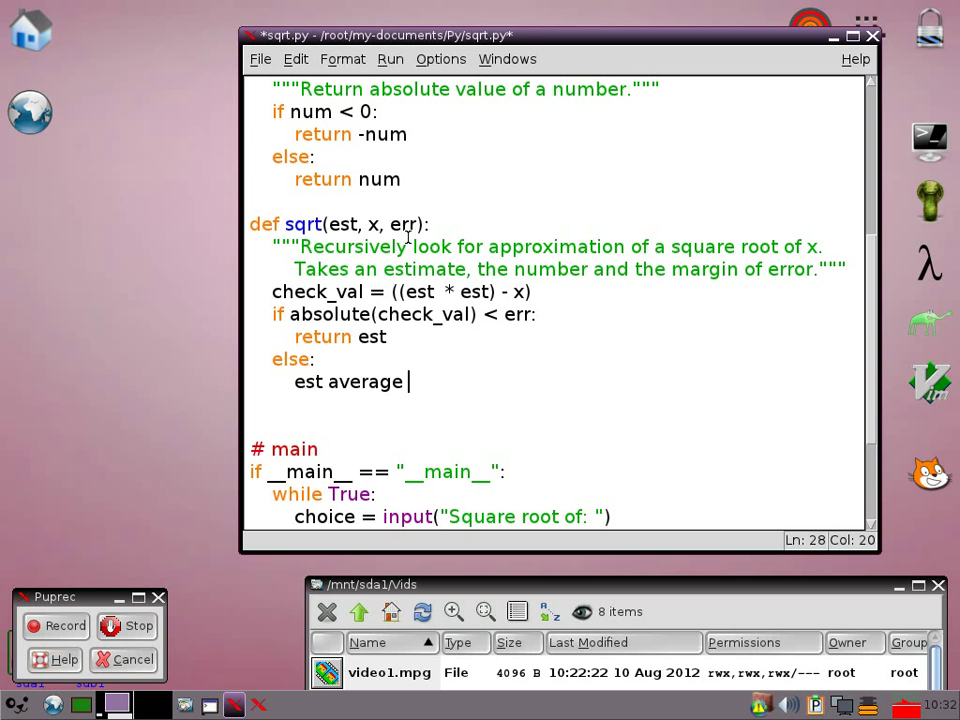
pyautogui.write('(')
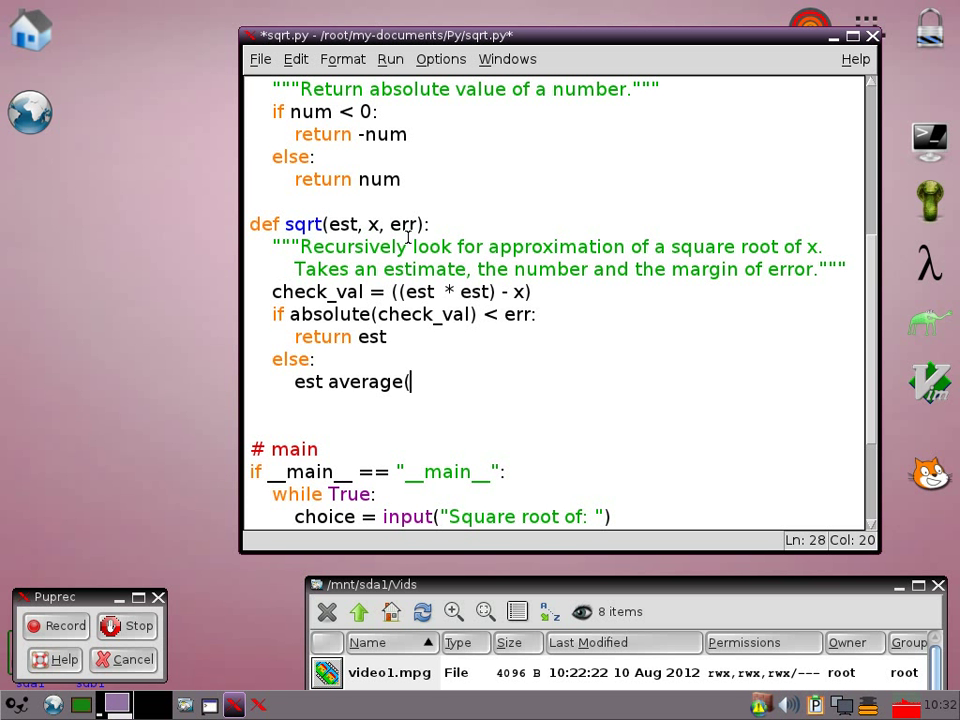
pyautogui.write('[')
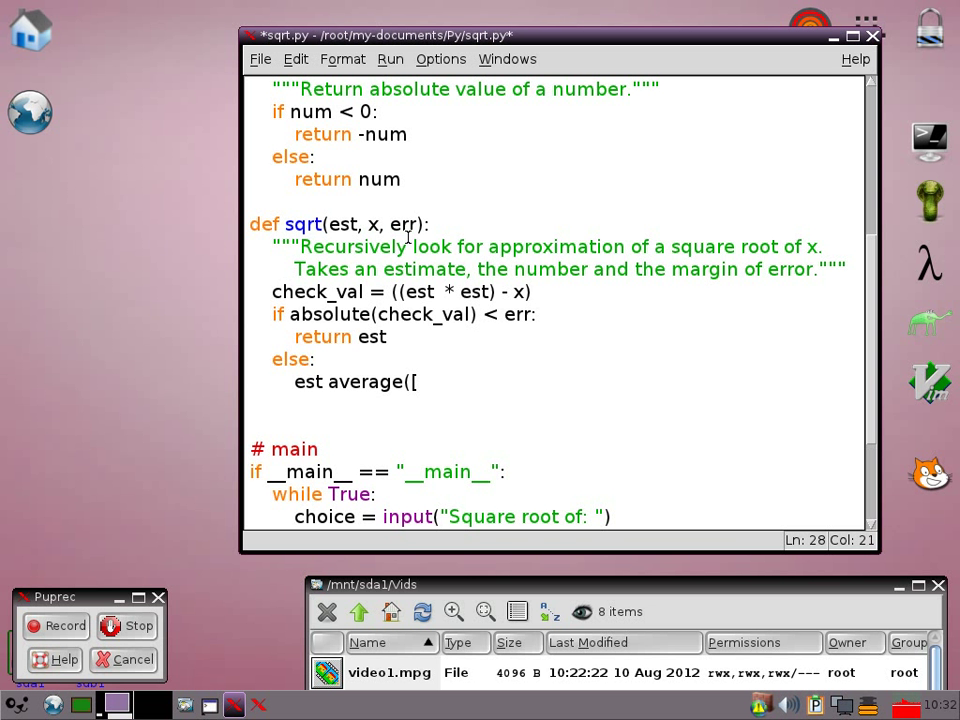
pyautogui.write('est')
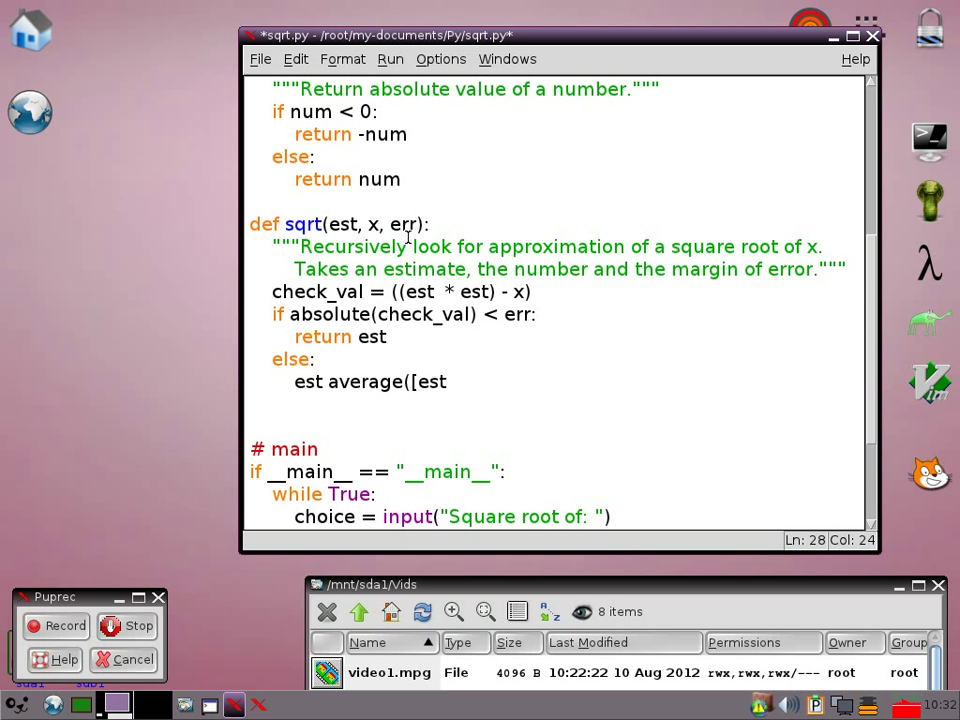
pyautogui.write(',')
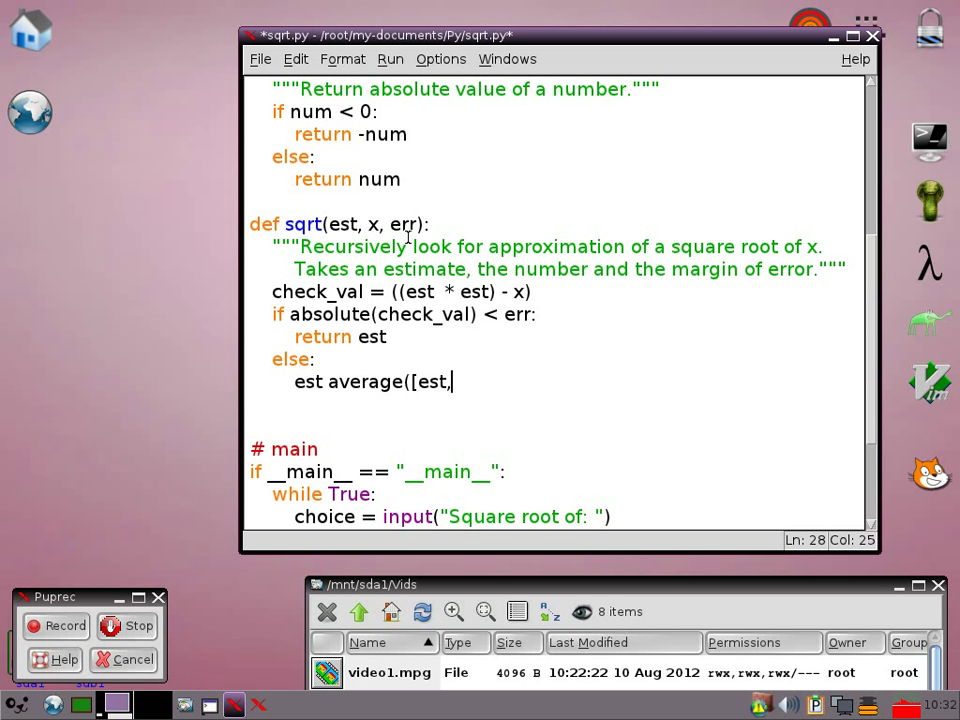
pyautogui.write('(')
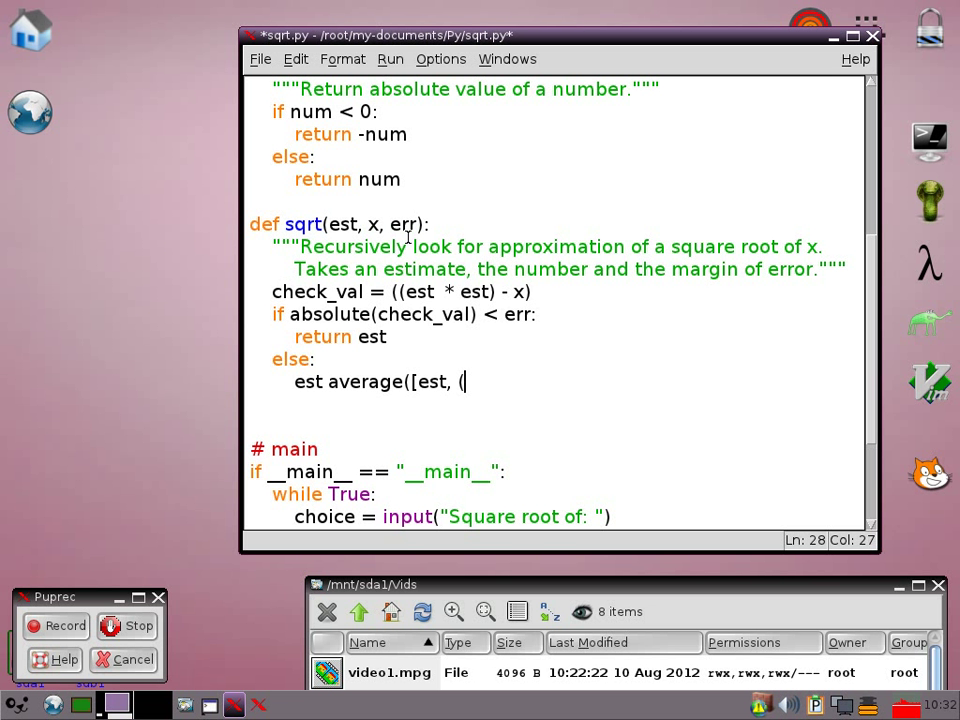
pyautogui.write('x /')
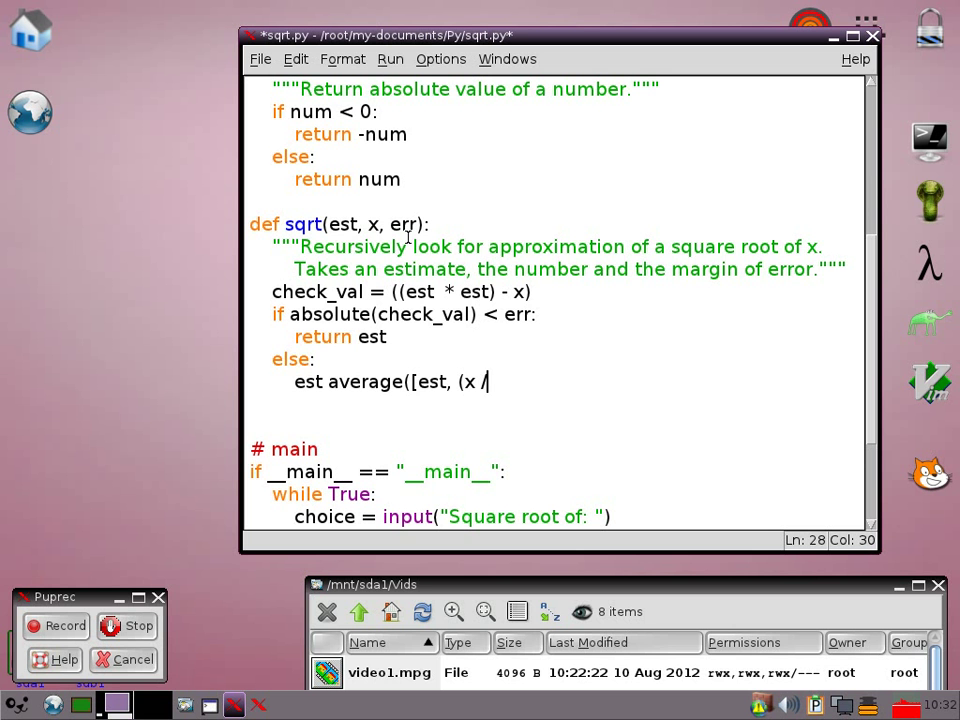
pyautogui.write('est')
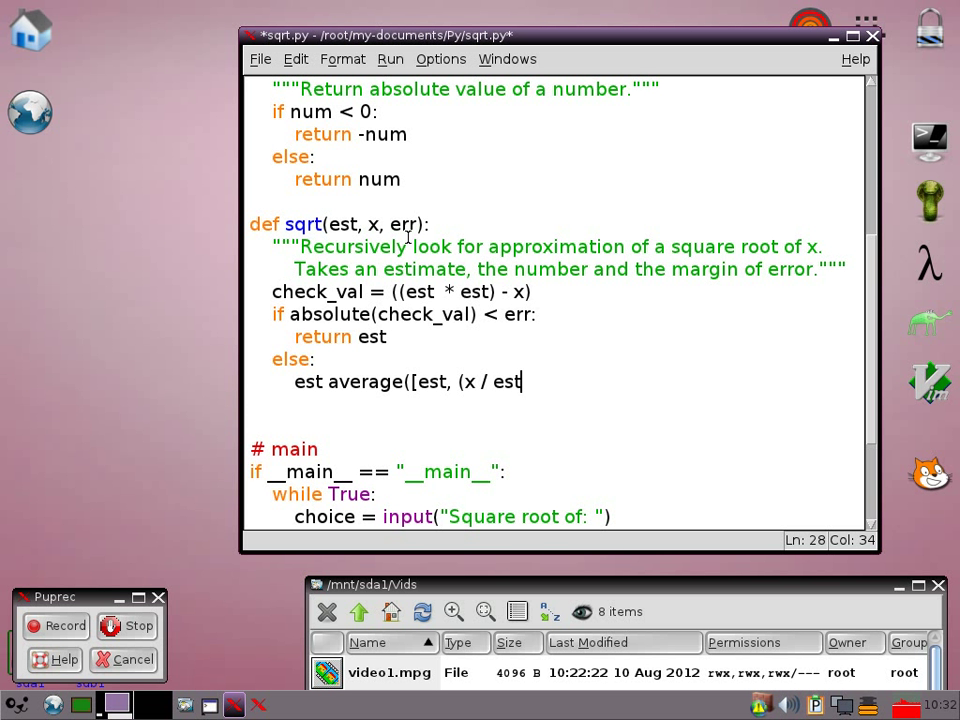
pyautogui.write('0')
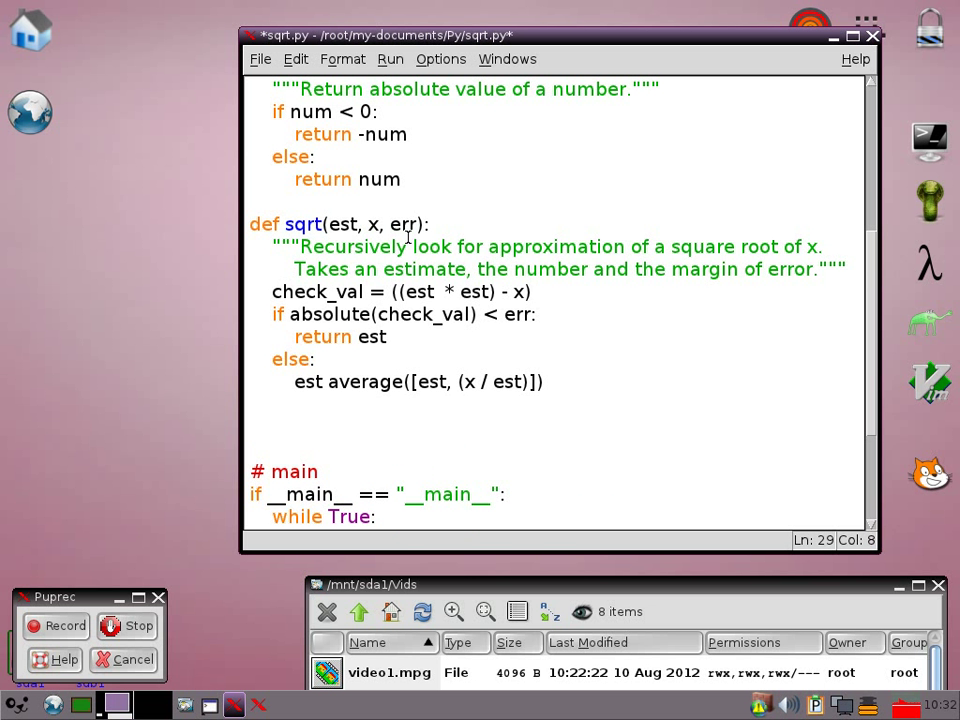
pyautogui.moveTo(935, 197)
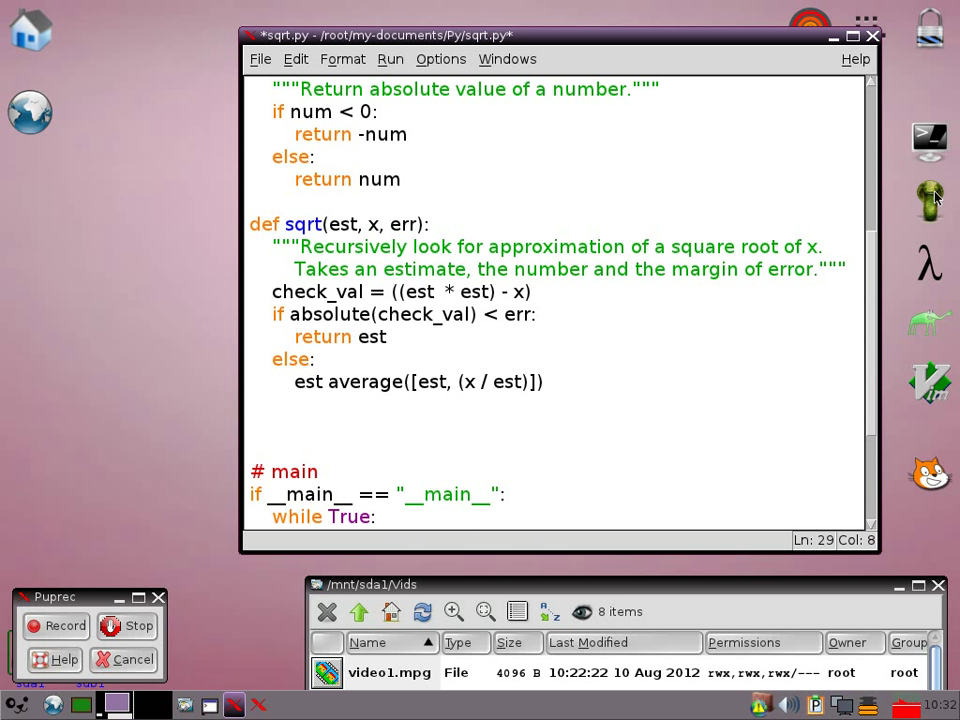
pyautogui.moveTo(895, 222)
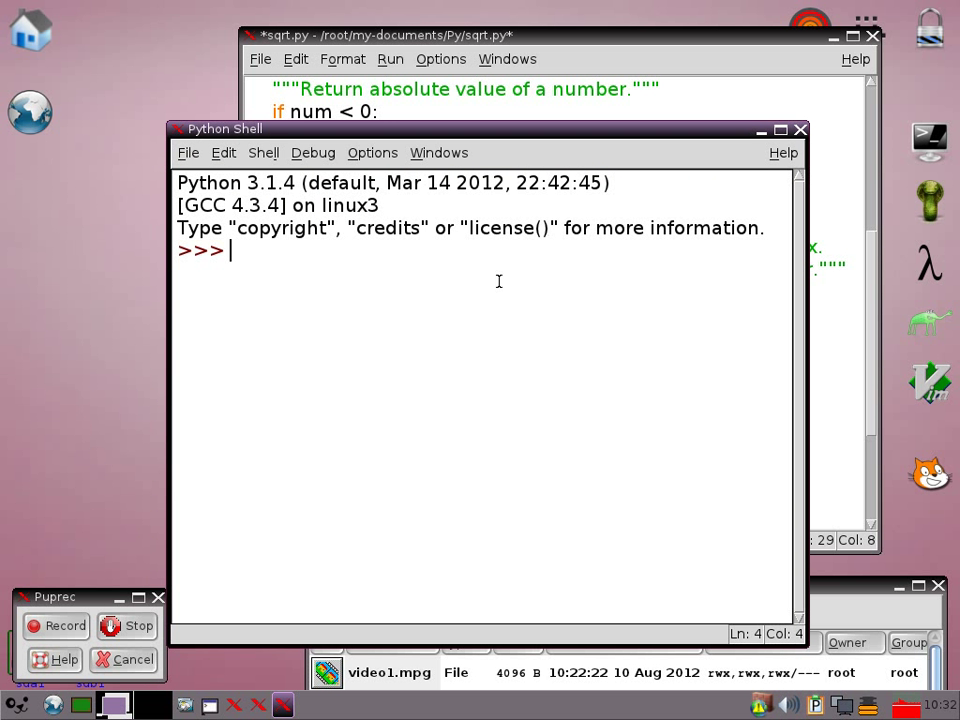
pyautogui.moveTo(482, 314)
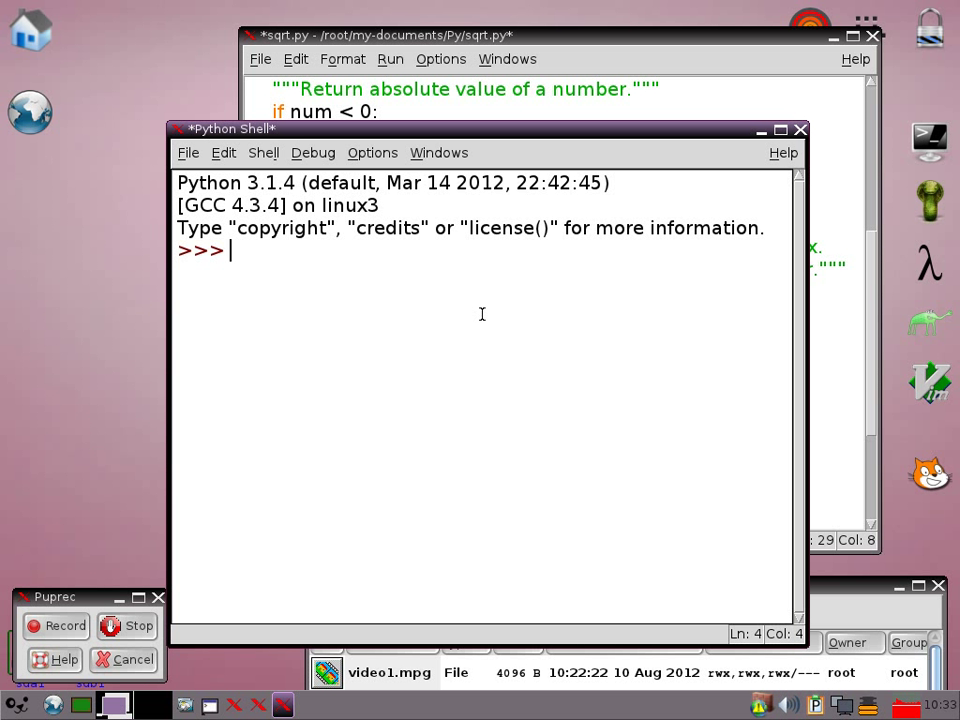
# Step: Evaluate (1 + (2/1)) and 1.5 * 1.5 in the Python Shell
pyautogui.write('1')
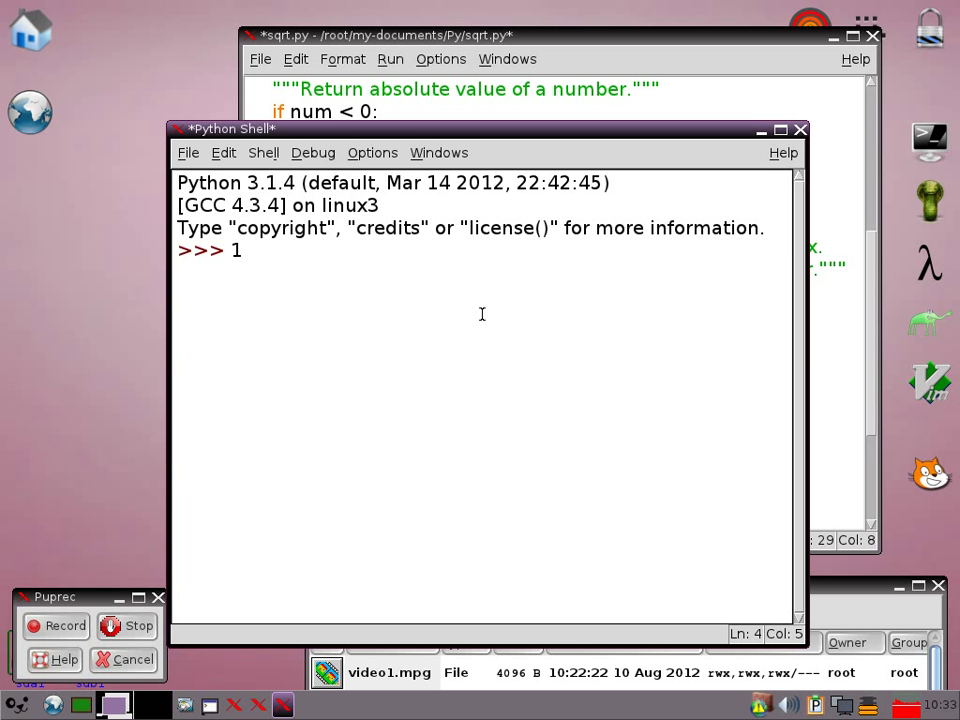
pyautogui.write('(')
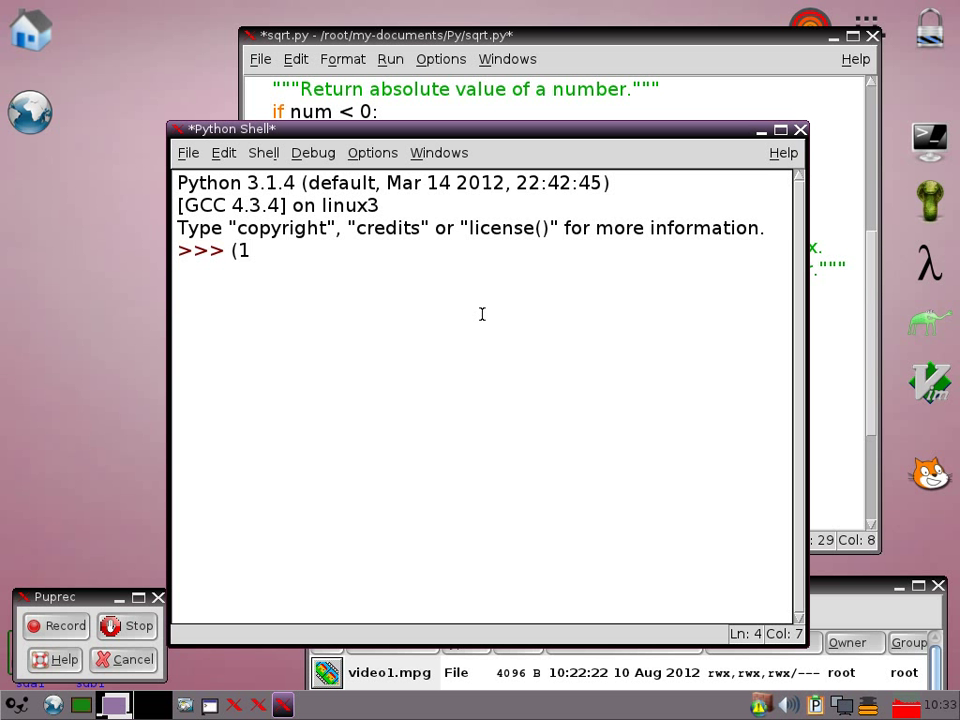
pyautogui.write('+')
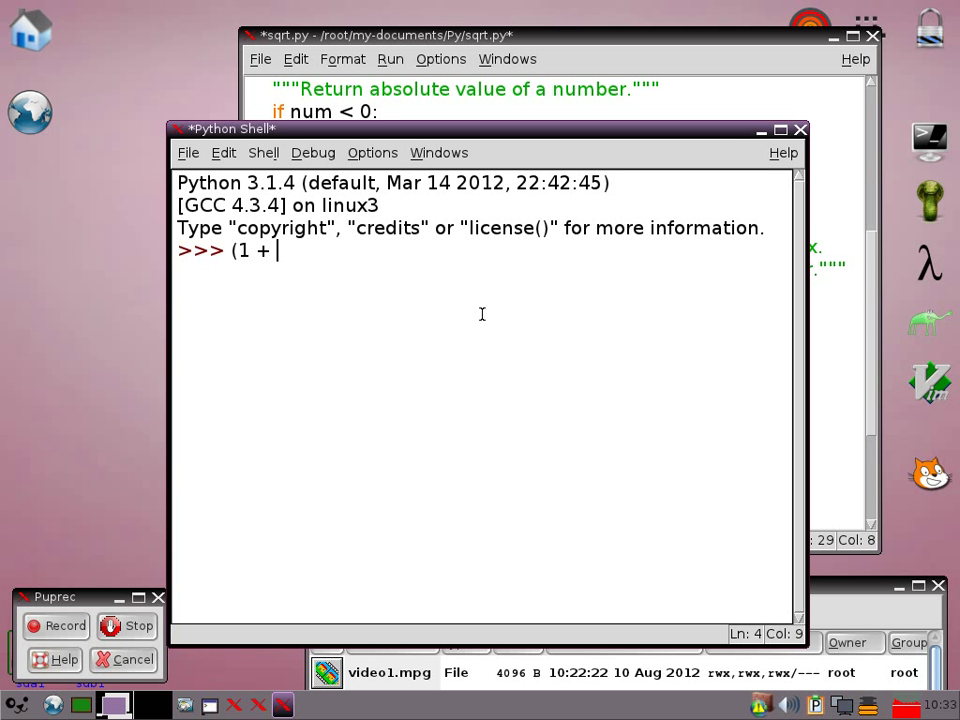
pyautogui.write('(2/')
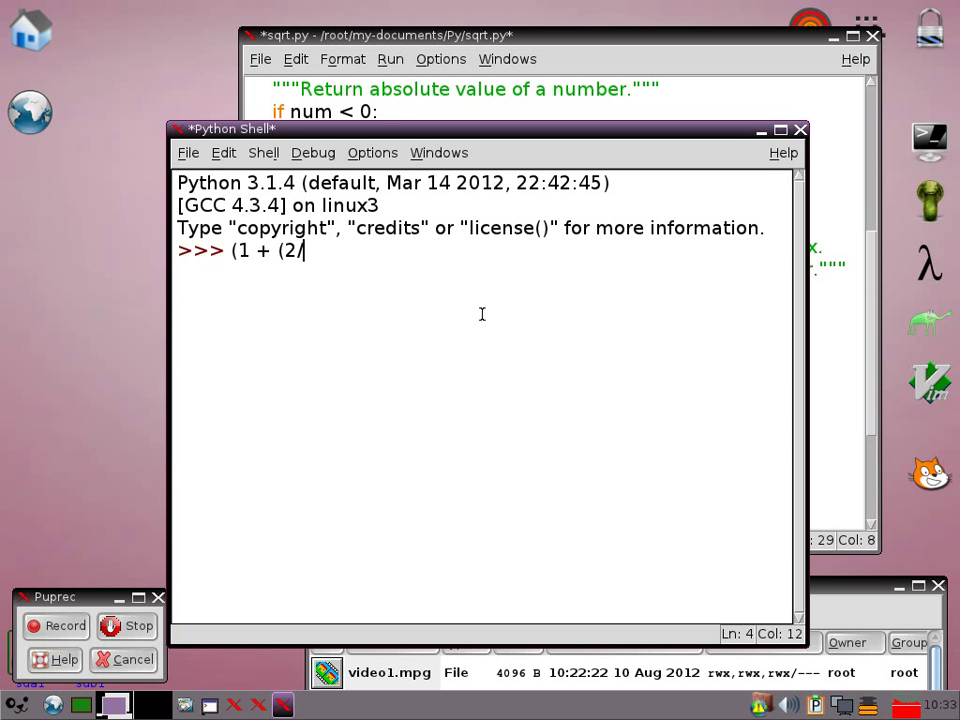
pyautogui.write('1)')
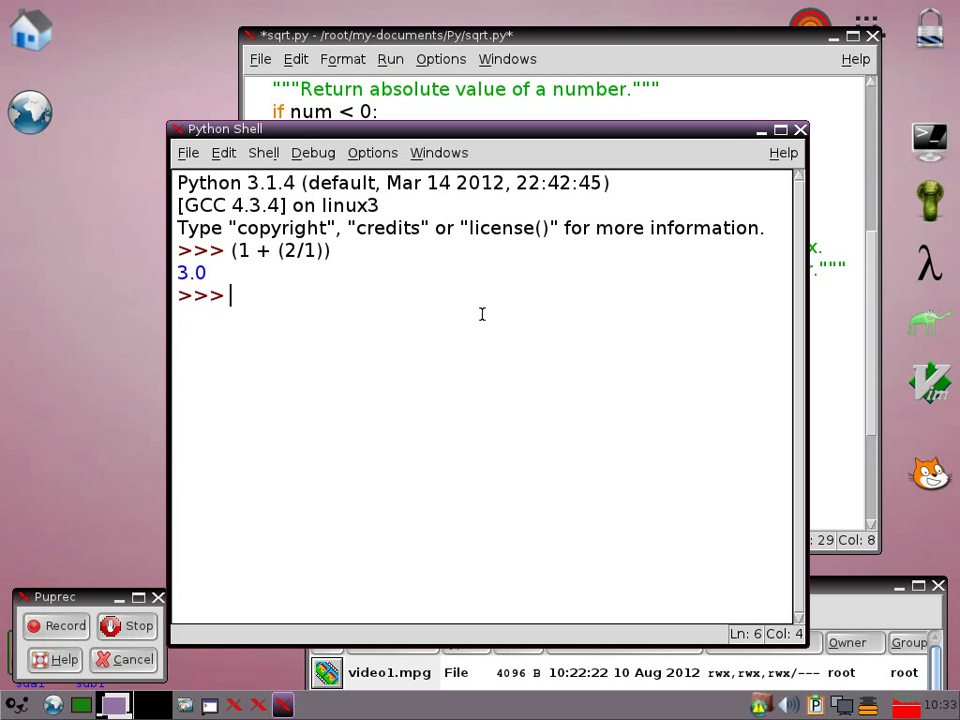
pyautogui.write('1.5 * 1')
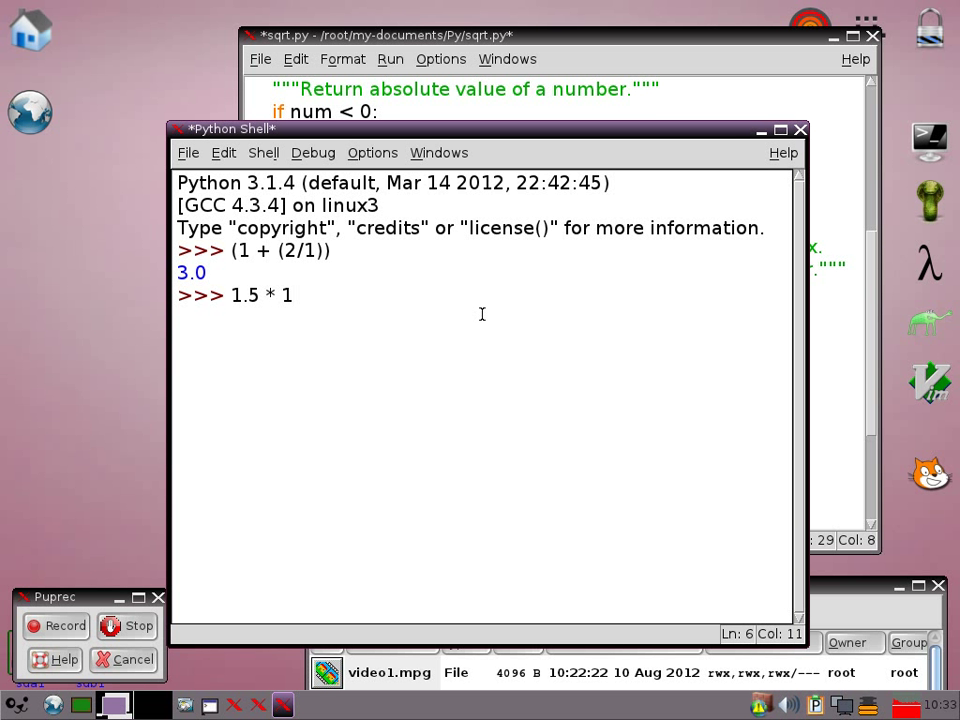
pyautogui.write('.5')
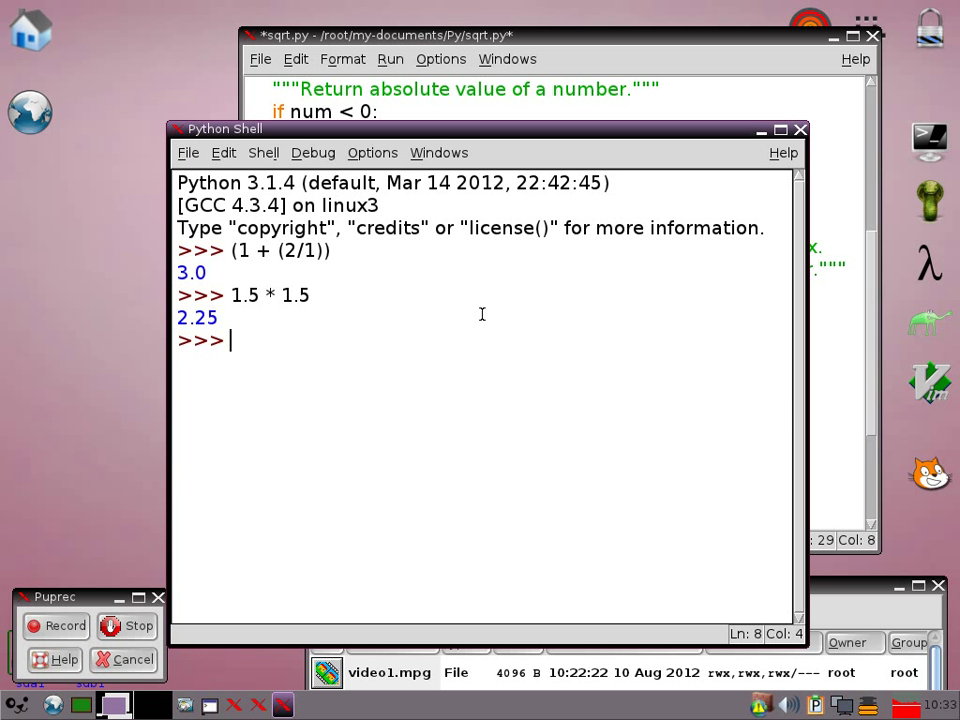
# Step: Evaluate 1.5 + (2/1.5) in the shell
pyautogui.write('1')
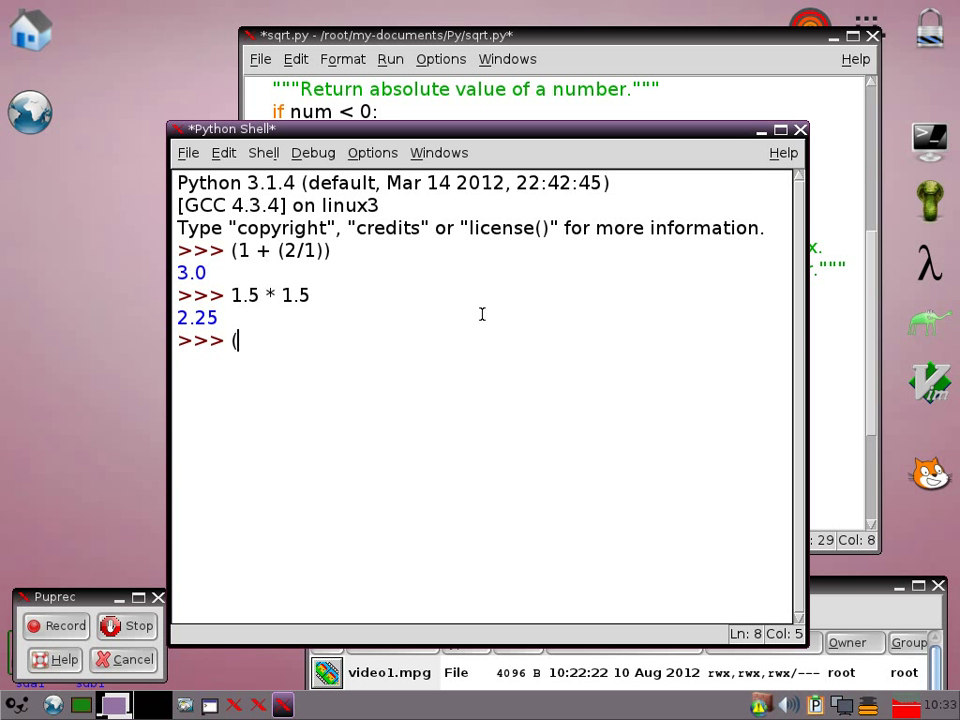
pyautogui.write('1.5')
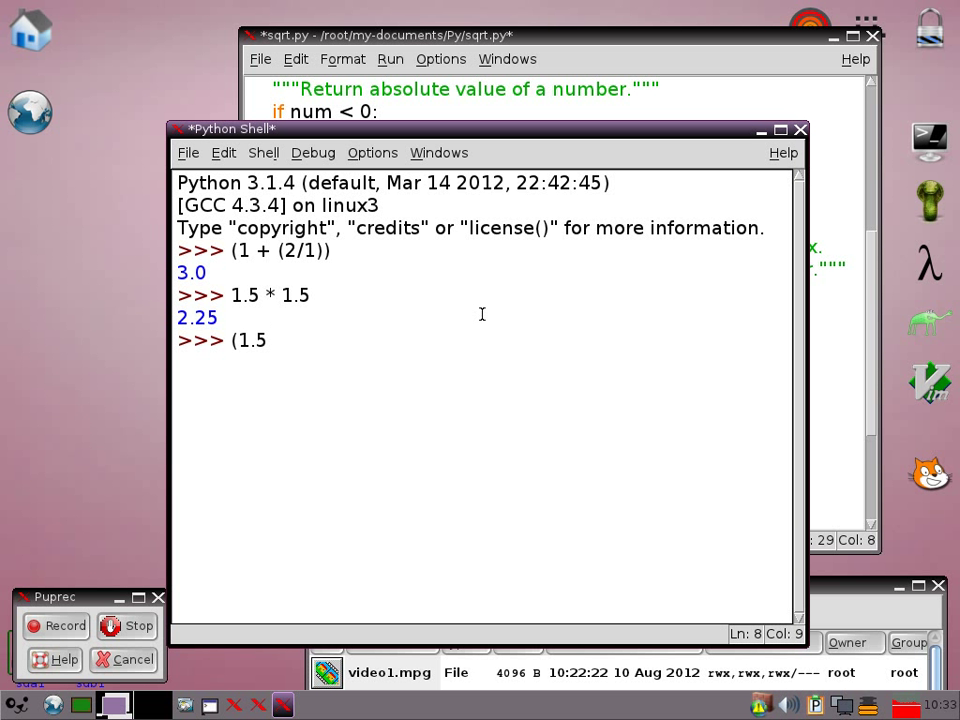
pyautogui.write('+')
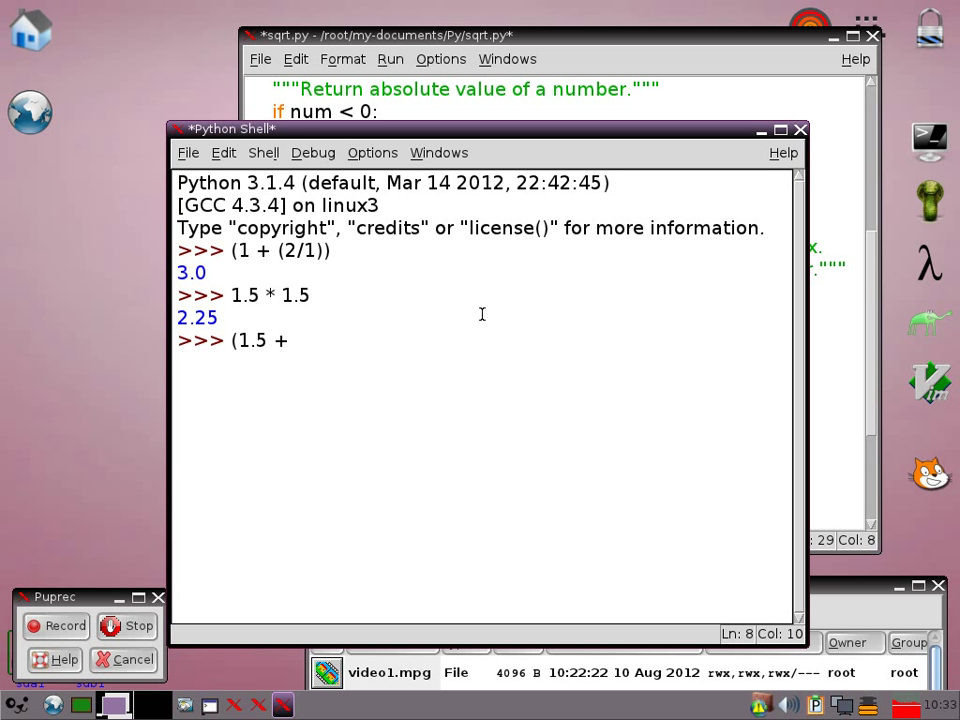
pyautogui.write('(2/')
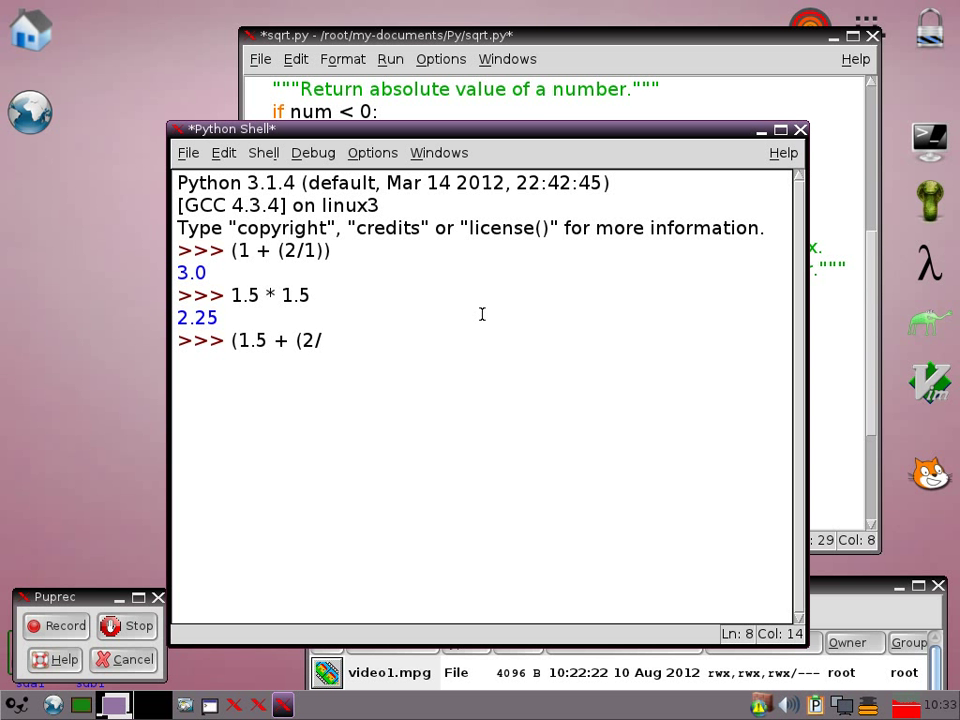
pyautogui.write('1.5)')
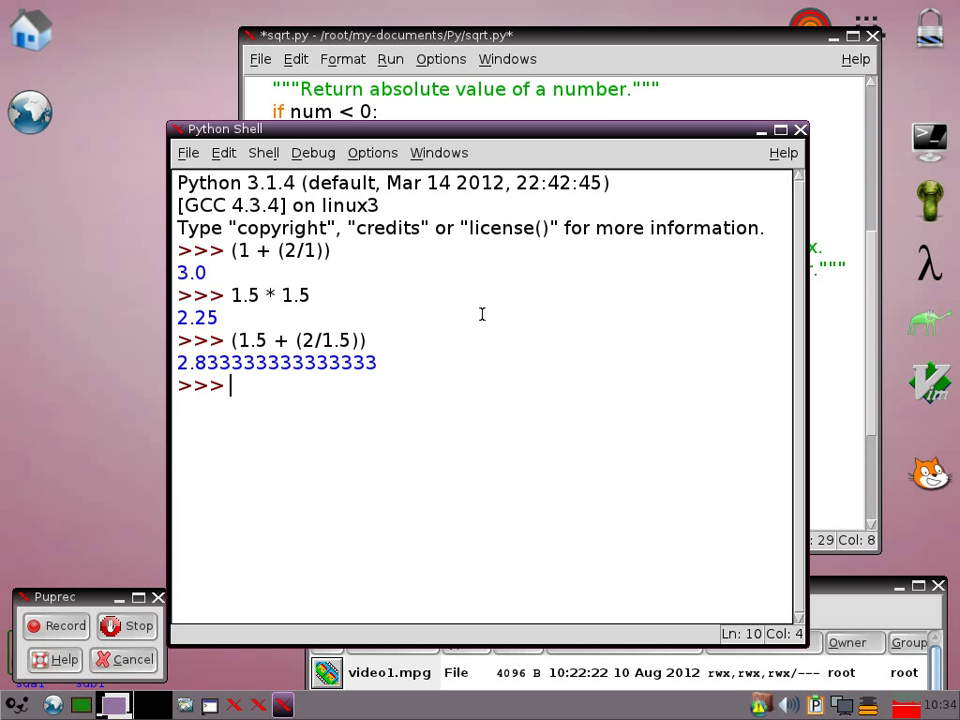
# Step: Store a = (1.5 + (2/1.5)), get a/2 = 1.4166666666666665, and close the shell
pyautogui.write('a =')
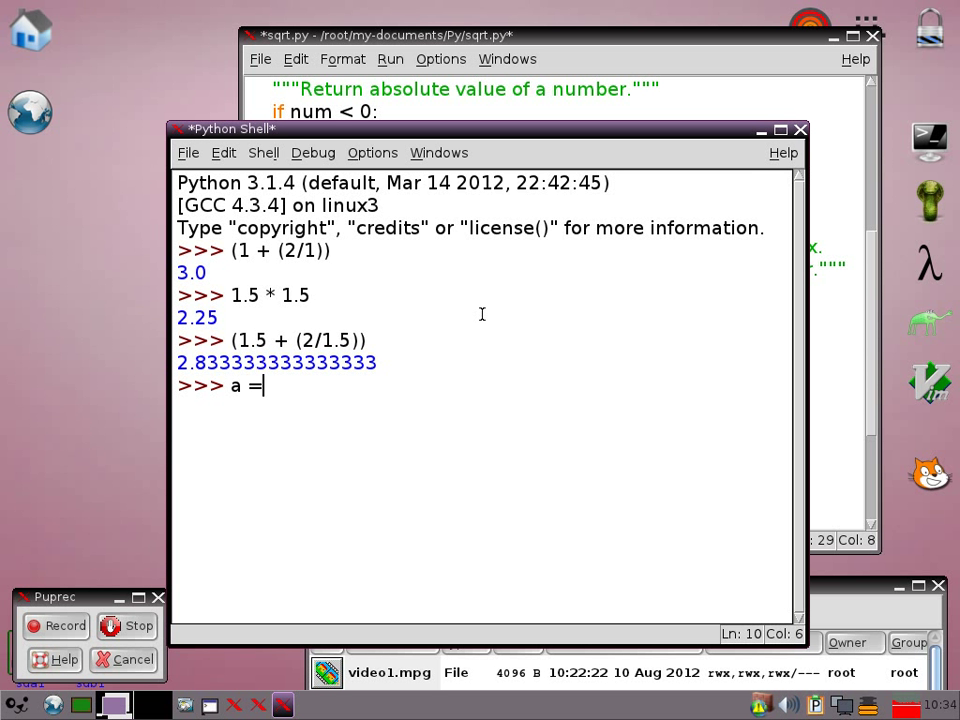
pyautogui.write('(')
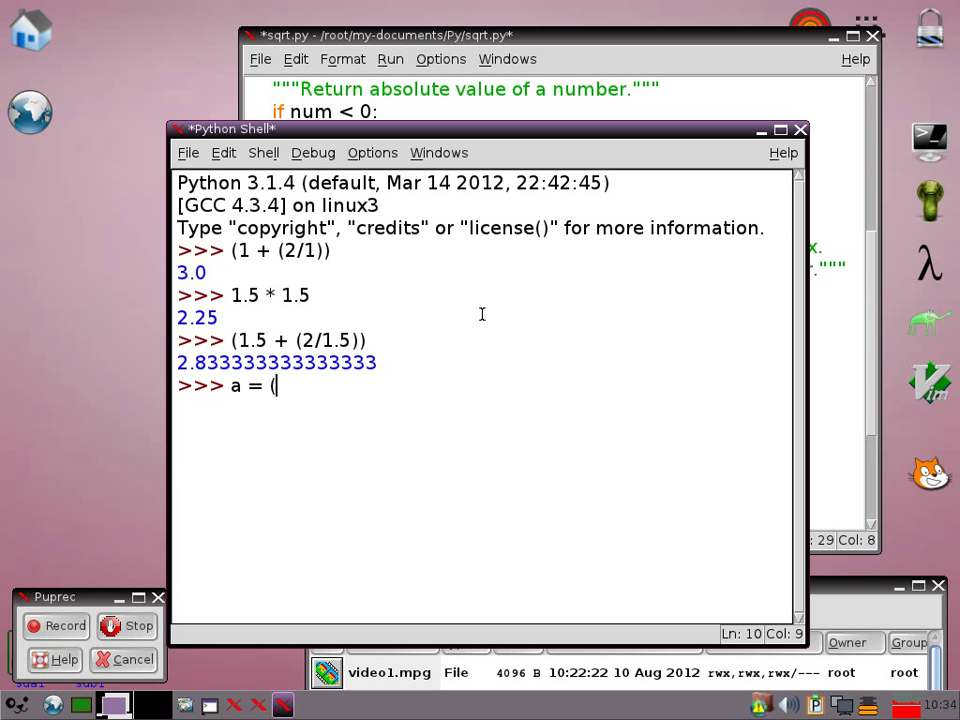
pyautogui.write('1.5 =')
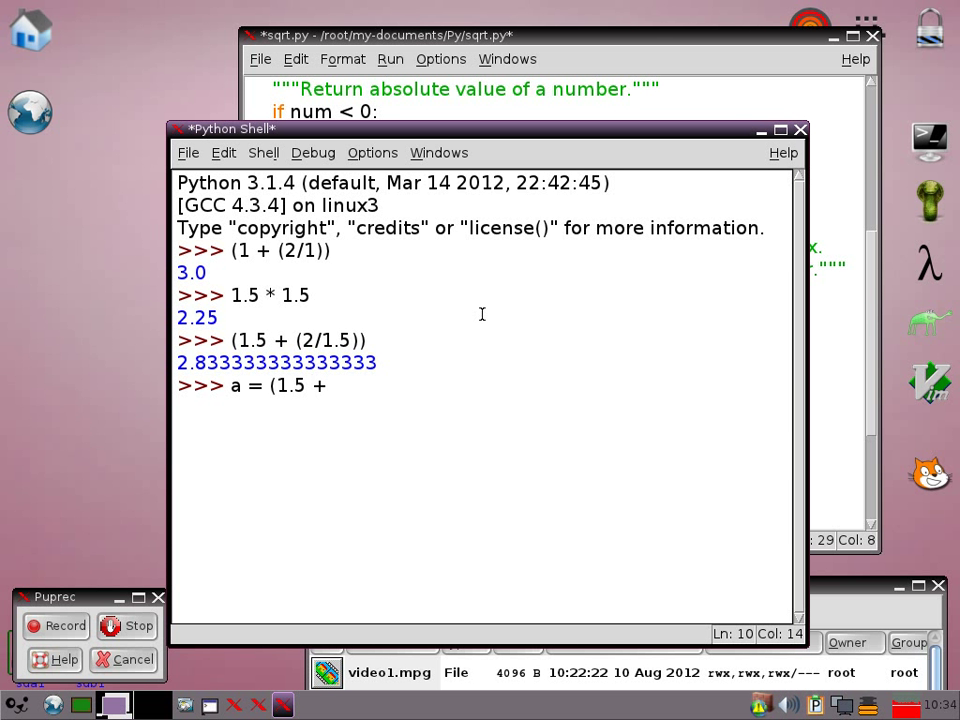
pyautogui.write('(2/1')
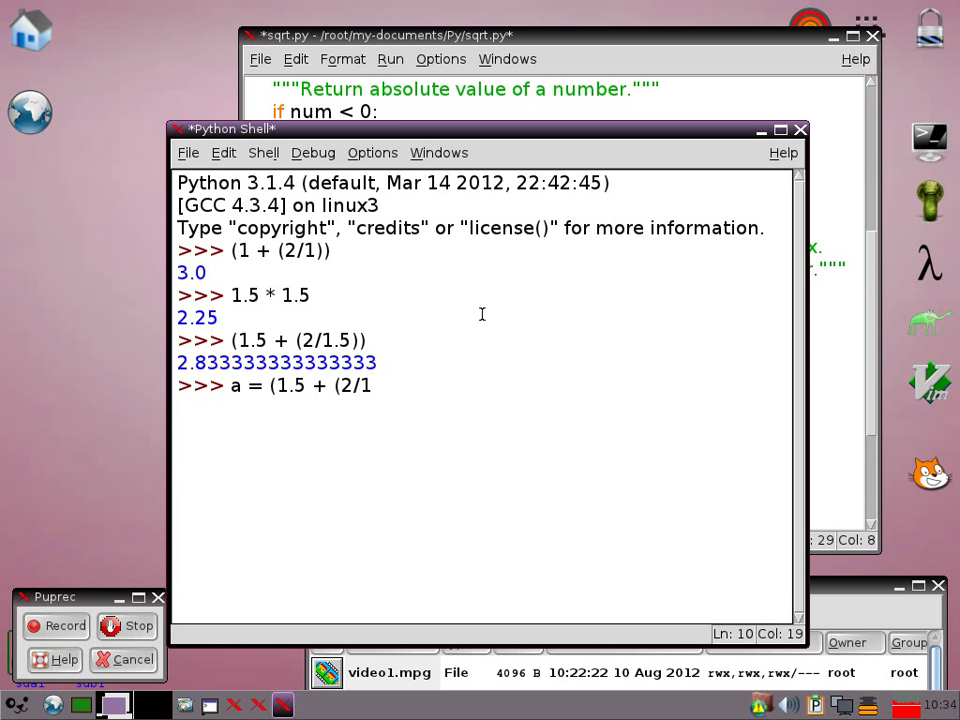
pyautogui.write('.5)')
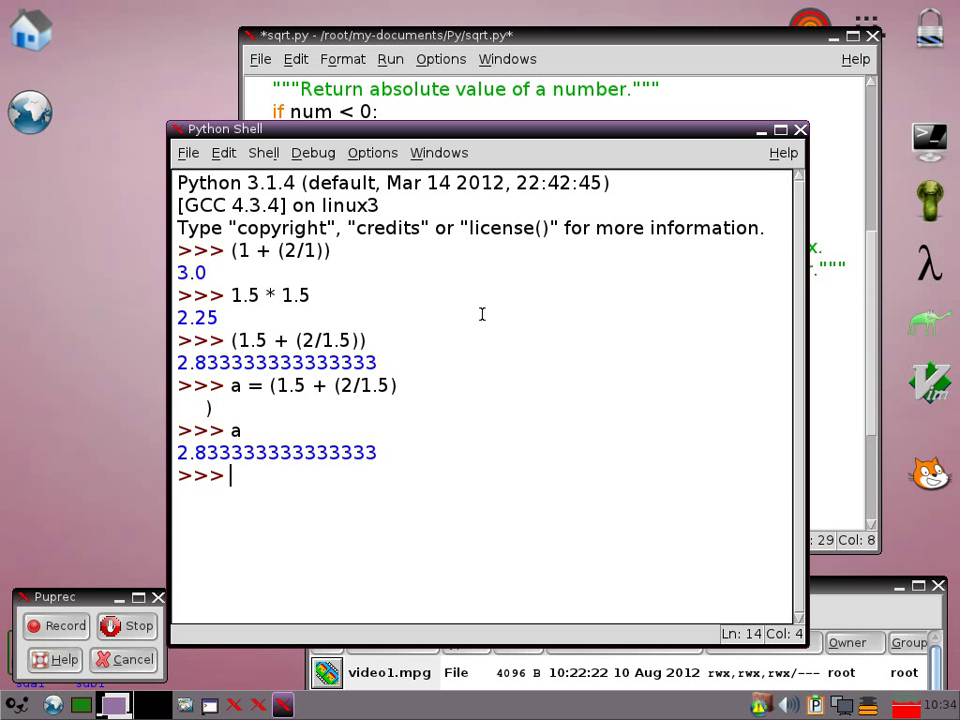
pyautogui.write('a/2')
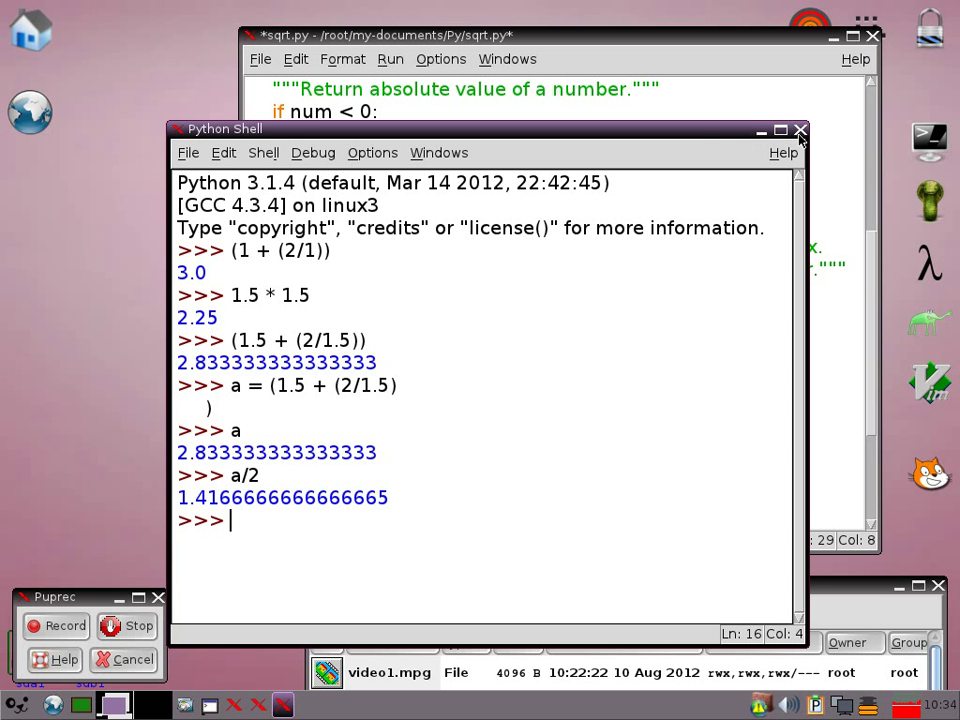
pyautogui.click(800, 130)
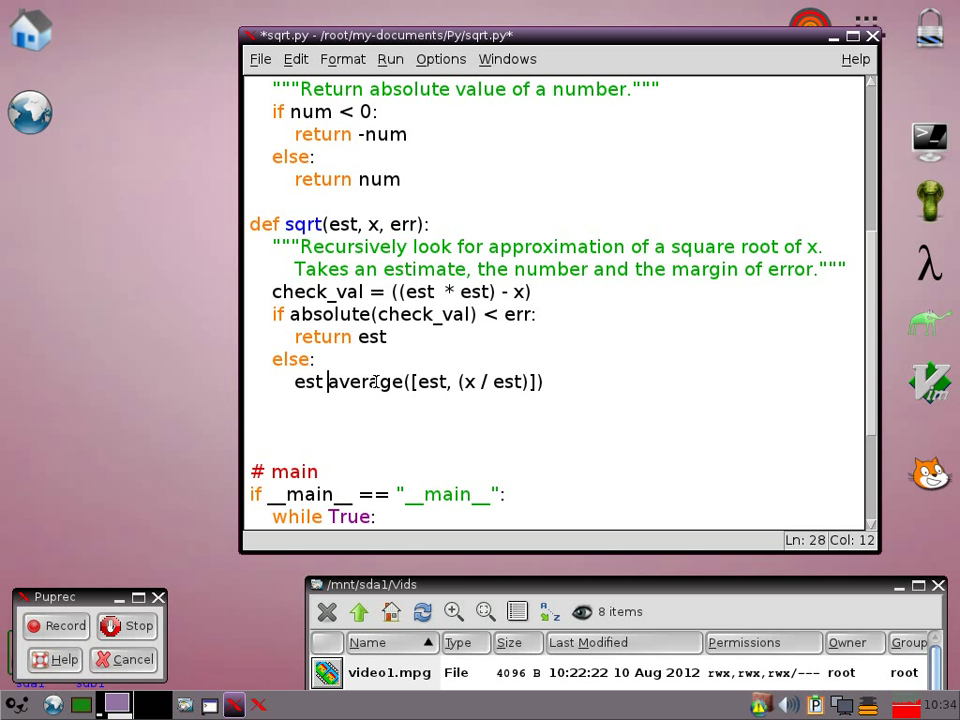
# Step: End the else branch with return sqrt(est, x, err), then save and run sqrt.py
pyautogui.write('=')
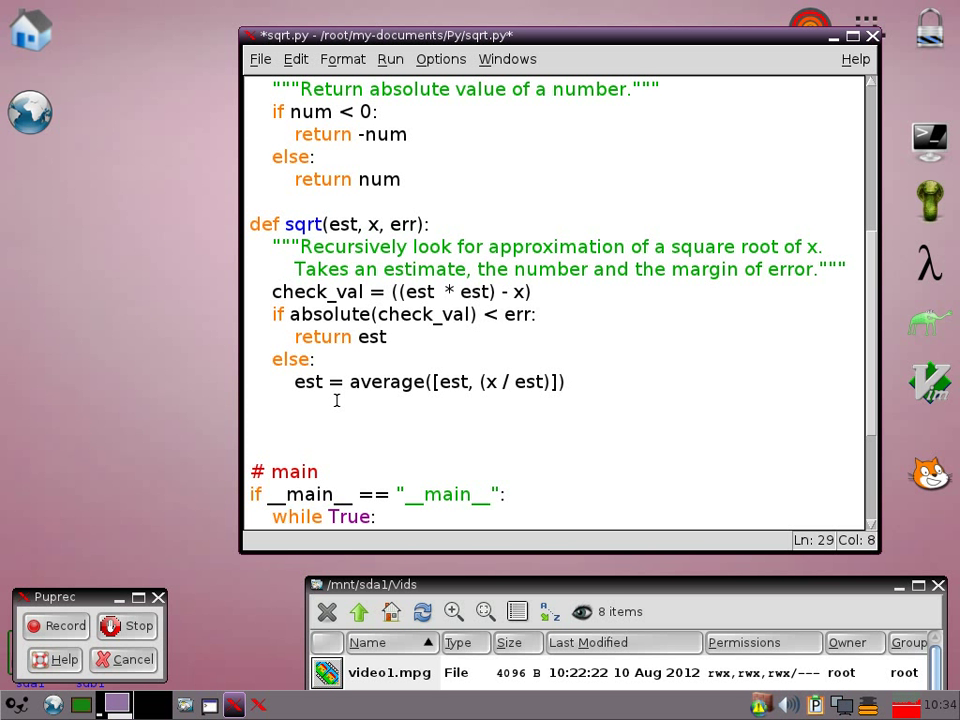
pyautogui.write('return')
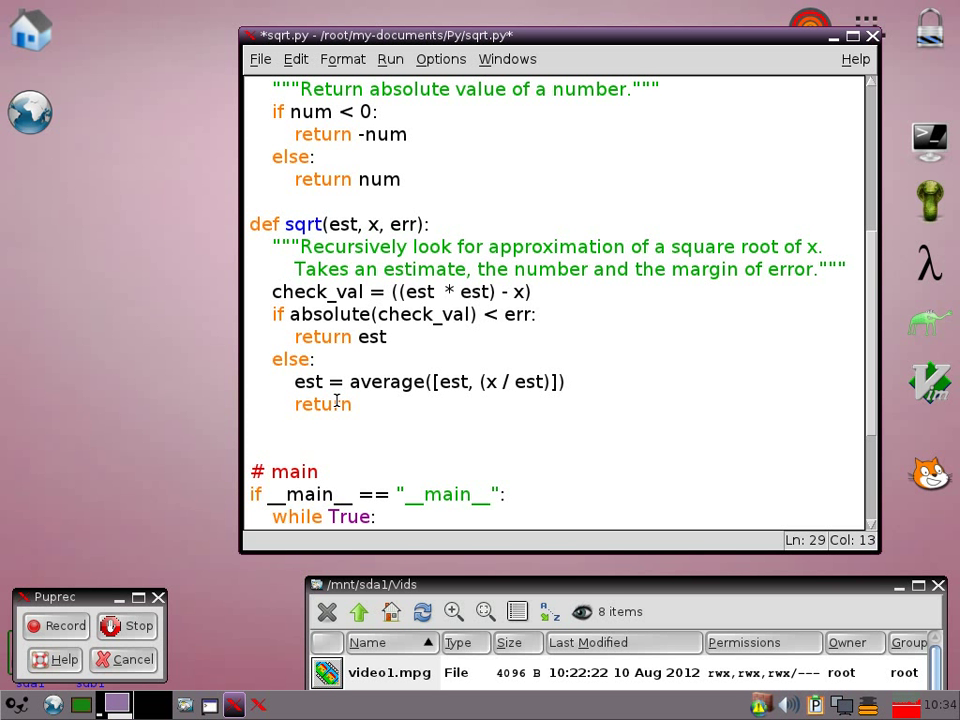
pyautogui.write('(')
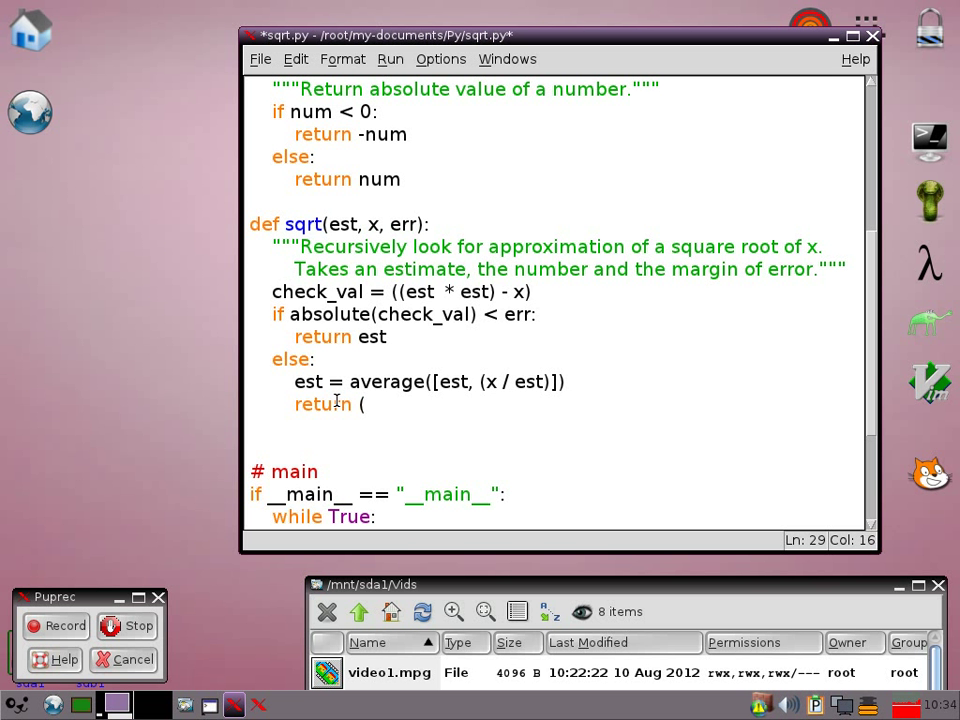
pyautogui.write('sqrt')
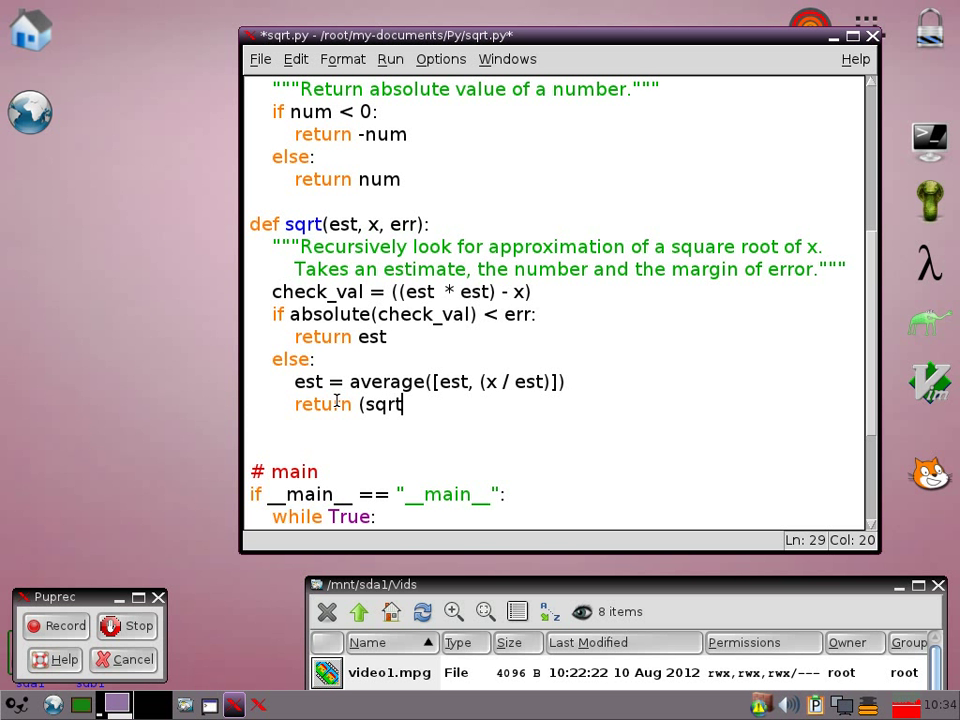
pyautogui.write('(')
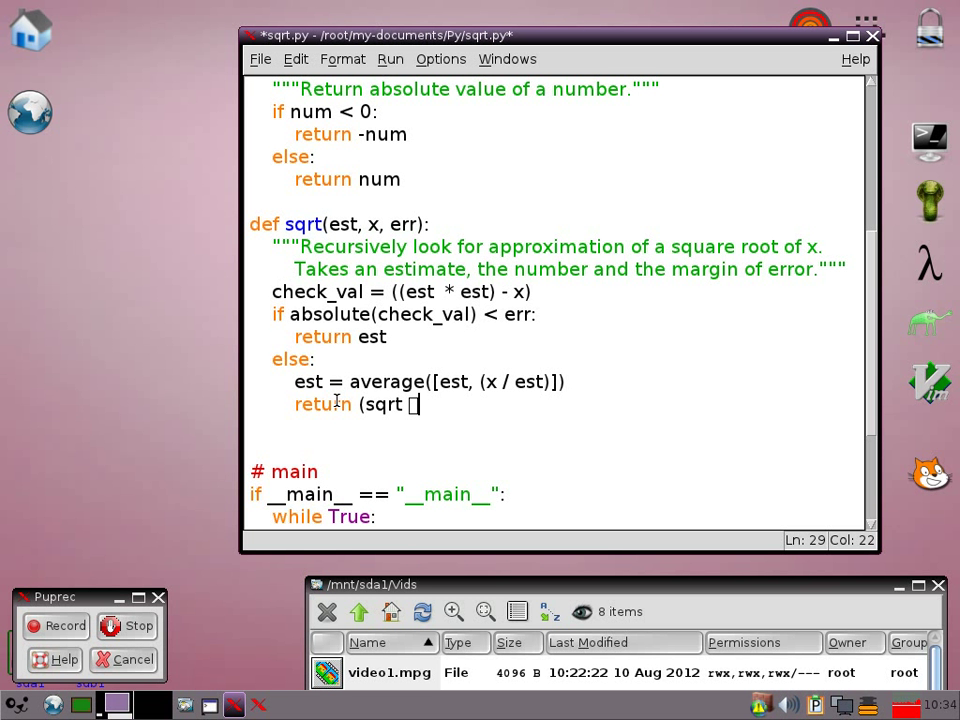
pyautogui.press('BackSpace')
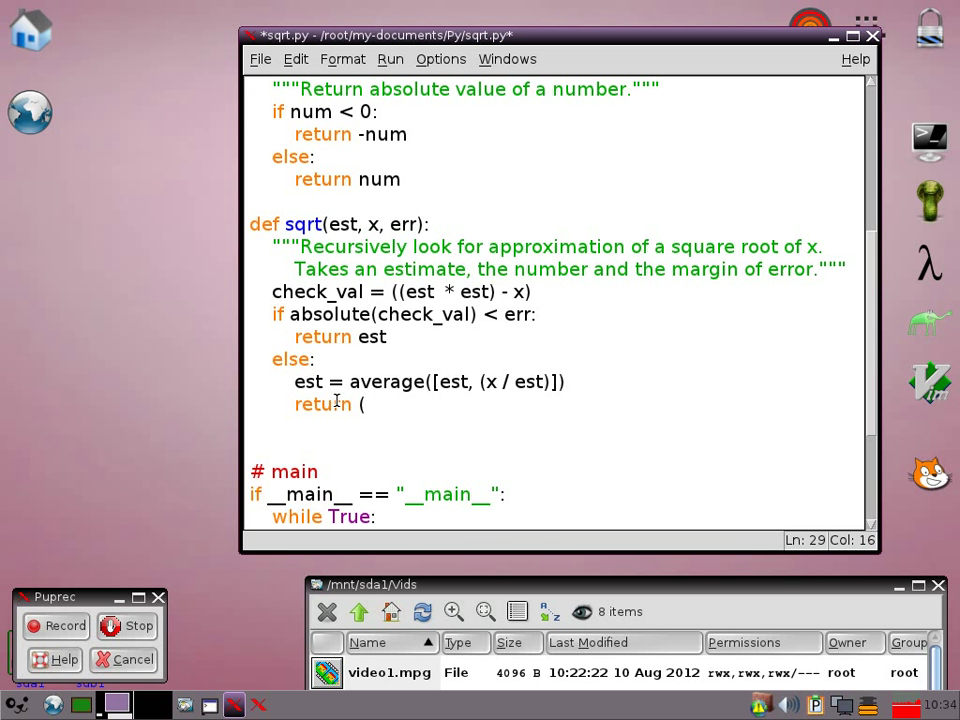
pyautogui.write('sqrt')
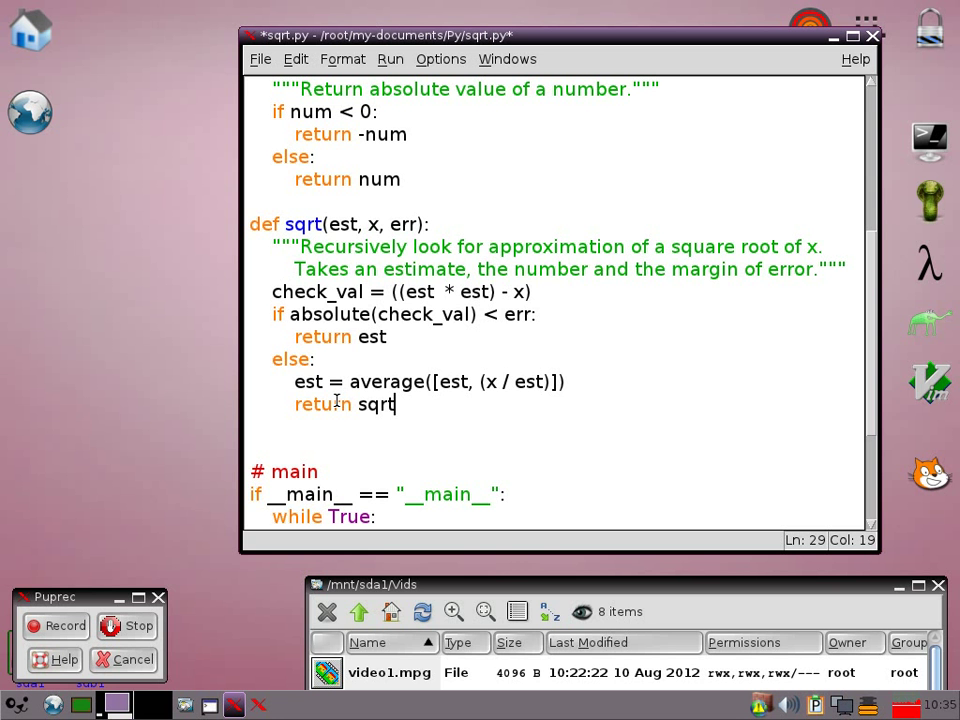
pyautogui.write('(esr')
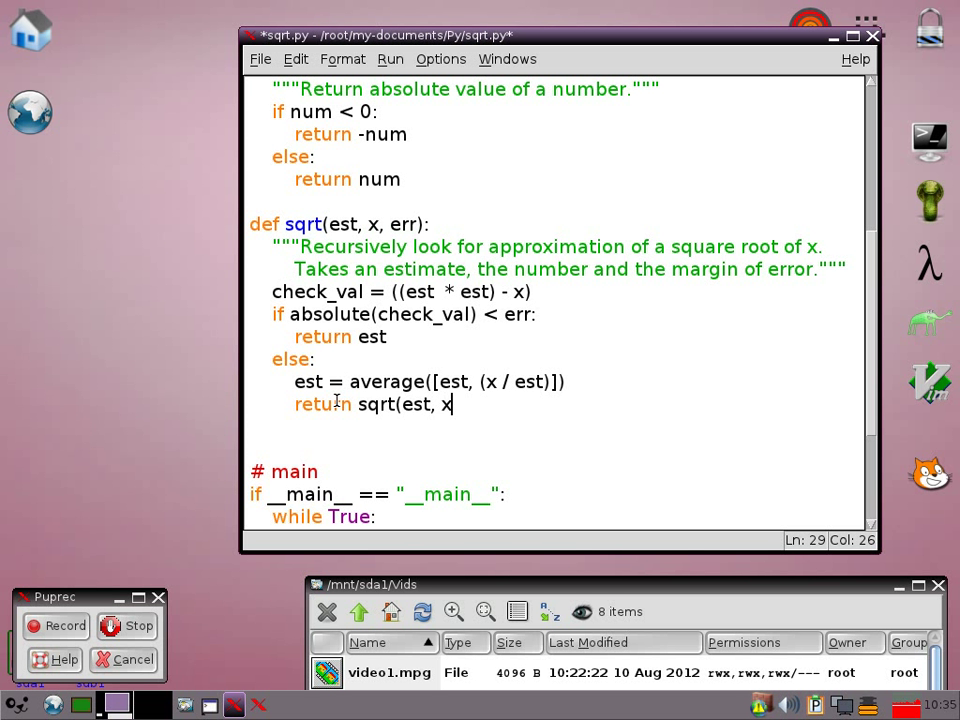
pyautogui.write(', err')
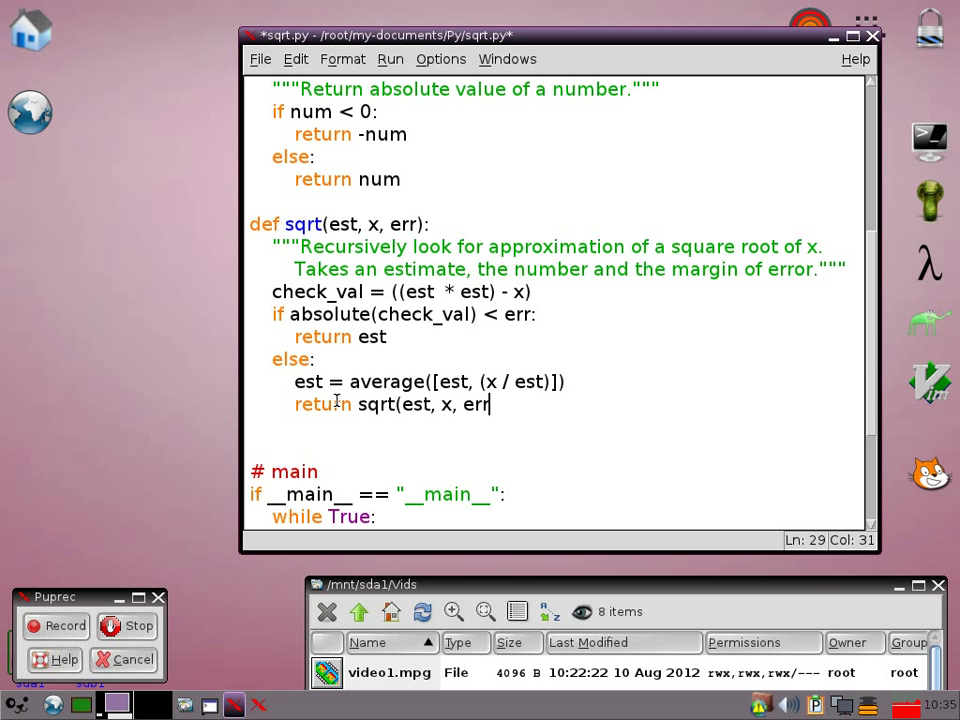
pyautogui.write(')')
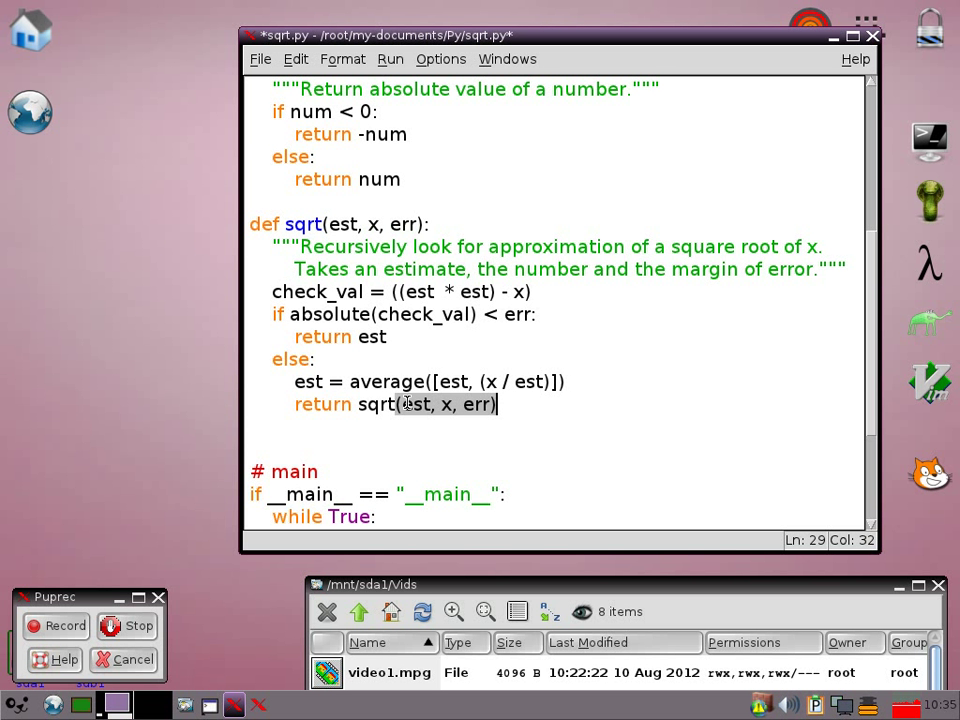
pyautogui.press('ctrl+s')
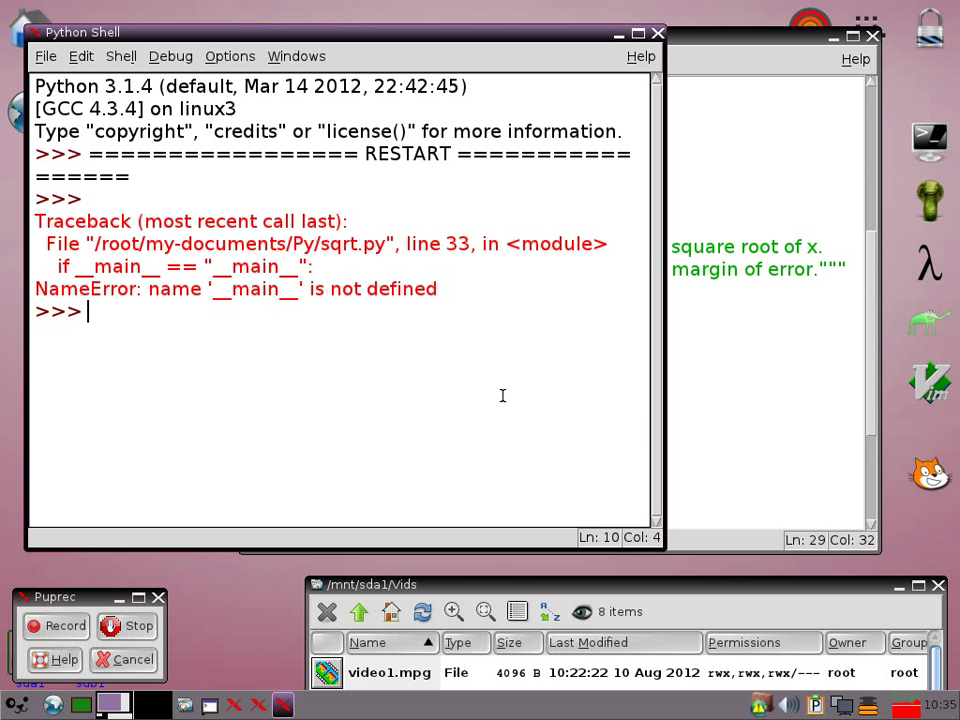
pyautogui.moveTo(571, 390)
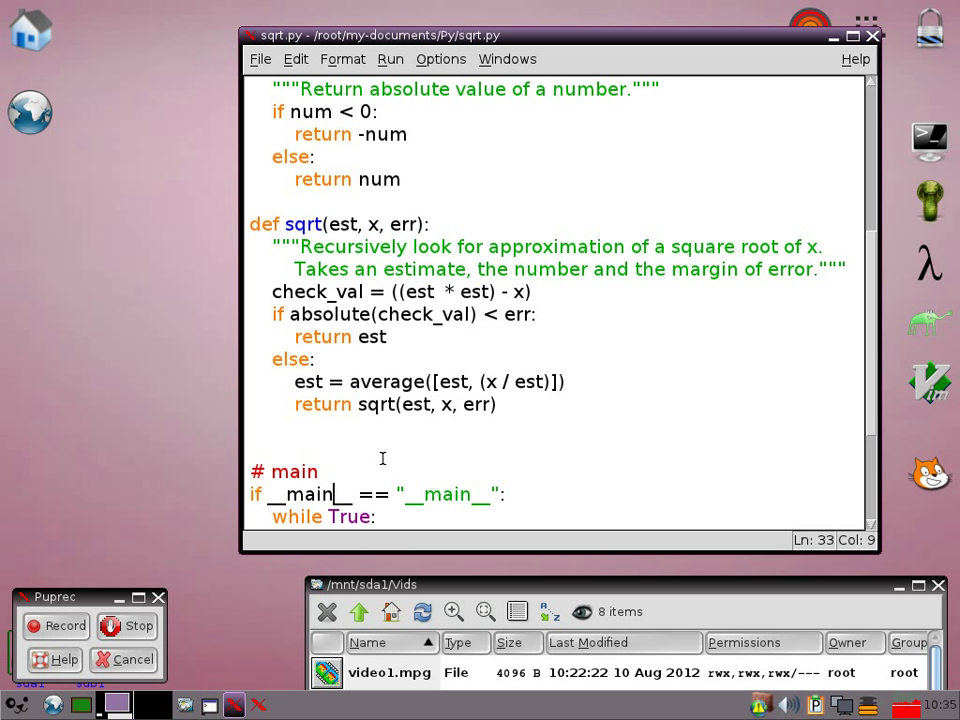
# Step: Replace __main__ with __name__ in the if statement on line 33
pyautogui.press('BackSpace')
pyautogui.write('name')
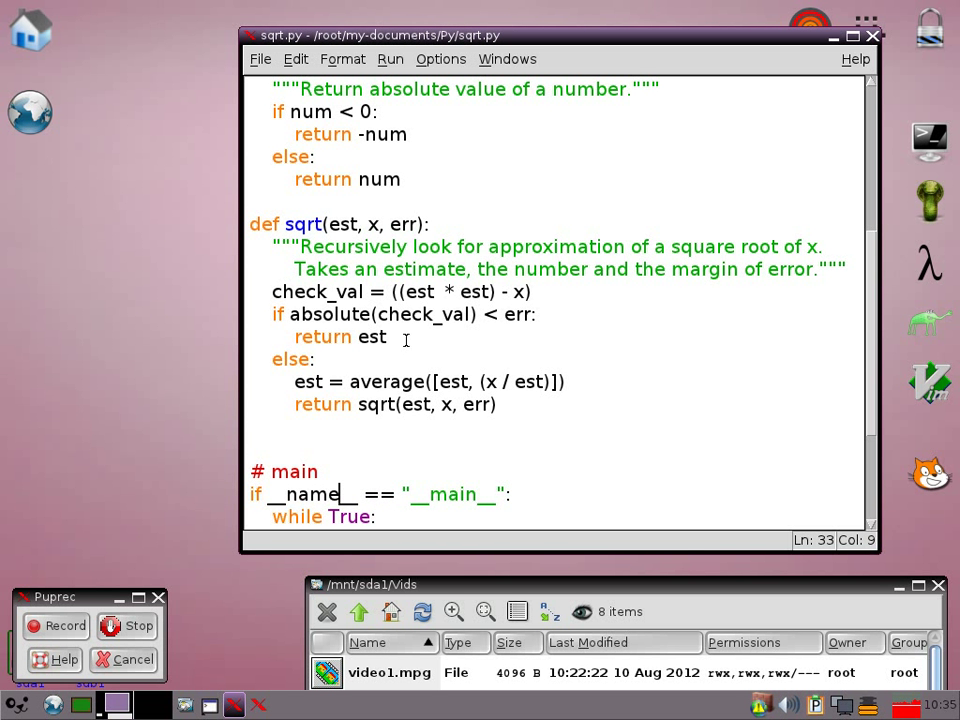
# Step: Run sqrt.py for 9, 2 and 99, quit, then add print(est) before the return
pyautogui.press('F5')
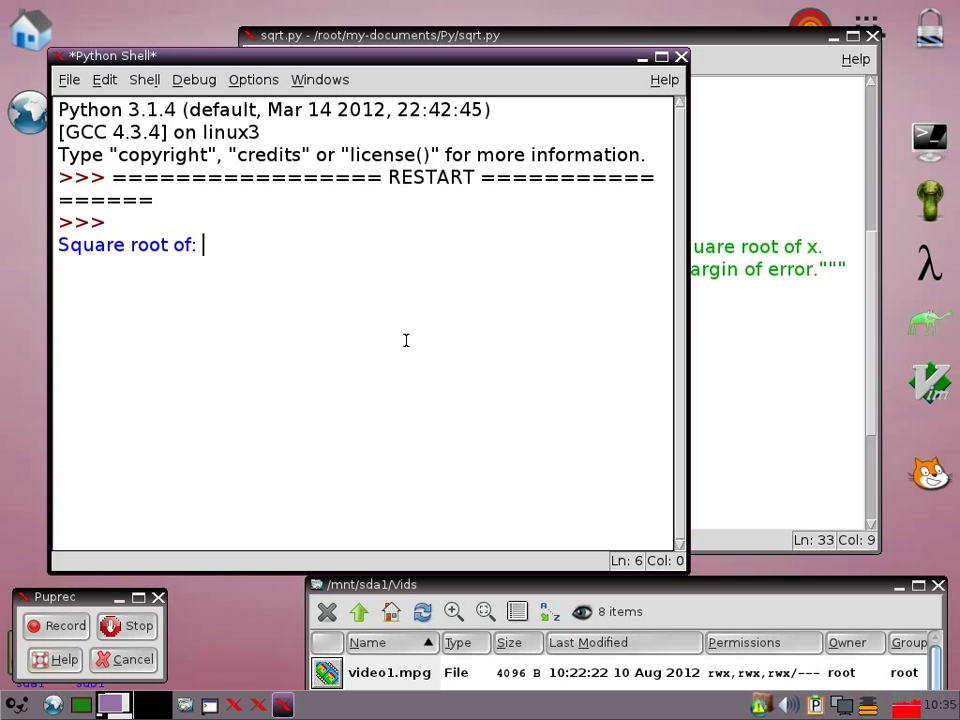
pyautogui.write('9')
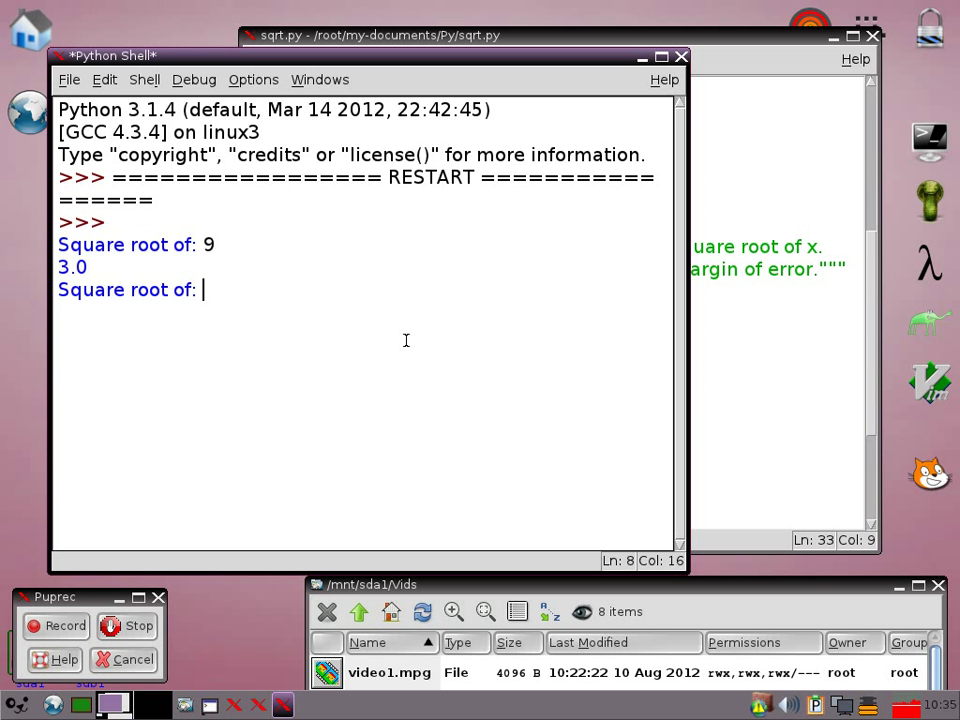
pyautogui.write('2')
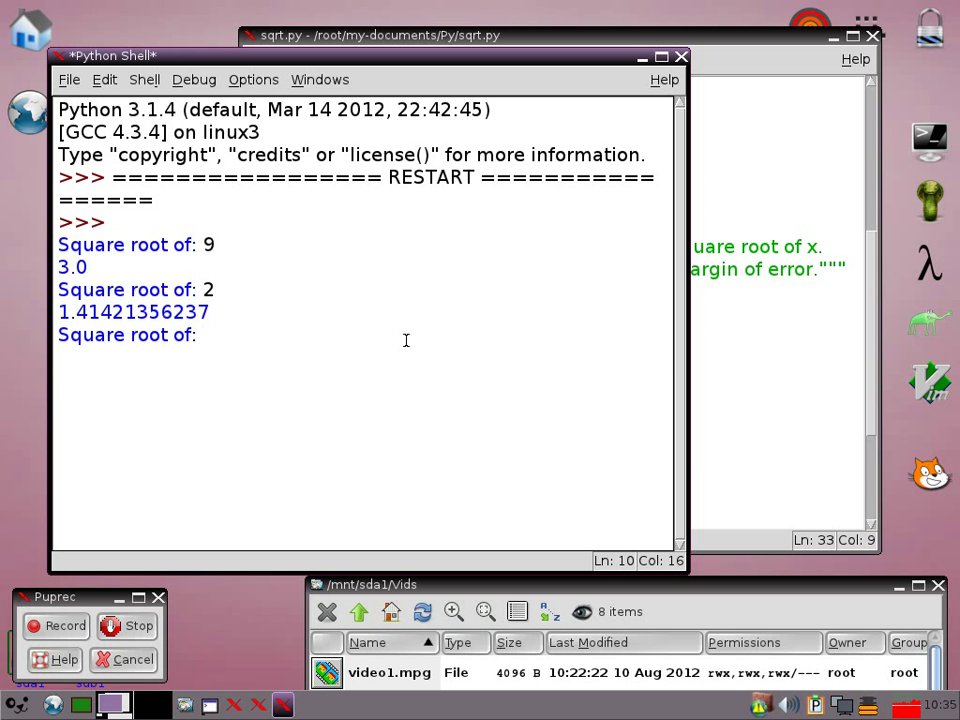
pyautogui.write('99')
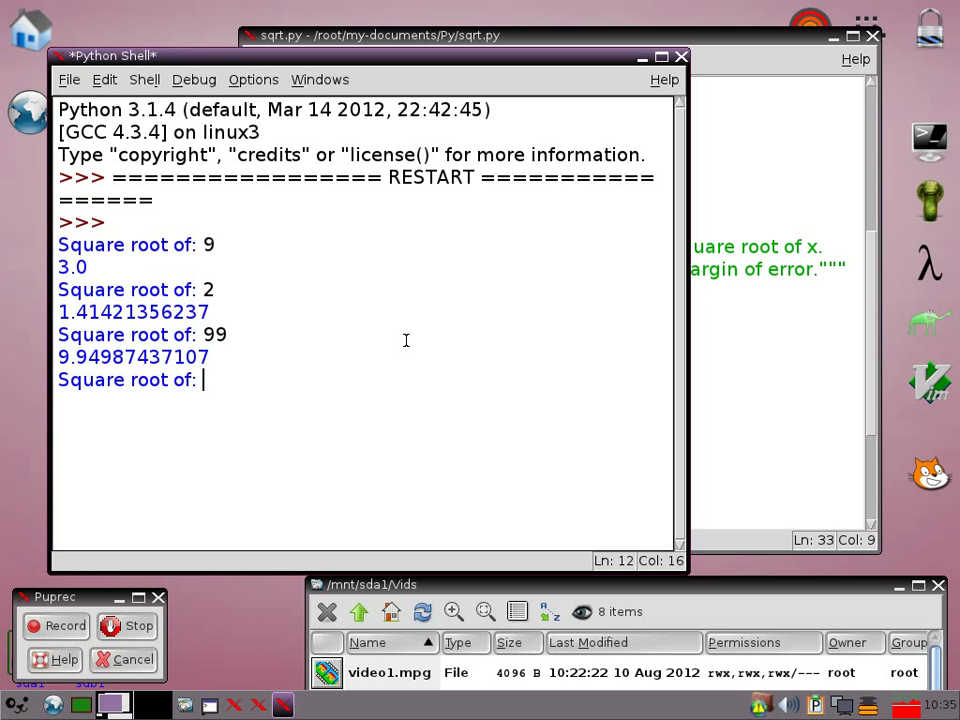
pyautogui.moveTo(664, 80)
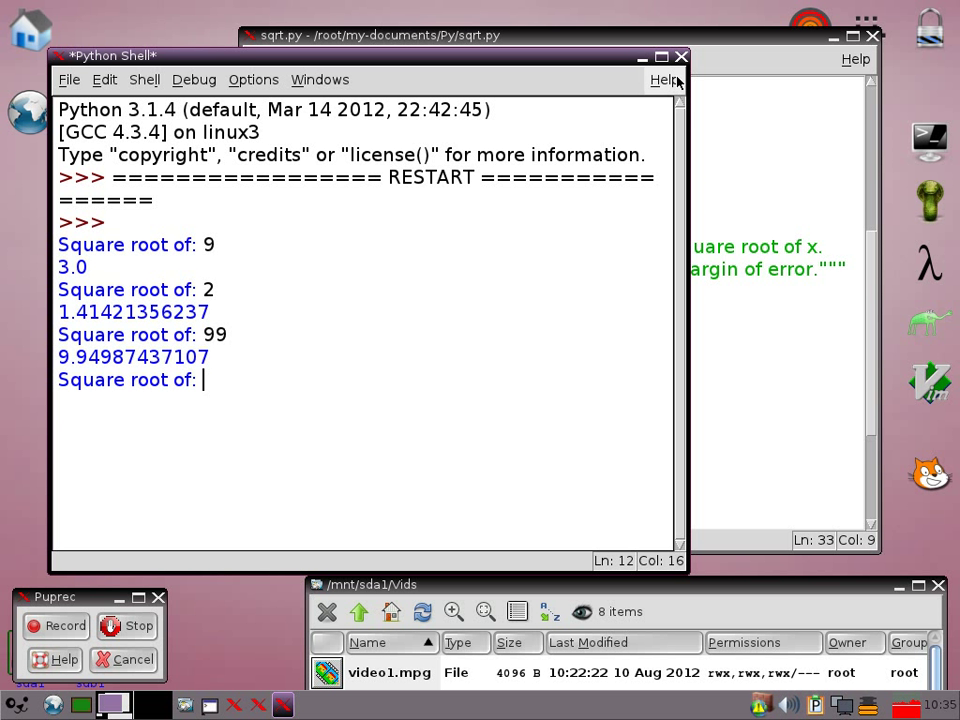
pyautogui.write('q')
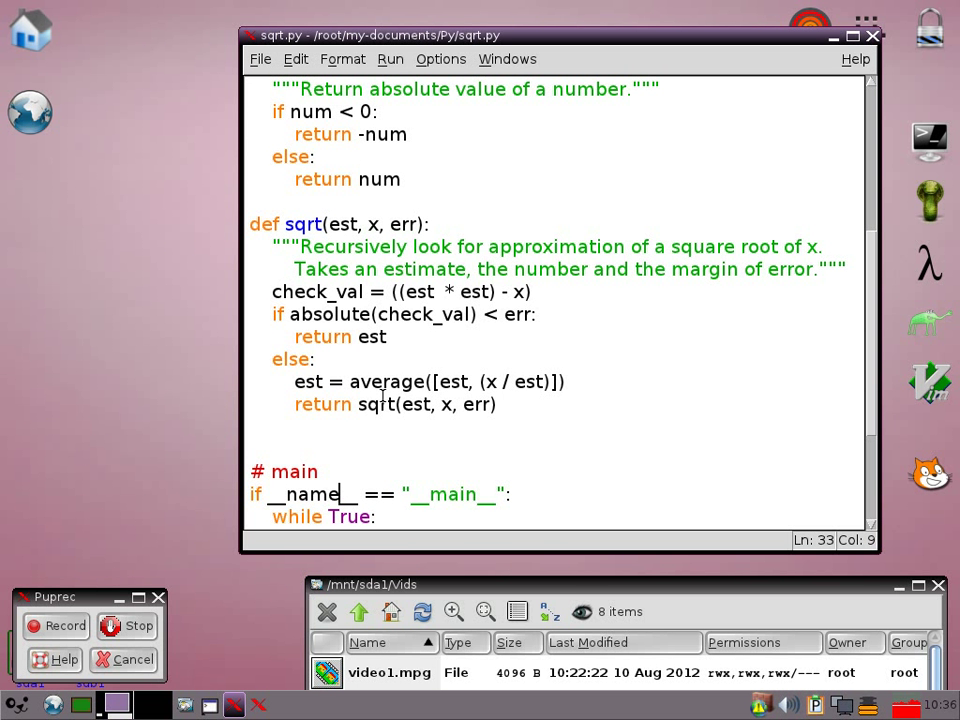
pyautogui.moveTo(578, 382)
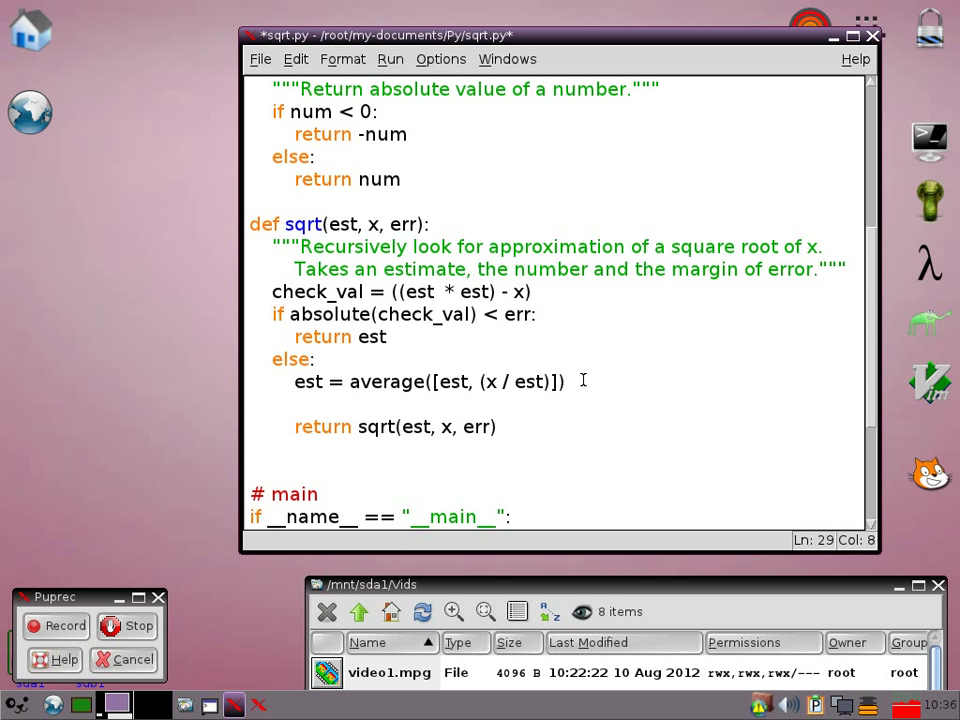
pyautogui.write('print(est')
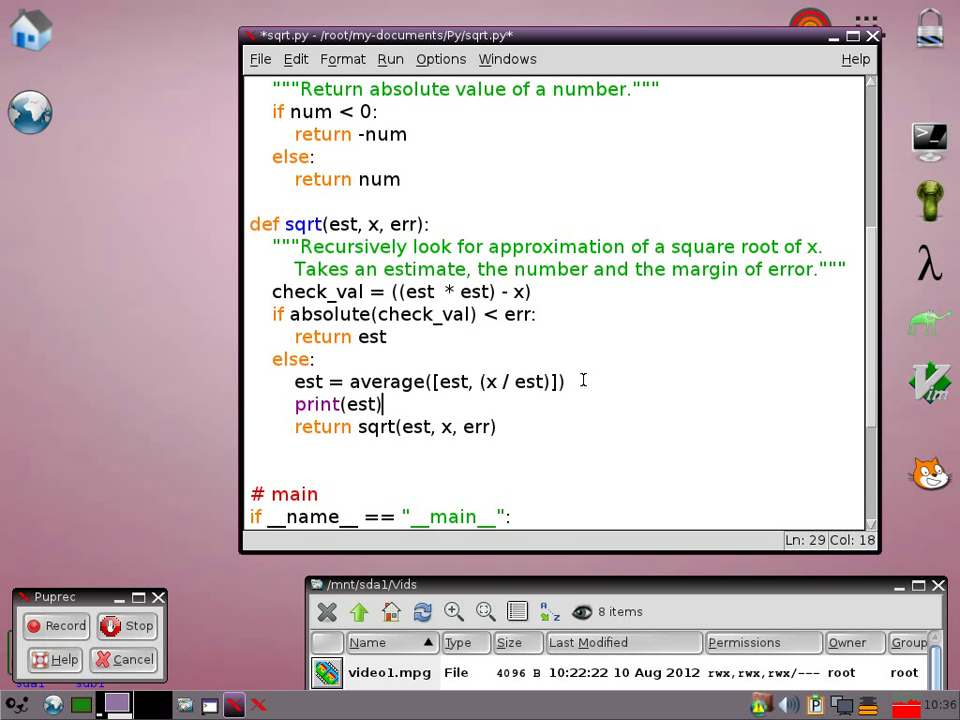
pyautogui.click(390, 59)
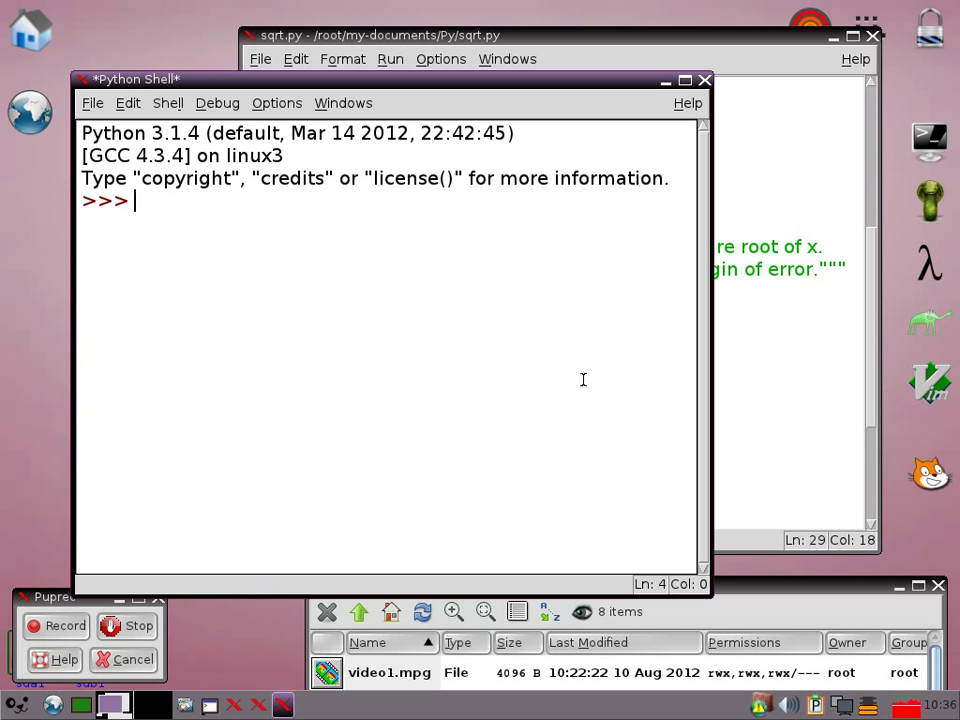
# Step: Rerun sqrt.py with inputs 2 and 25, then close the shell and kill the program
pyautogui.press('F5')
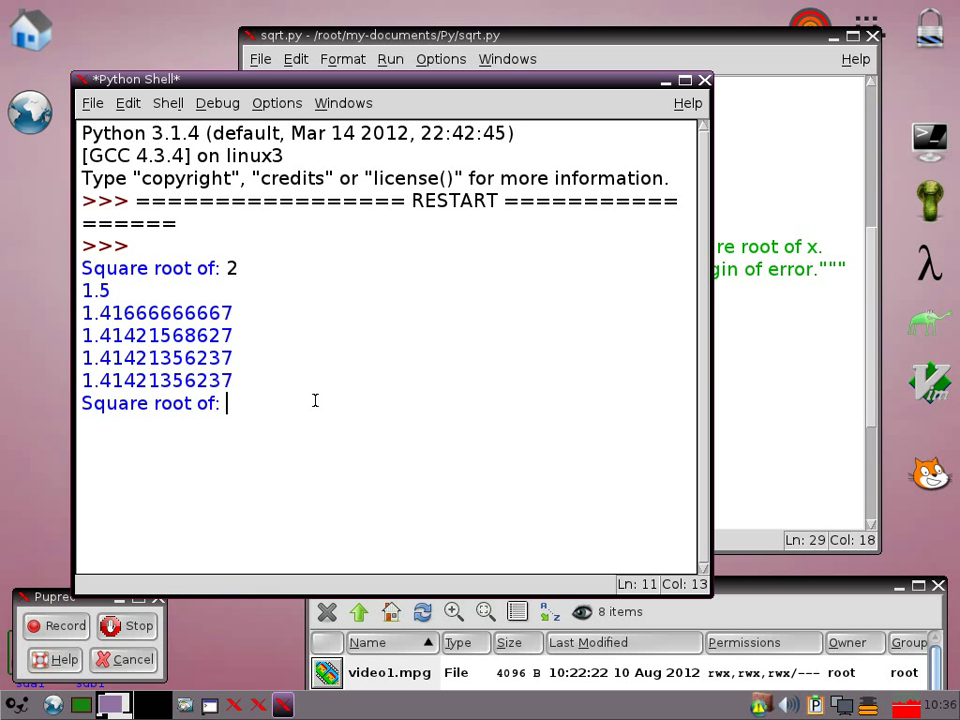
pyautogui.write('25')
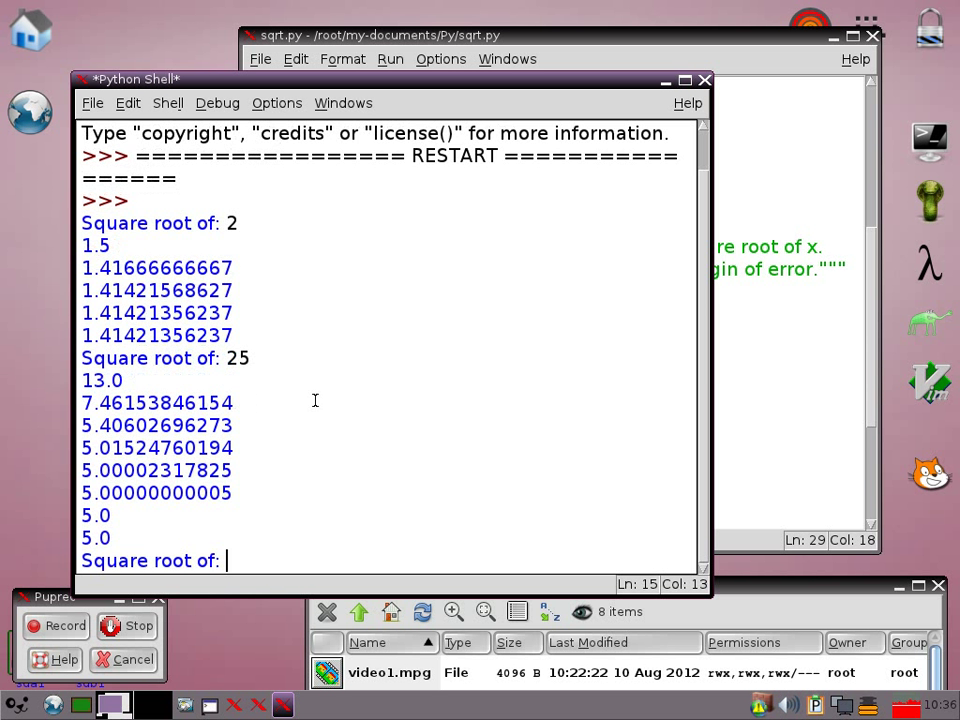
pyautogui.moveTo(258, 428)
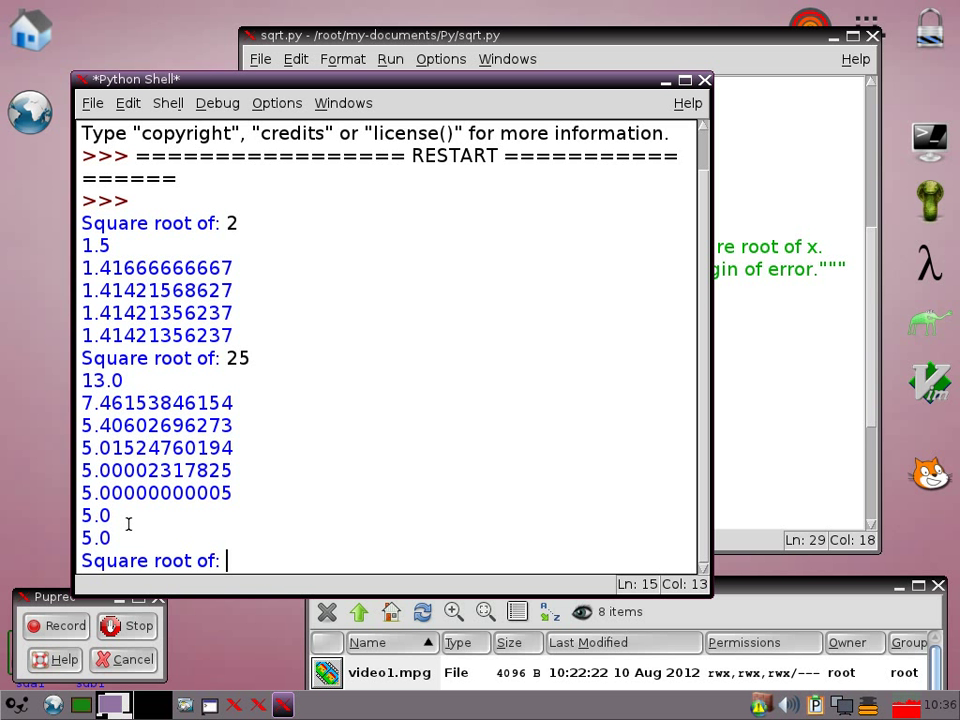
pyautogui.moveTo(238, 500)
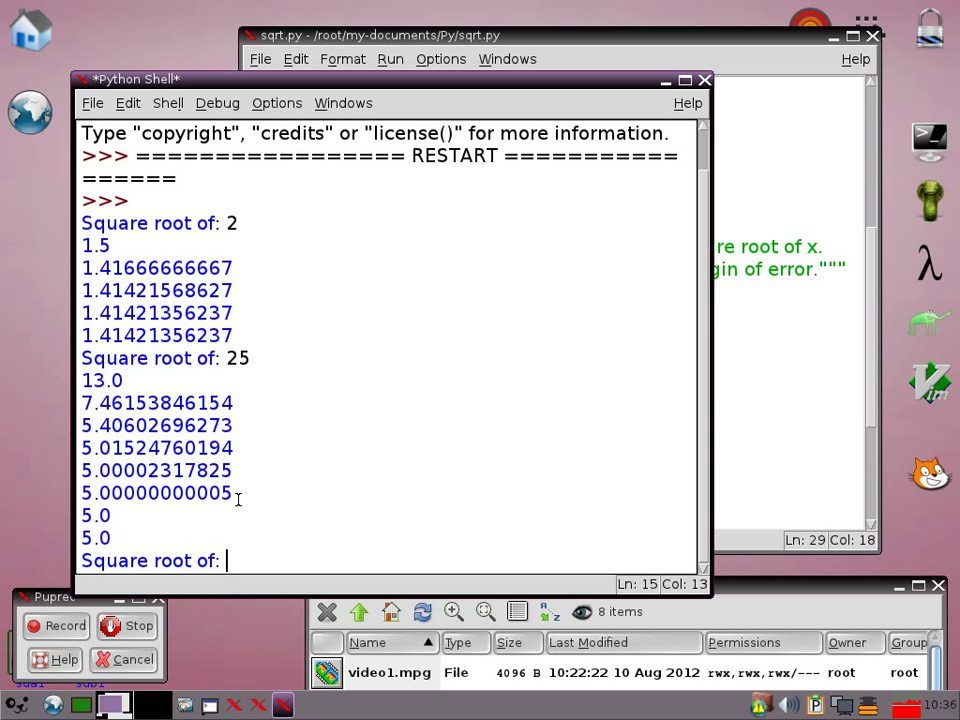
pyautogui.moveTo(167, 482)
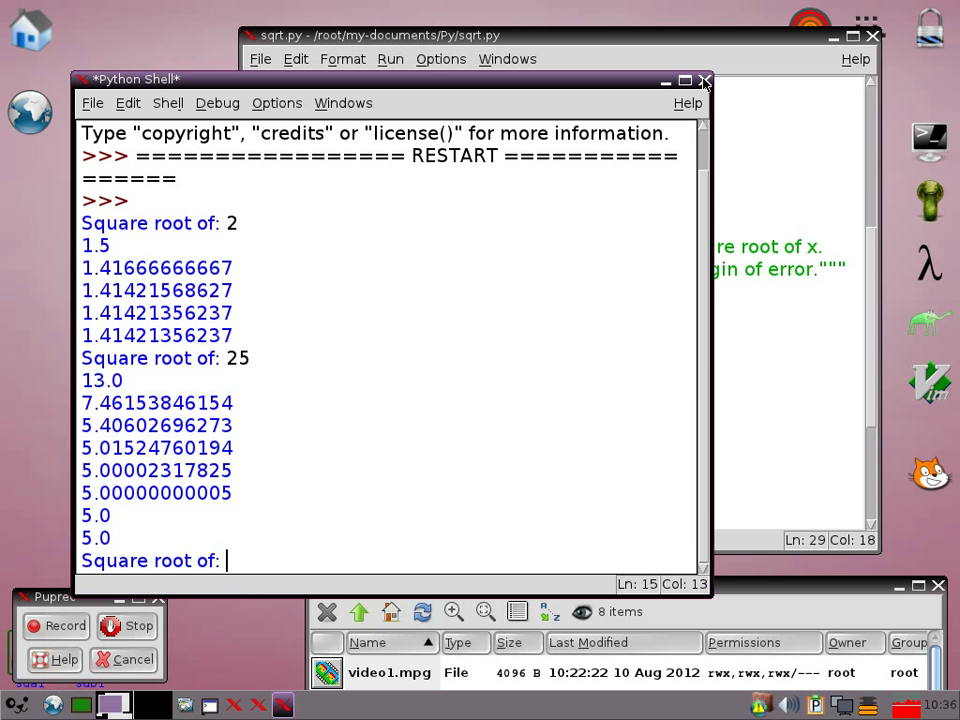
pyautogui.click(703, 80)
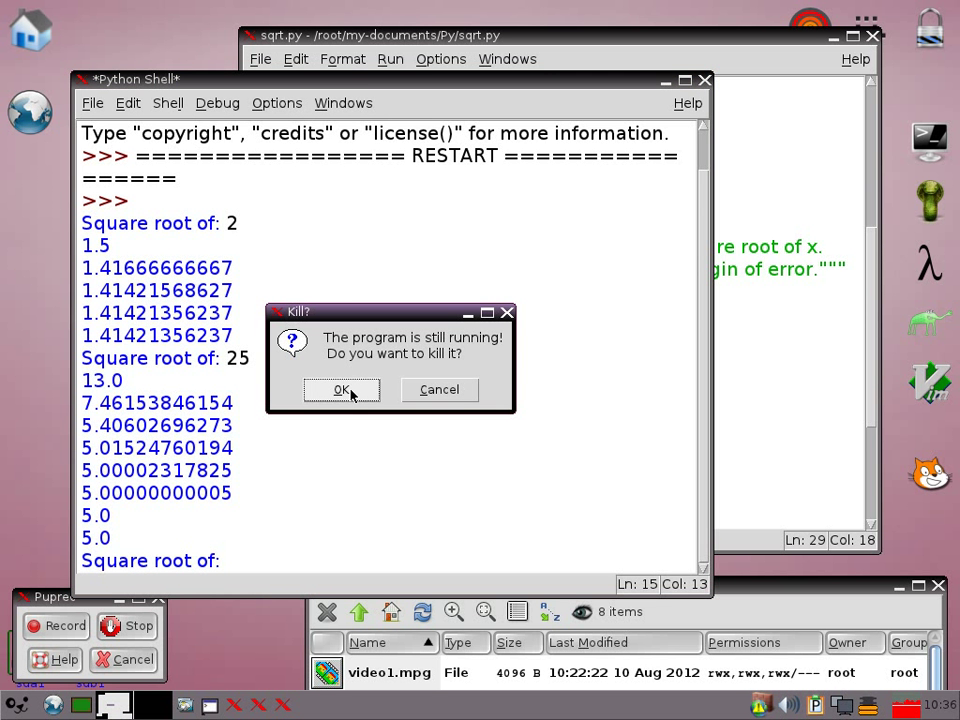
pyautogui.click(340, 389)
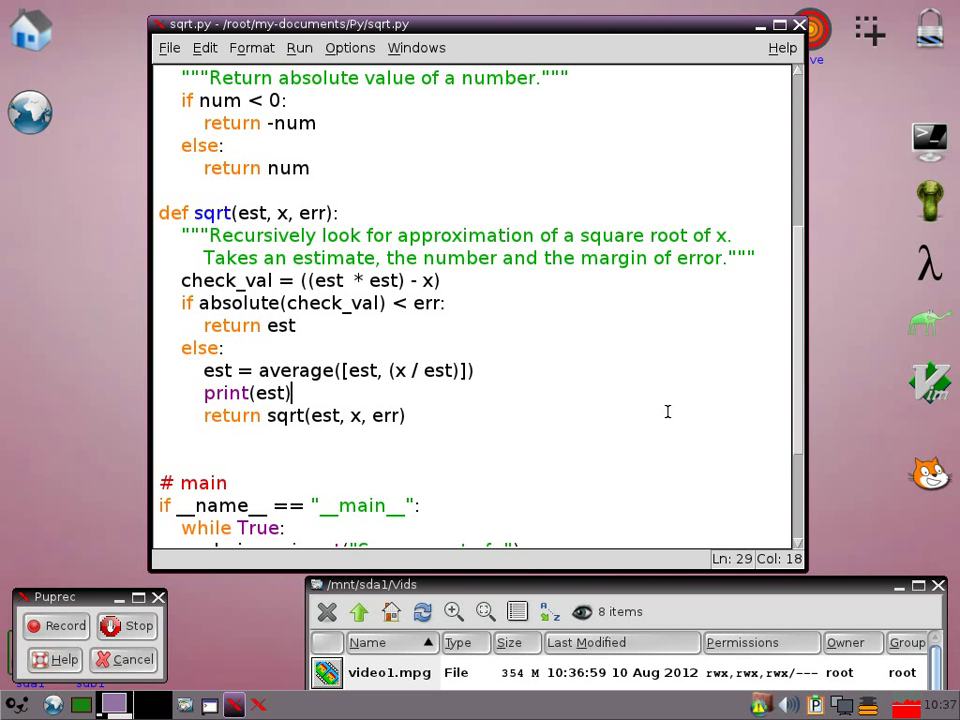
pyautogui.moveTo(706, 344)
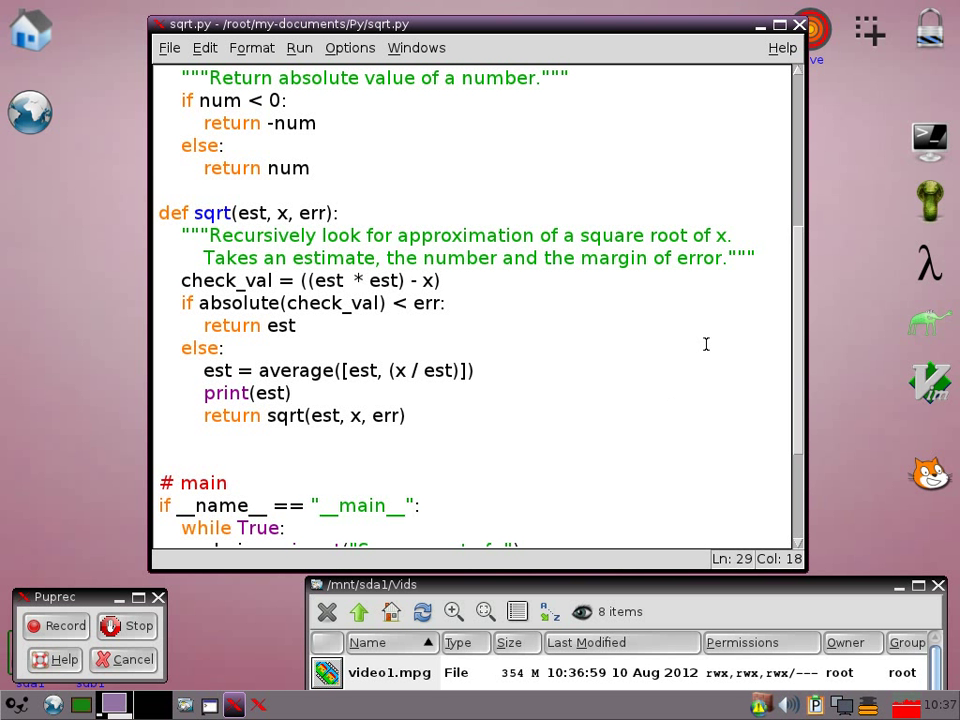